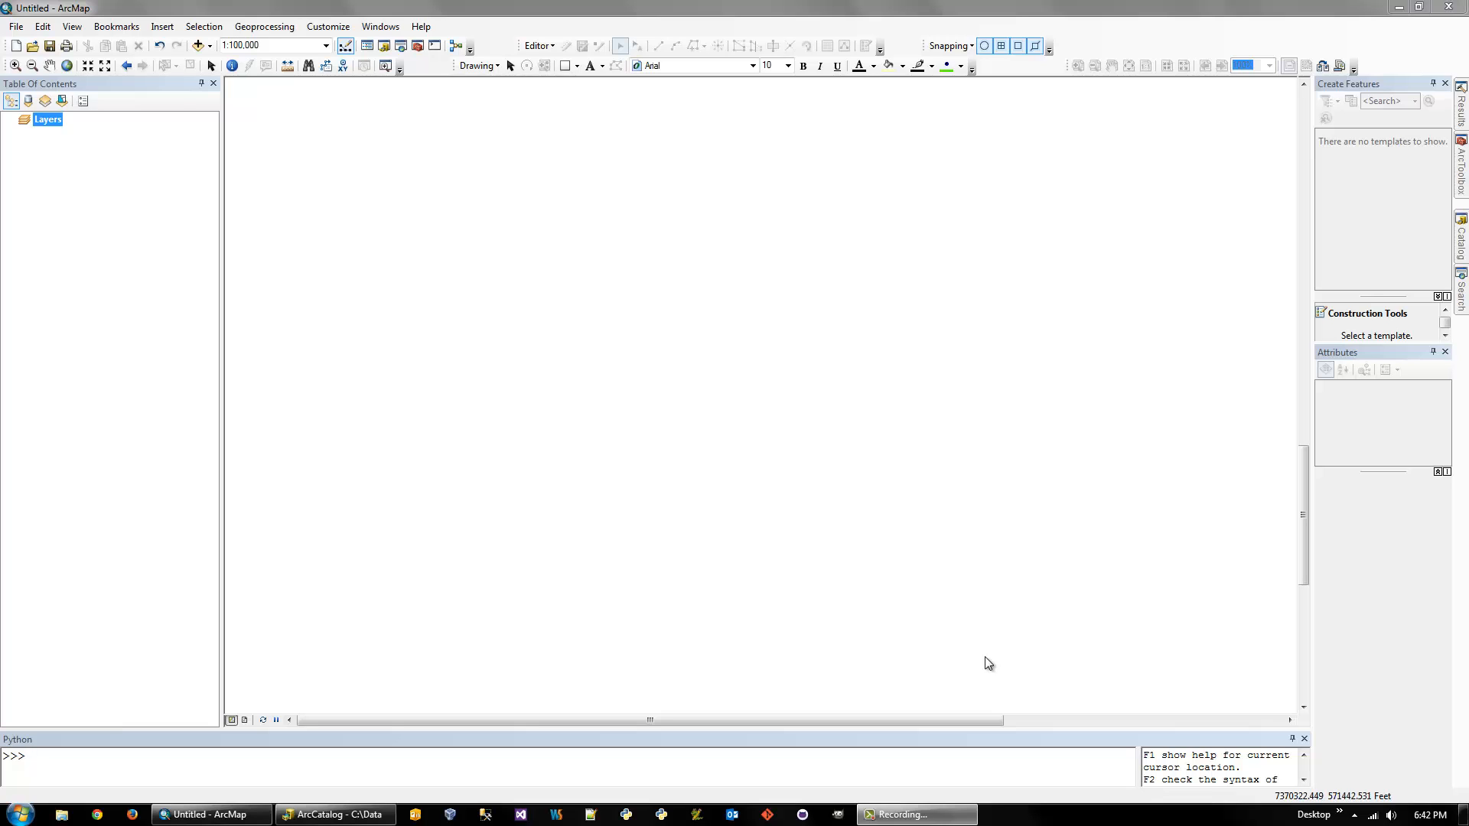
{"action": "mouse_move", "coordinate": [496, 325]}
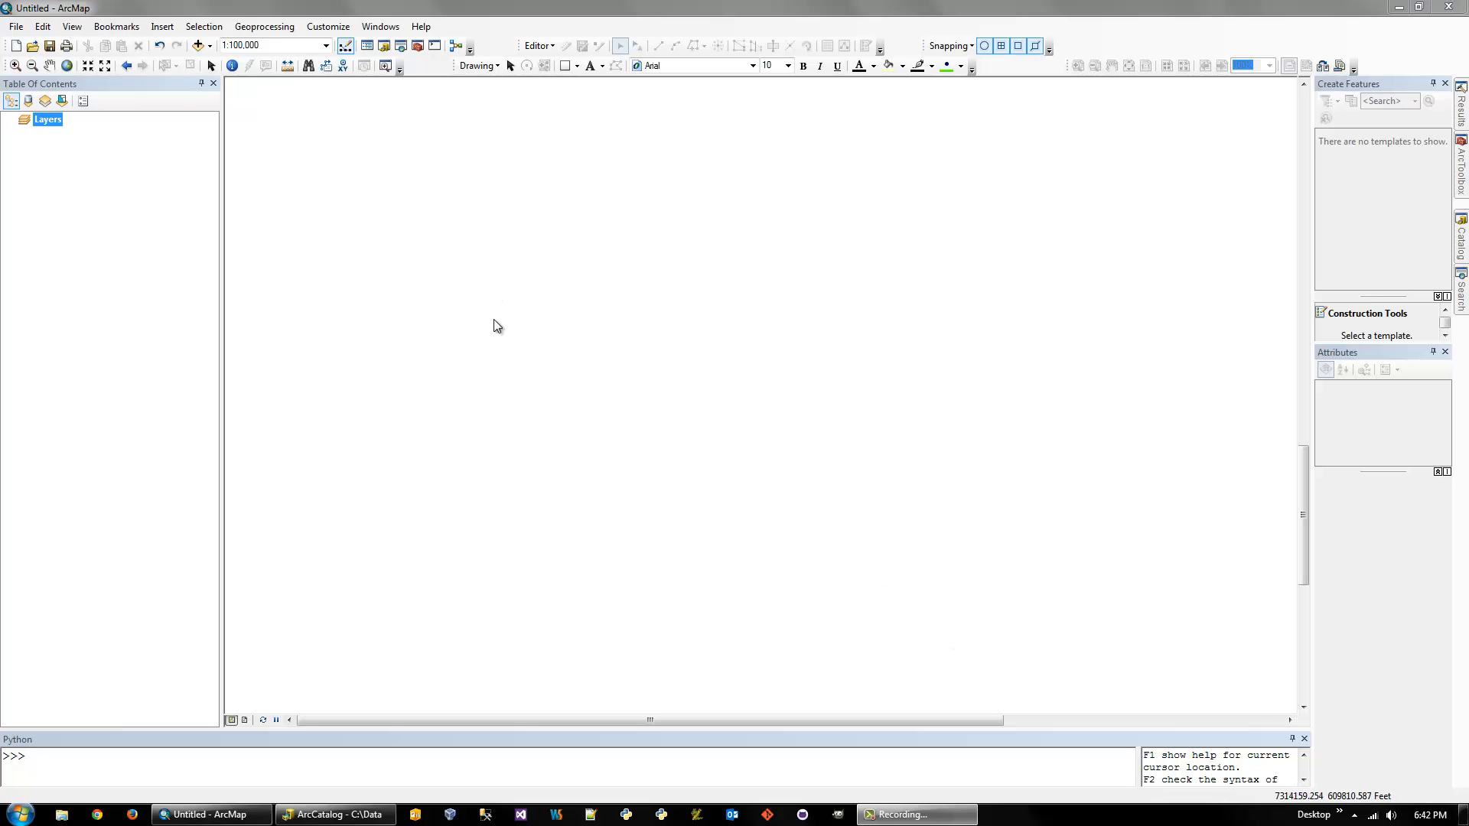
{"action": "mouse_move", "coordinate": [501, 321]}
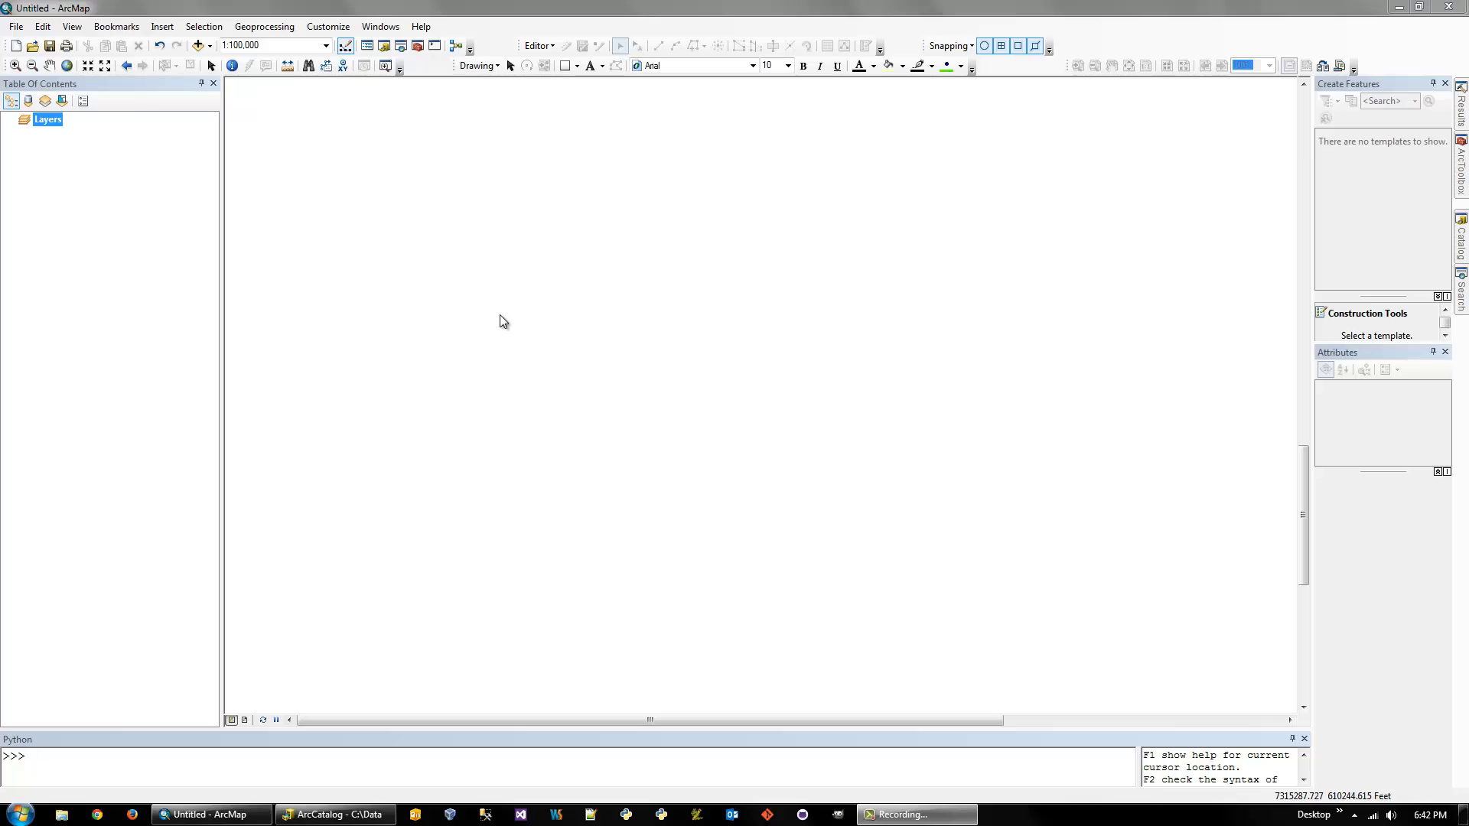
{"action": "mouse_move", "coordinate": [509, 316]}
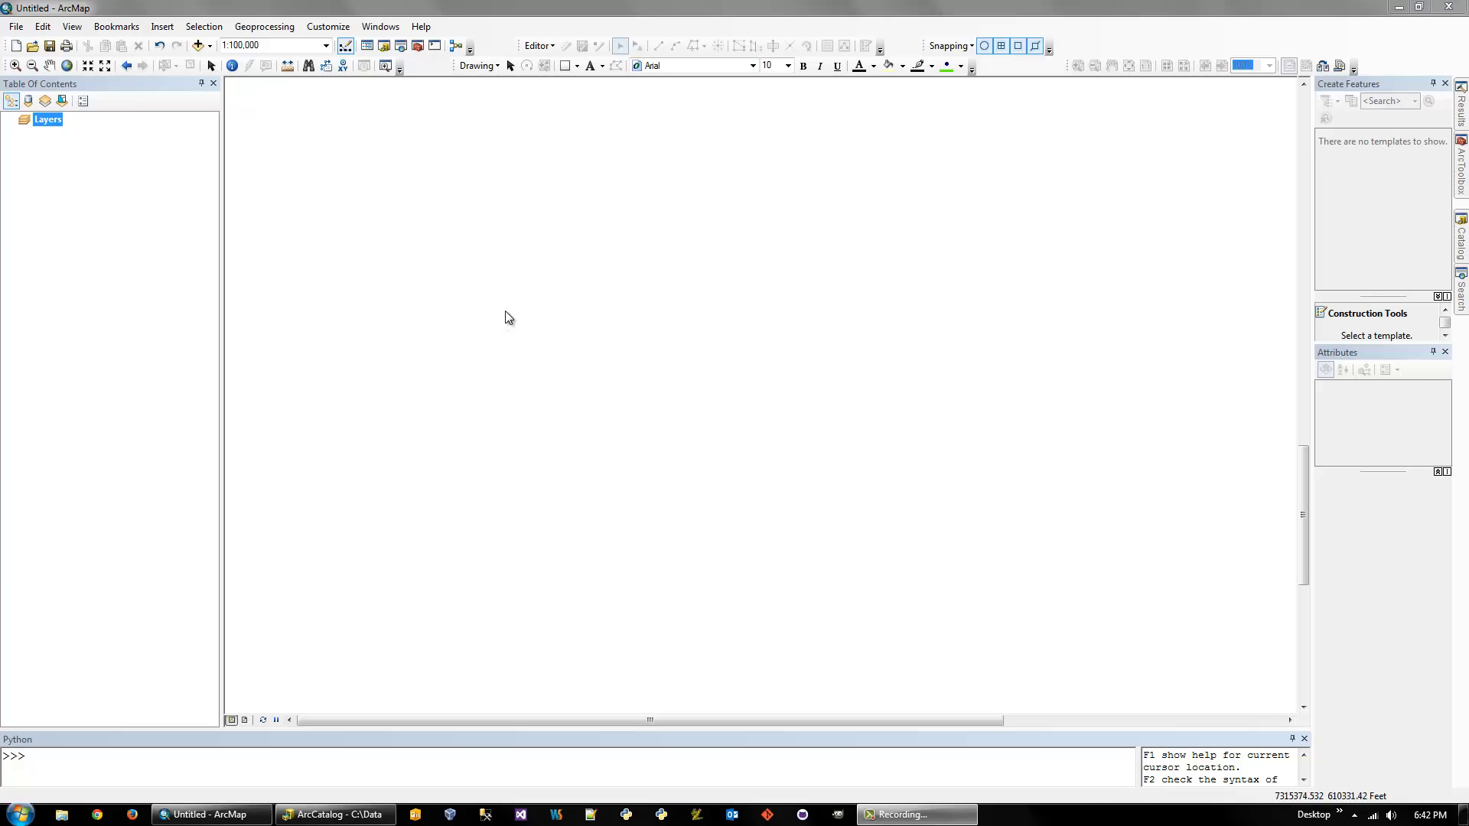
{"action": "mouse_move", "coordinate": [509, 316]}
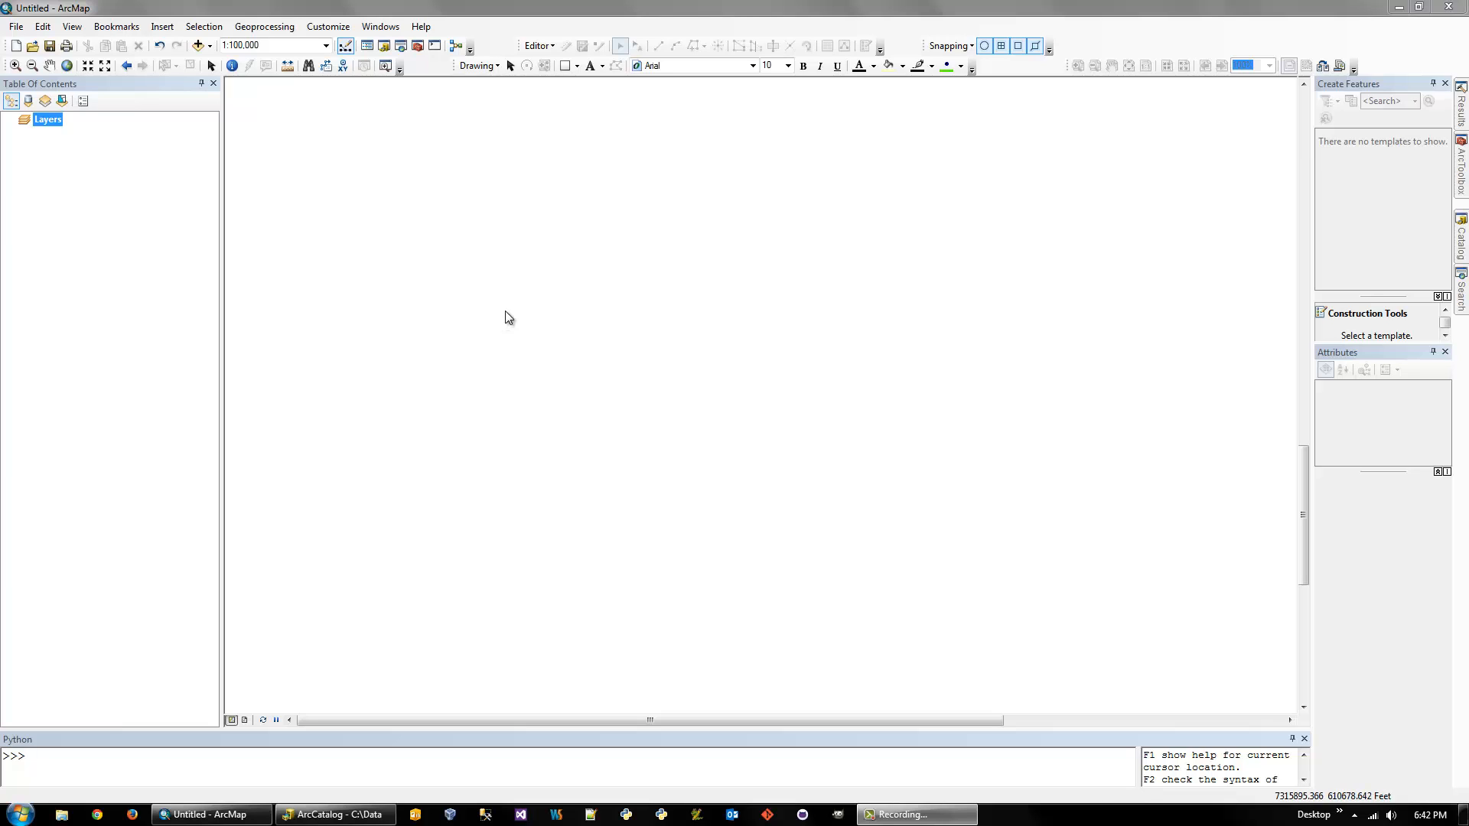
{"action": "mouse_move", "coordinate": [675, 201]}
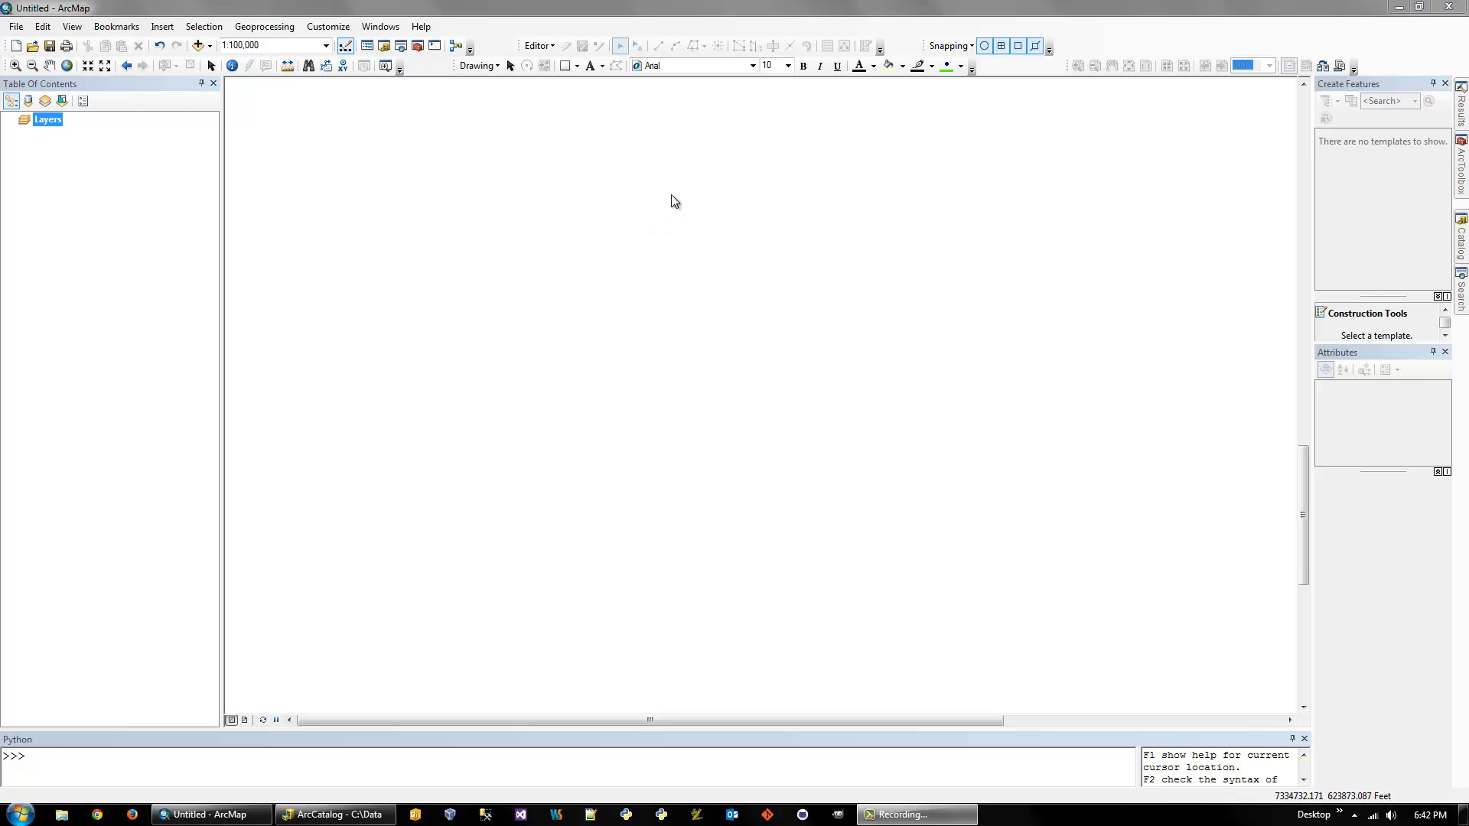
{"action": "mouse_move", "coordinate": [1385, 201]}
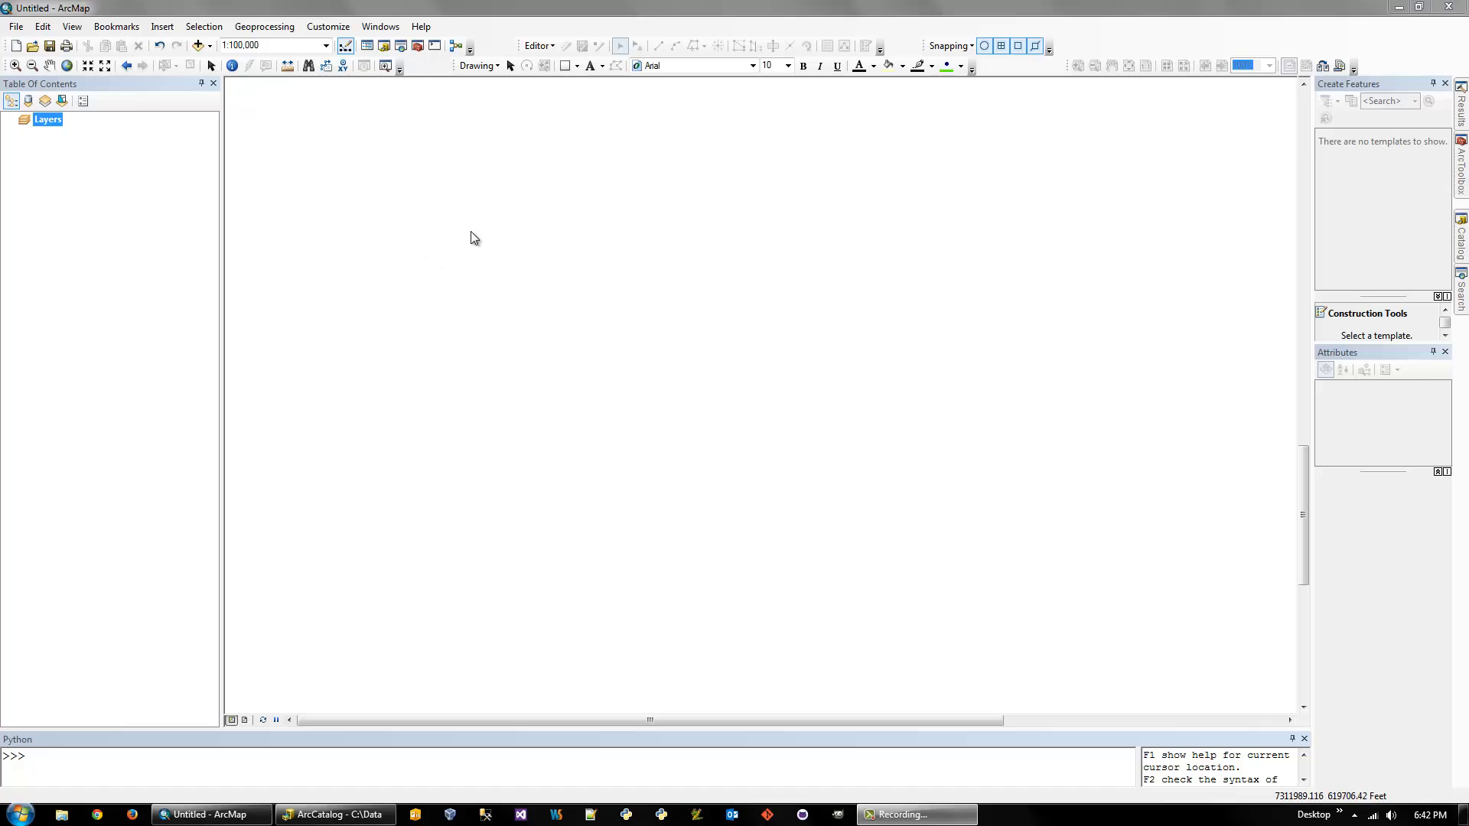
{"action": "mouse_move", "coordinate": [558, 494]}
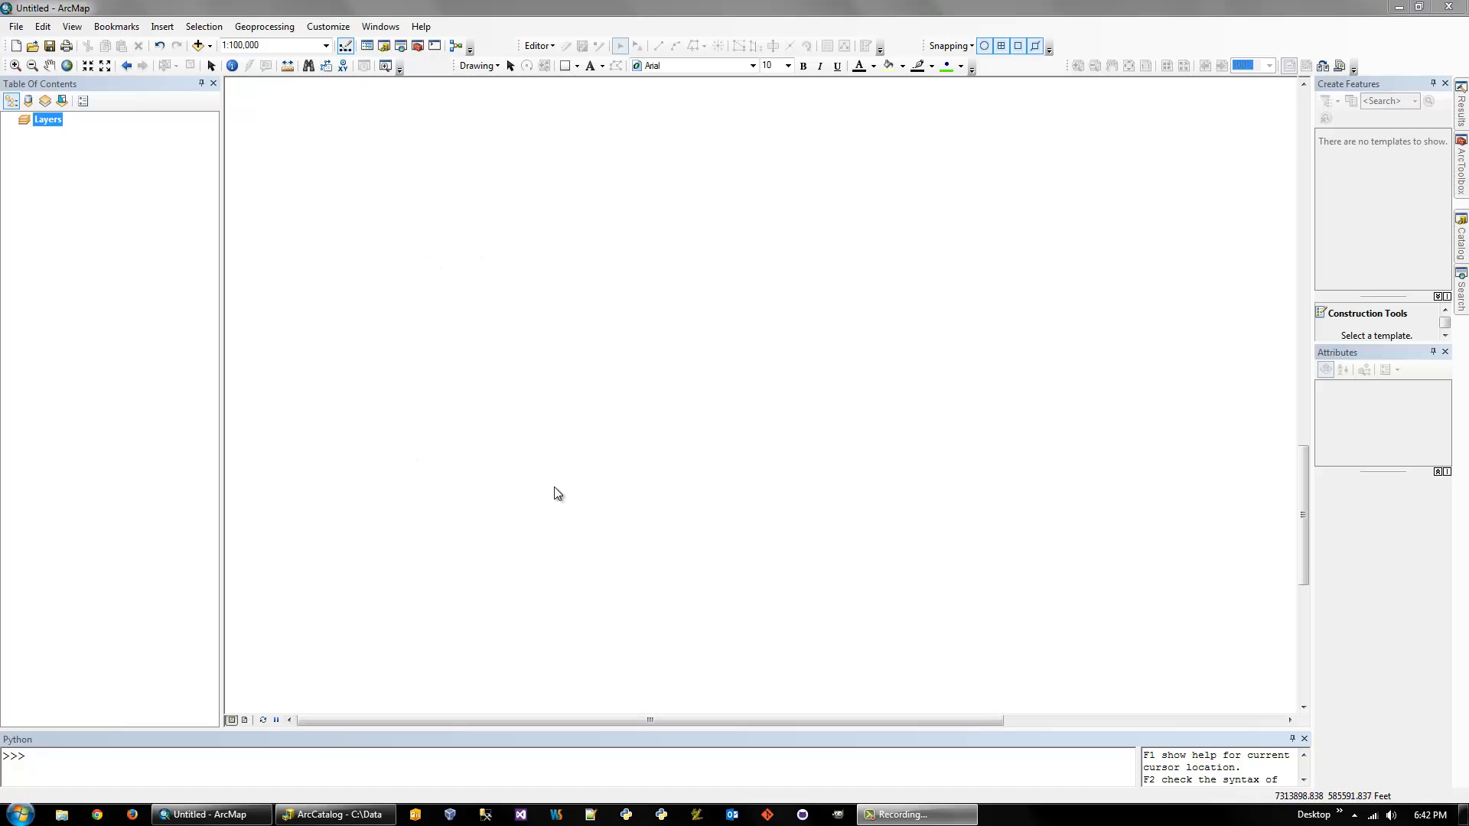
{"action": "mouse_move", "coordinate": [1455, 194]}
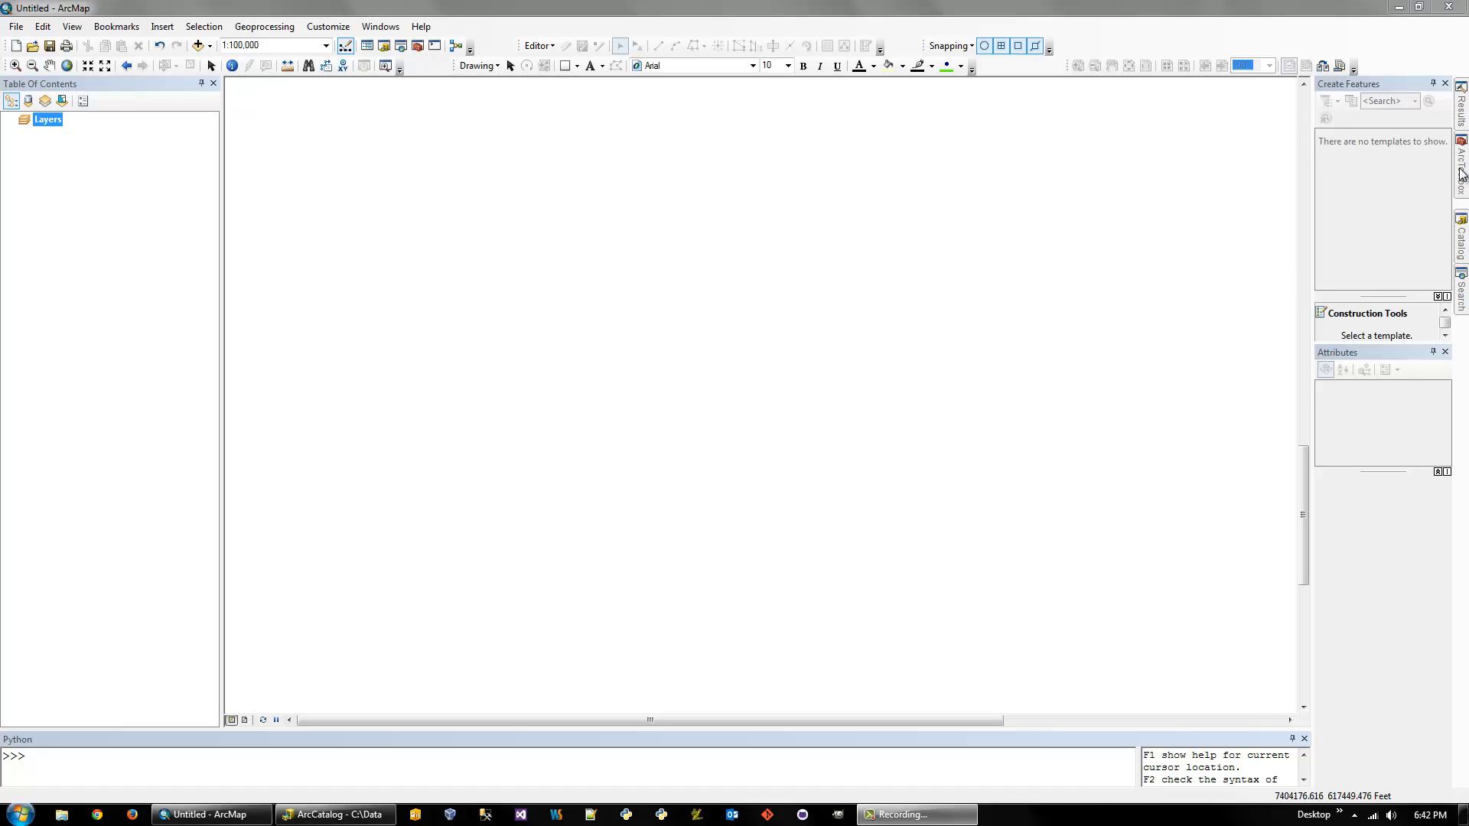
Add the CustomGridTools.tbx toolbox from the Data folder to ArcToolbox
{"action": "left_click", "coordinate": [1457, 173]}
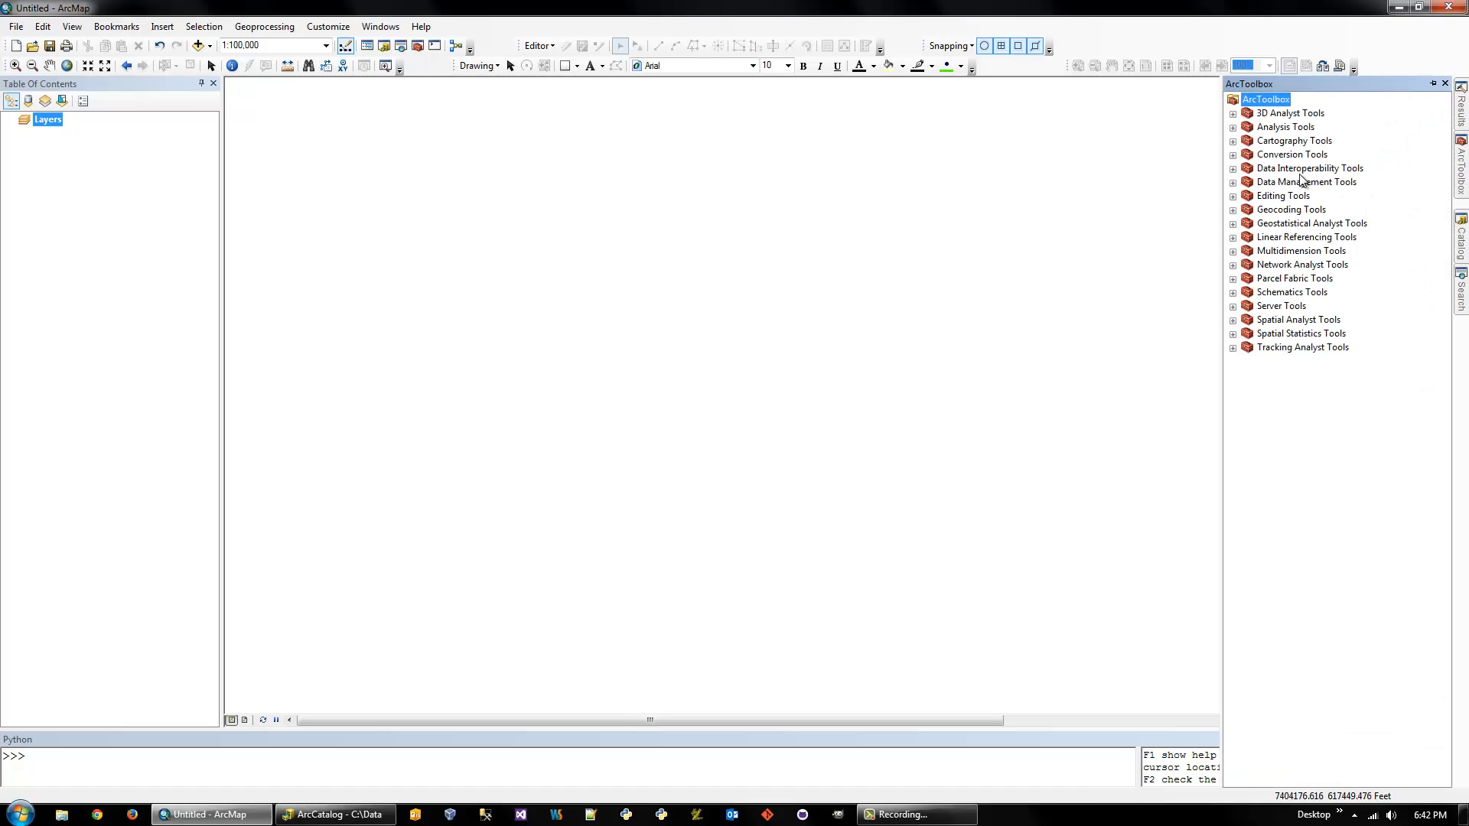
{"action": "mouse_move", "coordinate": [1264, 170]}
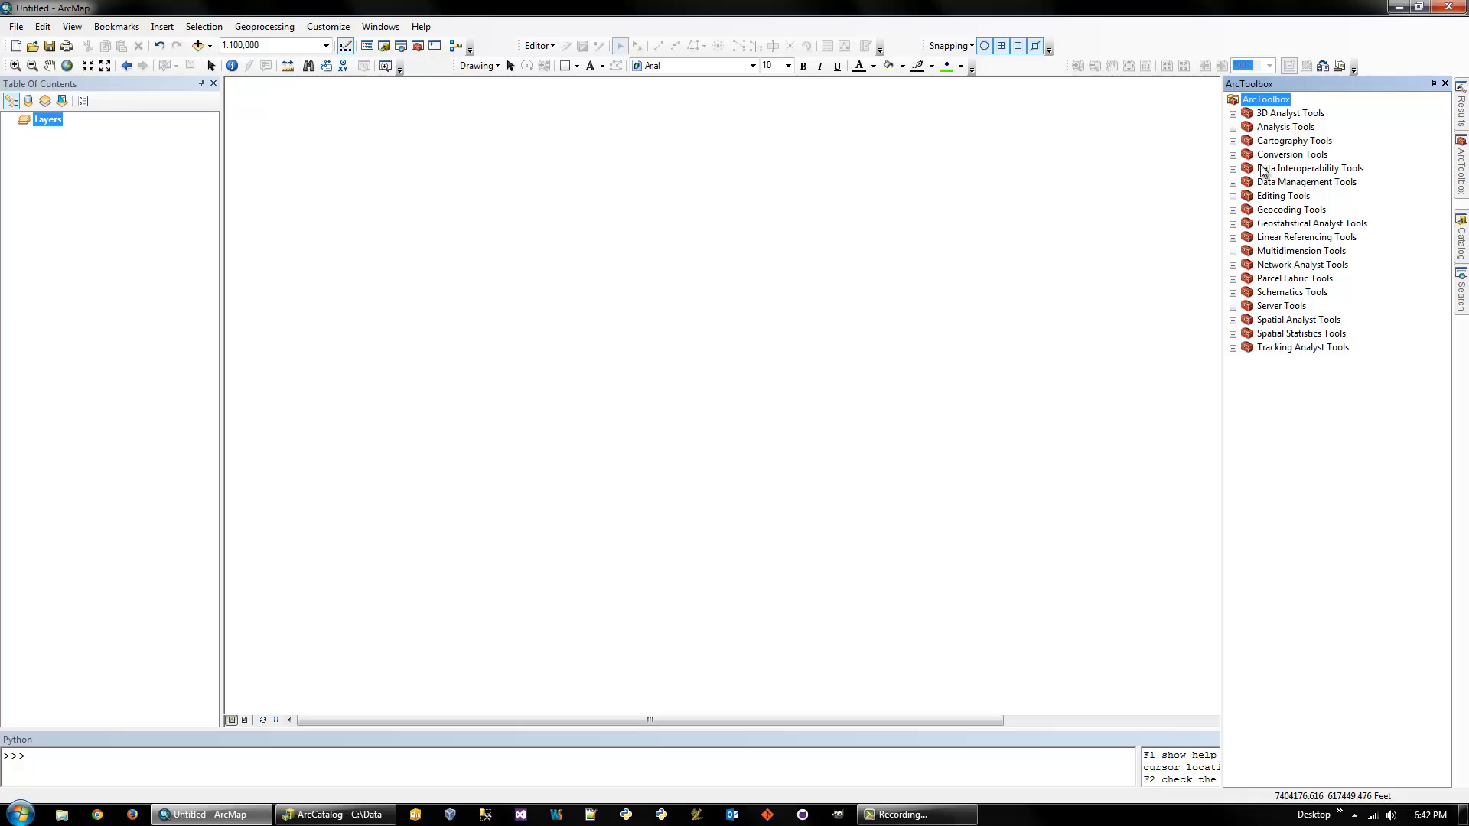
{"action": "mouse_move", "coordinate": [1264, 393]}
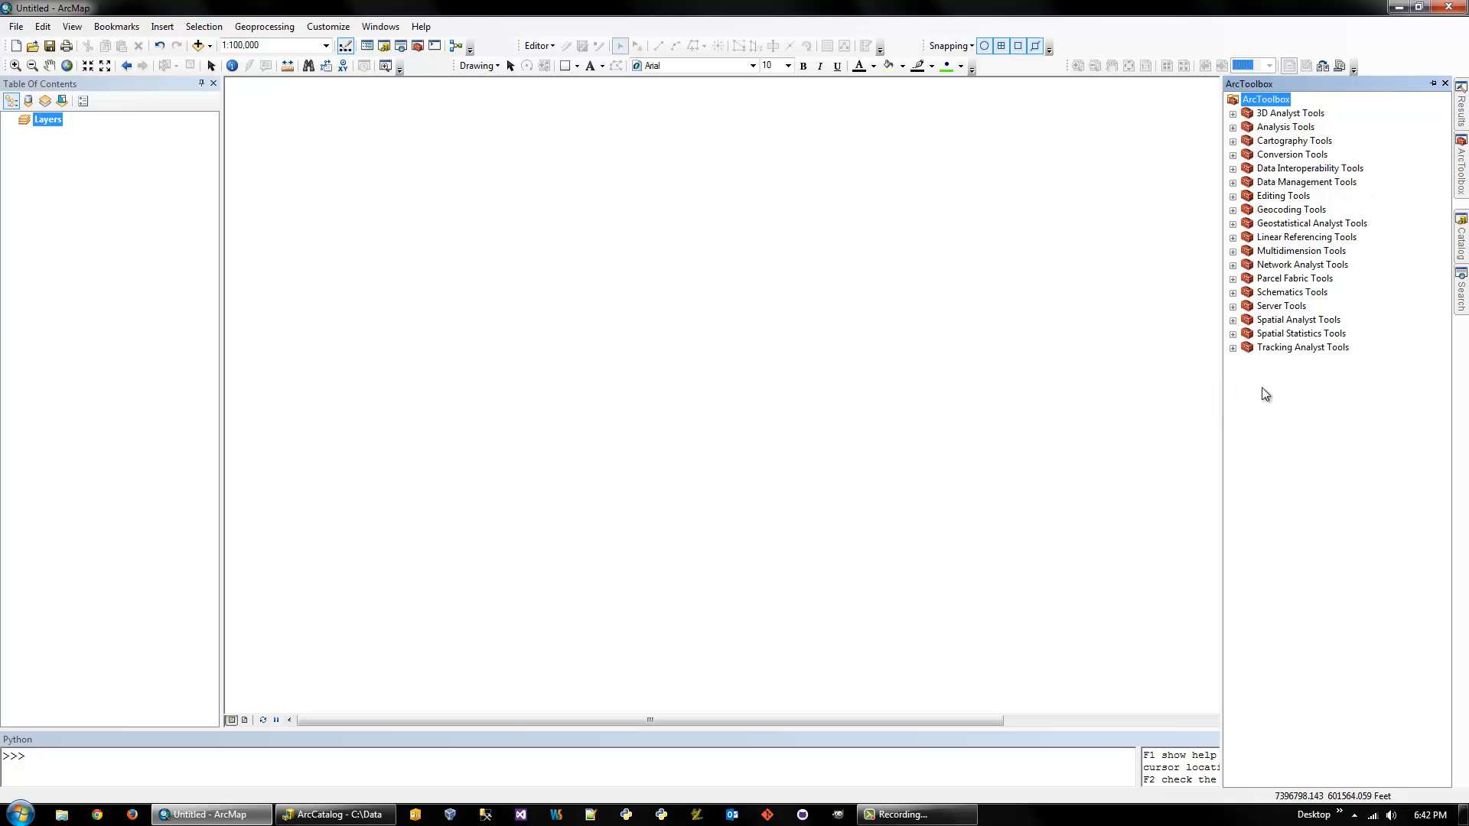
{"action": "mouse_move", "coordinate": [1278, 449]}
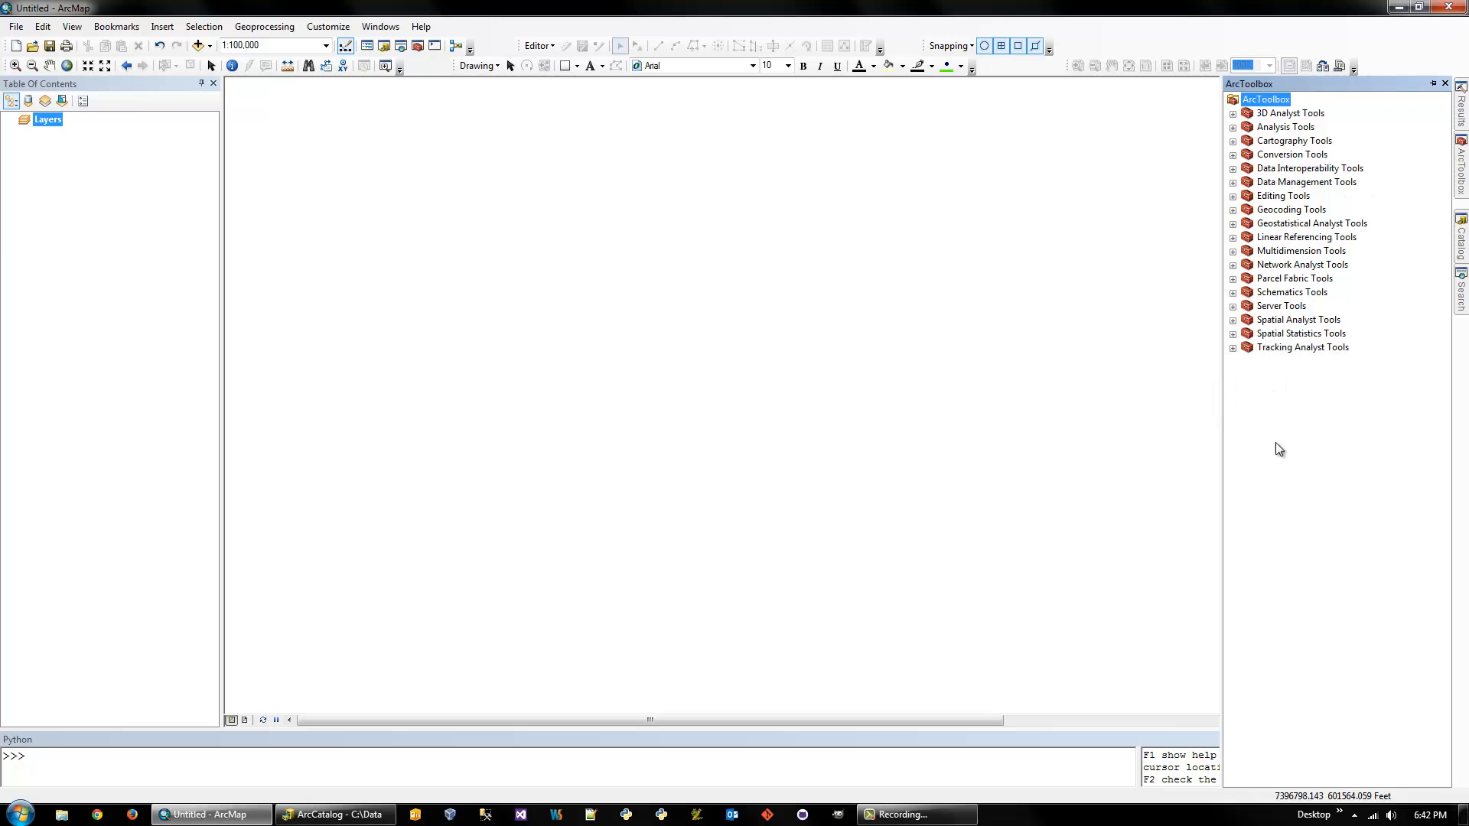
{"action": "right_click", "coordinate": [1279, 449]}
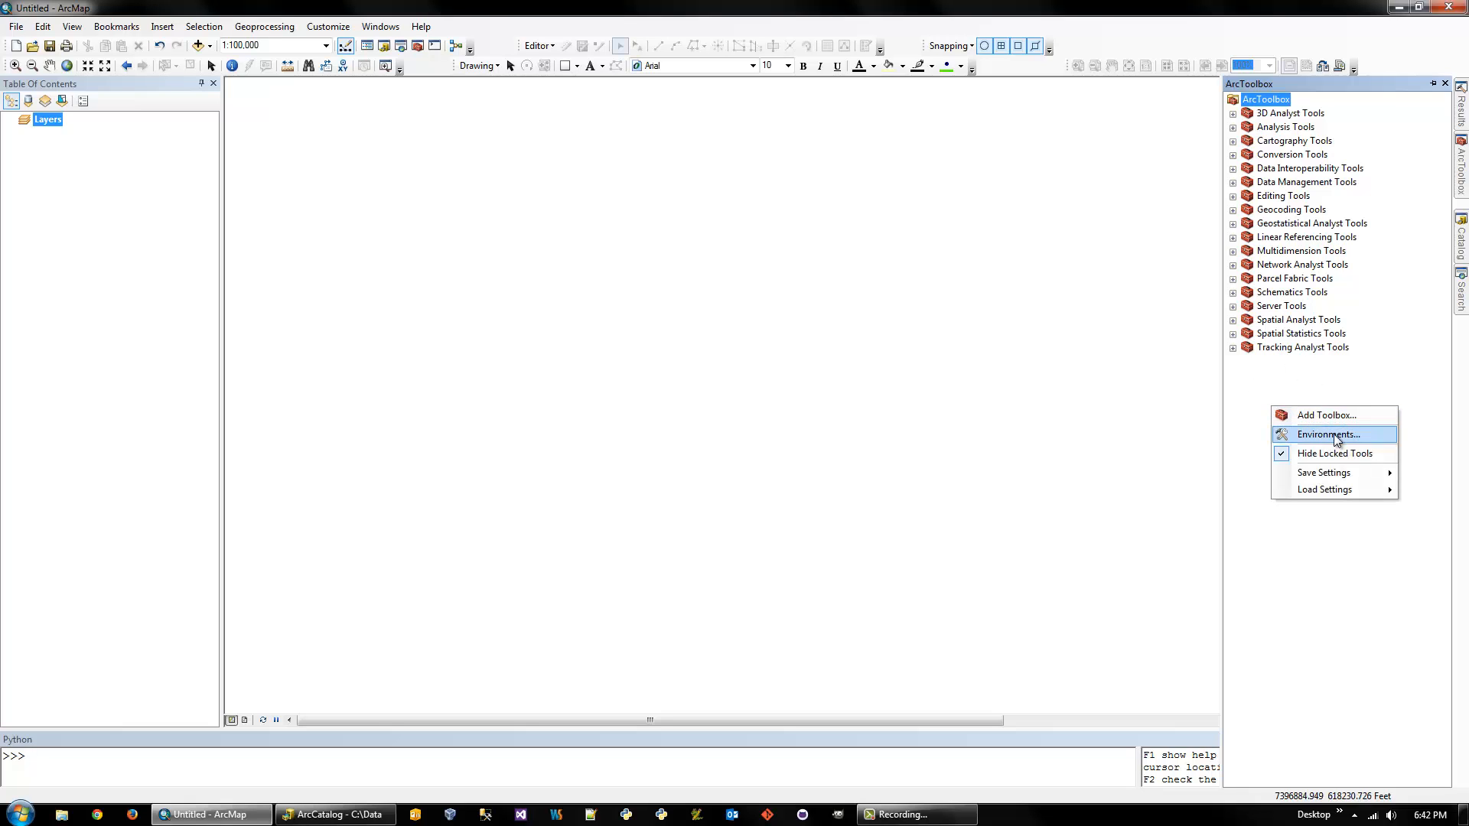
{"action": "left_click", "coordinate": [1325, 414]}
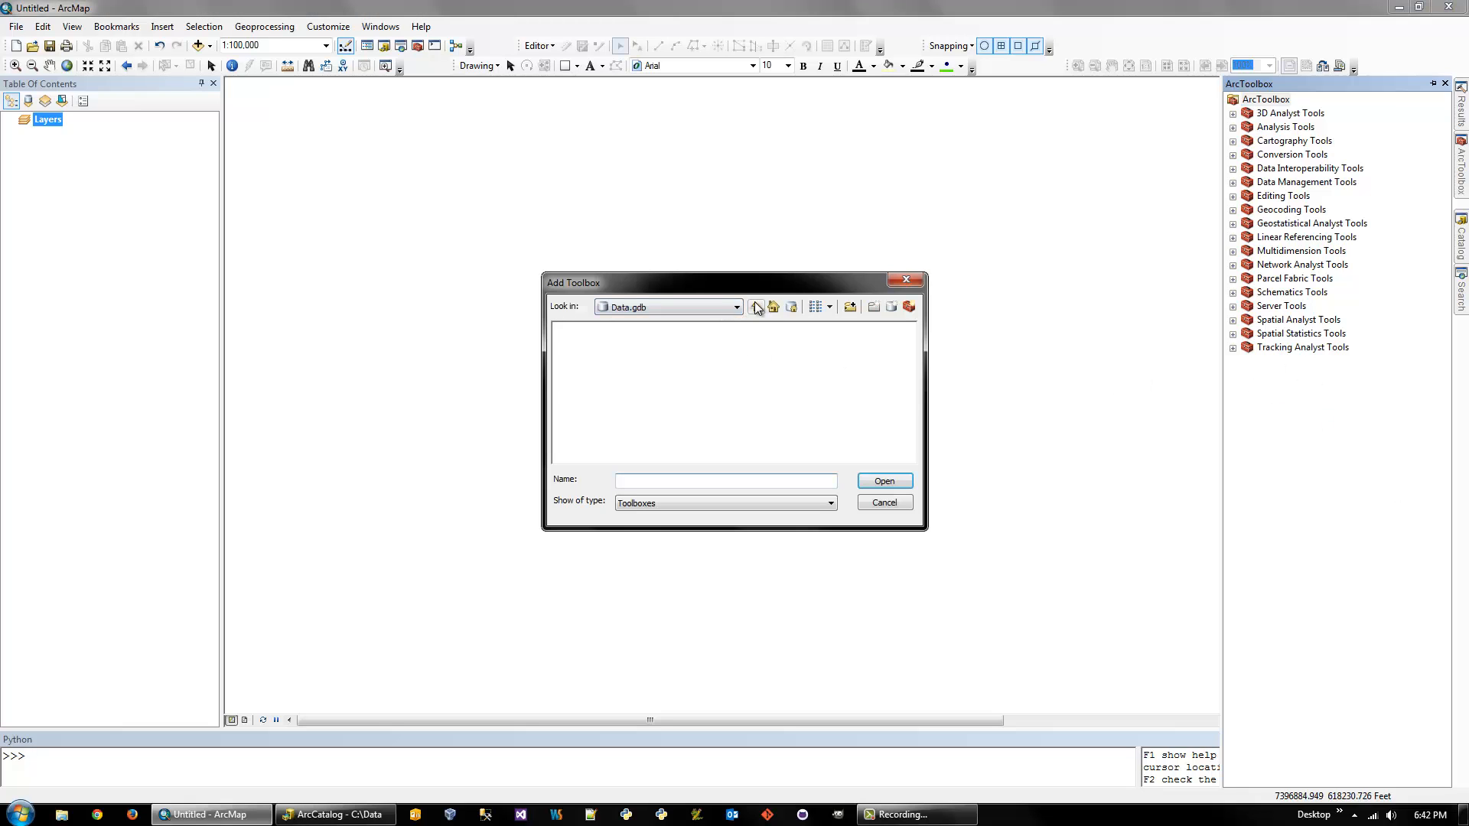
{"action": "left_click", "coordinate": [756, 306]}
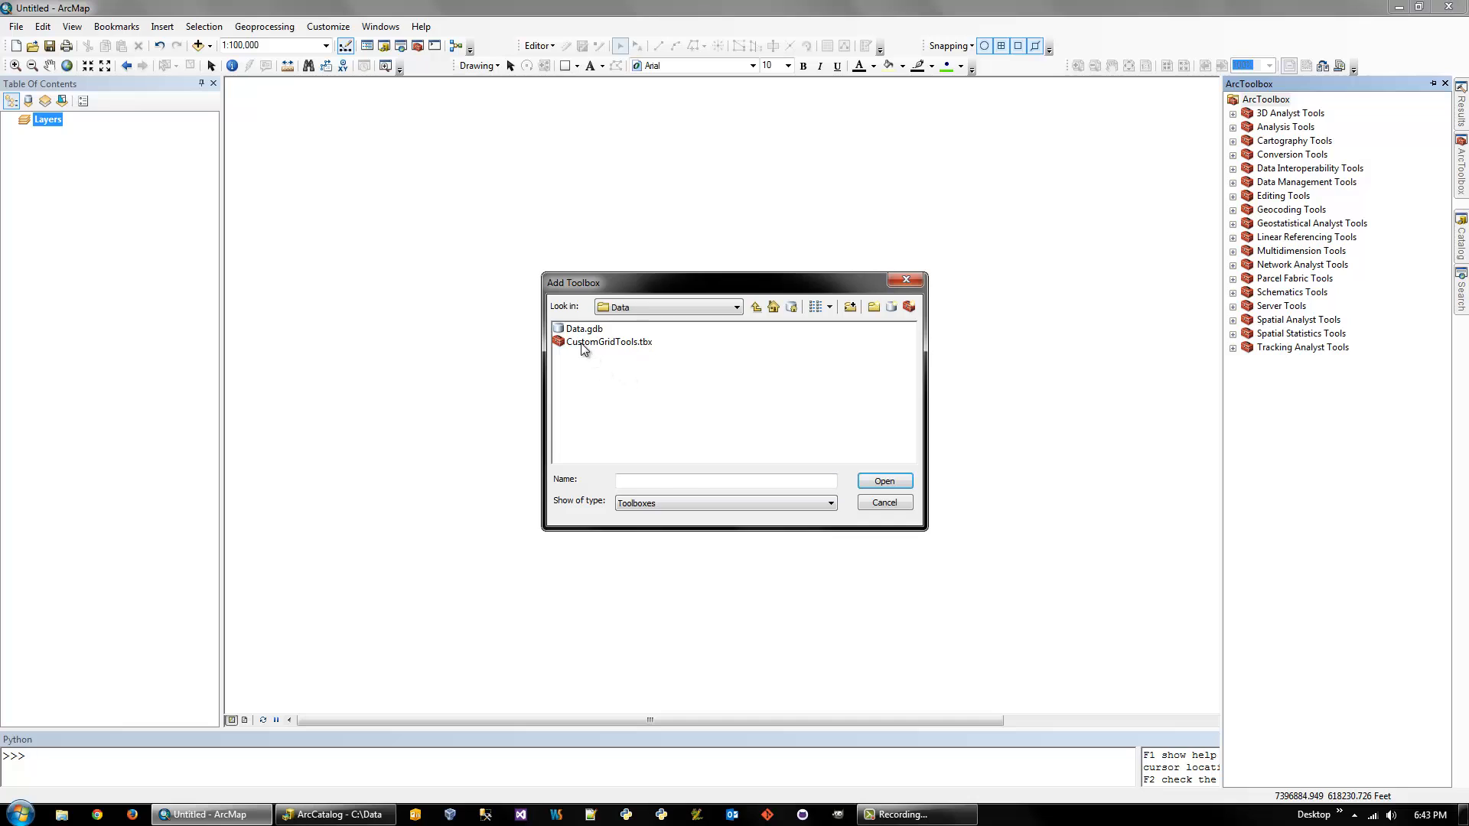
{"action": "left_click", "coordinate": [882, 502]}
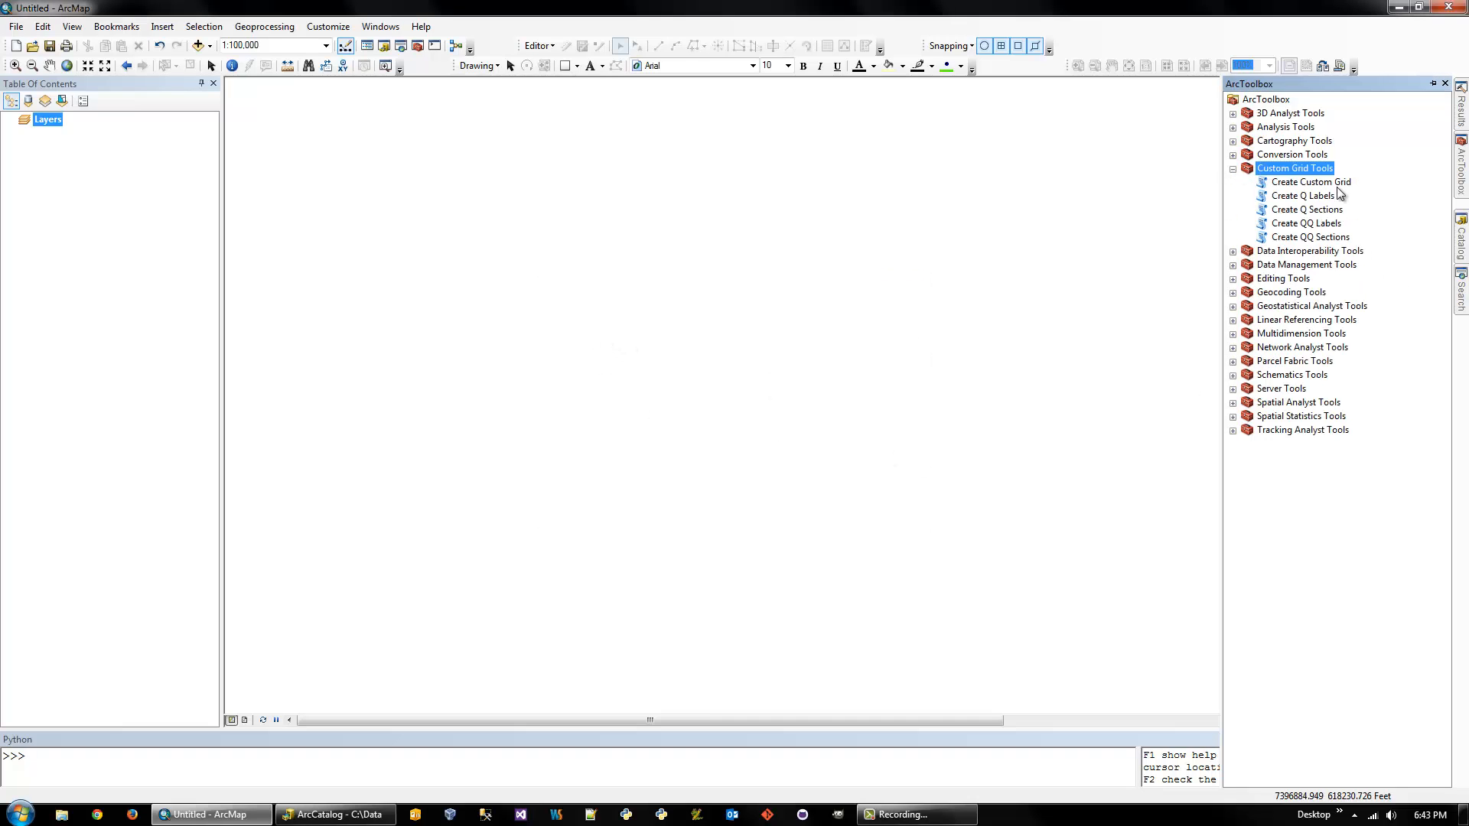
{"action": "mouse_move", "coordinate": [1344, 201]}
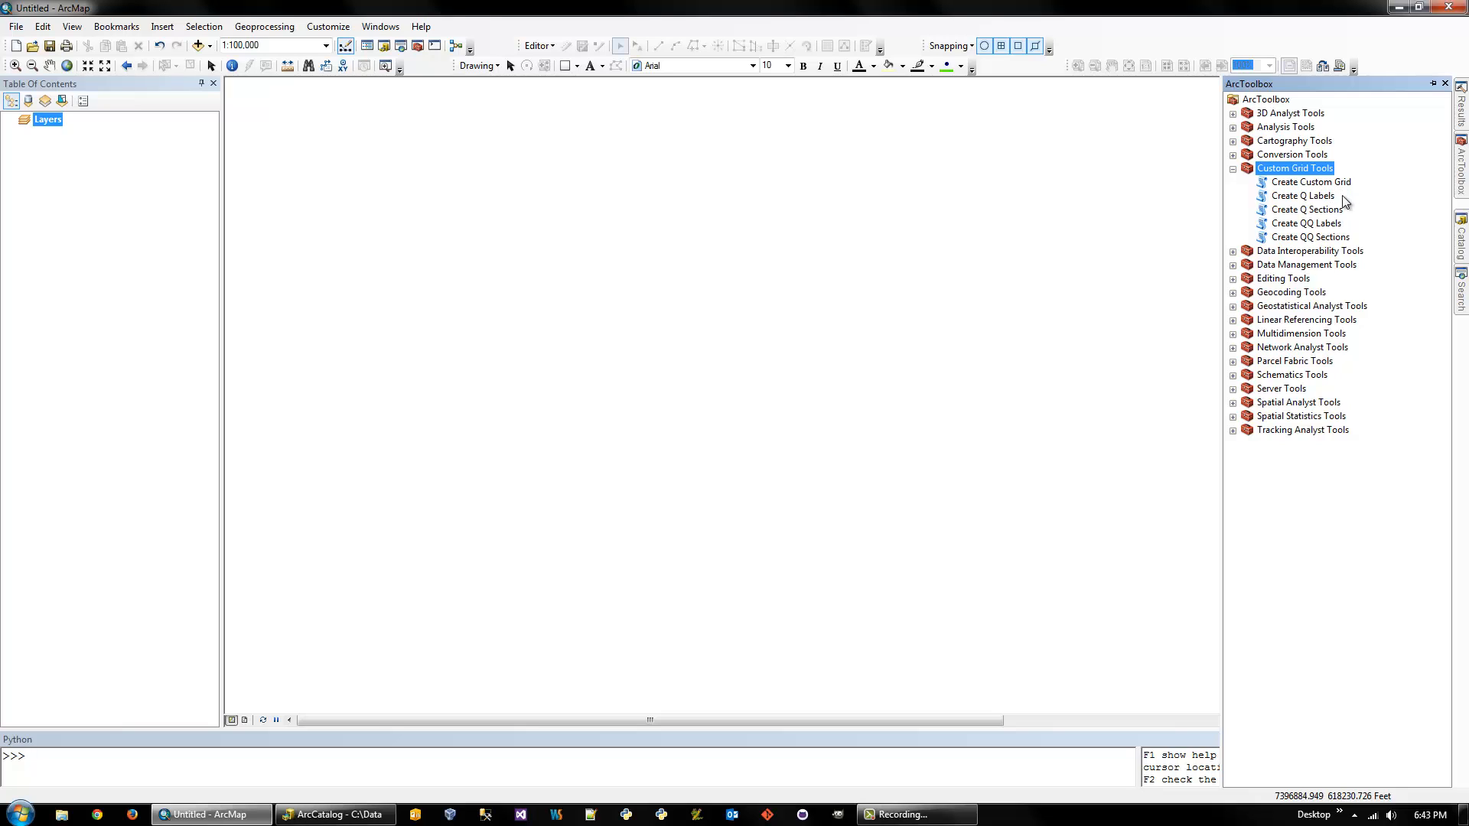
{"action": "left_click", "coordinate": [1311, 182]}
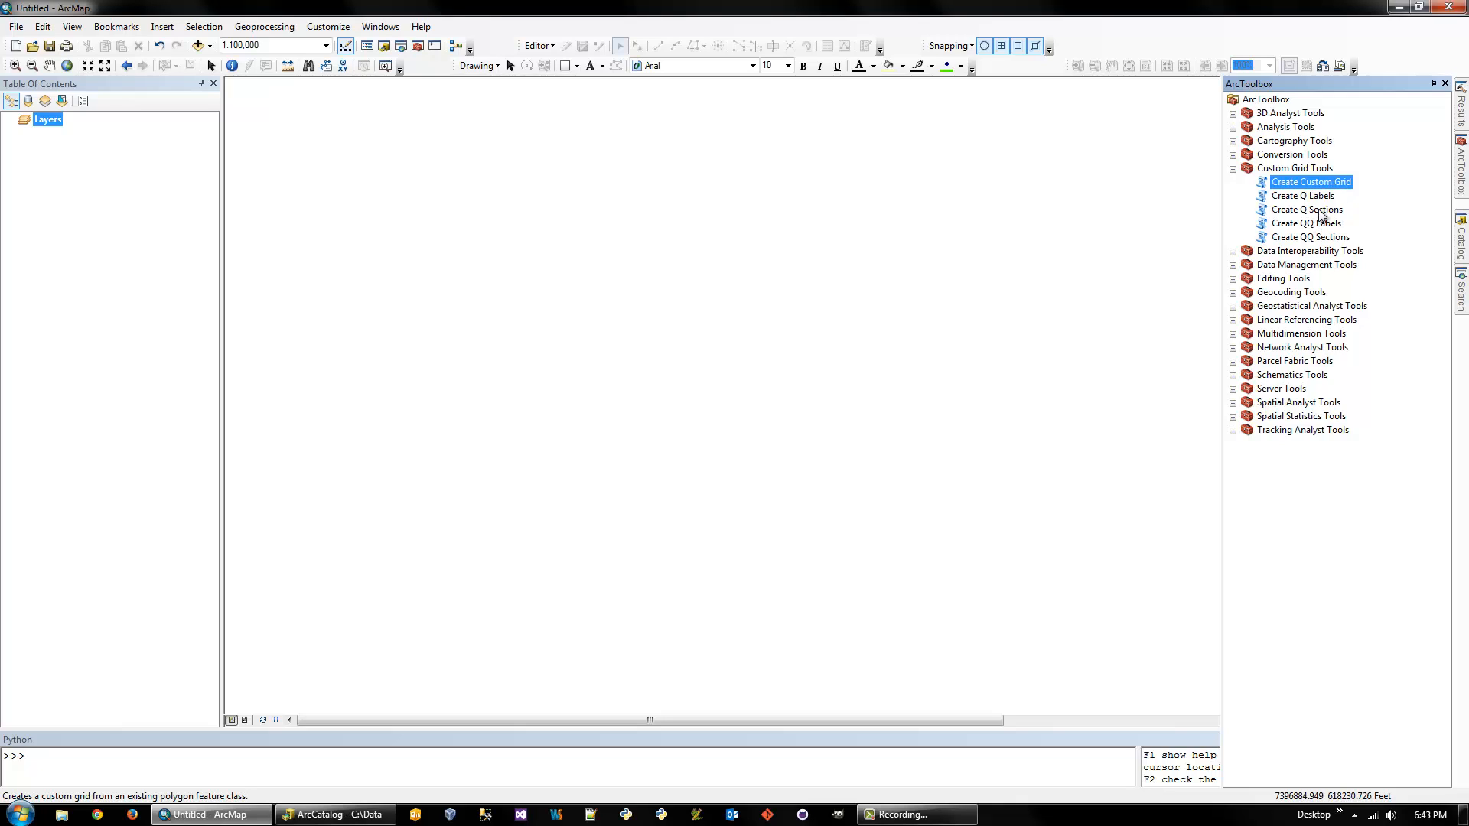
{"action": "mouse_move", "coordinate": [1318, 217]}
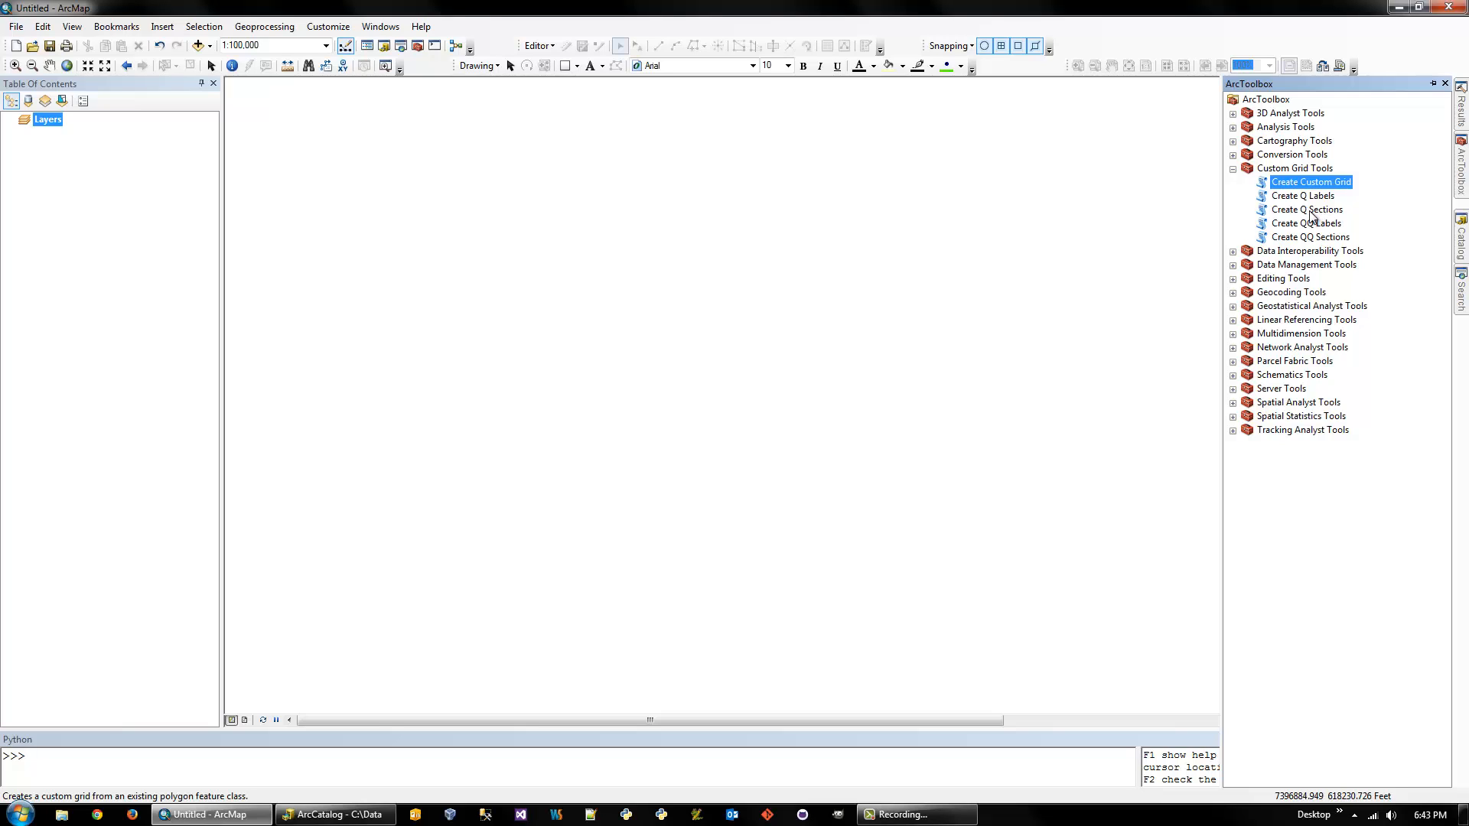
{"action": "left_click", "coordinate": [1309, 238]}
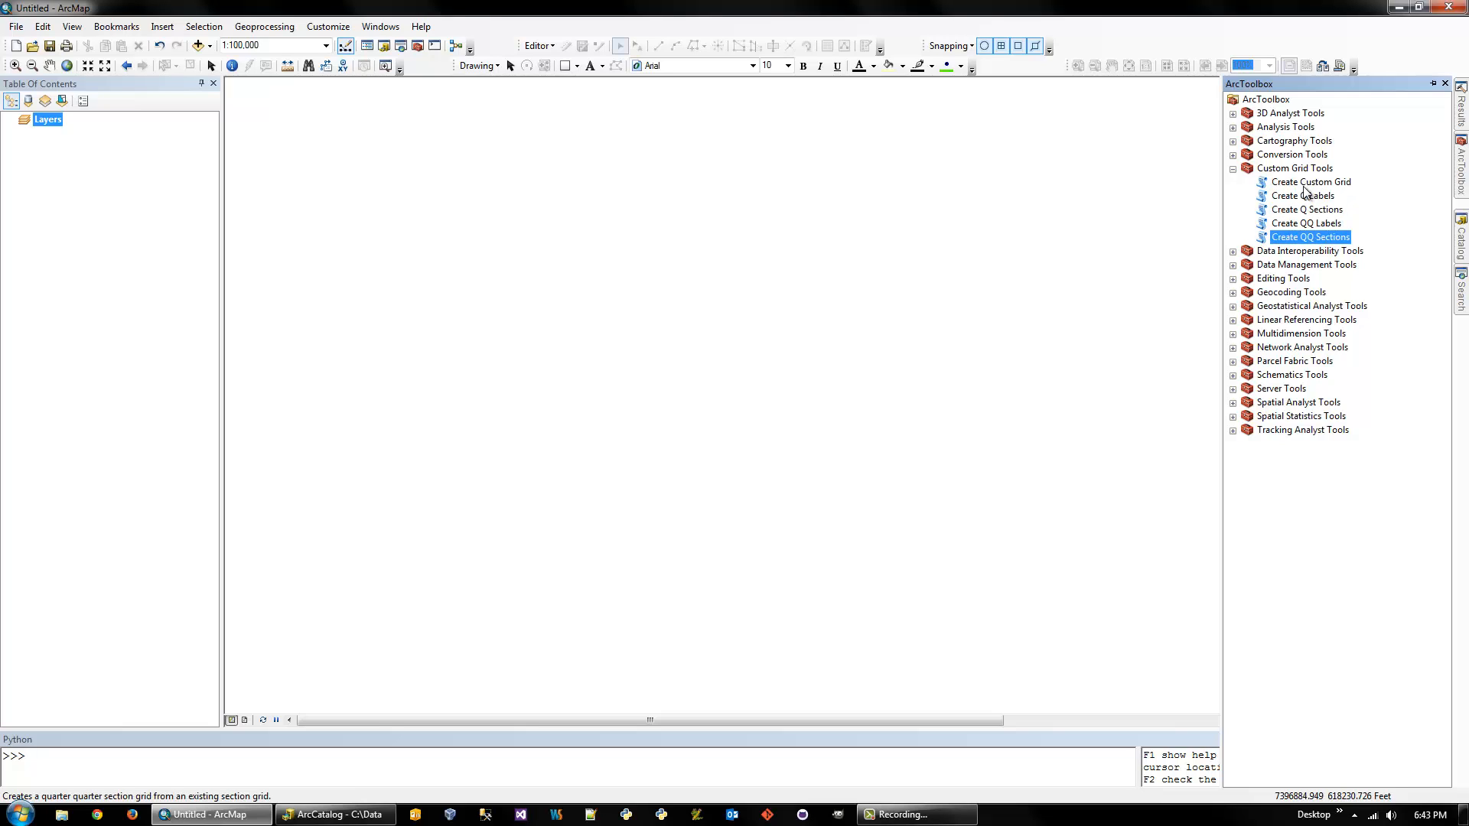
{"action": "left_click", "coordinate": [1307, 209]}
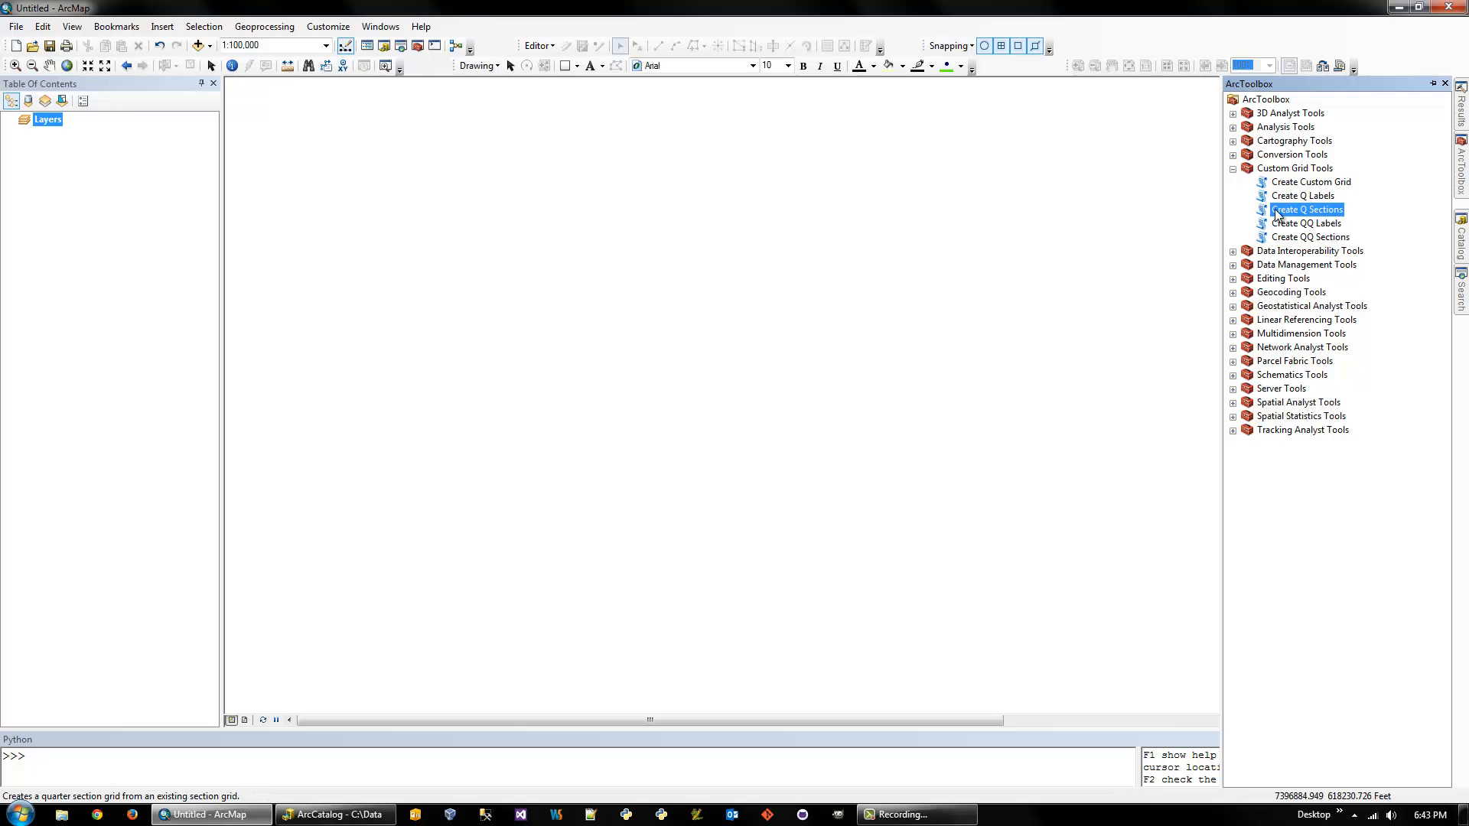
{"action": "mouse_move", "coordinate": [1332, 245]}
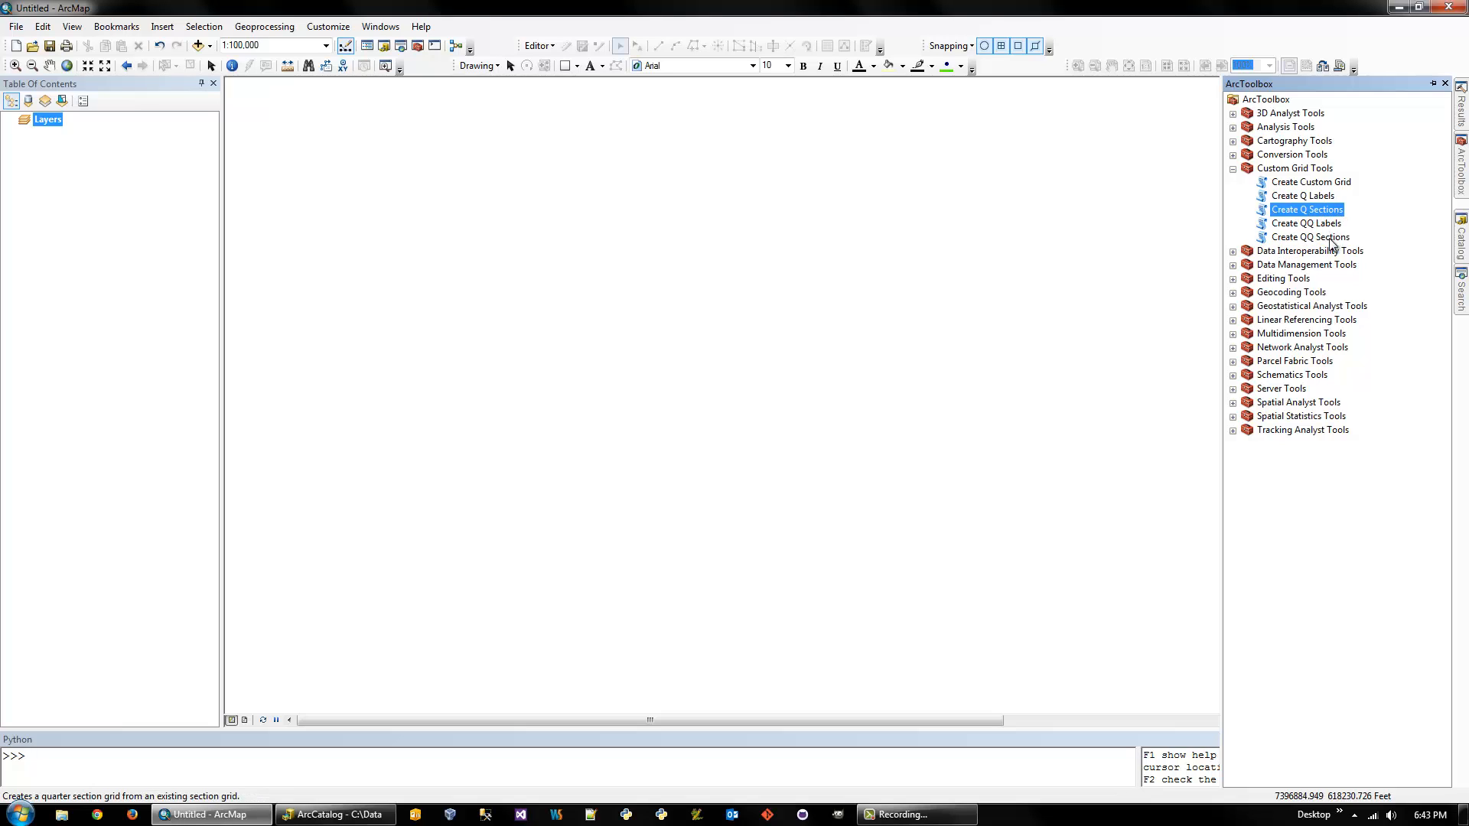
{"action": "left_click", "coordinate": [1310, 237]}
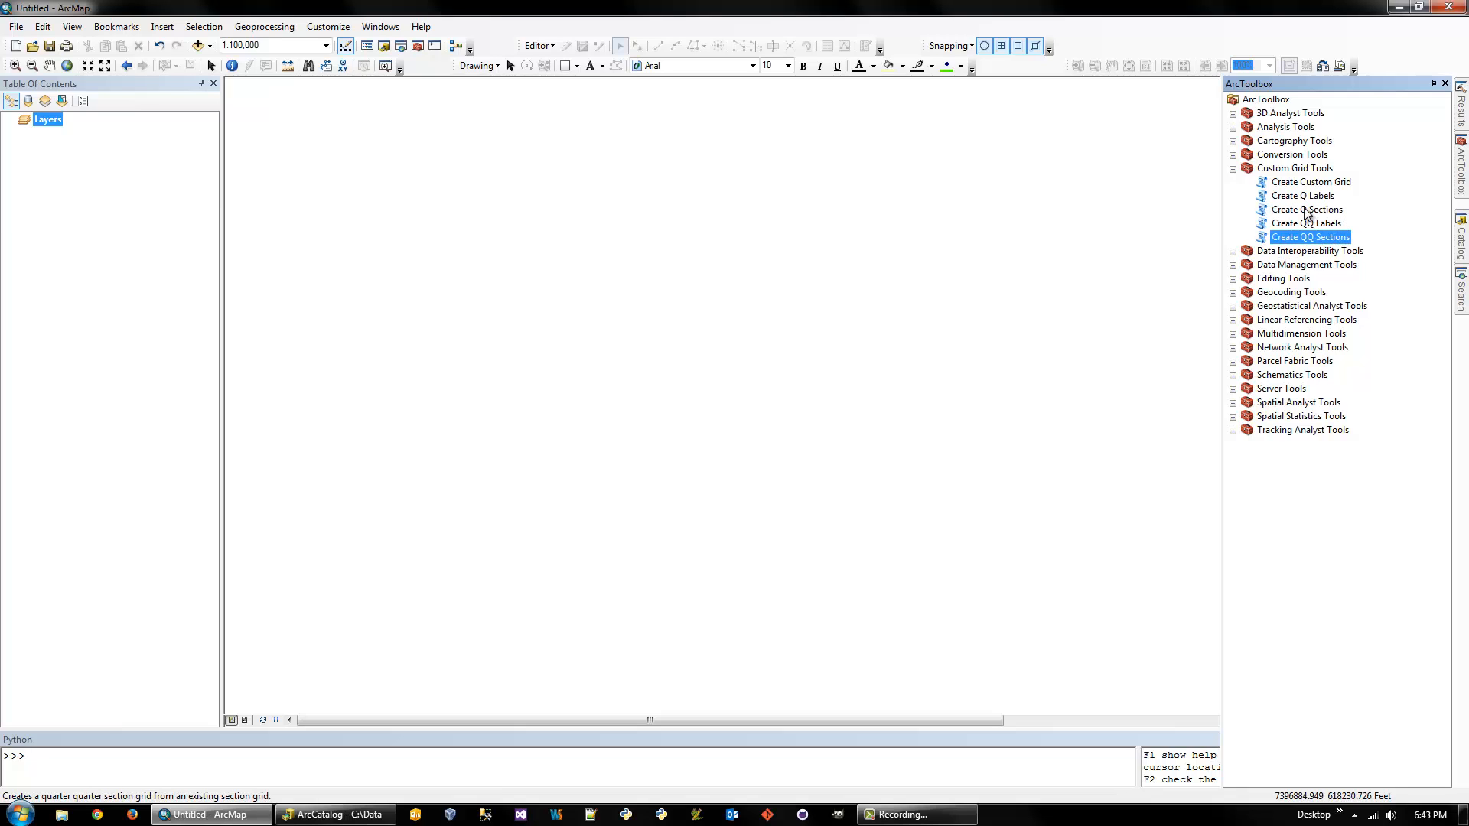
{"action": "left_click", "coordinate": [1306, 222]}
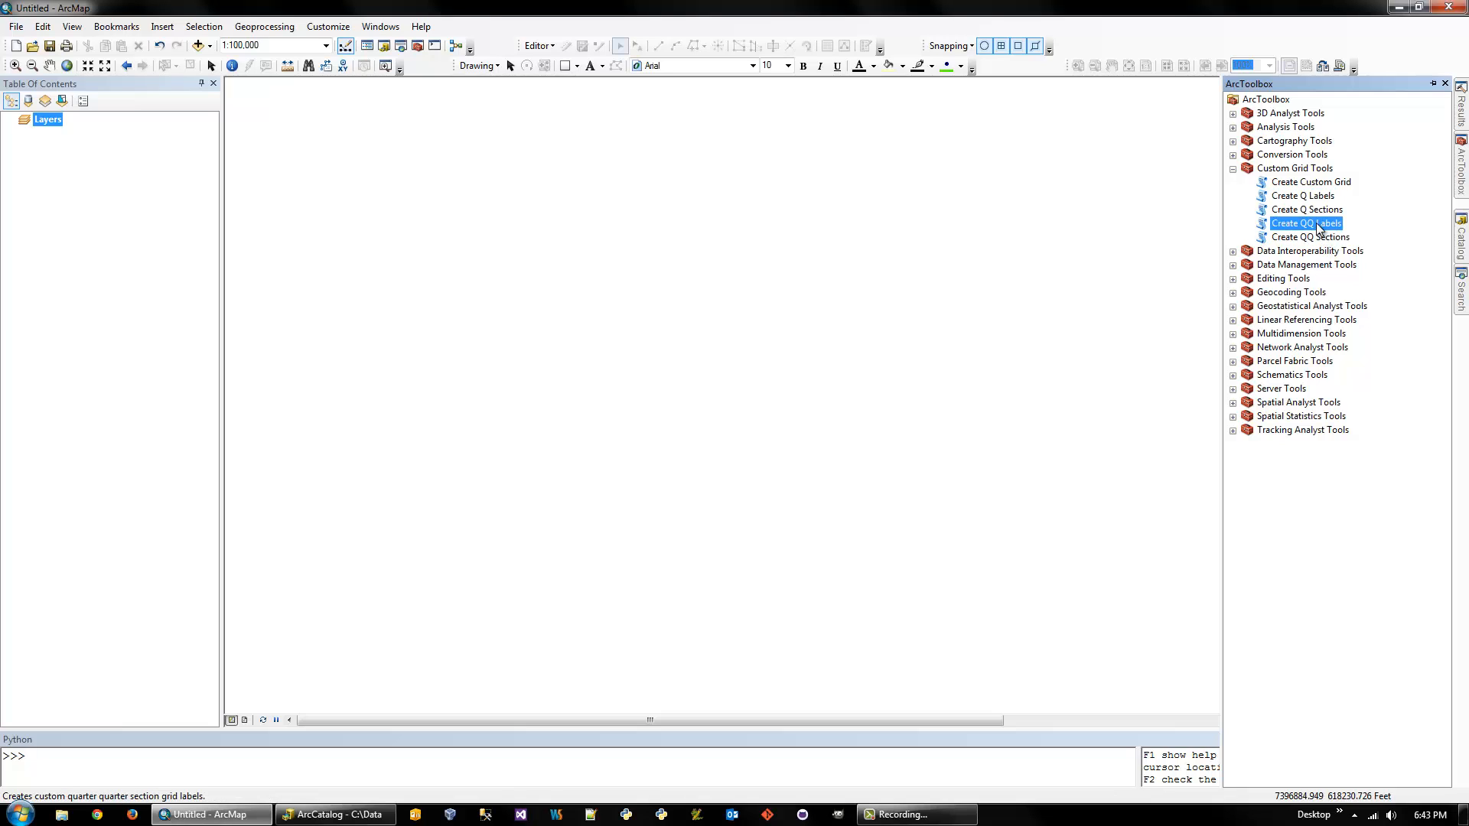
{"action": "mouse_move", "coordinate": [1319, 200]}
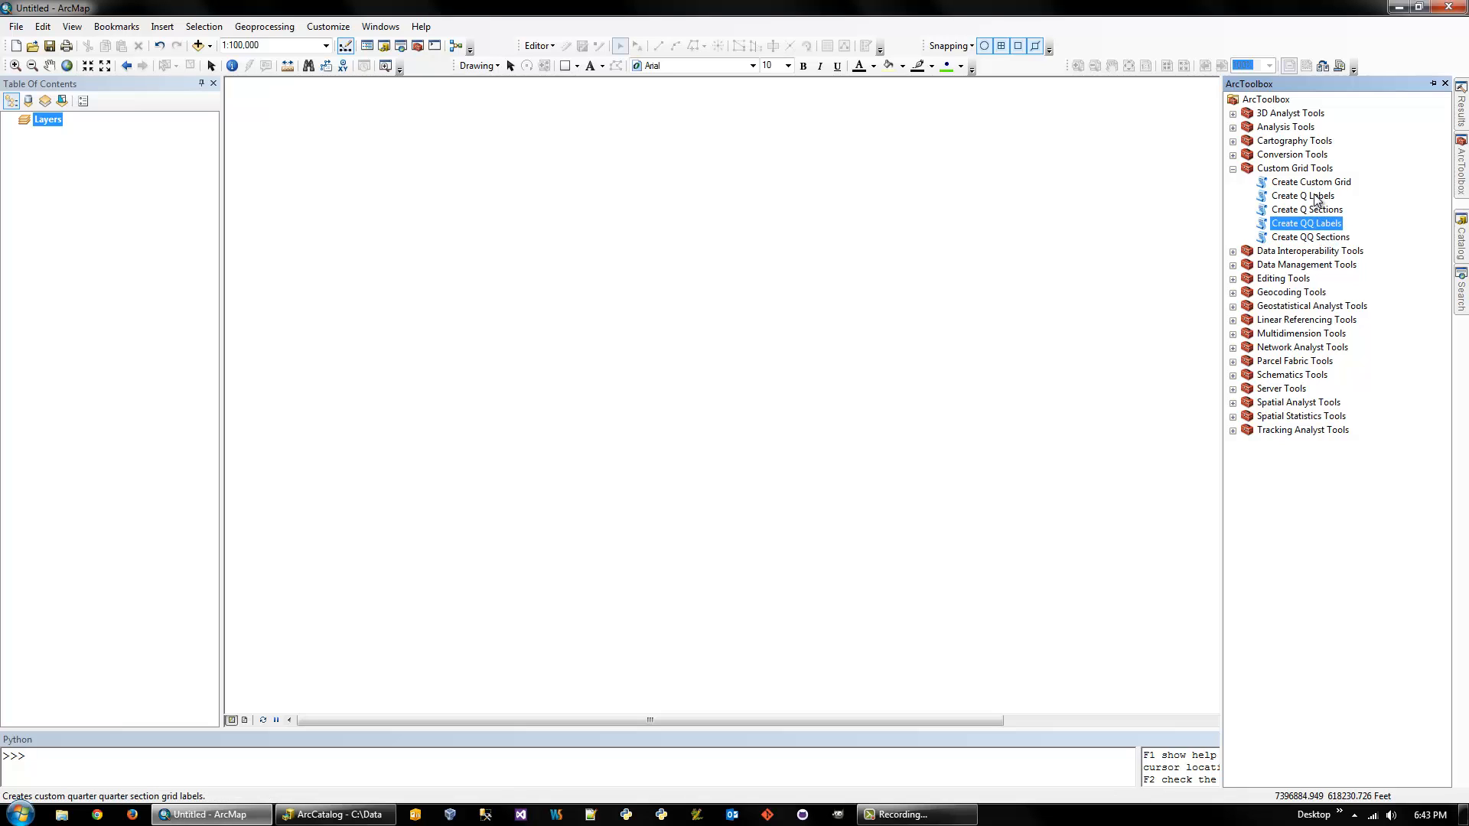
{"action": "mouse_move", "coordinate": [429, 696]}
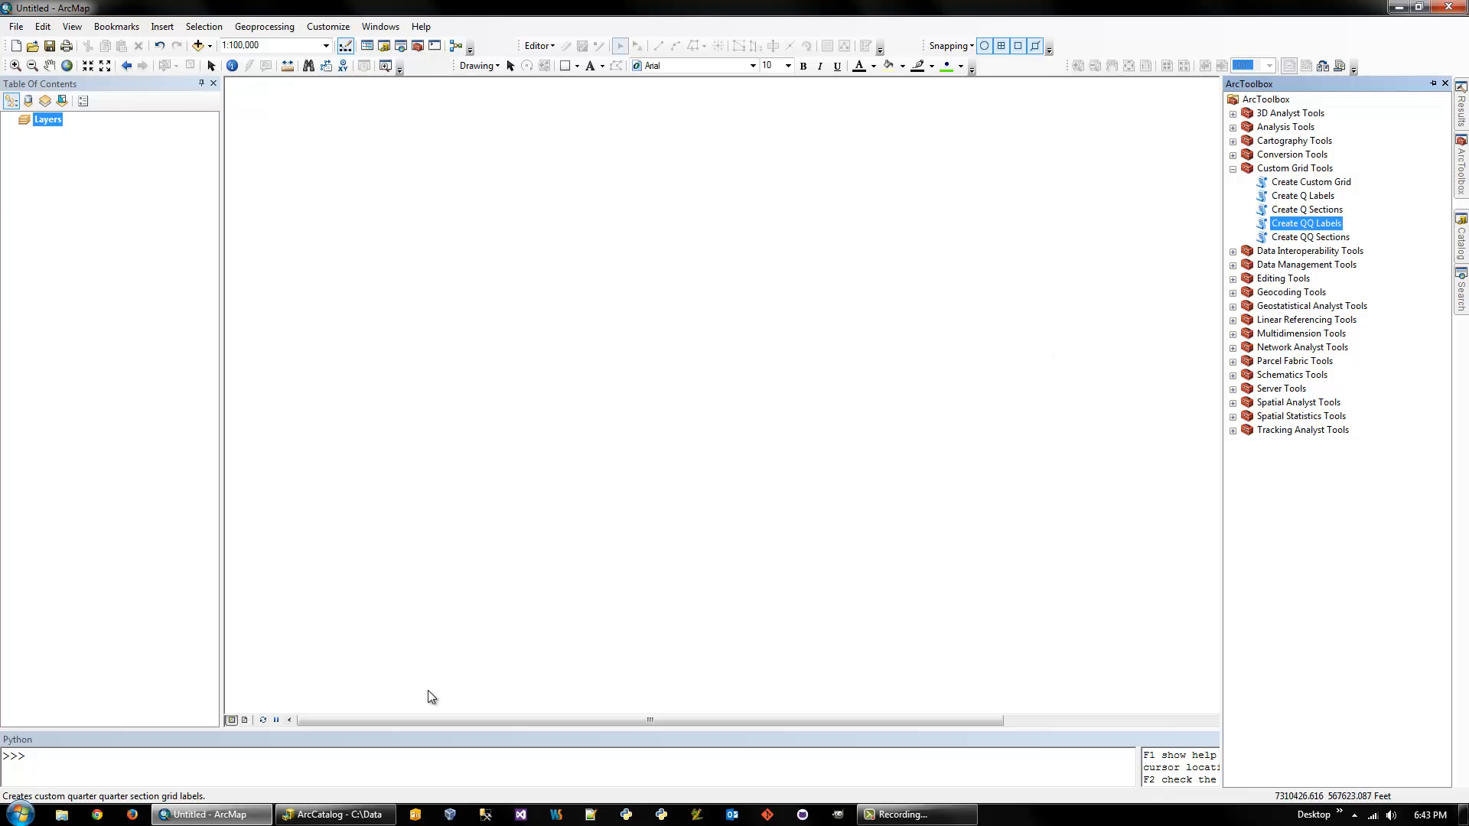
{"action": "mouse_move", "coordinate": [359, 776]}
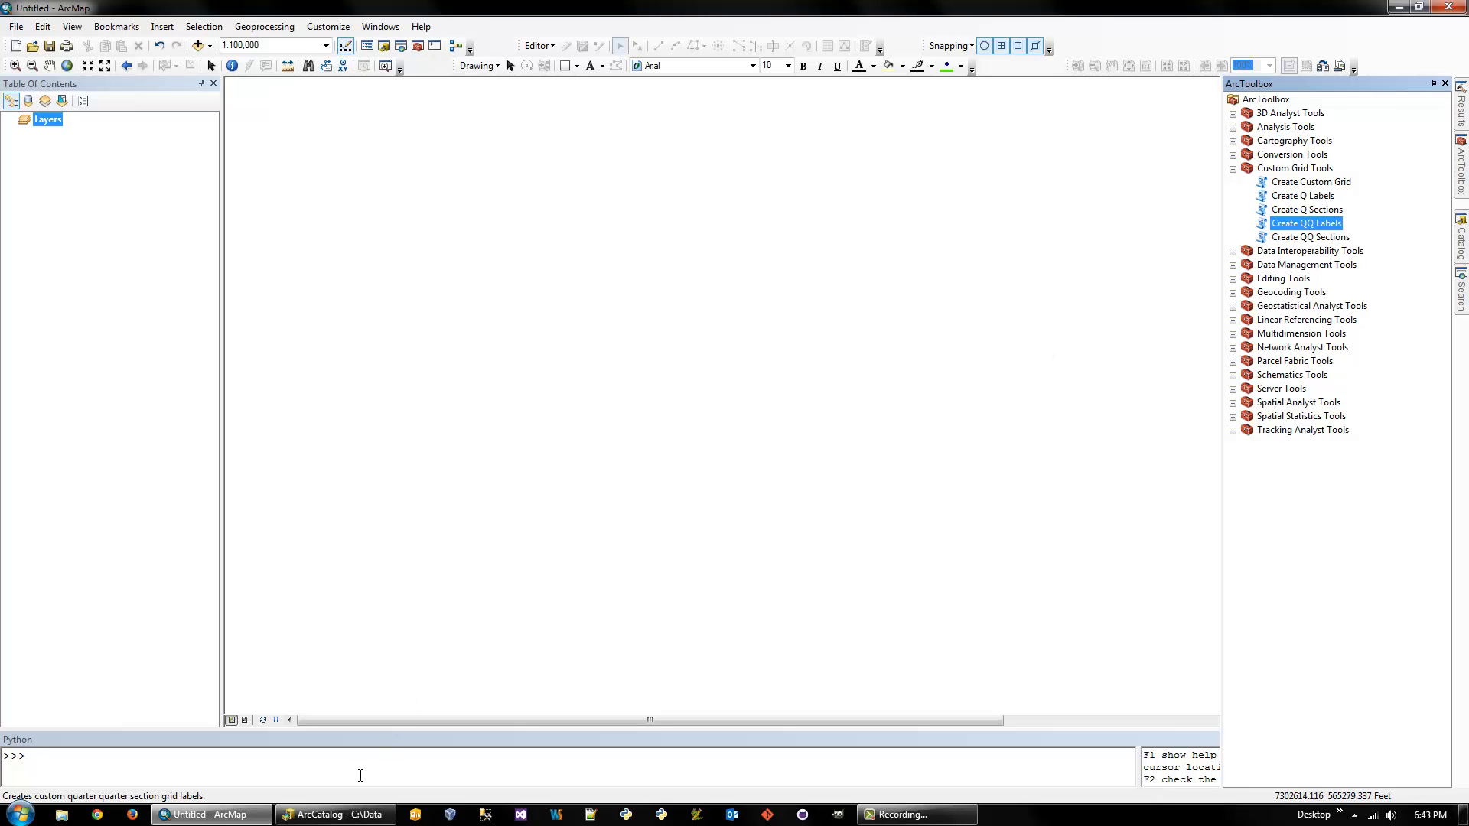
Open the Data.gdb geodatabase in the Catalog window
{"action": "left_click", "coordinate": [333, 814]}
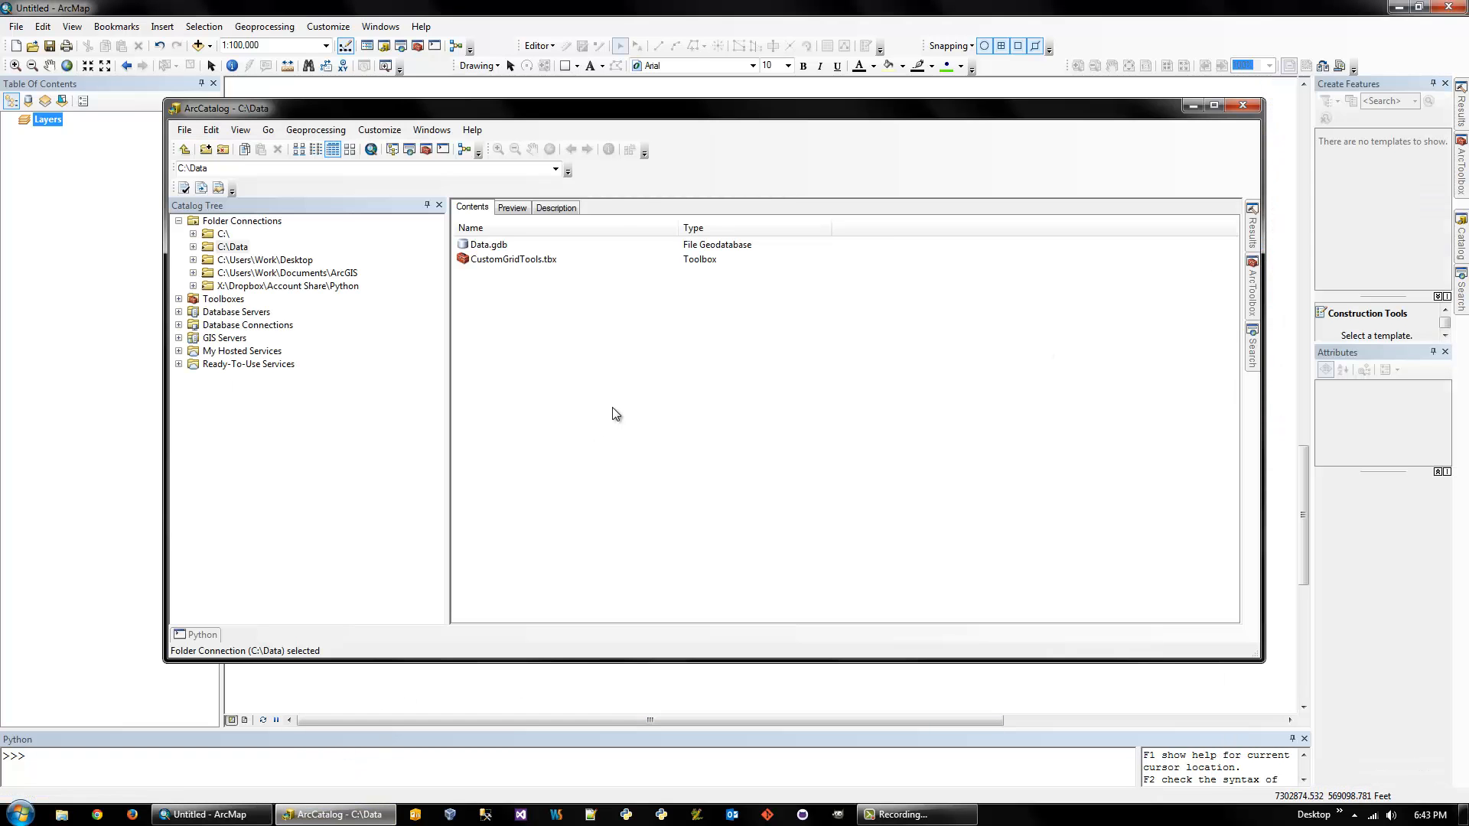
{"action": "mouse_move", "coordinate": [597, 322]}
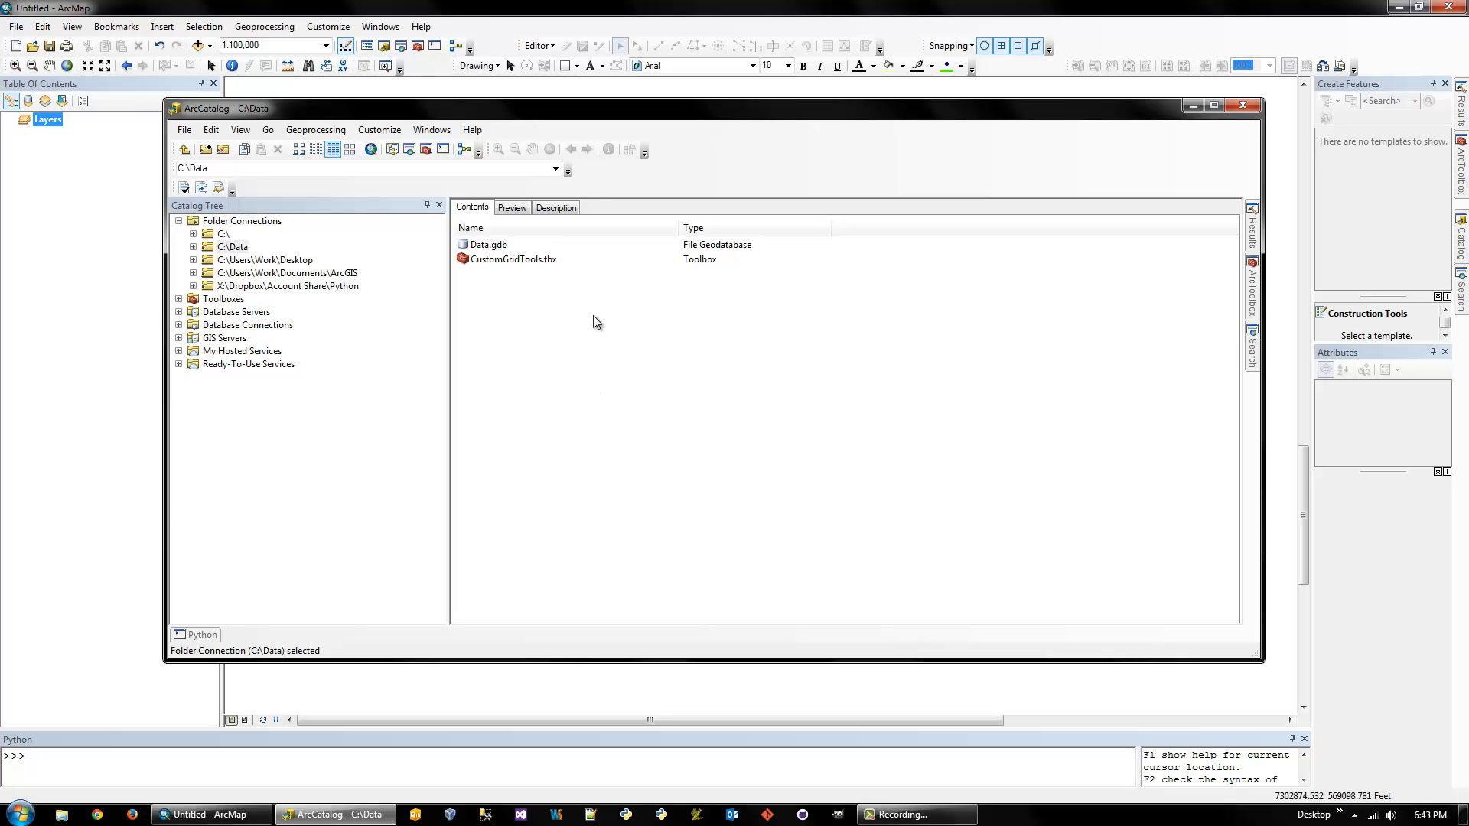
{"action": "mouse_move", "coordinate": [533, 291]}
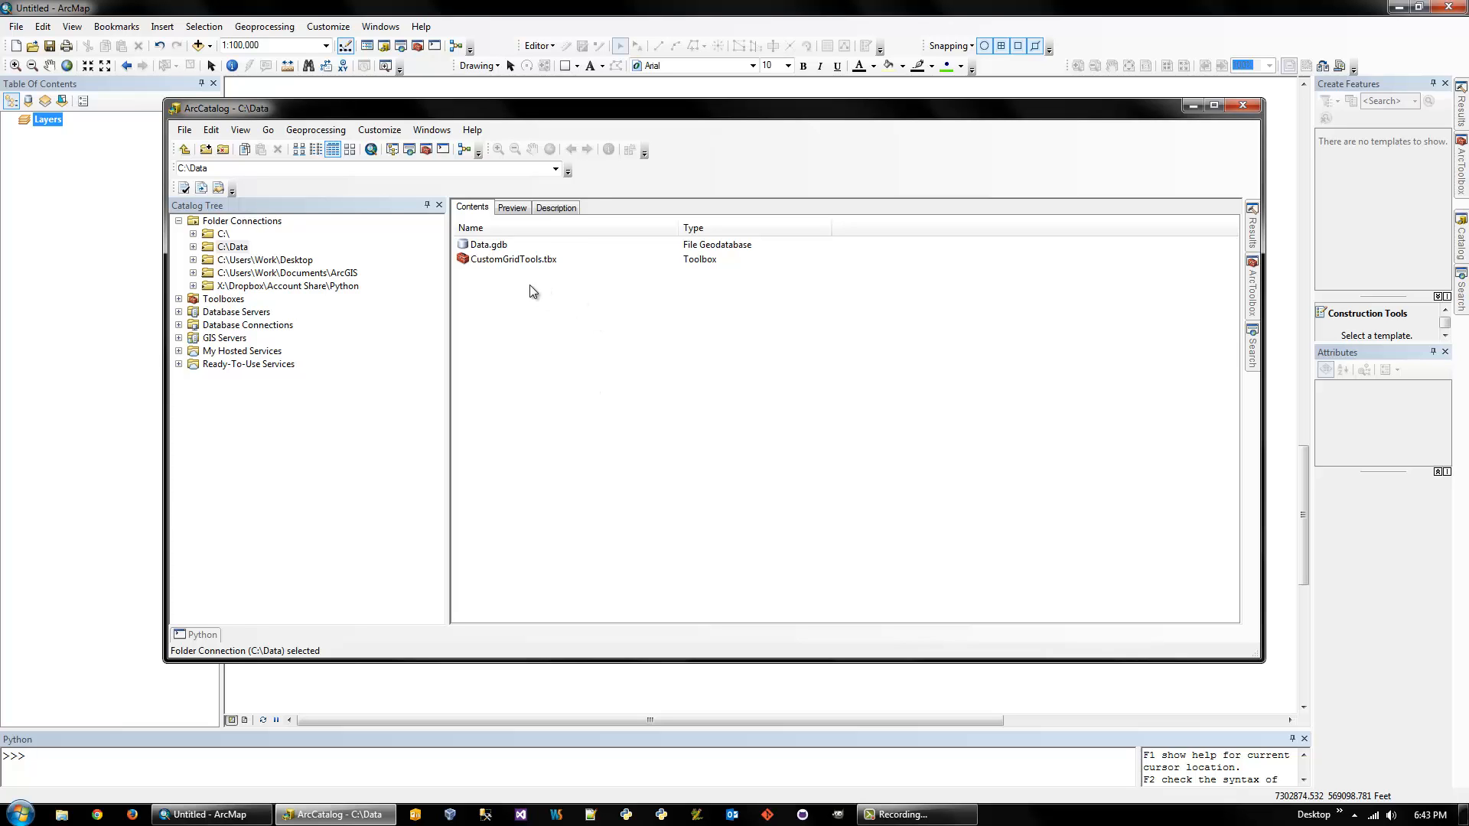
{"action": "mouse_move", "coordinate": [509, 259]}
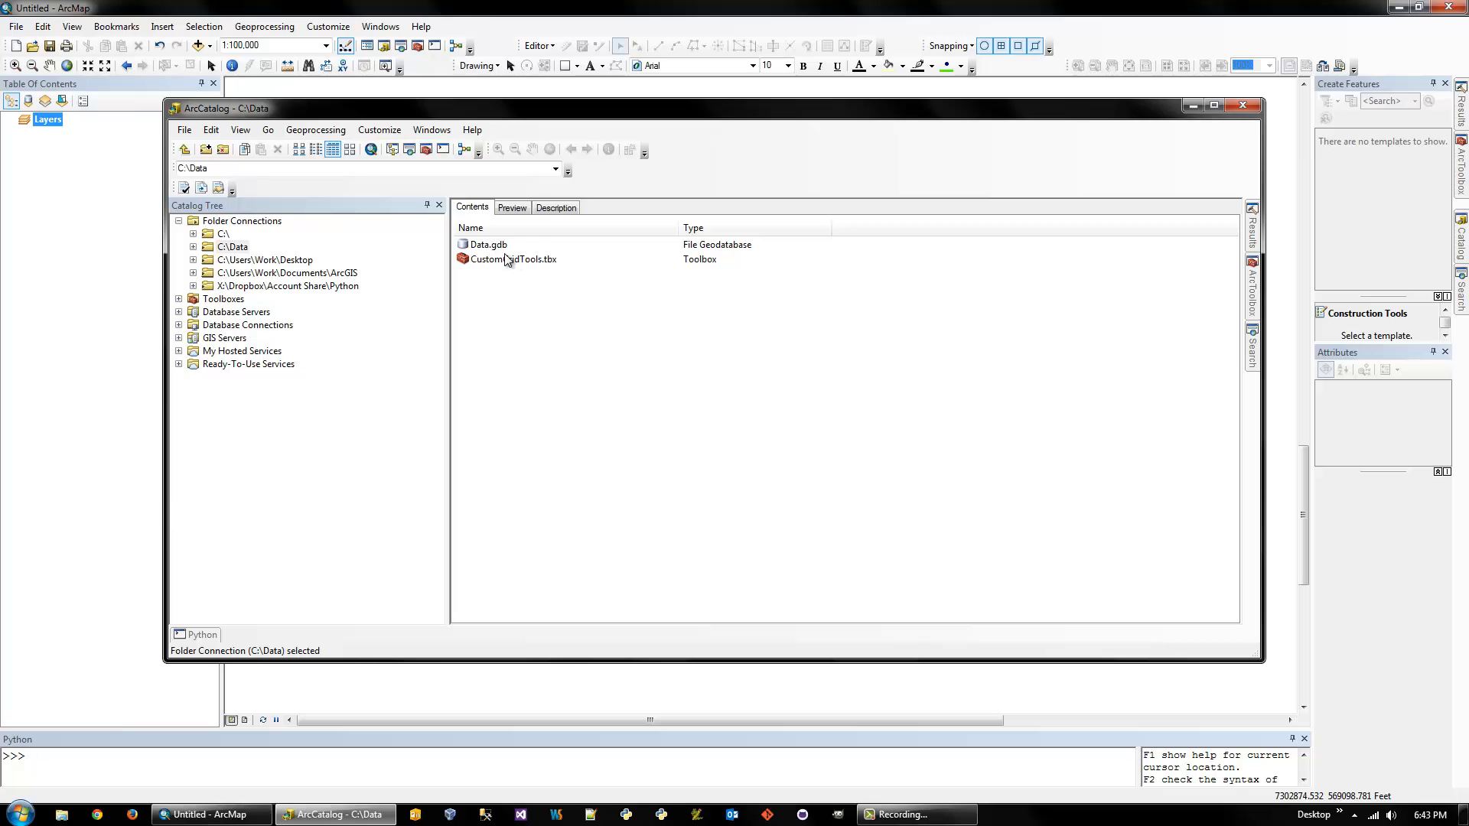
{"action": "left_click", "coordinate": [486, 245]}
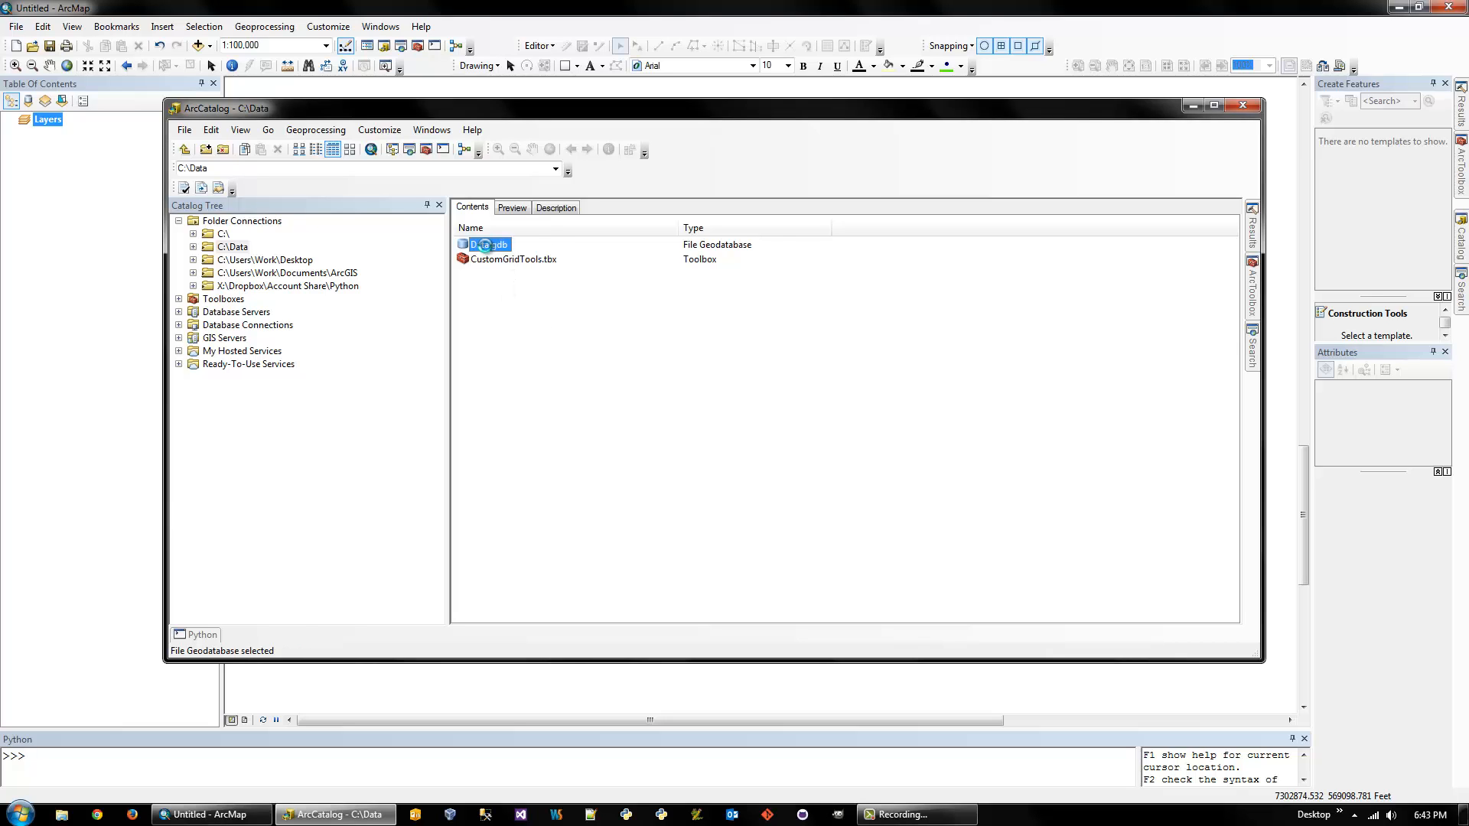
{"action": "double_click", "coordinate": [492, 245]}
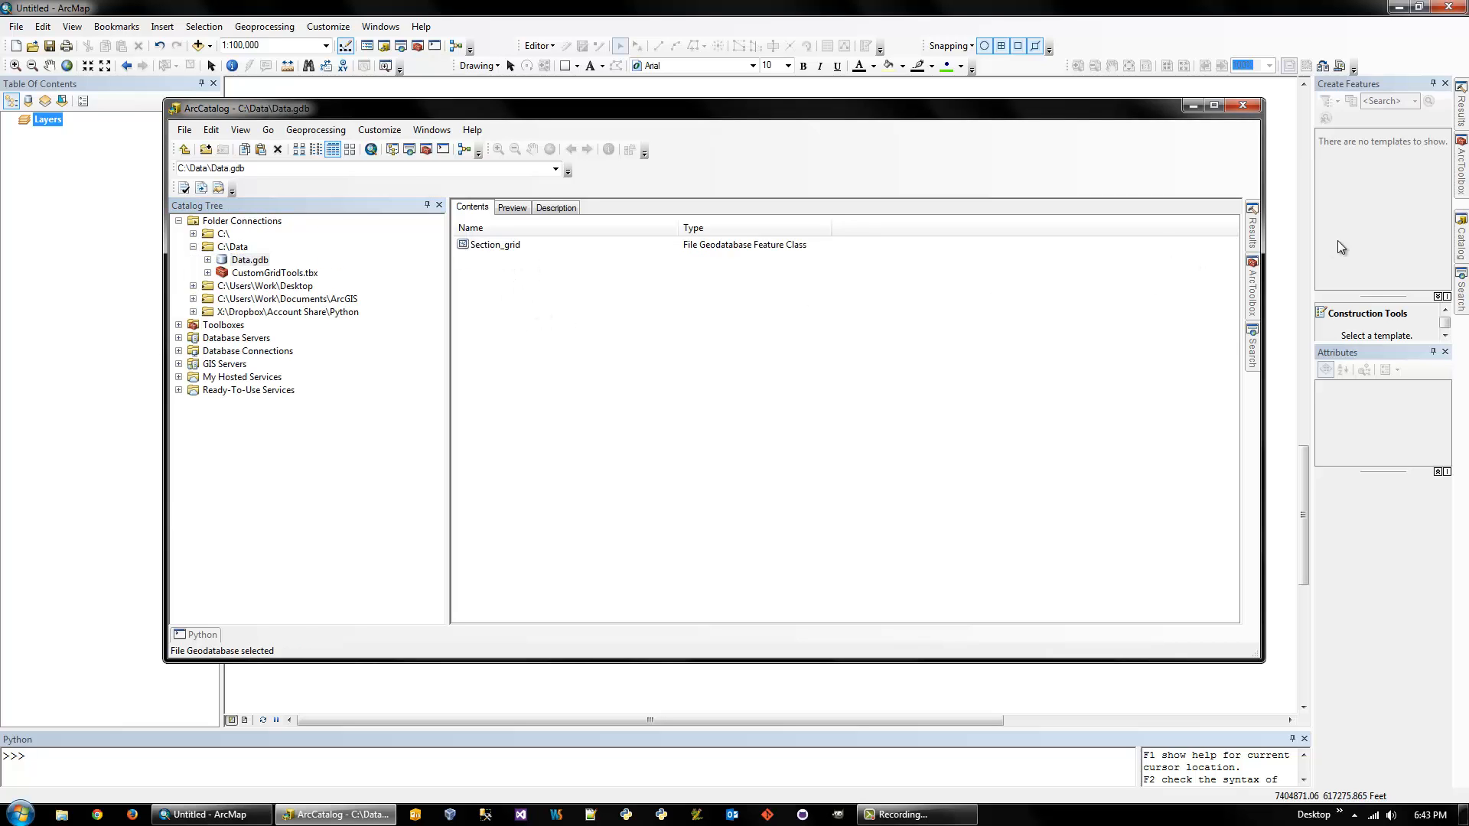
{"action": "mouse_move", "coordinate": [513, 282]}
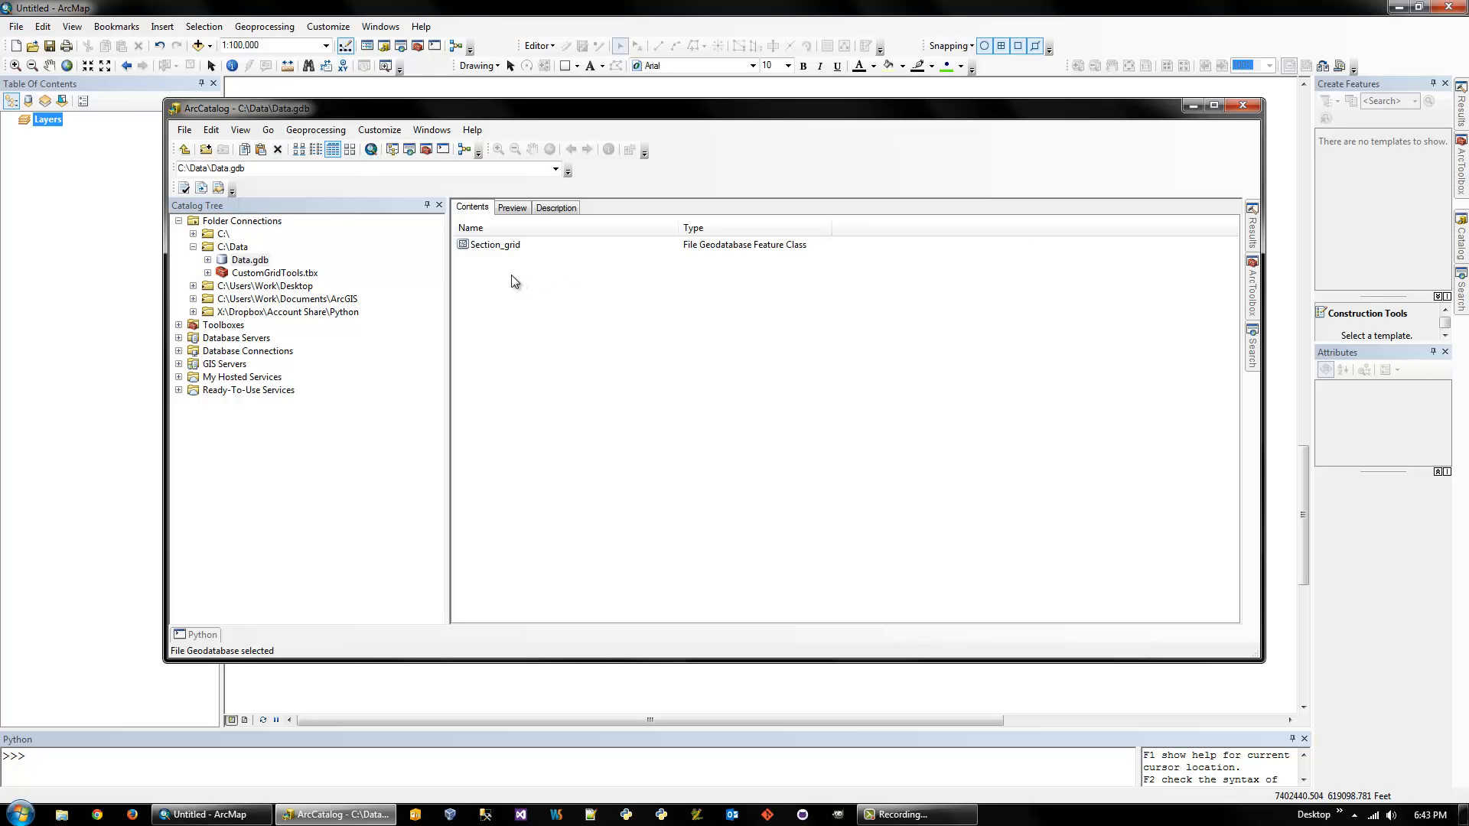
Paste Section_grid into Data.gdb as Q_grid, then paste a second copy named QQ_grid
{"action": "right_click", "coordinate": [494, 245]}
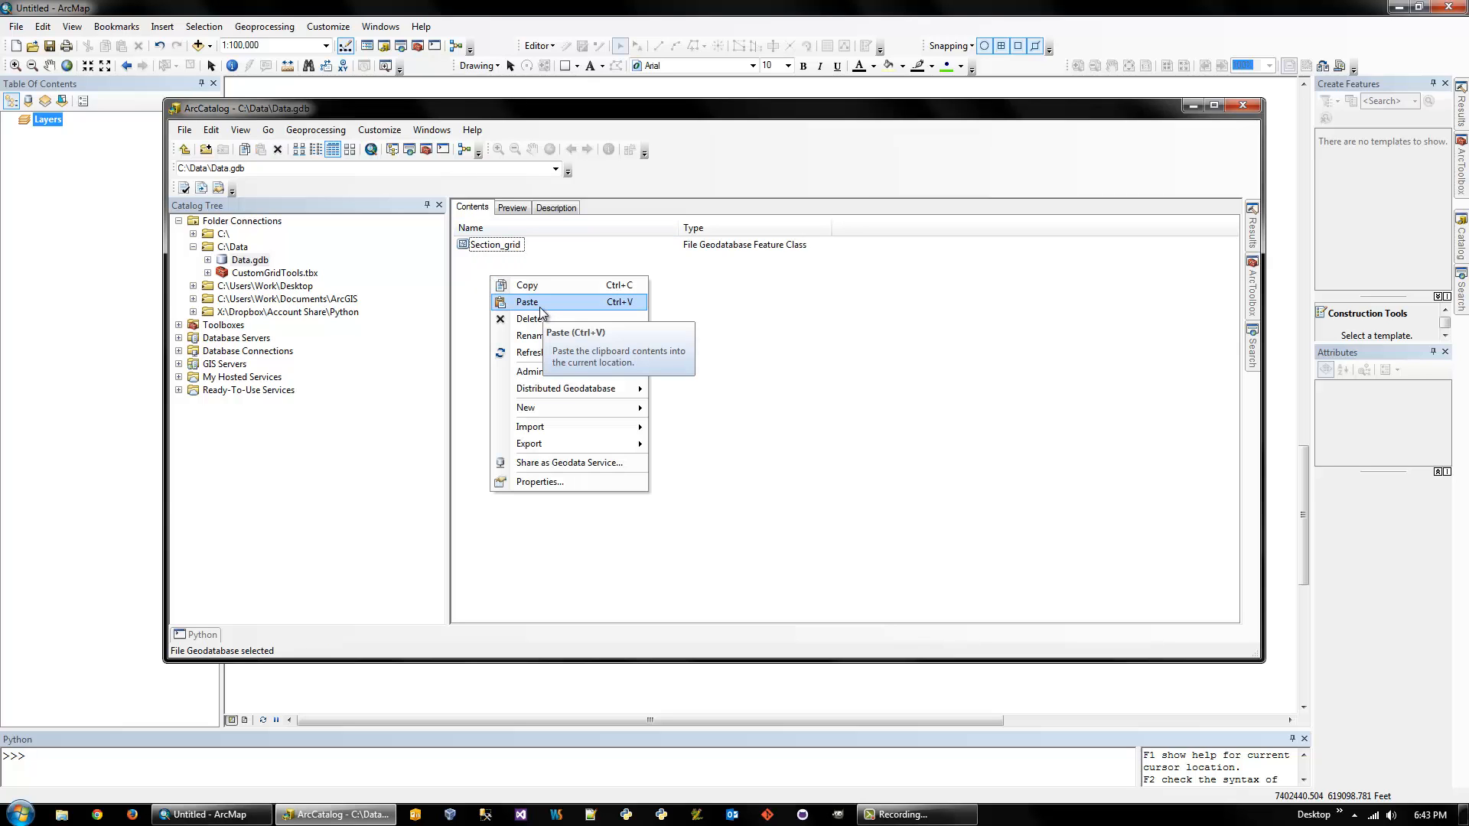
{"action": "left_click", "coordinate": [526, 302]}
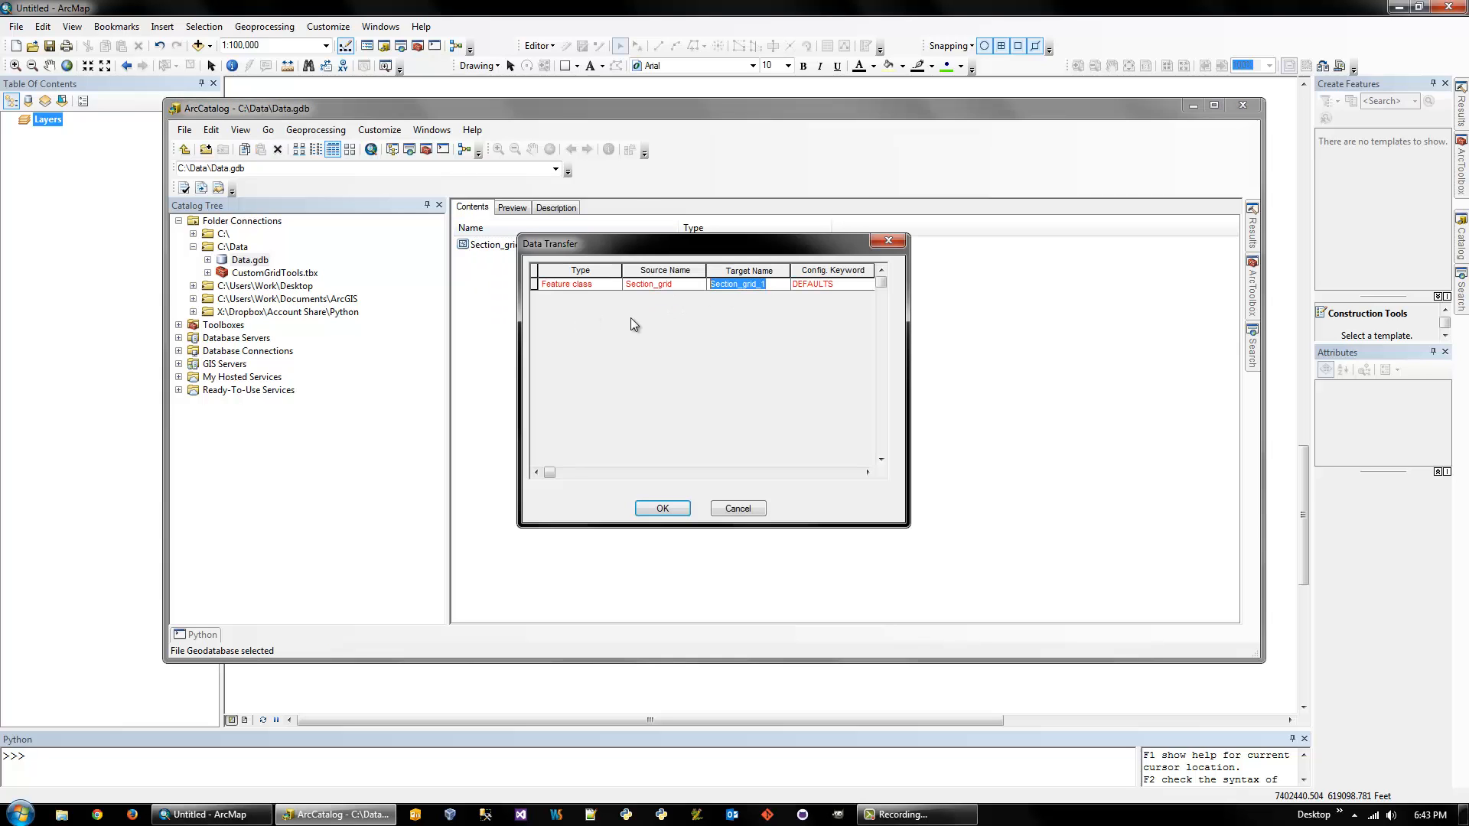
{"action": "type", "text": "Q_grid"}
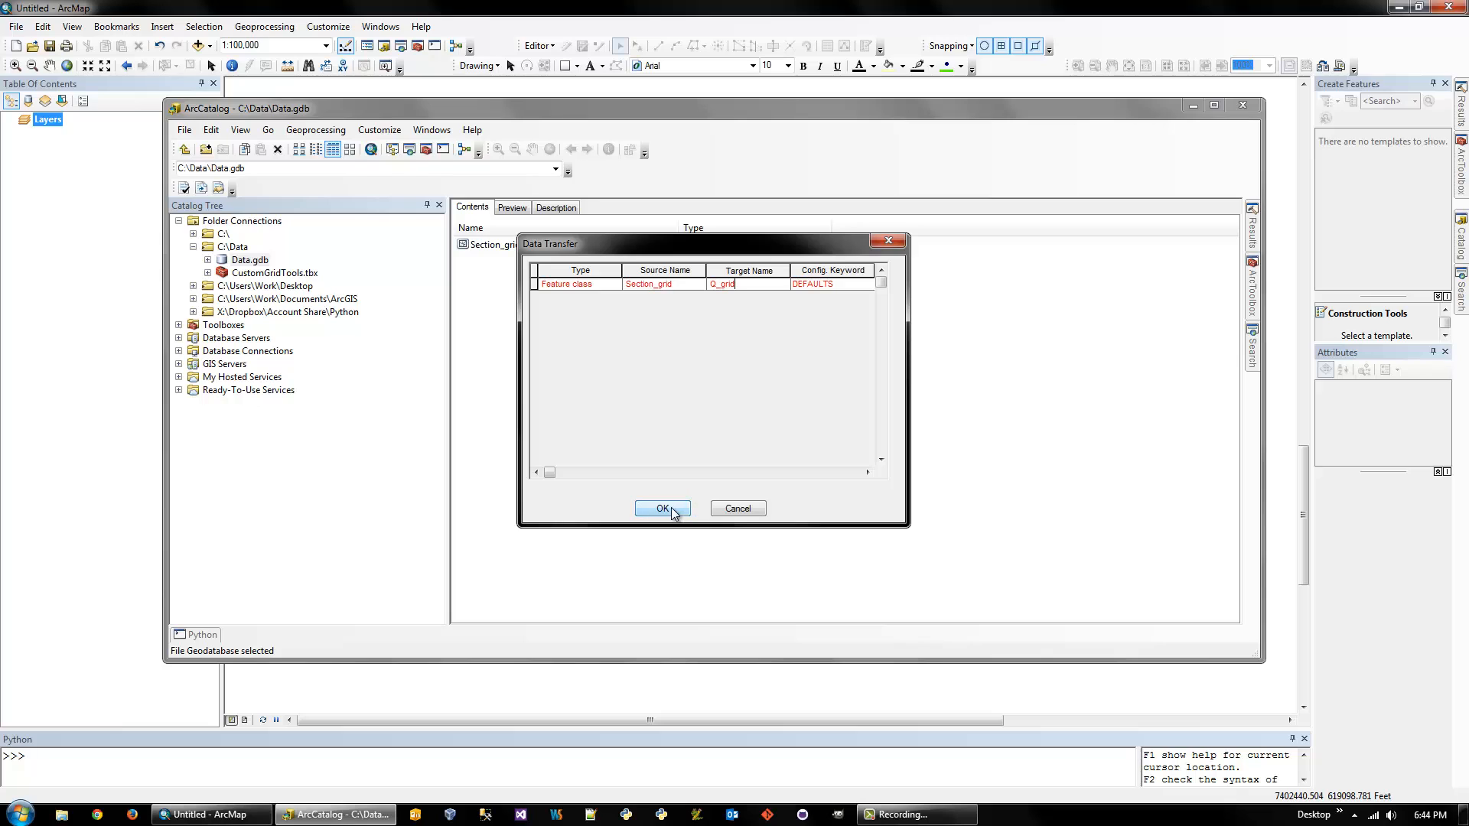
{"action": "left_click", "coordinate": [662, 508]}
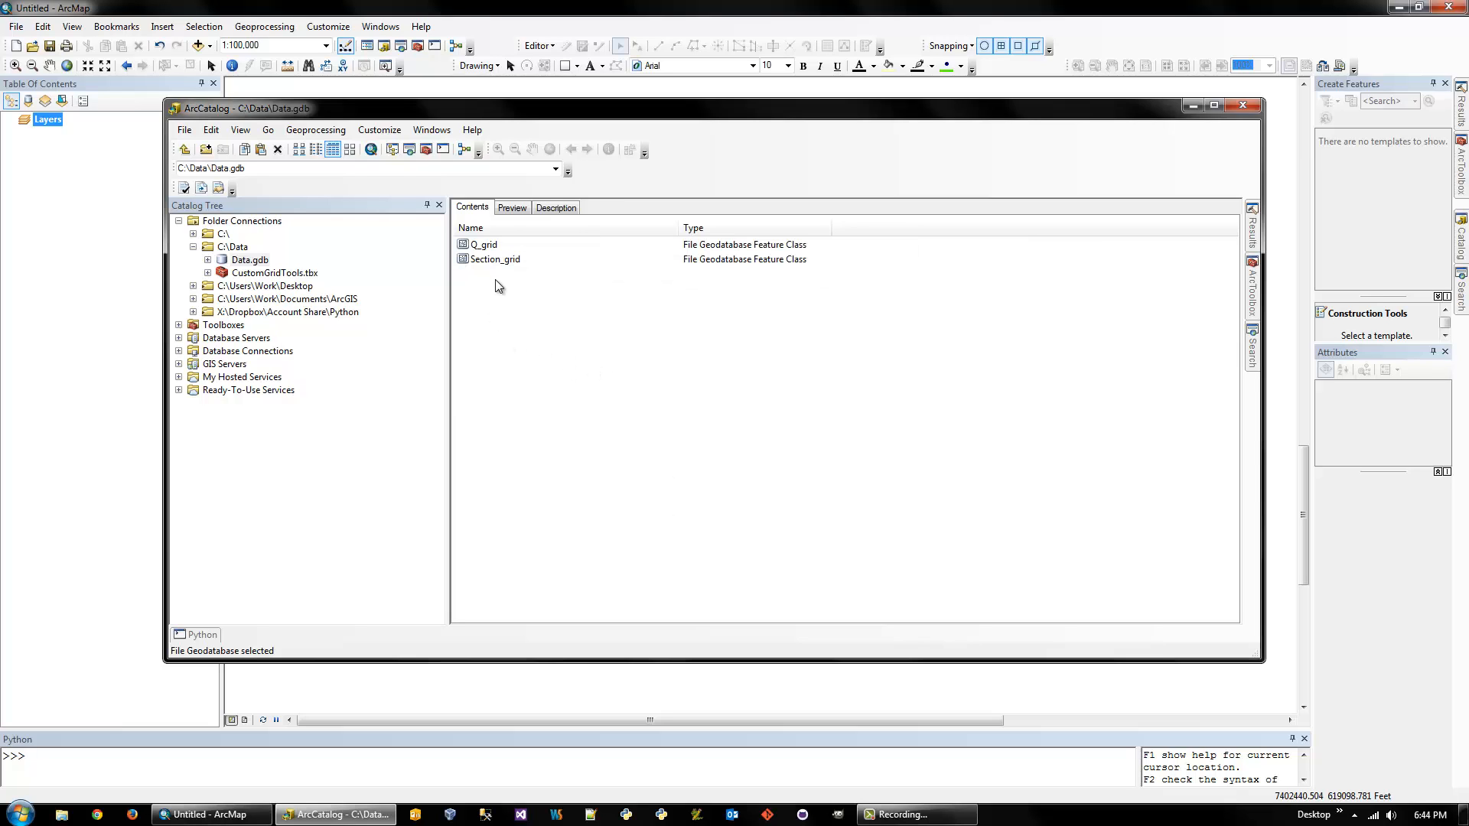
{"action": "right_click", "coordinate": [494, 260]}
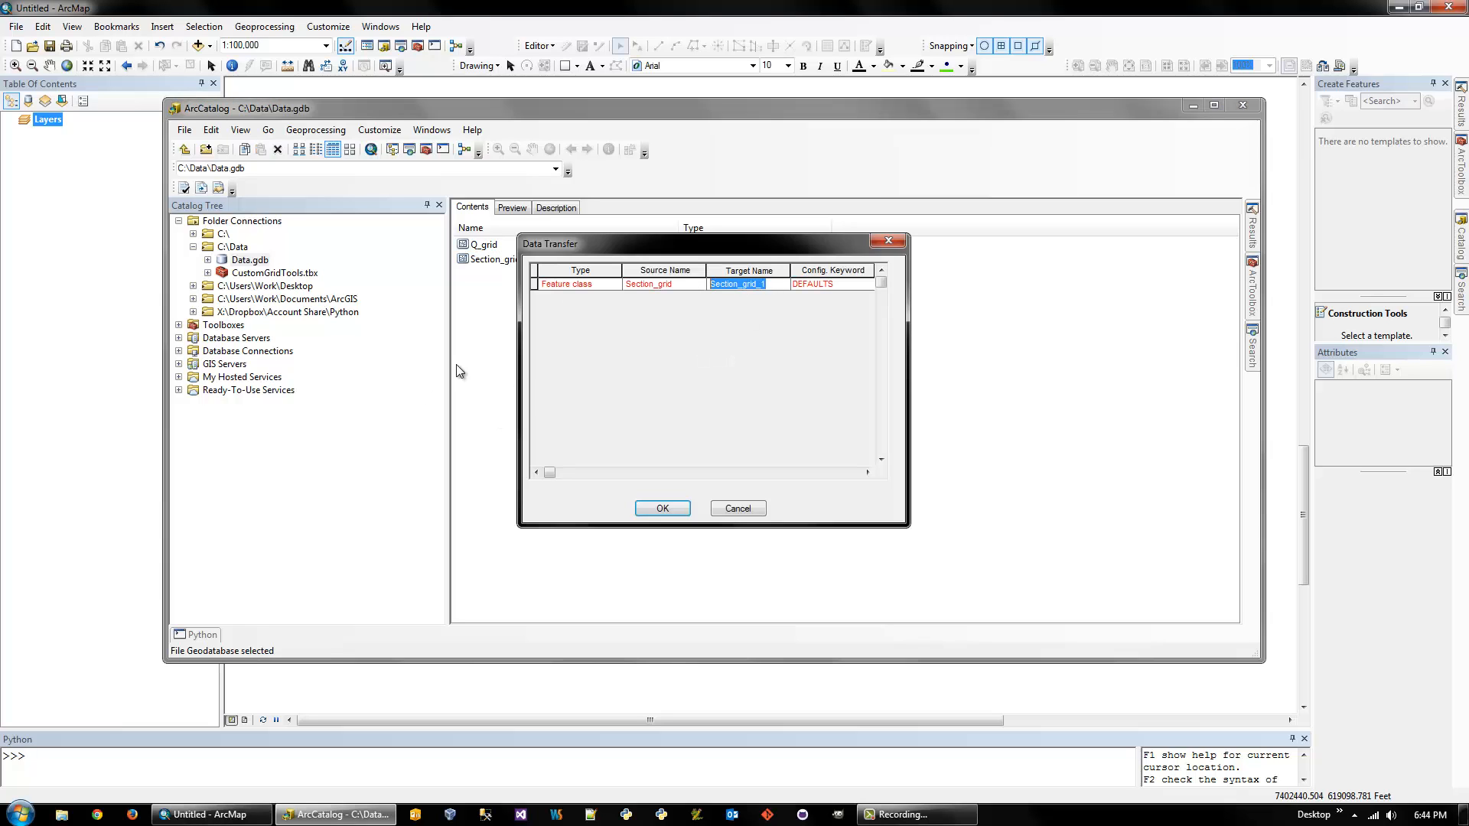
{"action": "type", "text": "QQ_gr"}
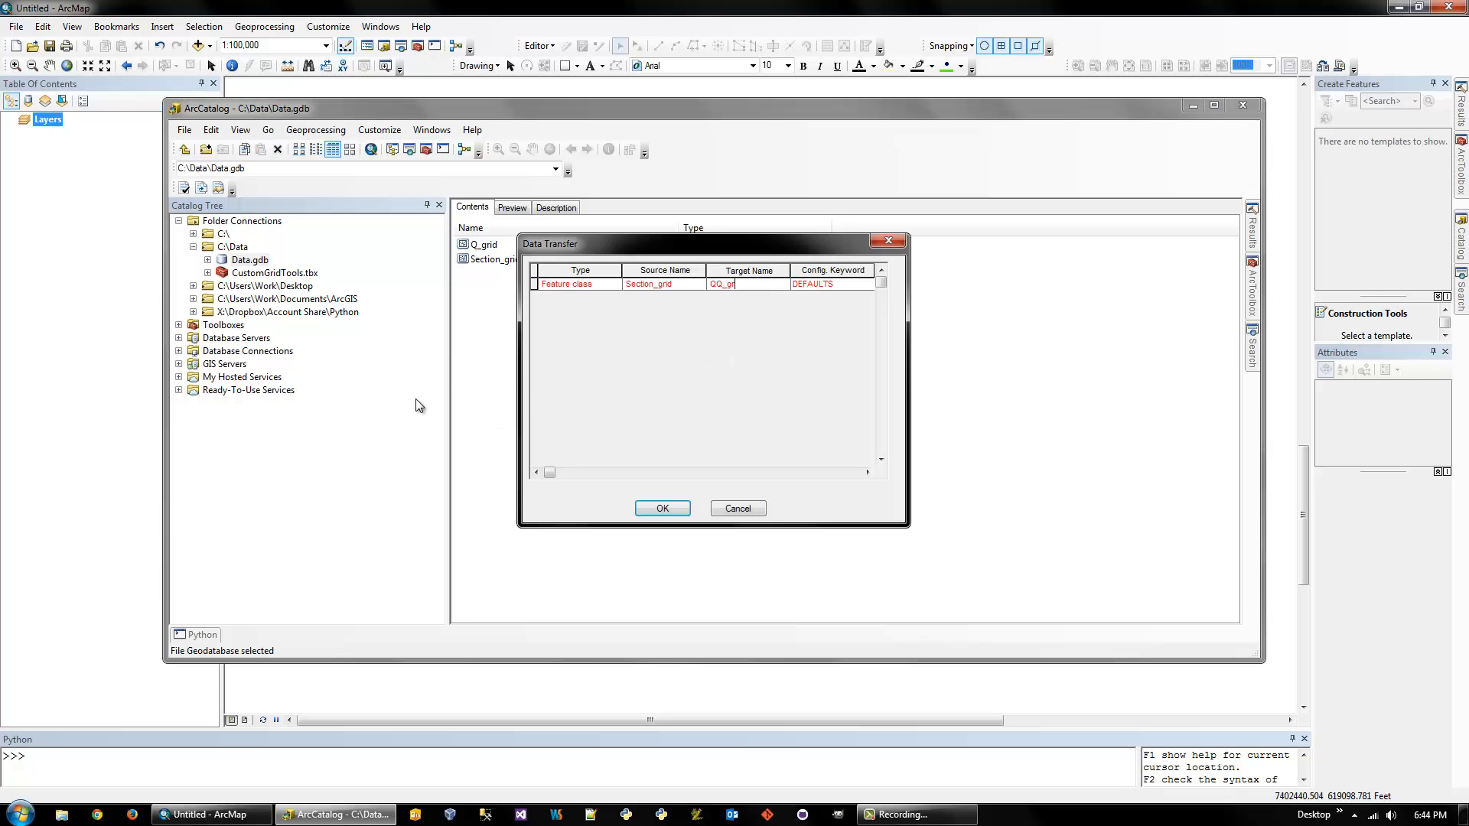
Confirm the QQ_grid copy, give Q_grid a hollow outline, and move it above QQ_grid
{"action": "left_click", "coordinate": [663, 508]}
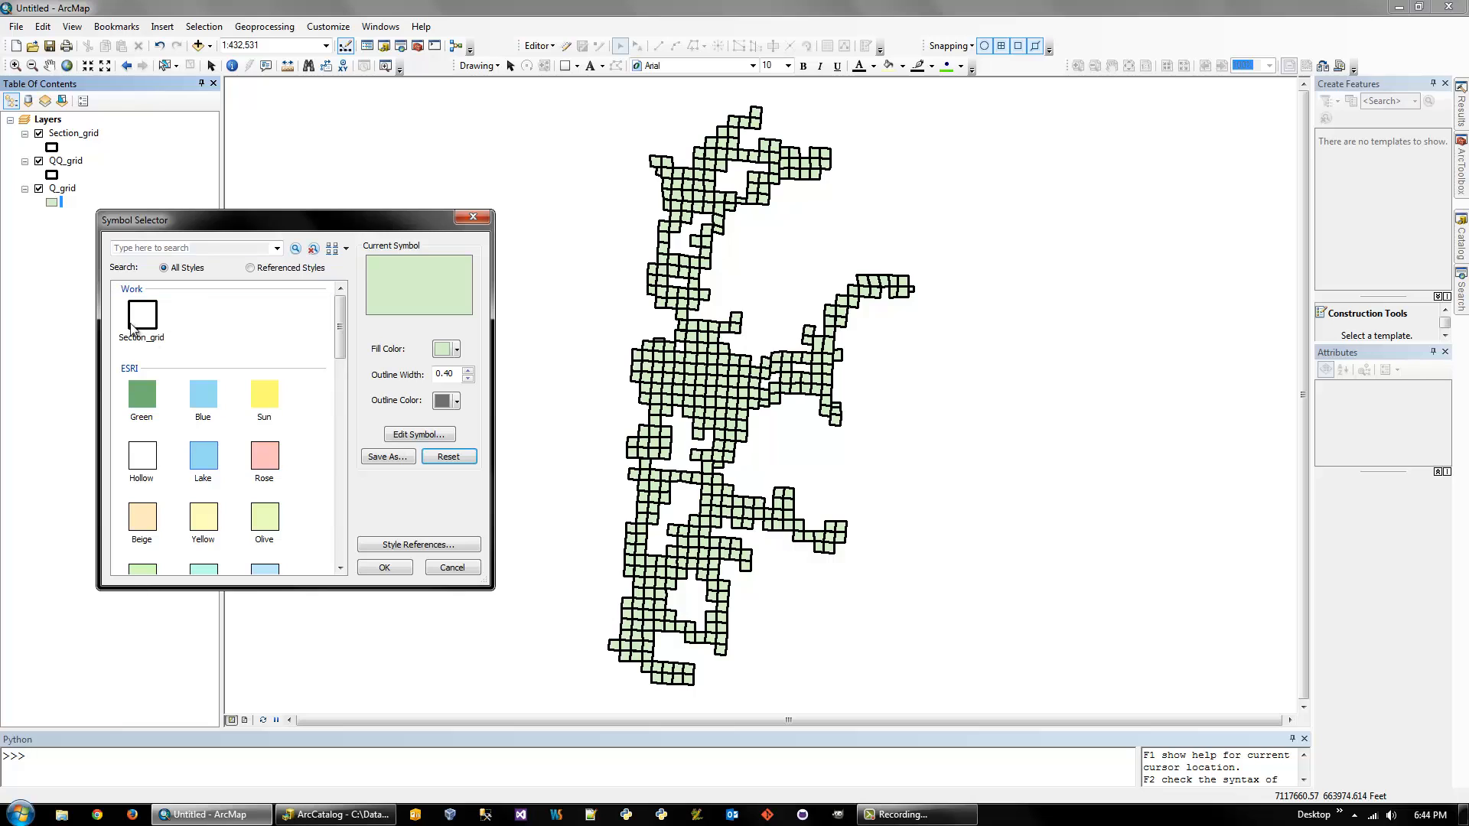
{"action": "left_click", "coordinate": [384, 567]}
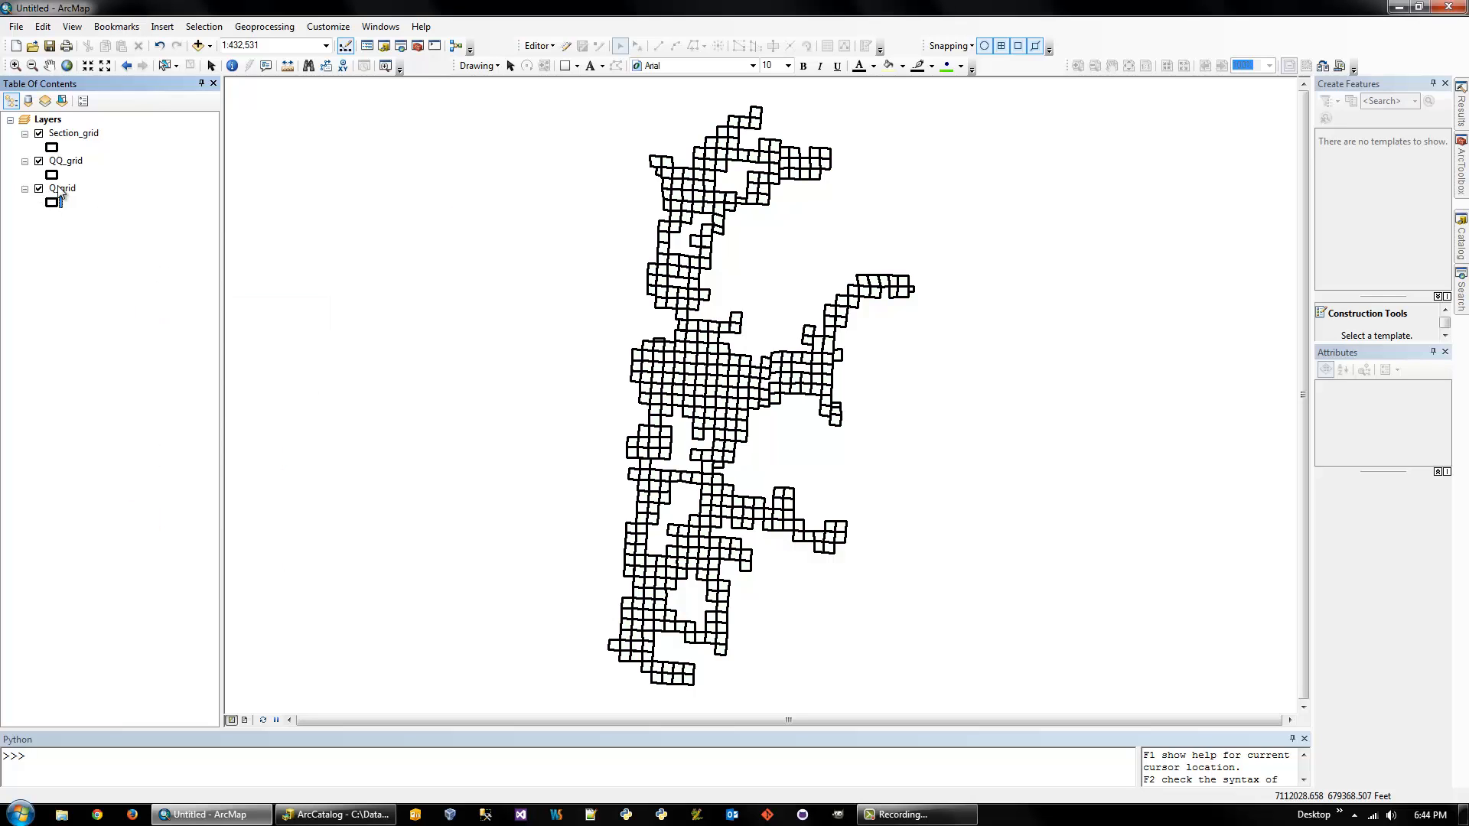
{"action": "left_click_drag", "start_coordinate": [64, 188], "coordinate": [64, 160]}
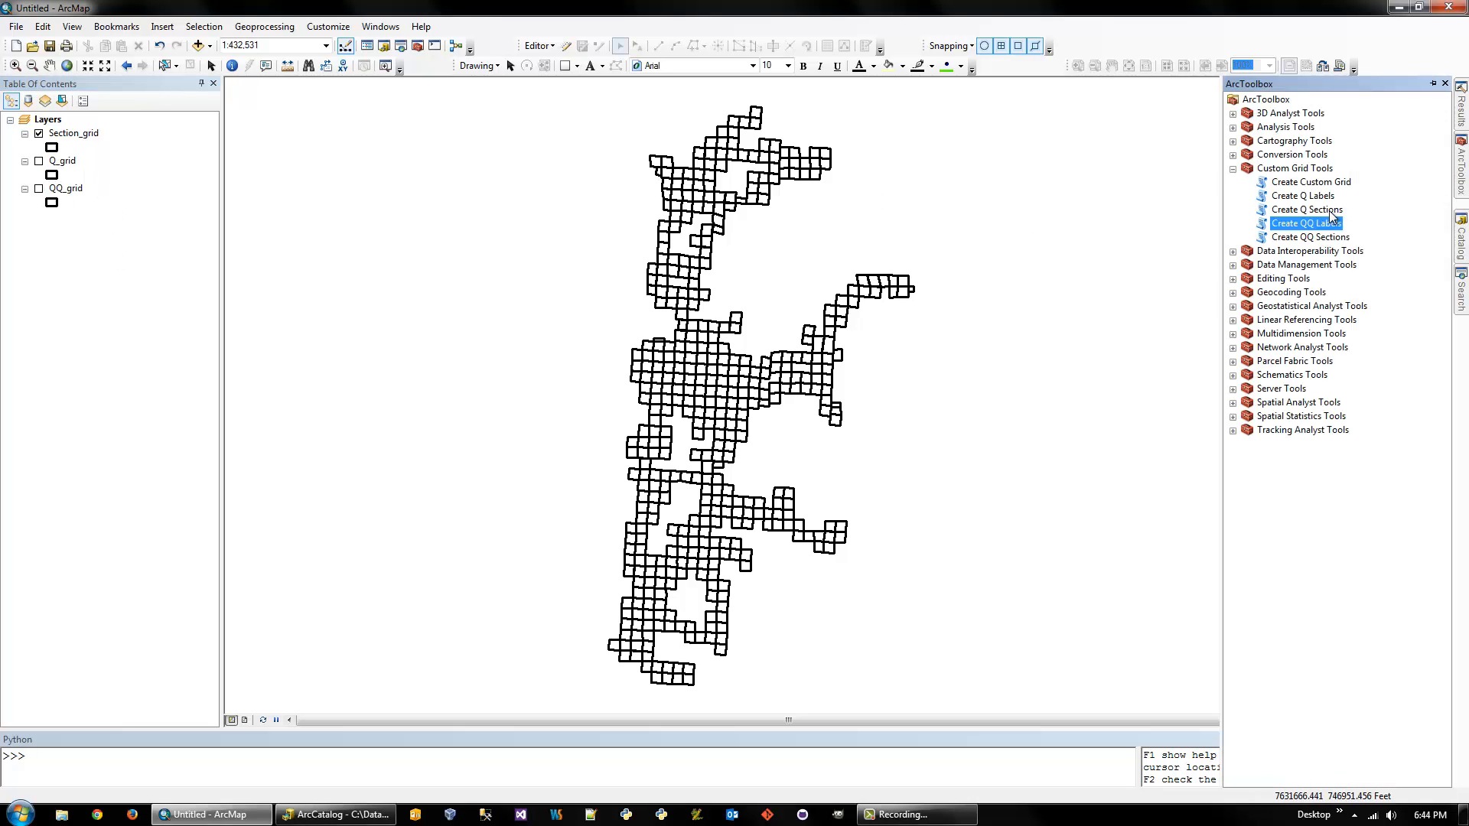
Run Create Q Sections on Section_grid with the default output and overflow 0
{"action": "double_click", "coordinate": [1307, 209]}
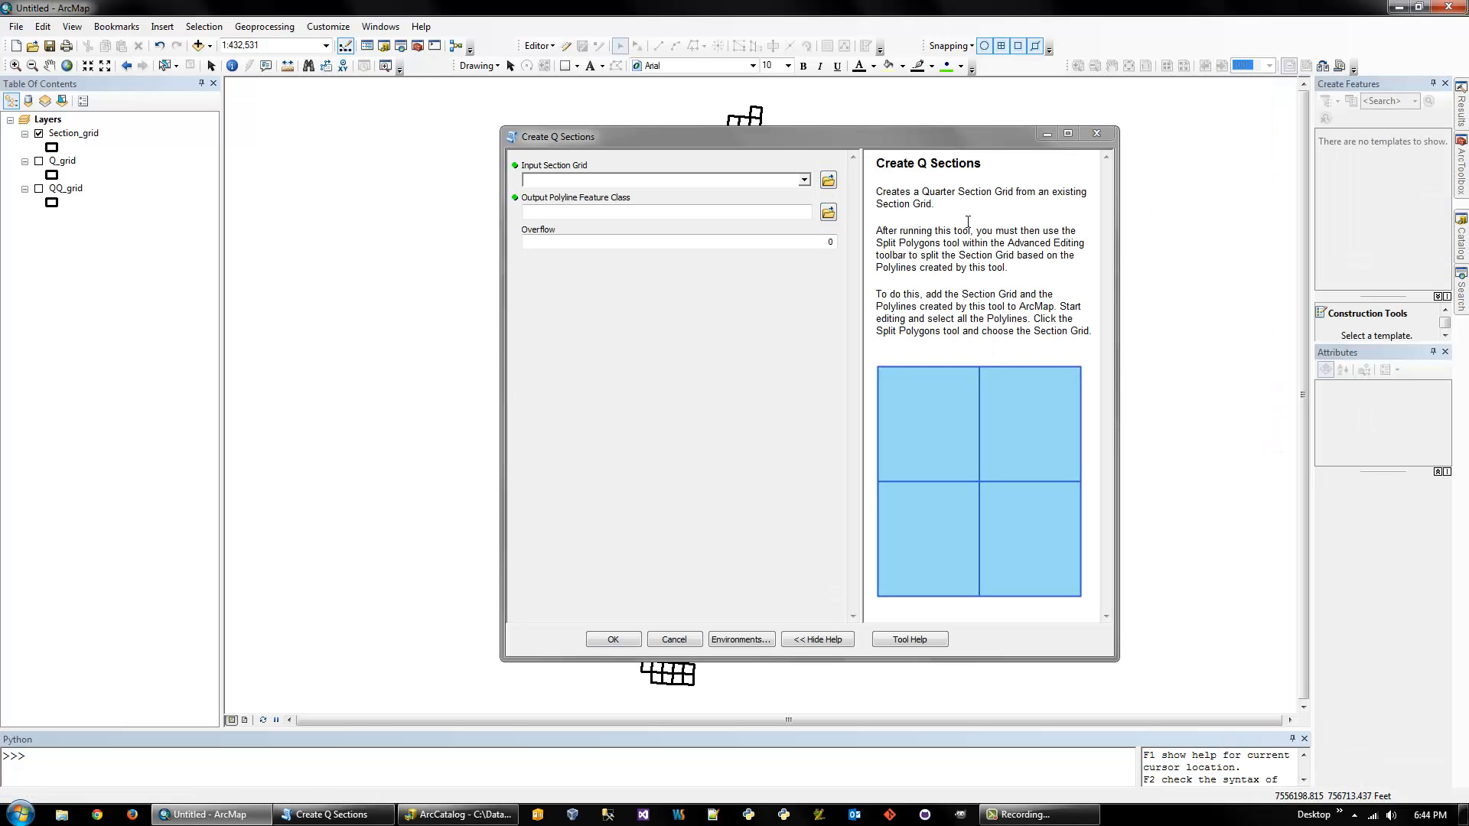
{"action": "left_click", "coordinate": [660, 179]}
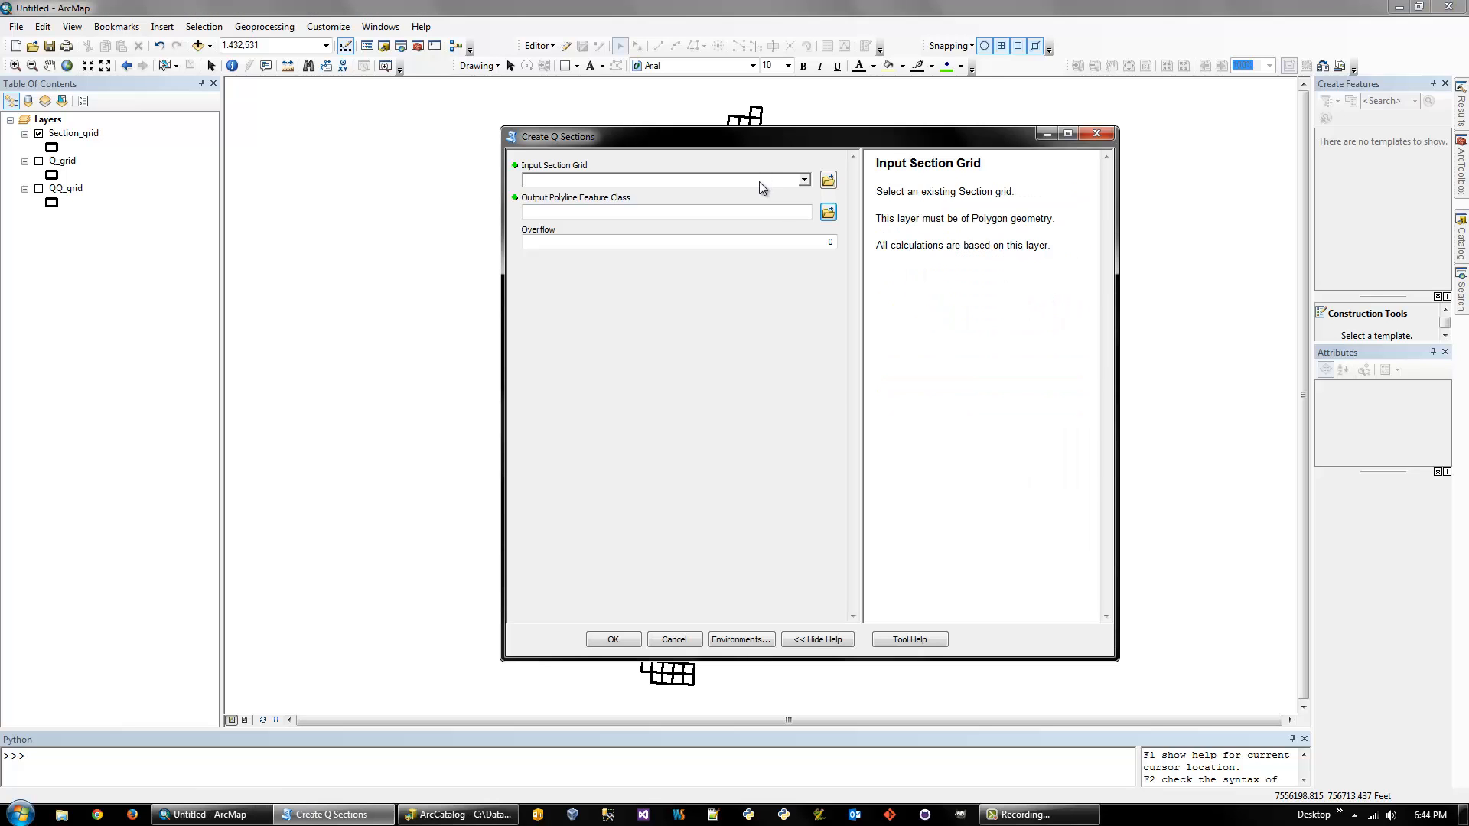
{"action": "left_click", "coordinate": [671, 242]}
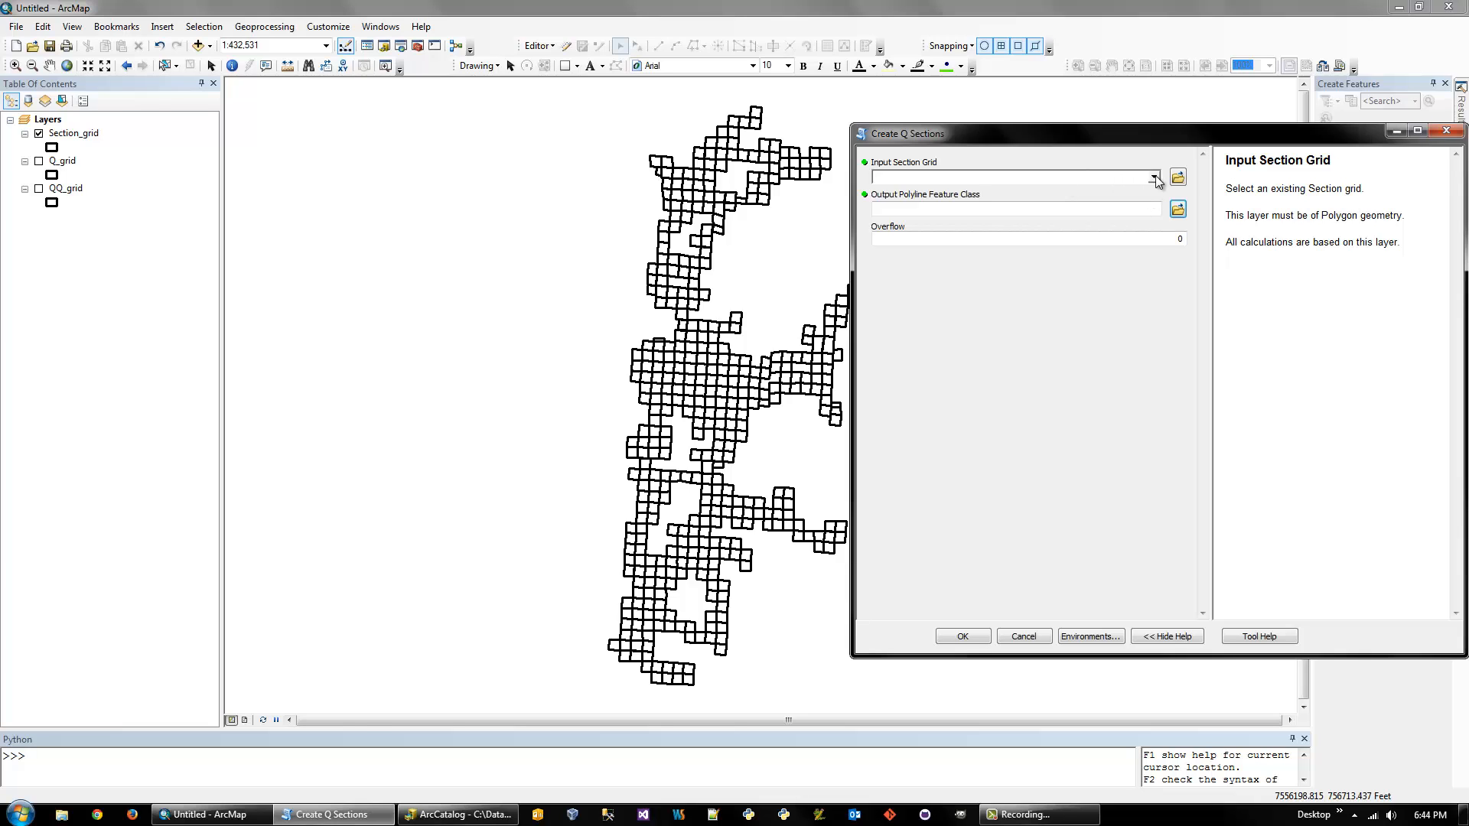
{"action": "left_click", "coordinate": [1153, 177]}
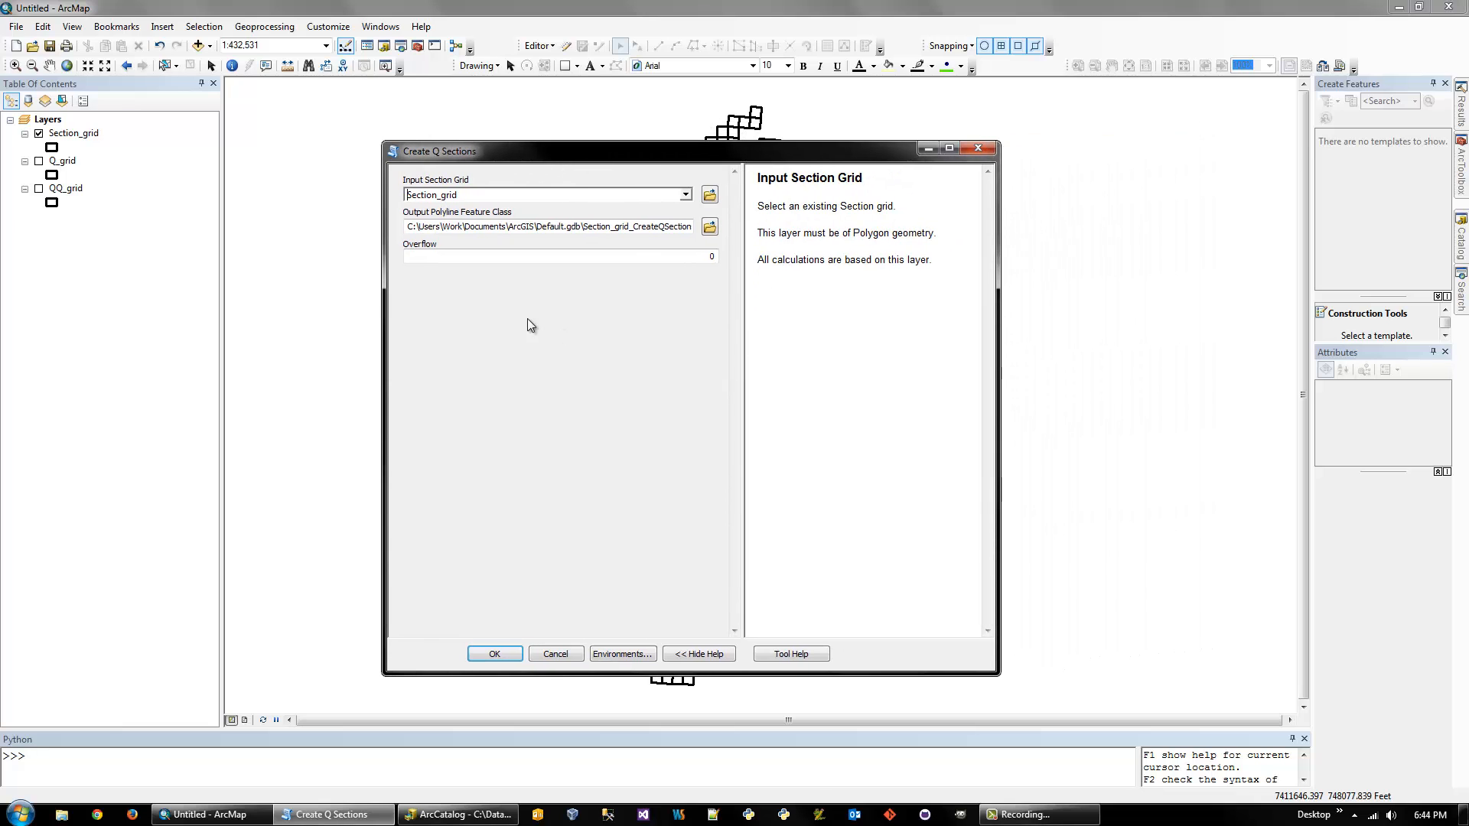
{"action": "left_click", "coordinate": [558, 255]}
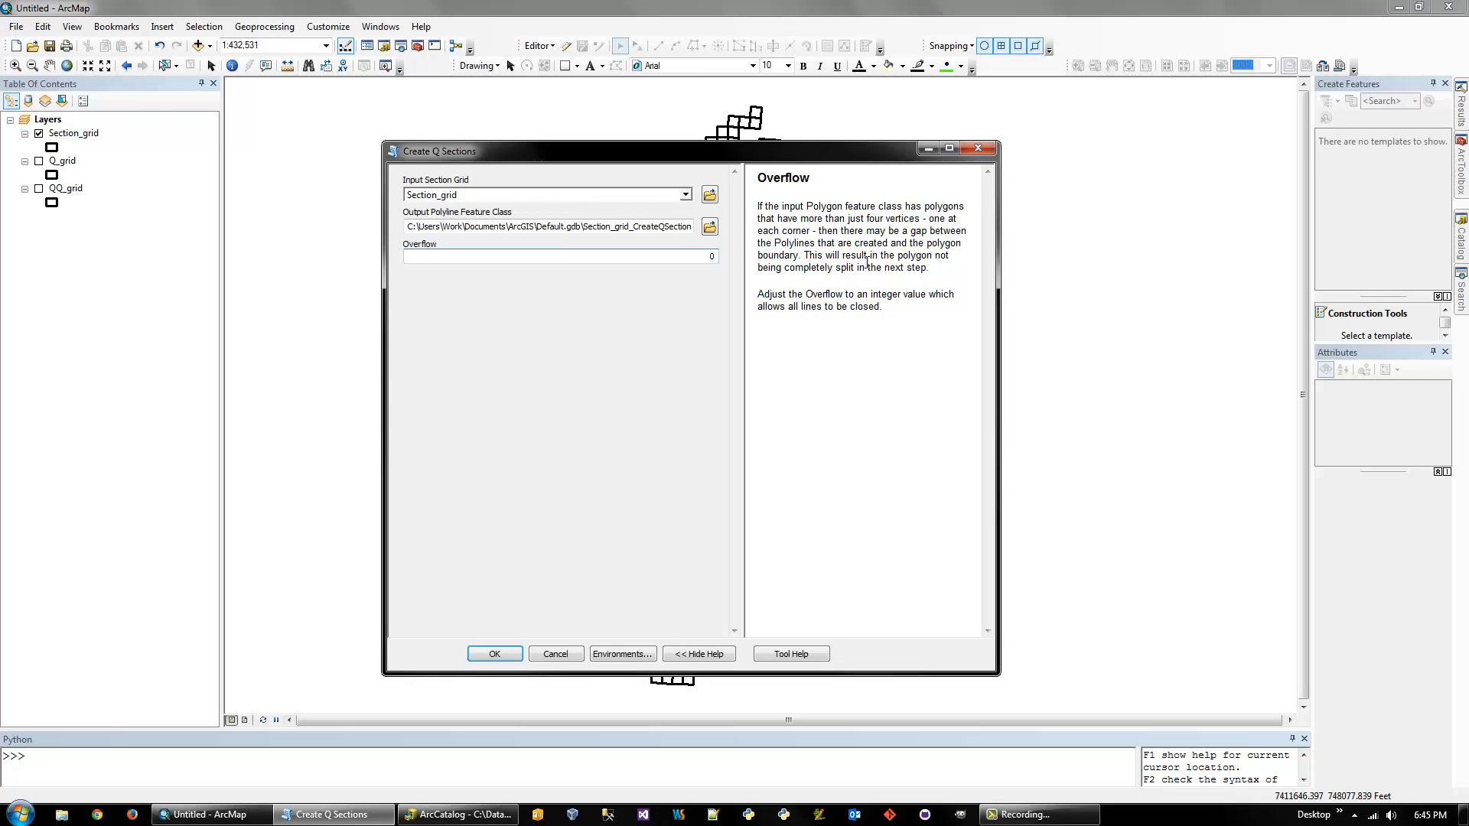
{"action": "mouse_move", "coordinate": [808, 153]}
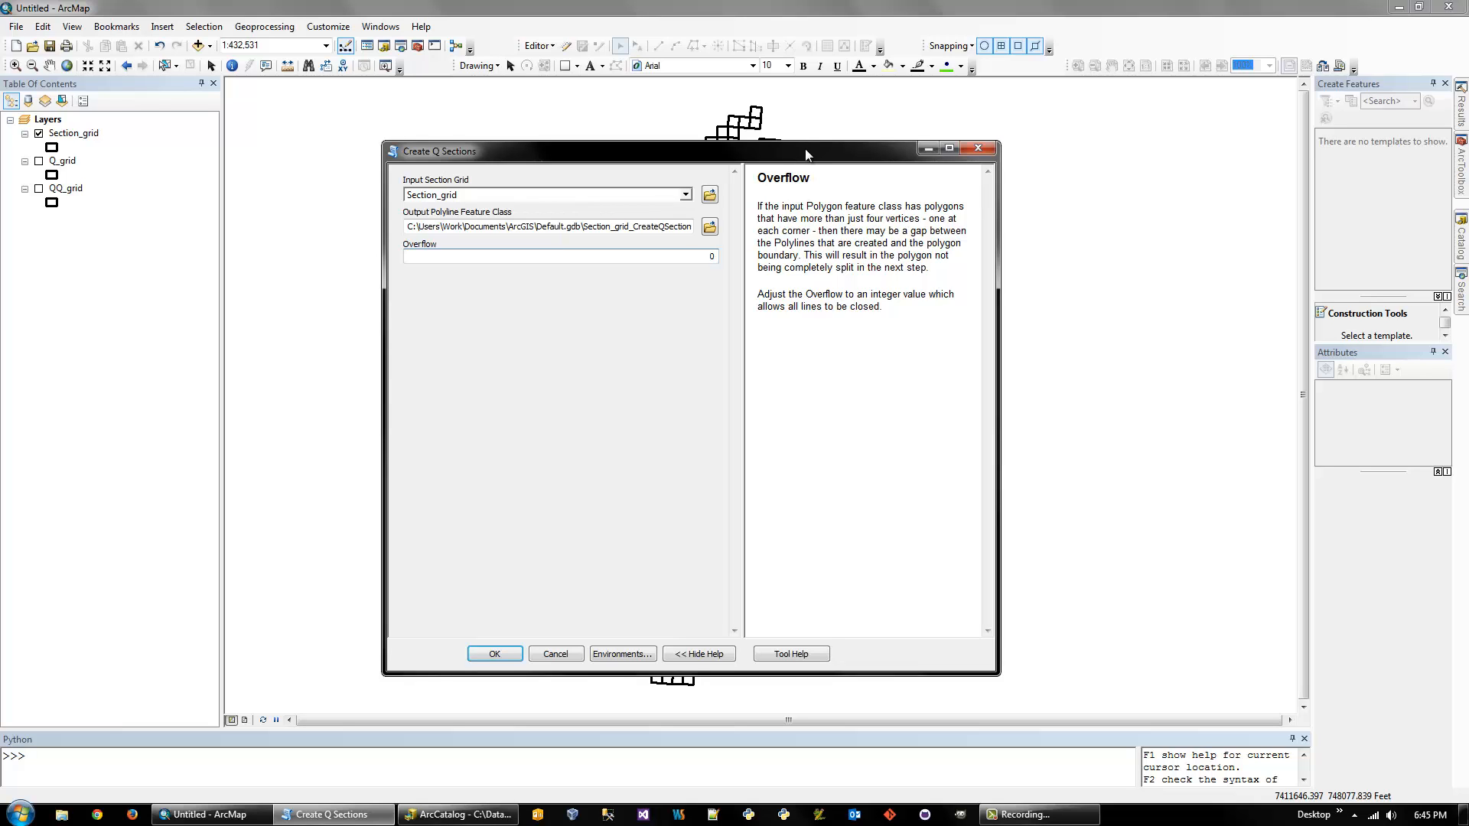
{"action": "mouse_move", "coordinate": [580, 250]}
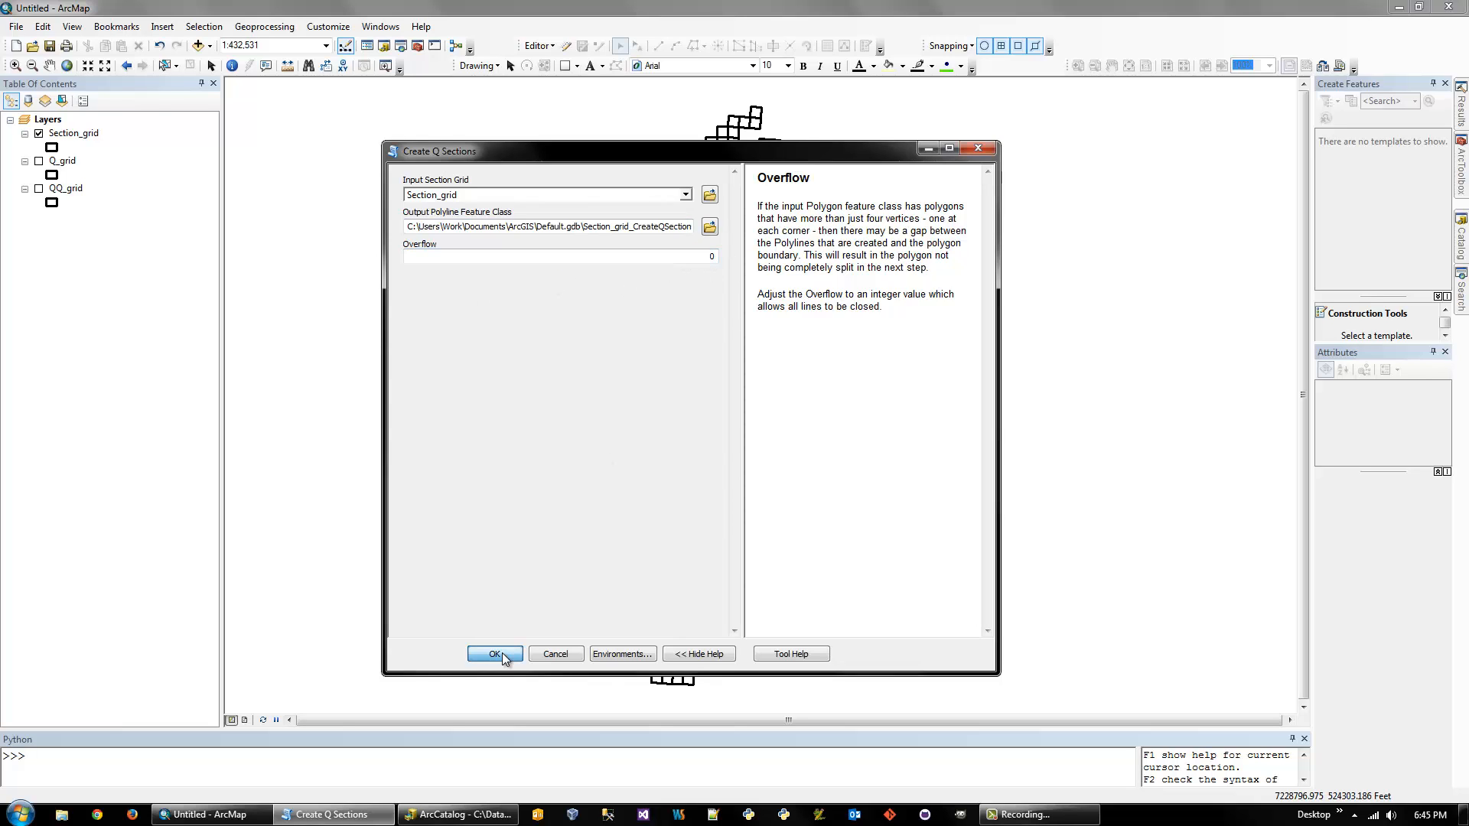
{"action": "mouse_move", "coordinate": [579, 500]}
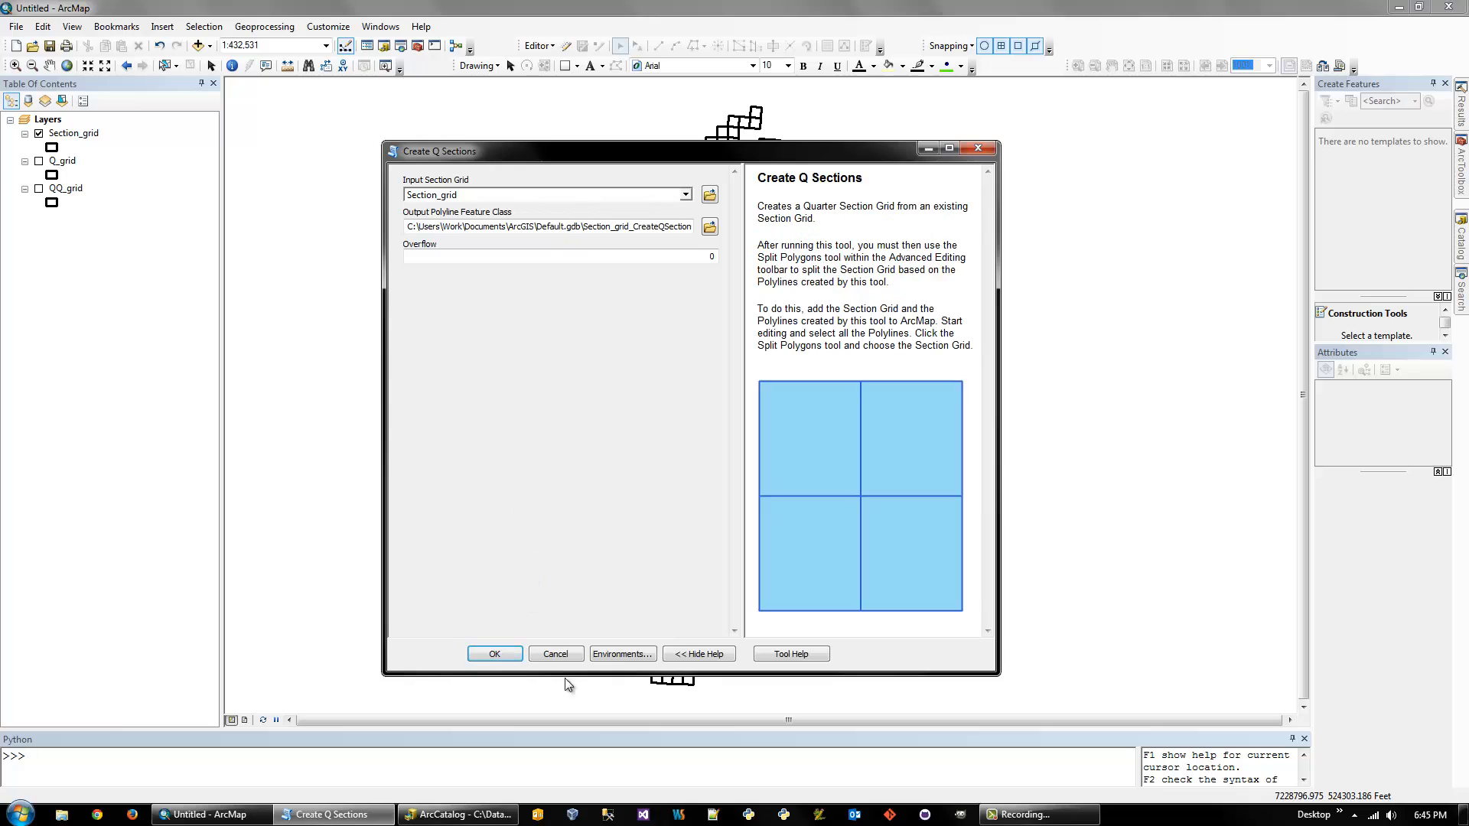
{"action": "mouse_move", "coordinate": [651, 321]}
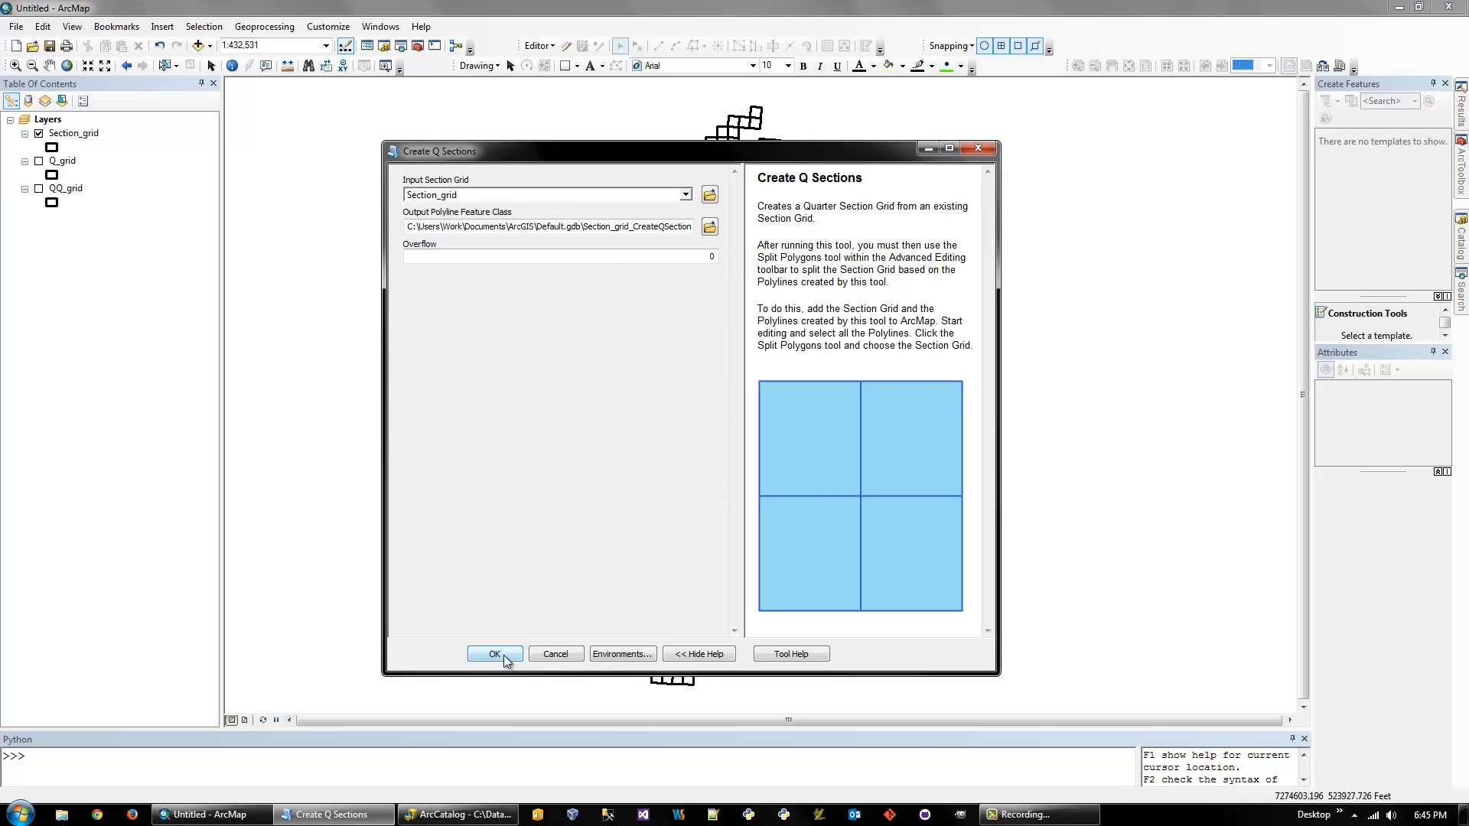
{"action": "left_click", "coordinate": [495, 655]}
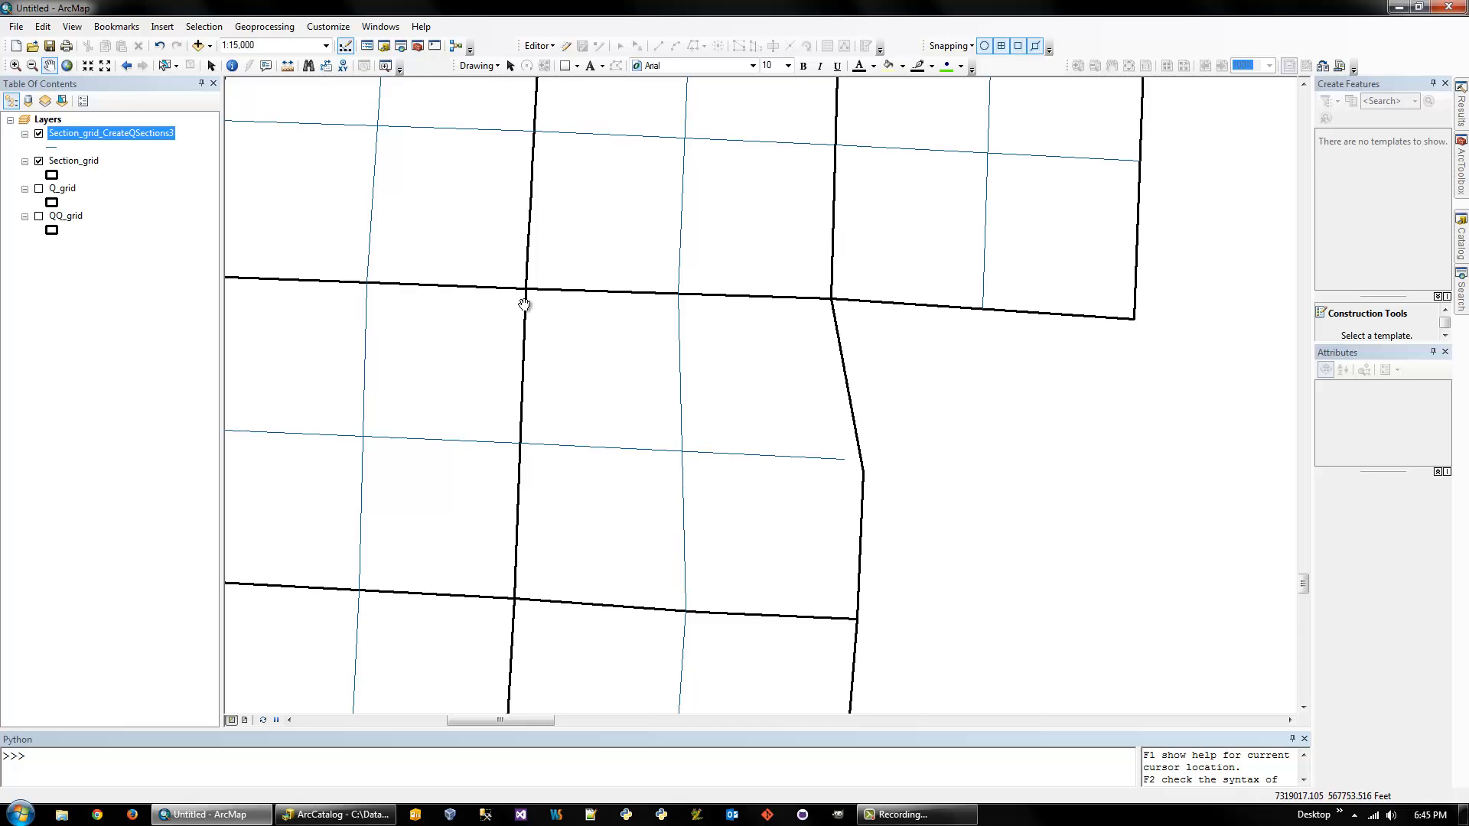
{"action": "mouse_move", "coordinate": [514, 599]}
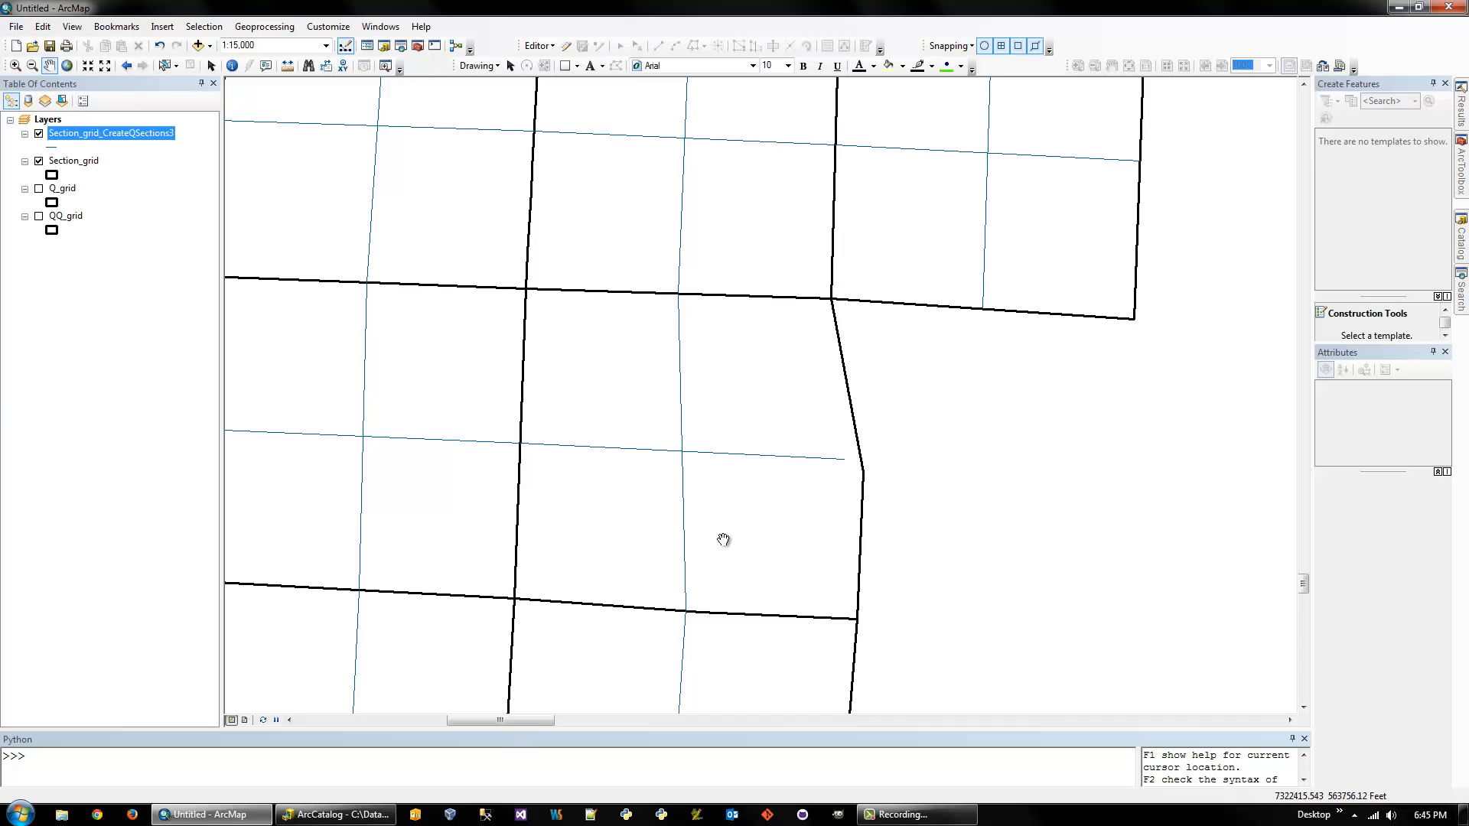
{"action": "mouse_move", "coordinate": [914, 441]}
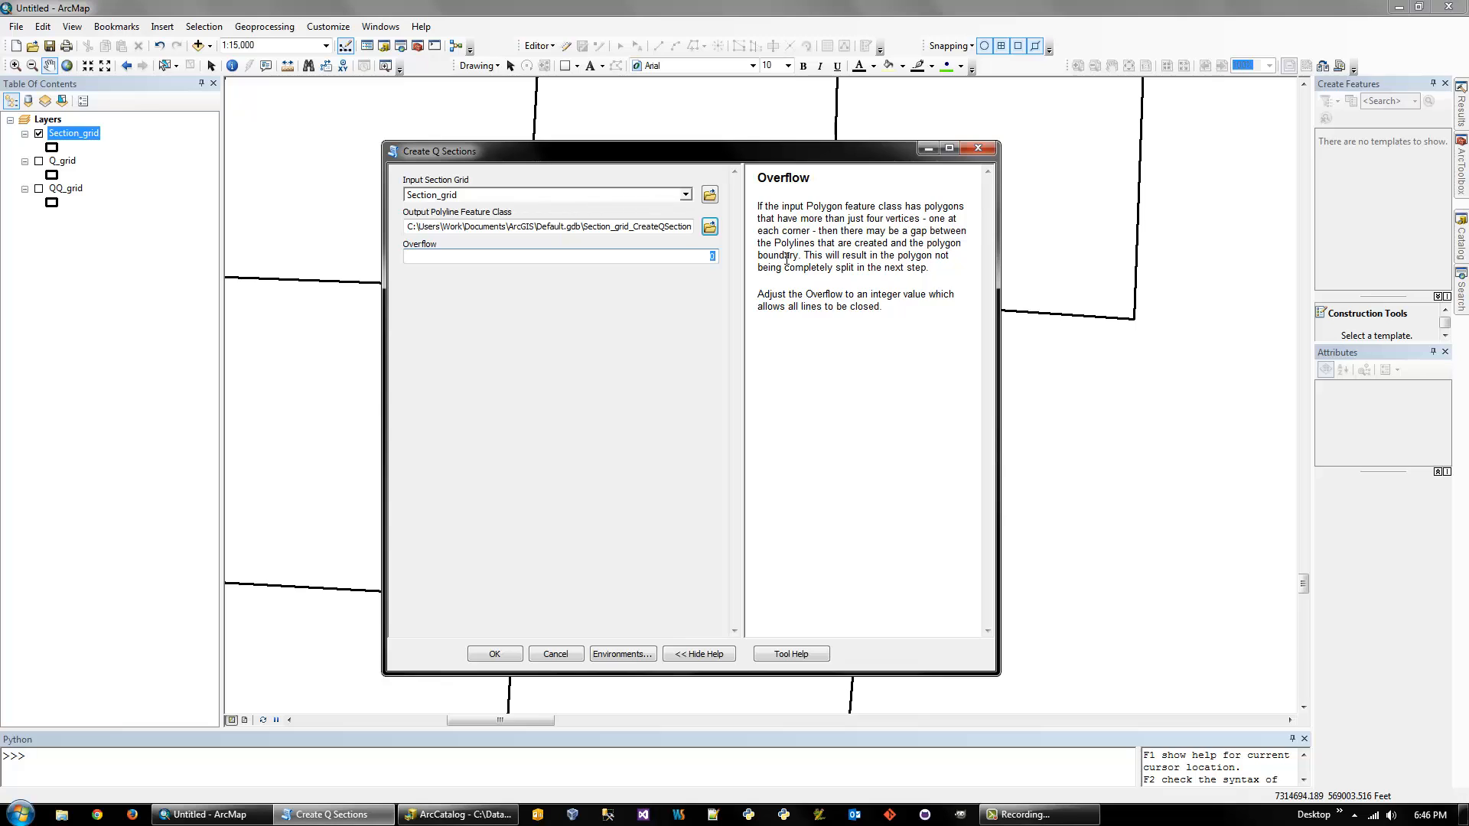
Rerun Create Q Sections on Section_grid with an overflow of 800
{"action": "type", "text": "800"}
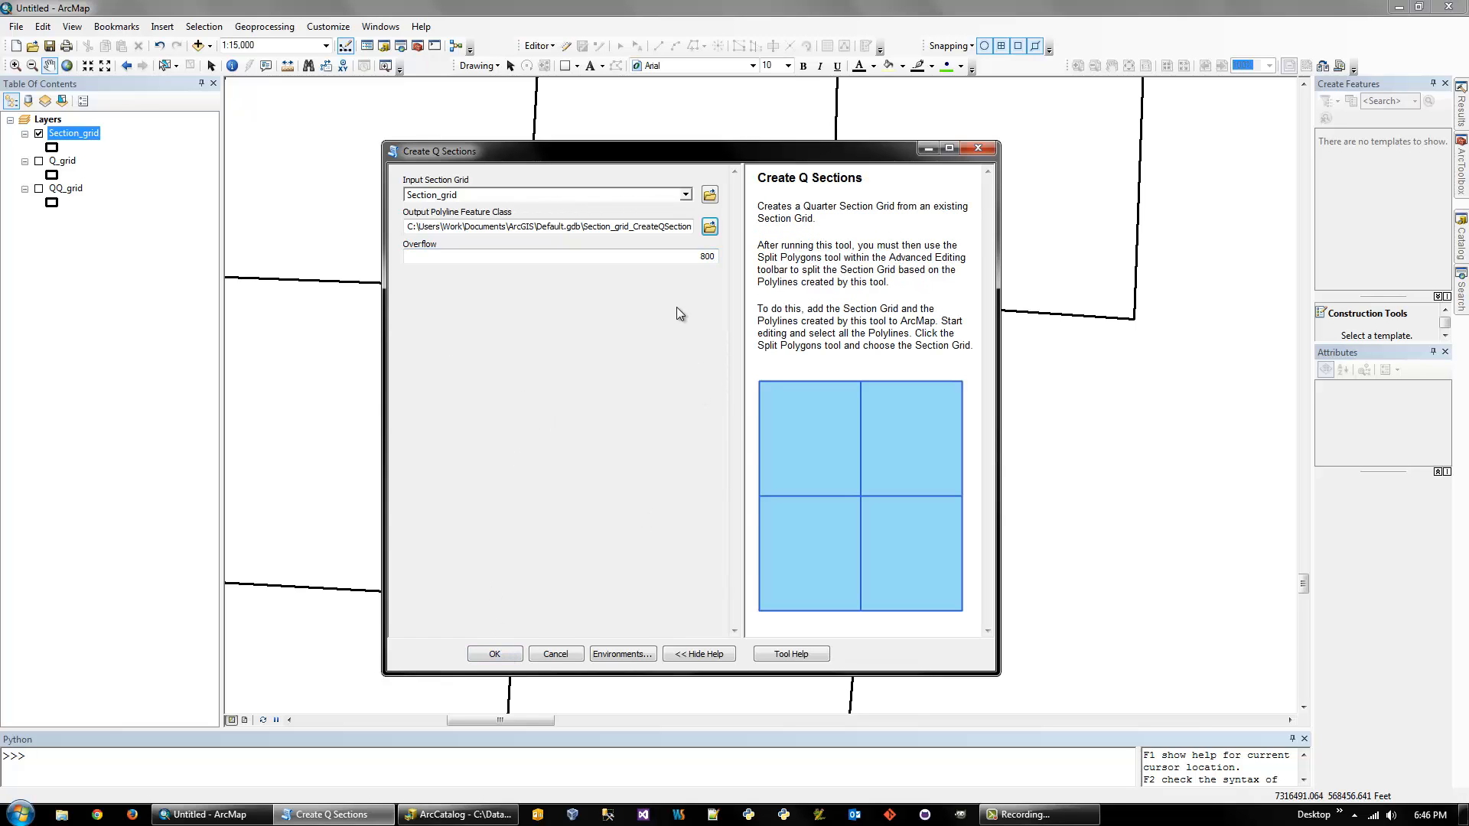
{"action": "mouse_move", "coordinate": [1204, 643]}
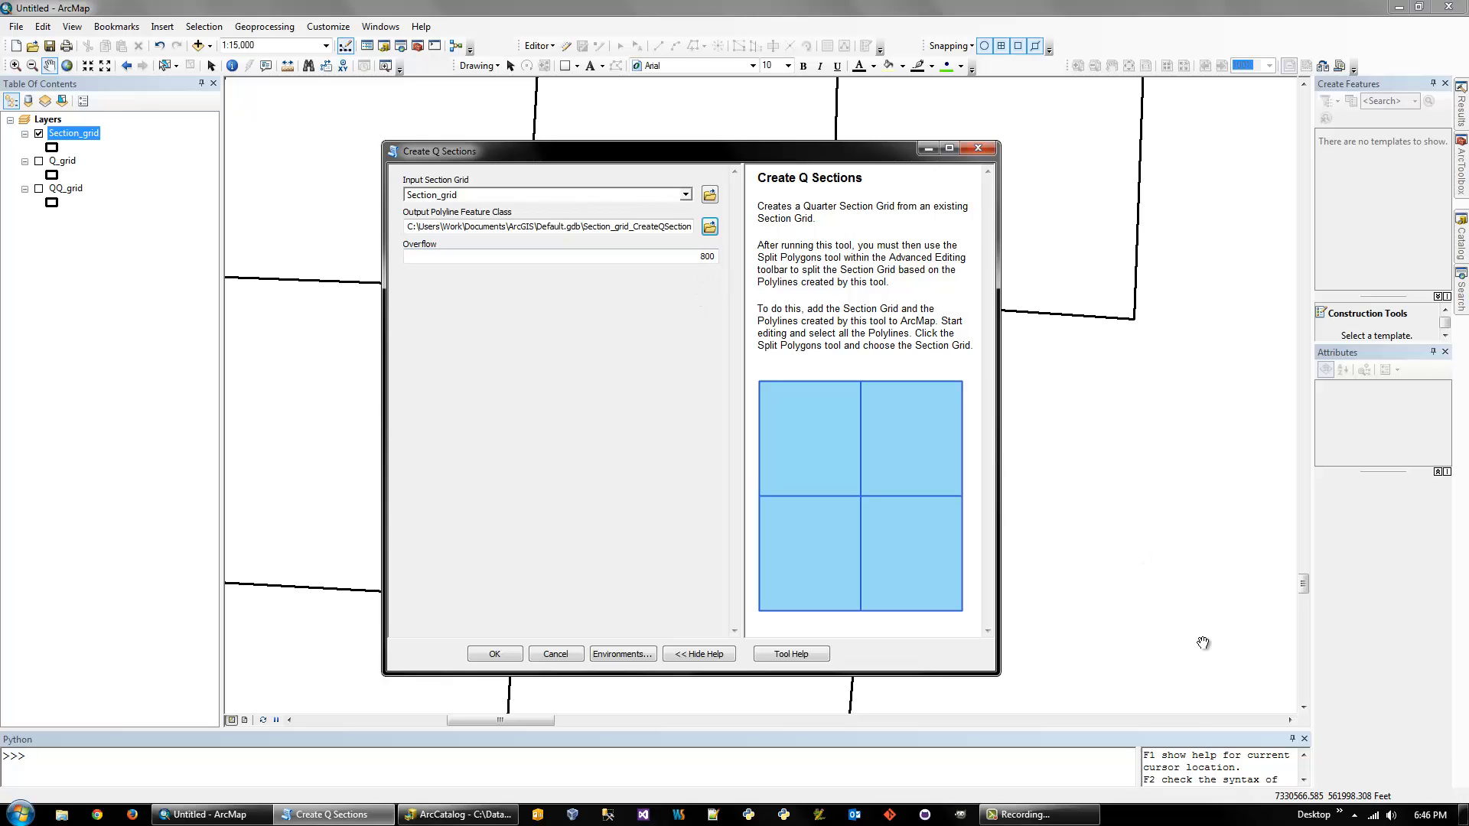
{"action": "mouse_move", "coordinate": [1168, 646]}
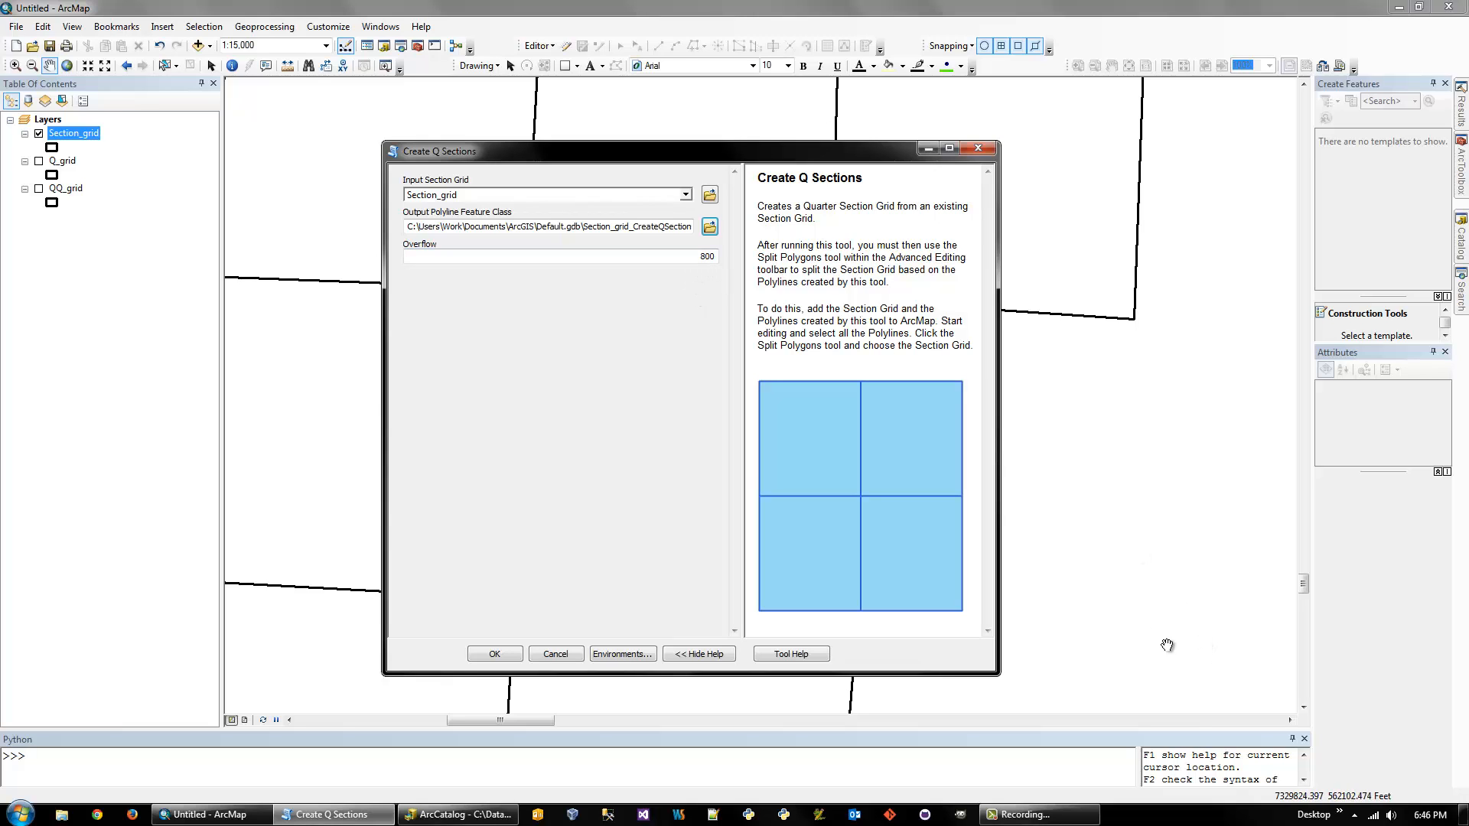
{"action": "mouse_move", "coordinate": [704, 318]}
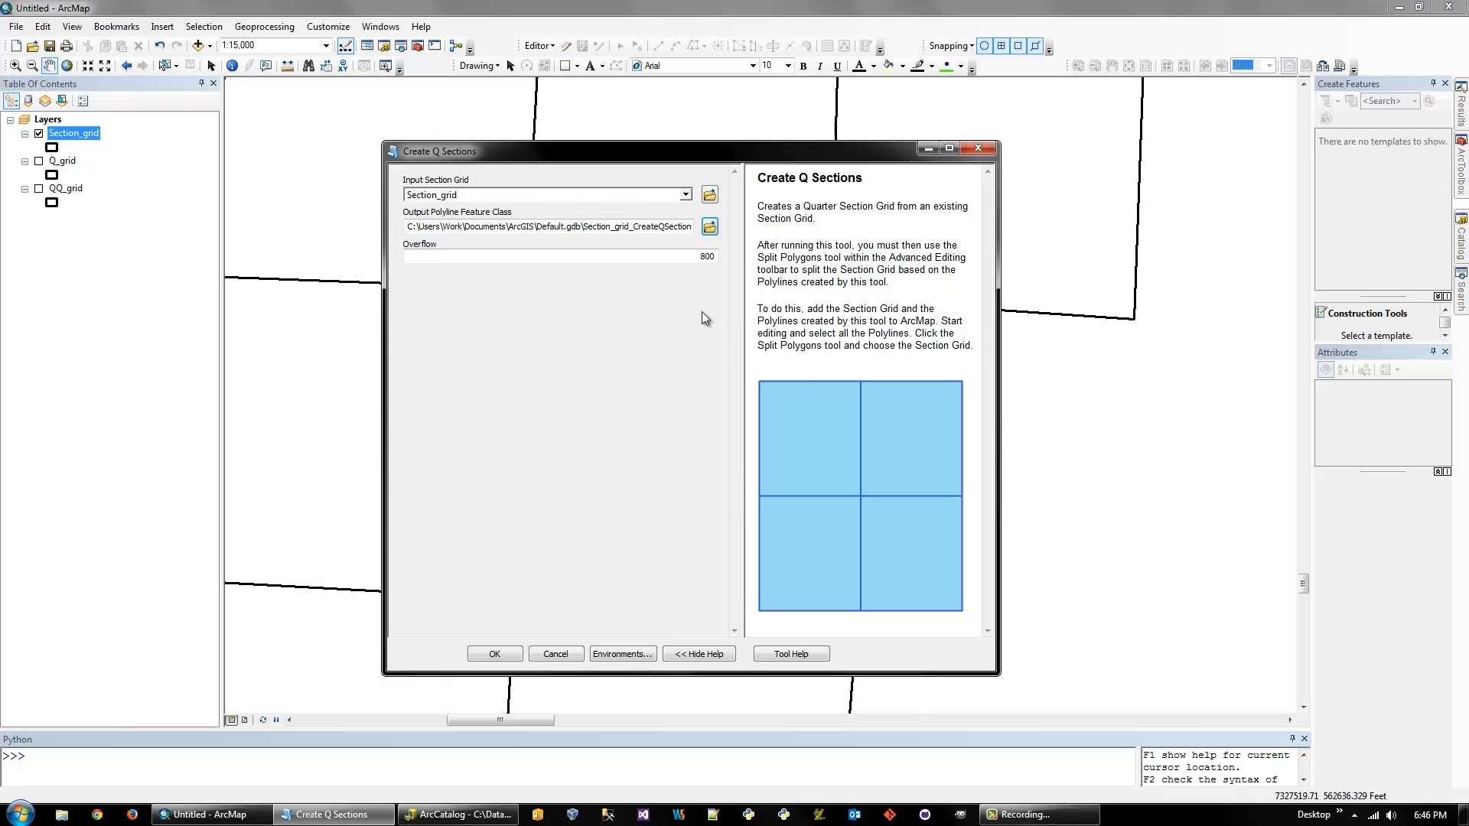
{"action": "left_click", "coordinate": [495, 652]}
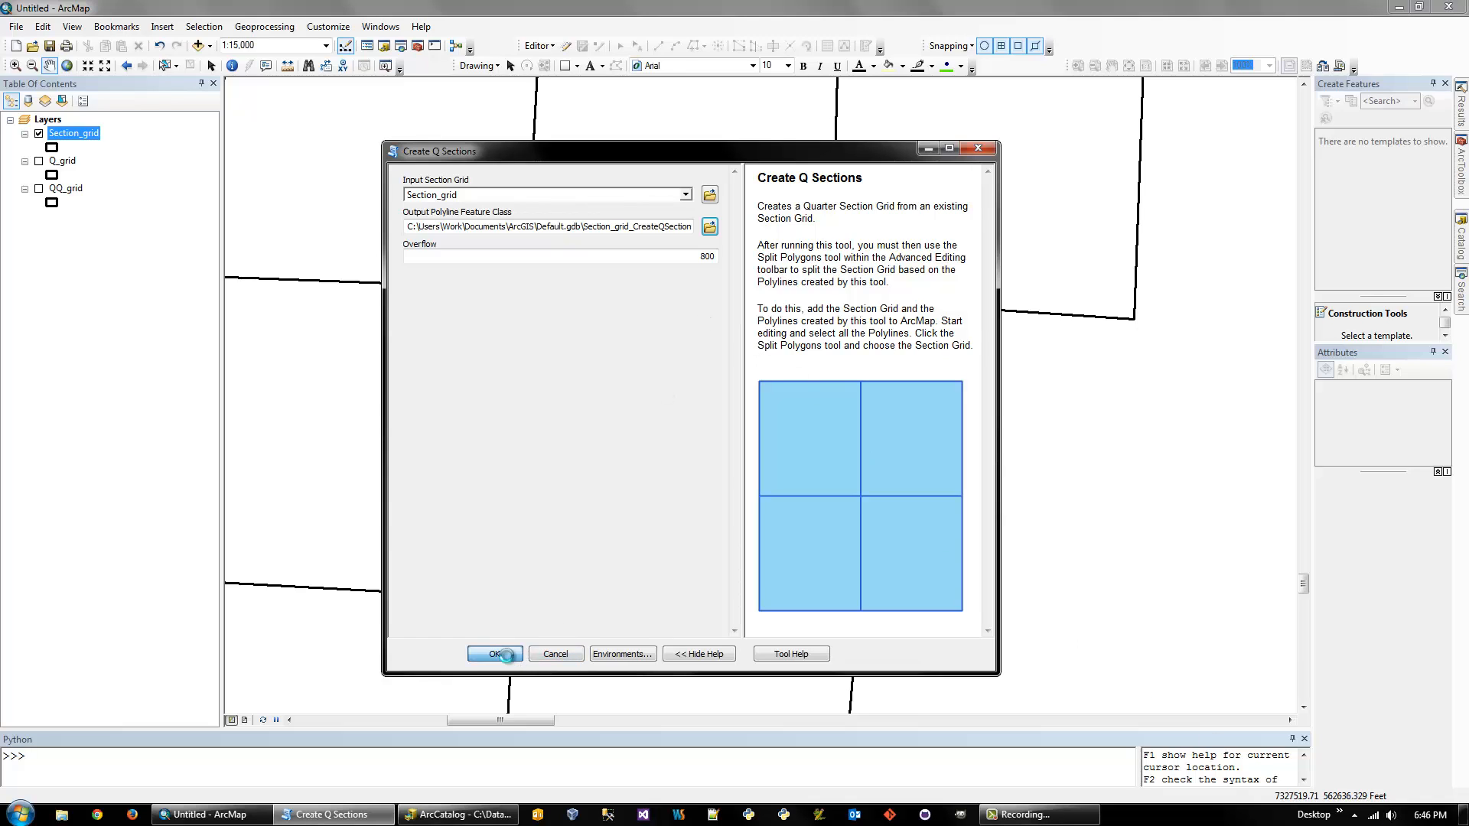
{"action": "left_click", "coordinate": [495, 655]}
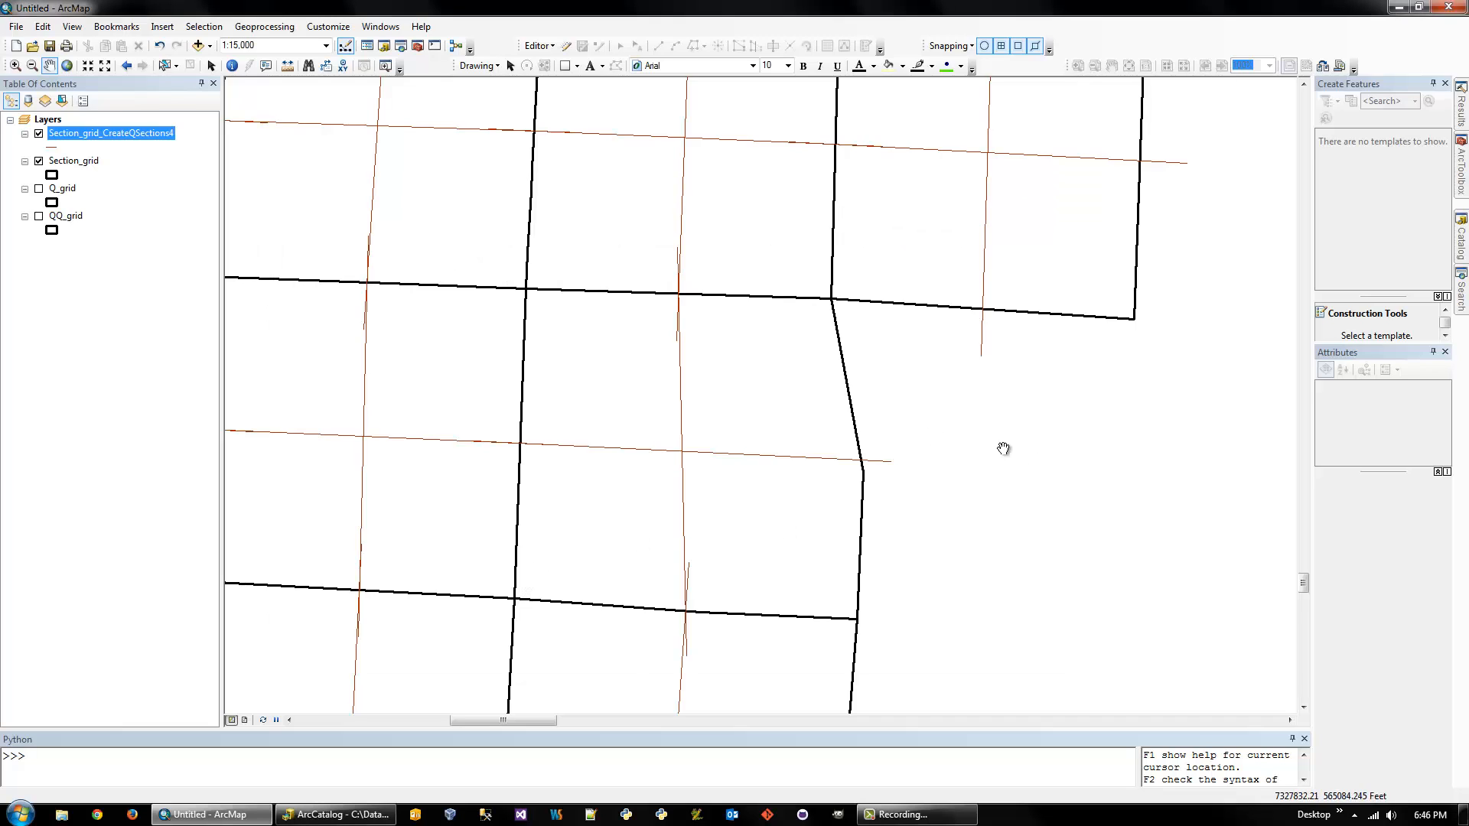
{"action": "mouse_move", "coordinate": [803, 392]}
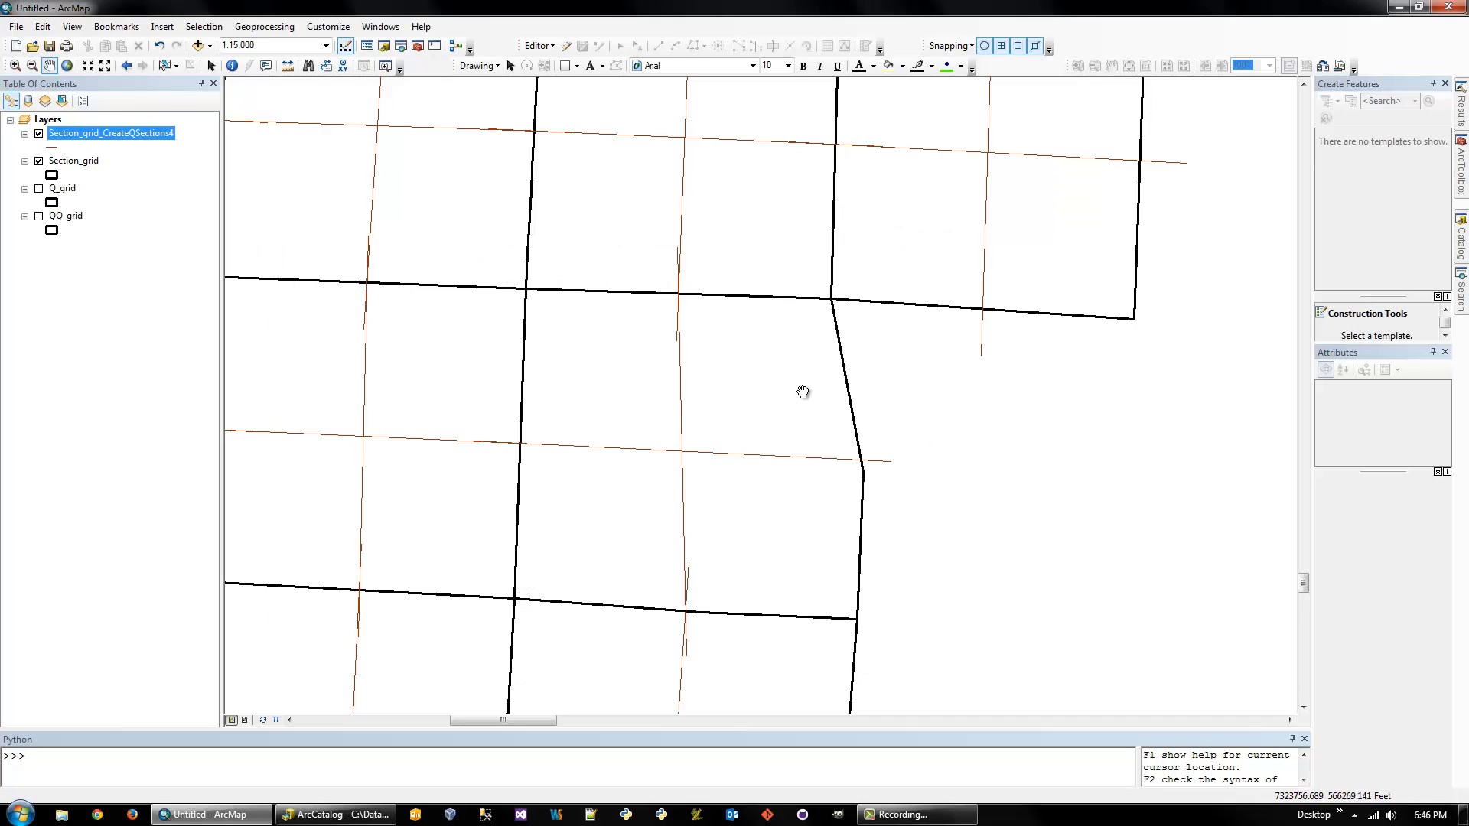
{"action": "mouse_move", "coordinate": [852, 413]}
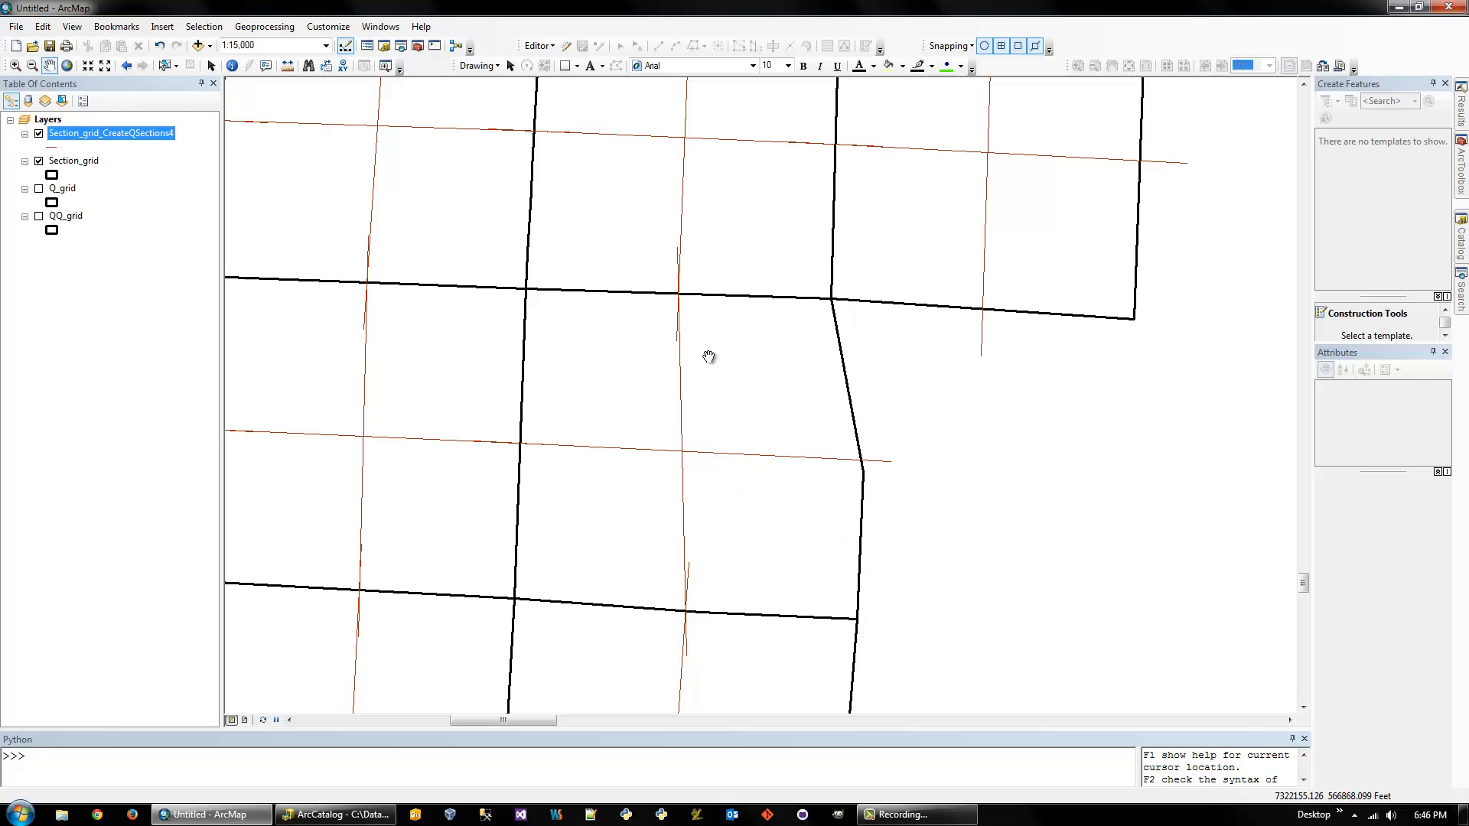
{"action": "mouse_move", "coordinate": [544, 37]}
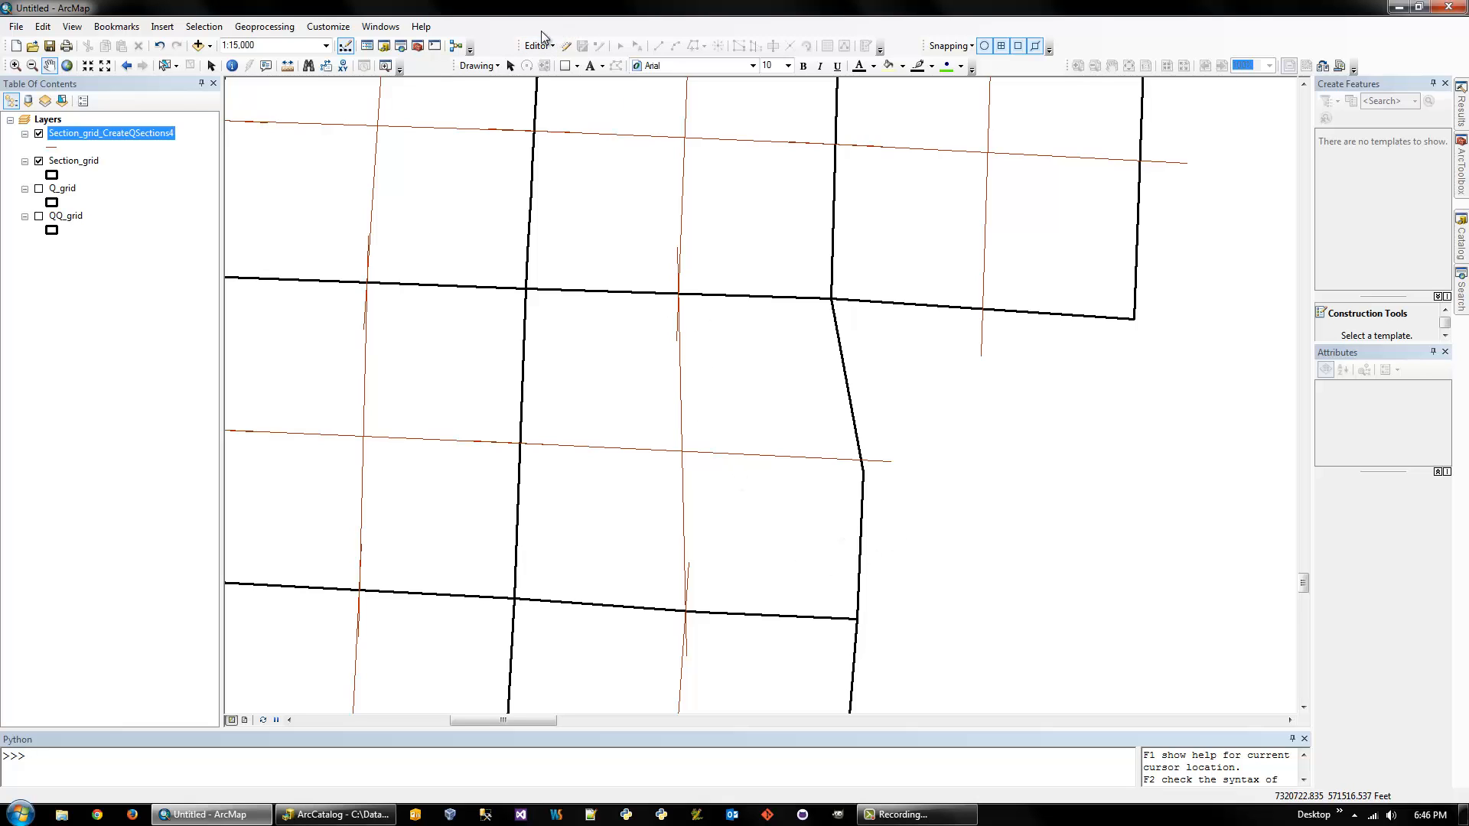
Start editing Data.gdb, show the Advanced Editing toolbar, show Q_grid and hide Section_grid
{"action": "left_click", "coordinate": [537, 45]}
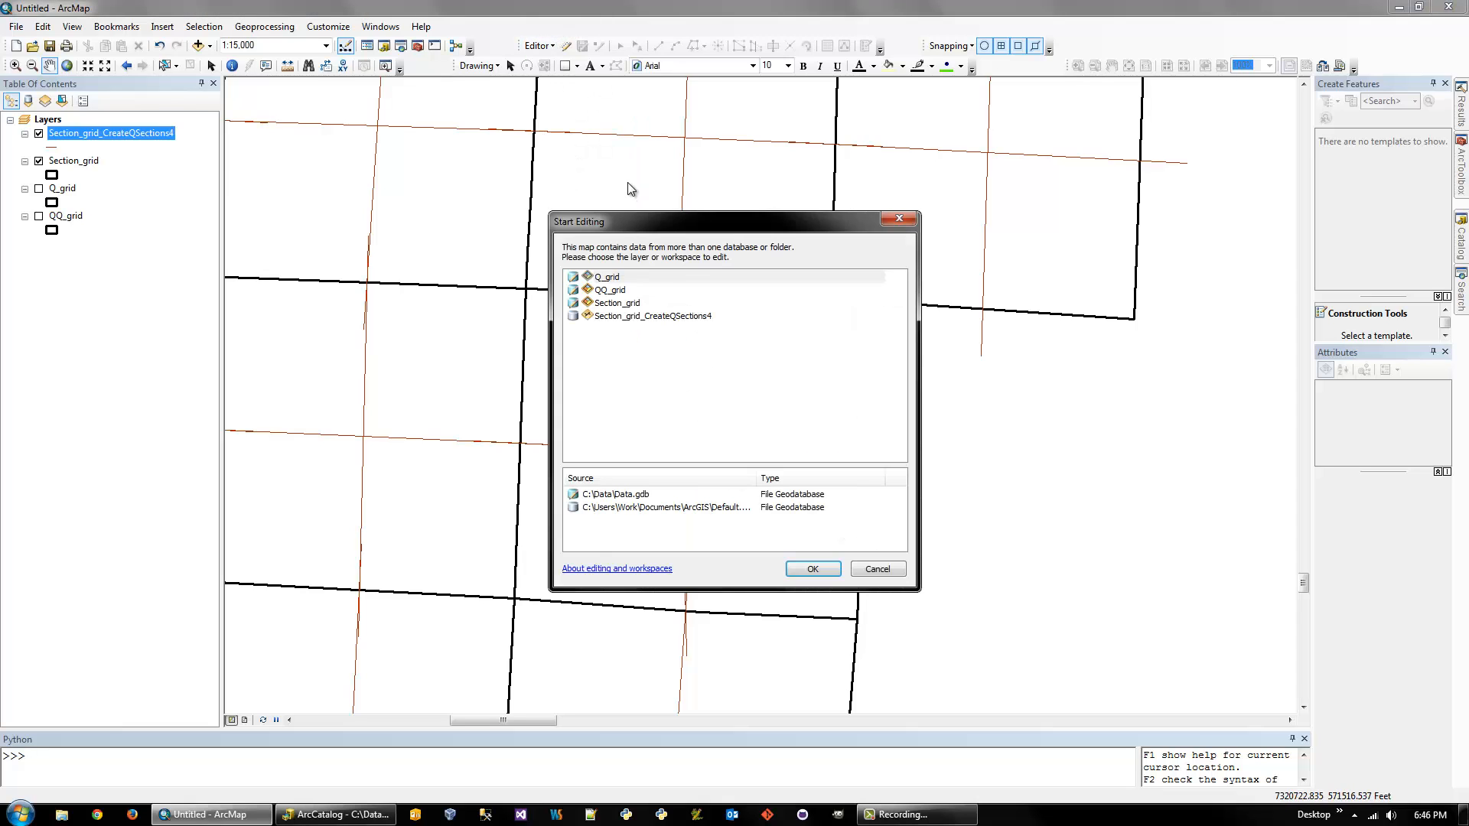
{"action": "mouse_move", "coordinate": [627, 329]}
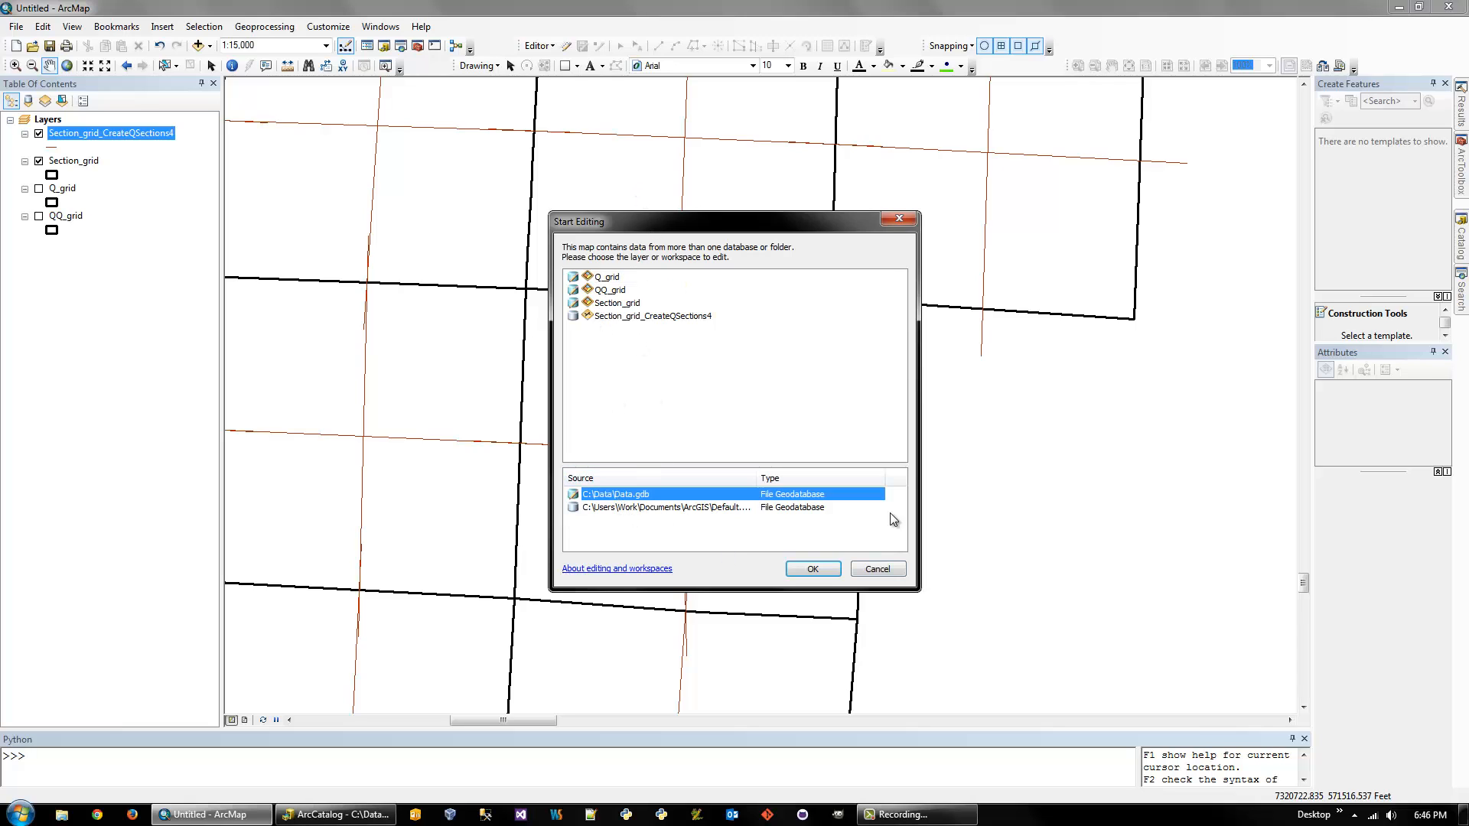
{"action": "left_click", "coordinate": [811, 569]}
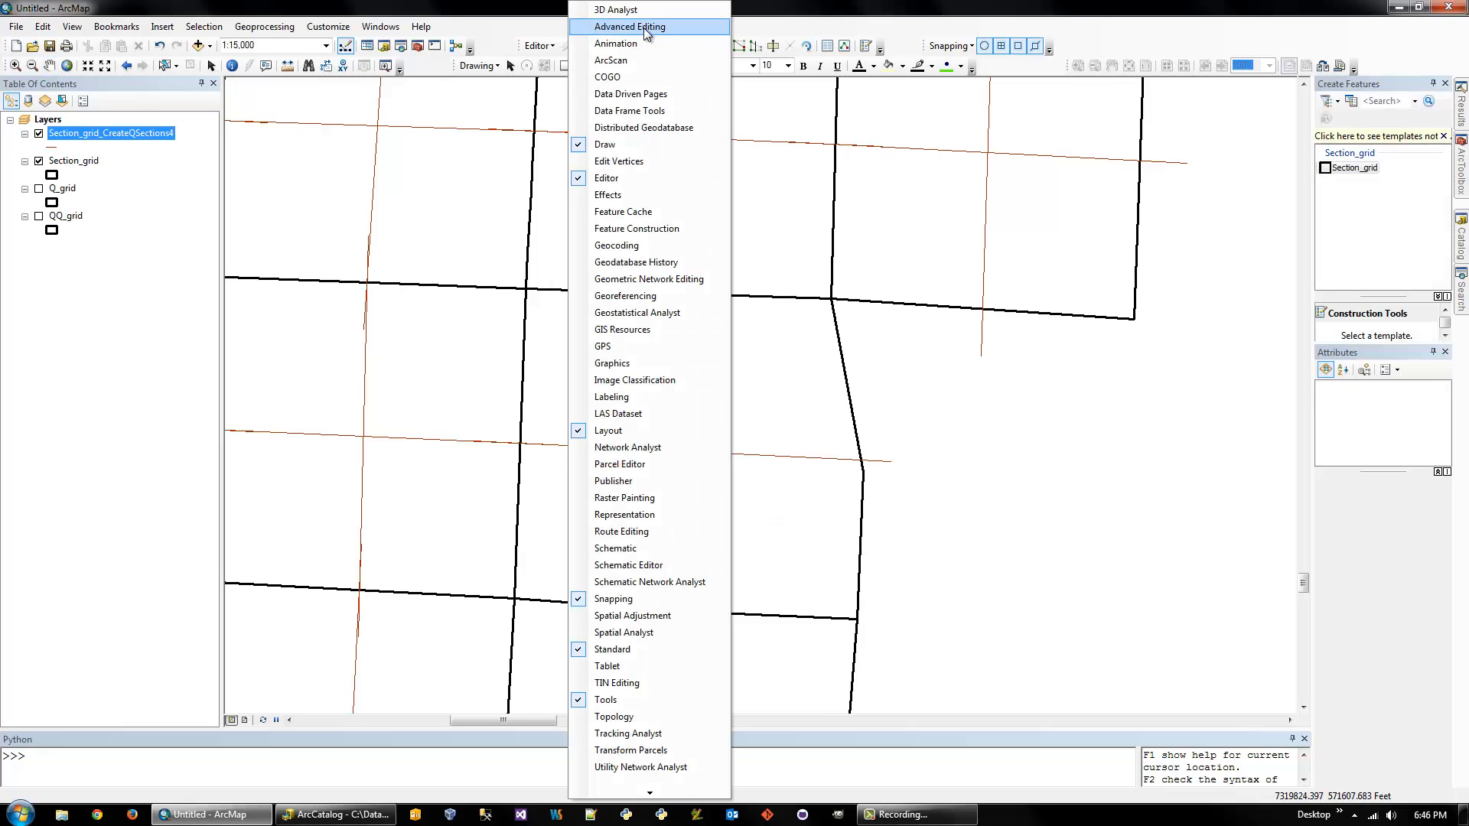
{"action": "left_click", "coordinate": [630, 25]}
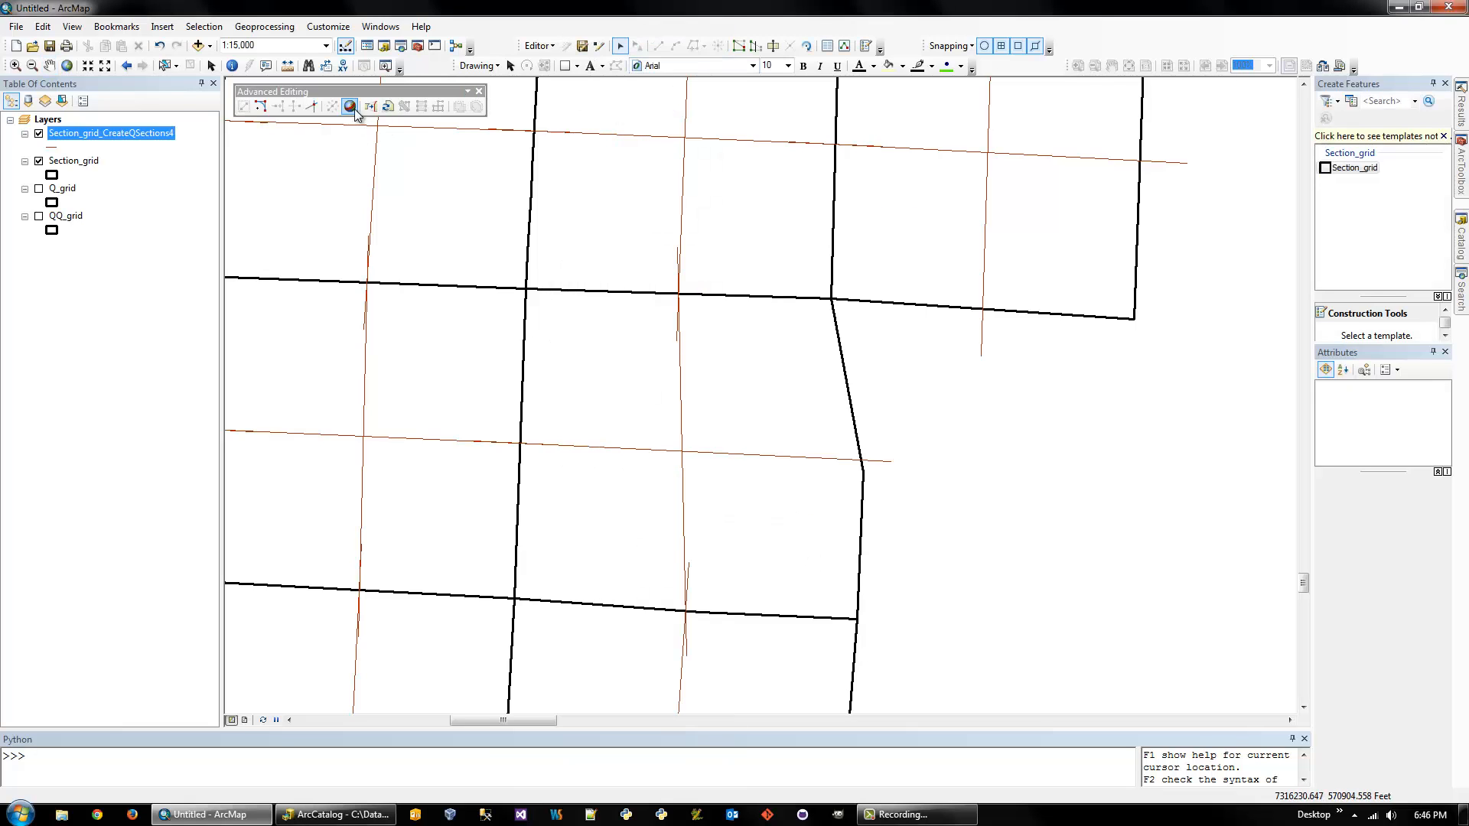
{"action": "left_click_drag", "start_coordinate": [356, 91], "coordinate": [441, 122]}
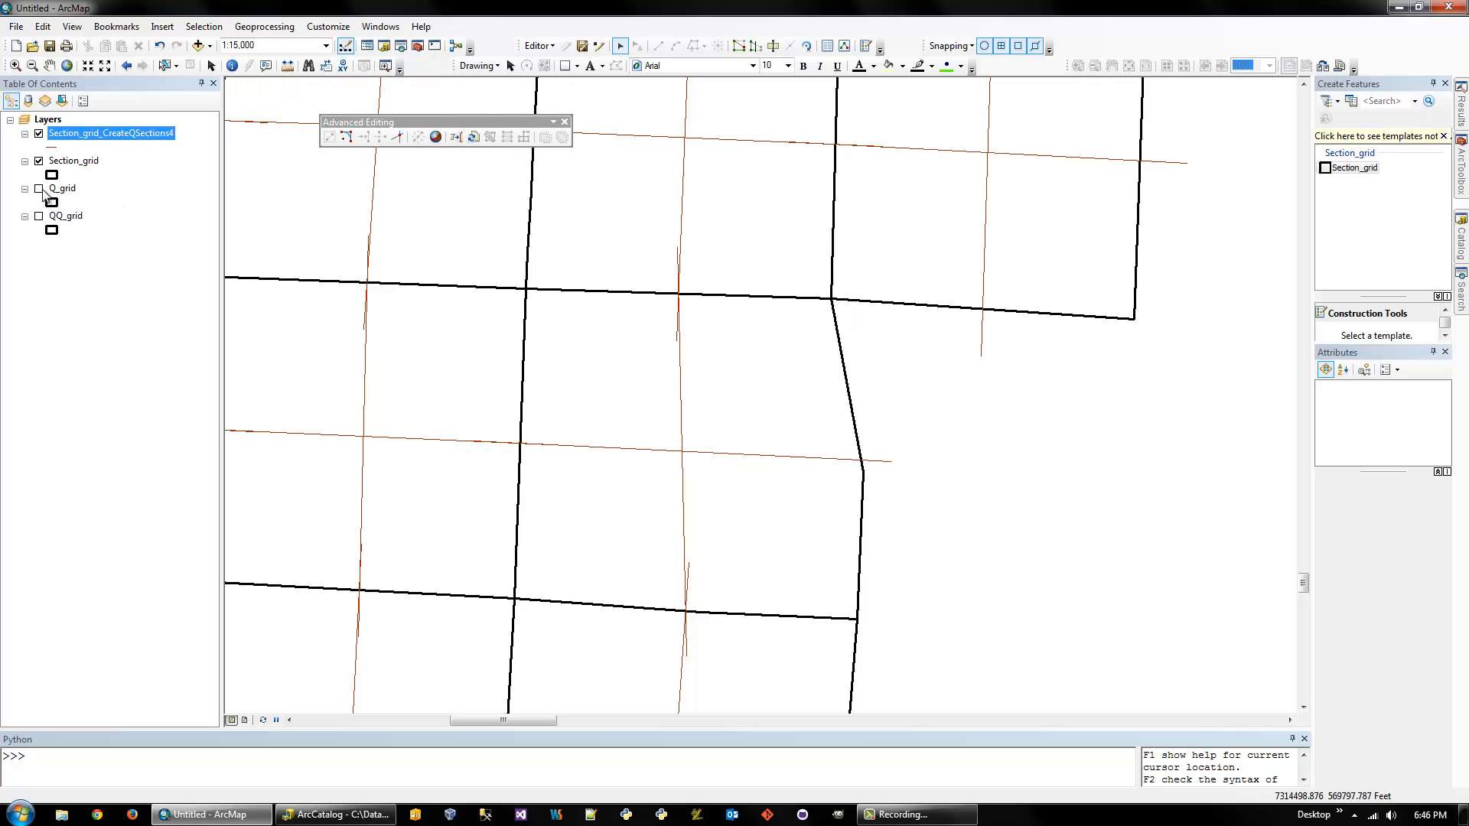
{"action": "left_click", "coordinate": [38, 187]}
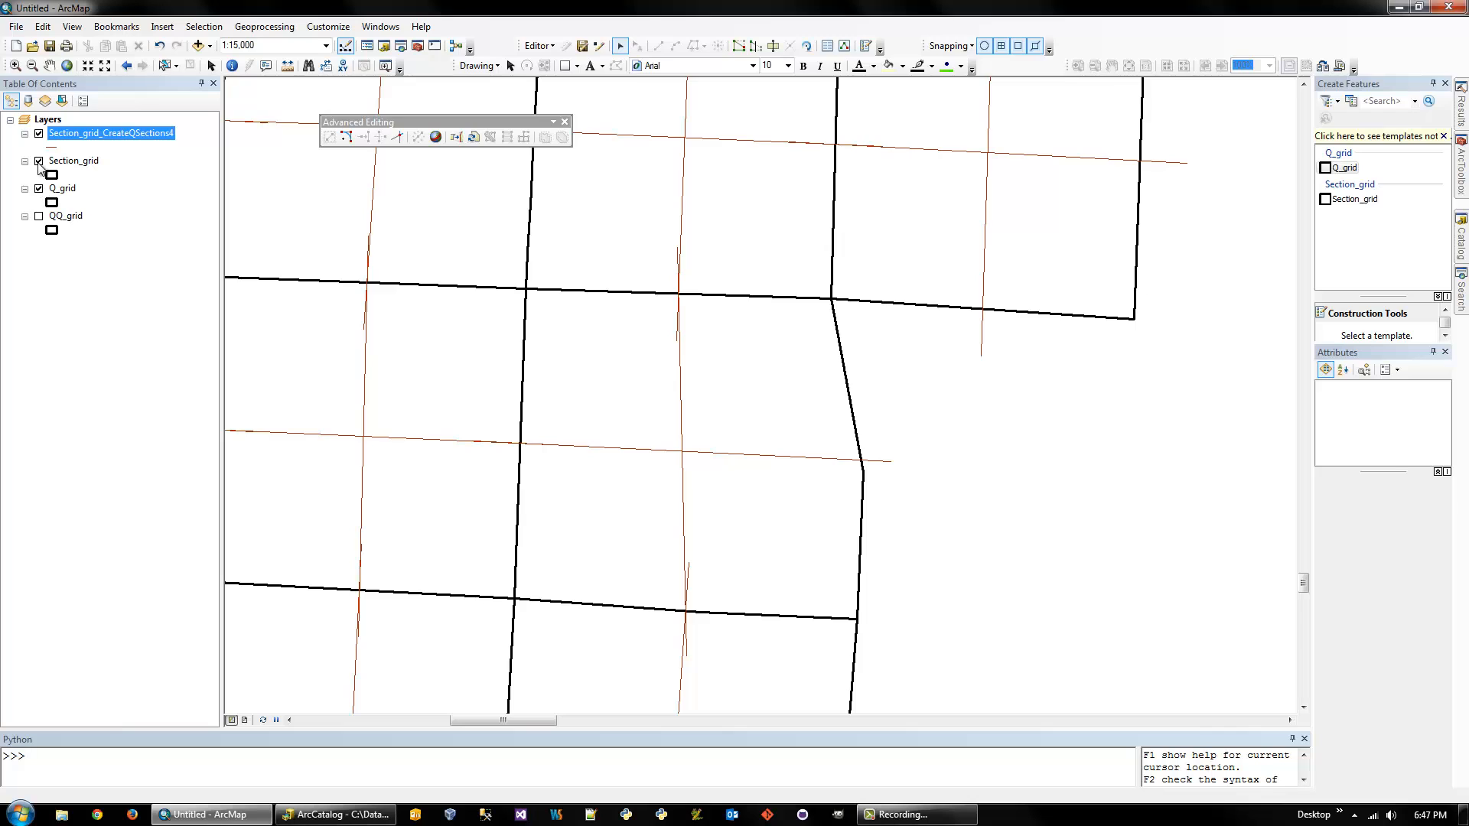
{"action": "left_click", "coordinate": [39, 162]}
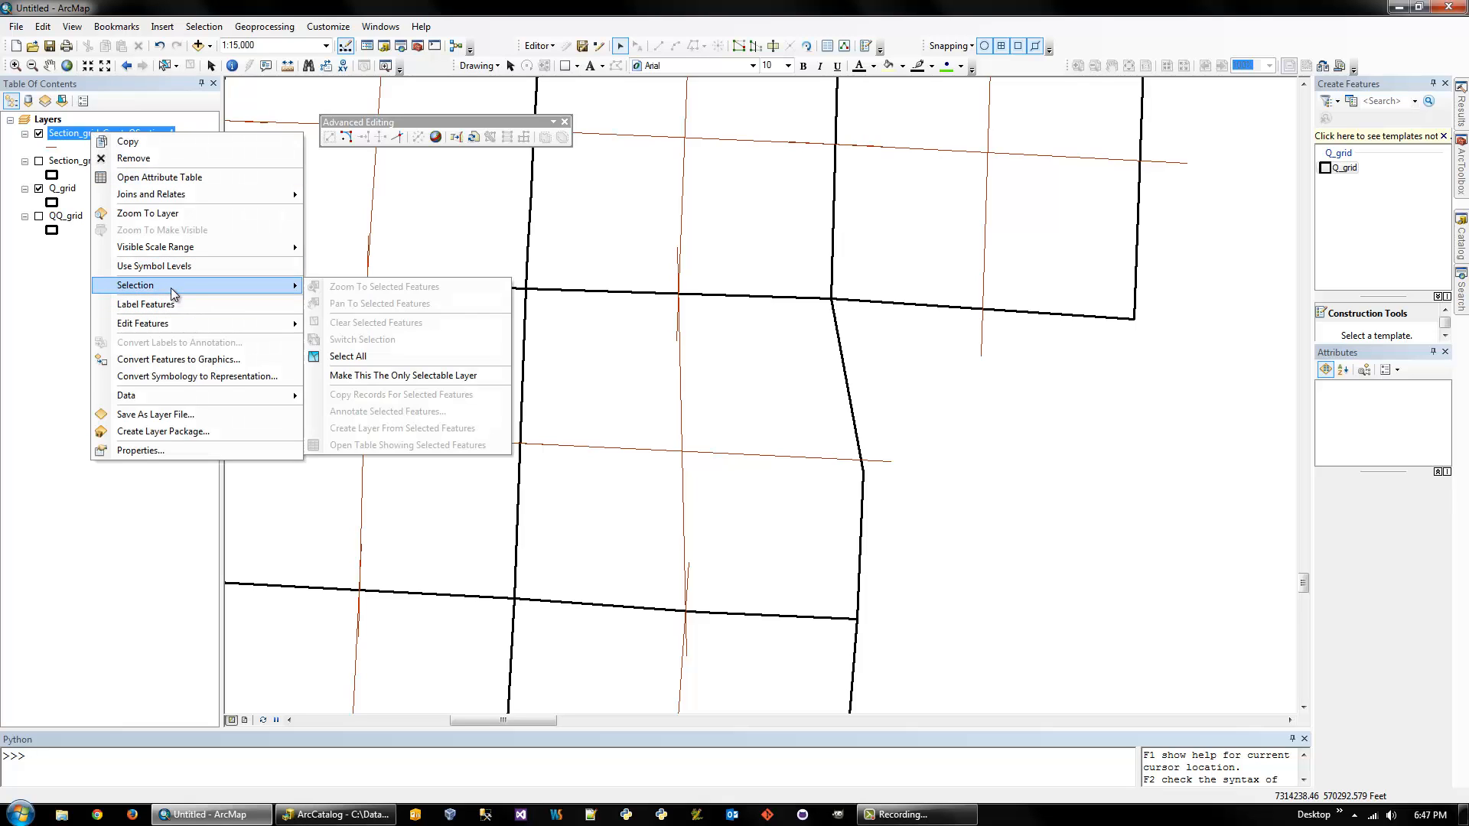
Select all 864 quarter-section lines and split the Q_grid polygons along them
{"action": "left_click", "coordinate": [347, 356]}
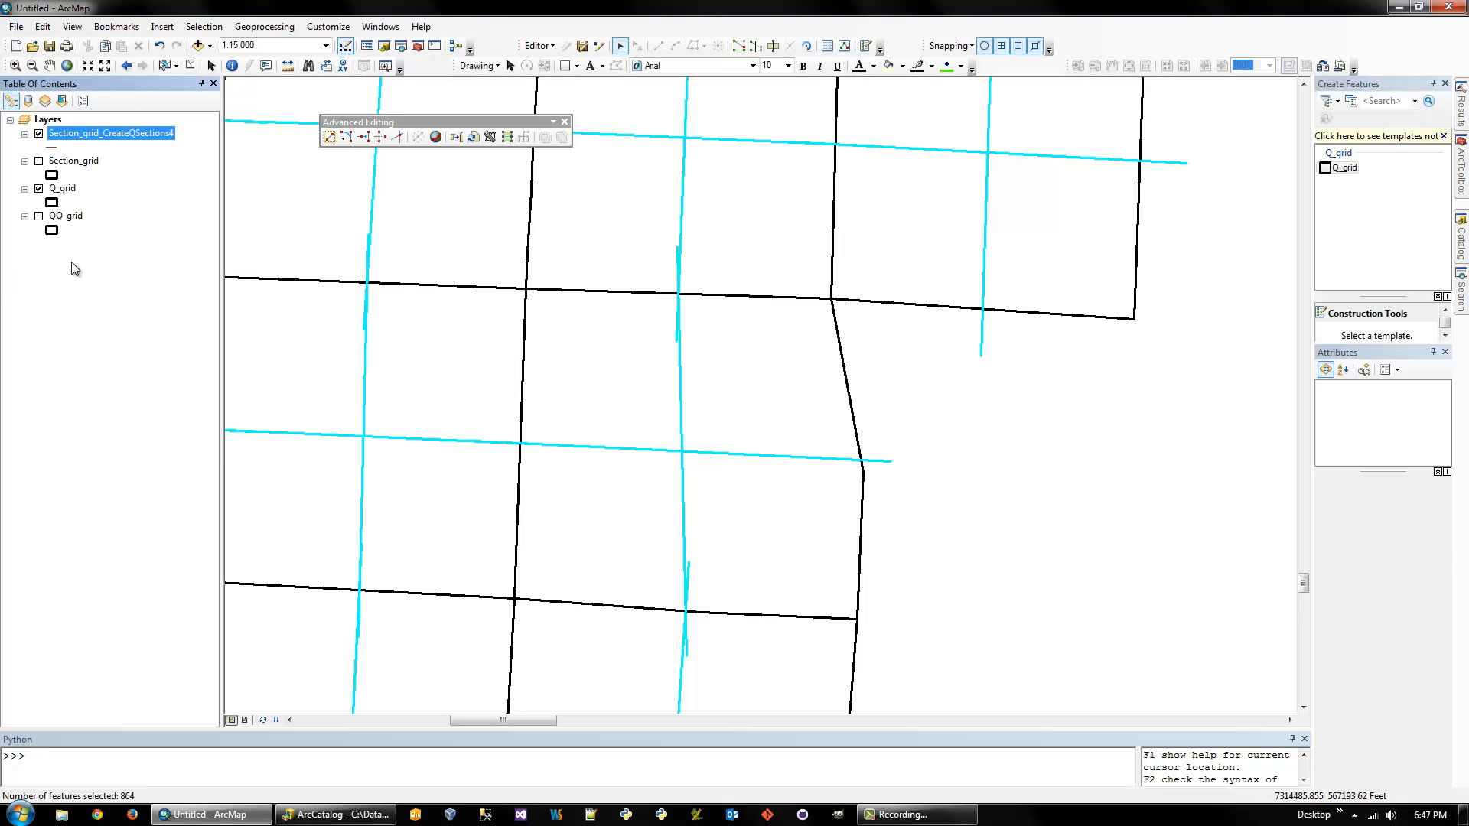
{"action": "mouse_move", "coordinate": [506, 137]}
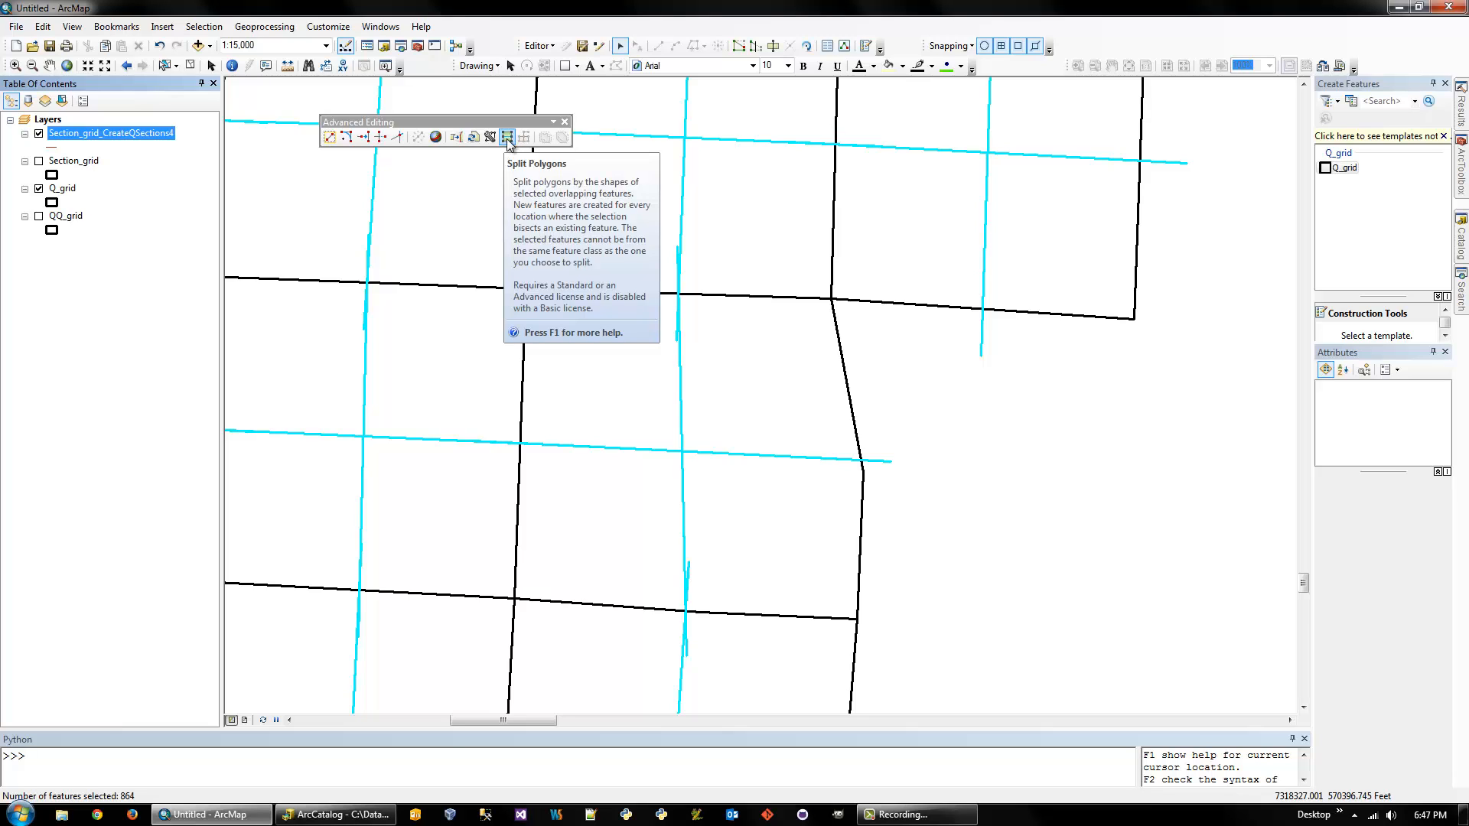
{"action": "left_click", "coordinate": [506, 137]}
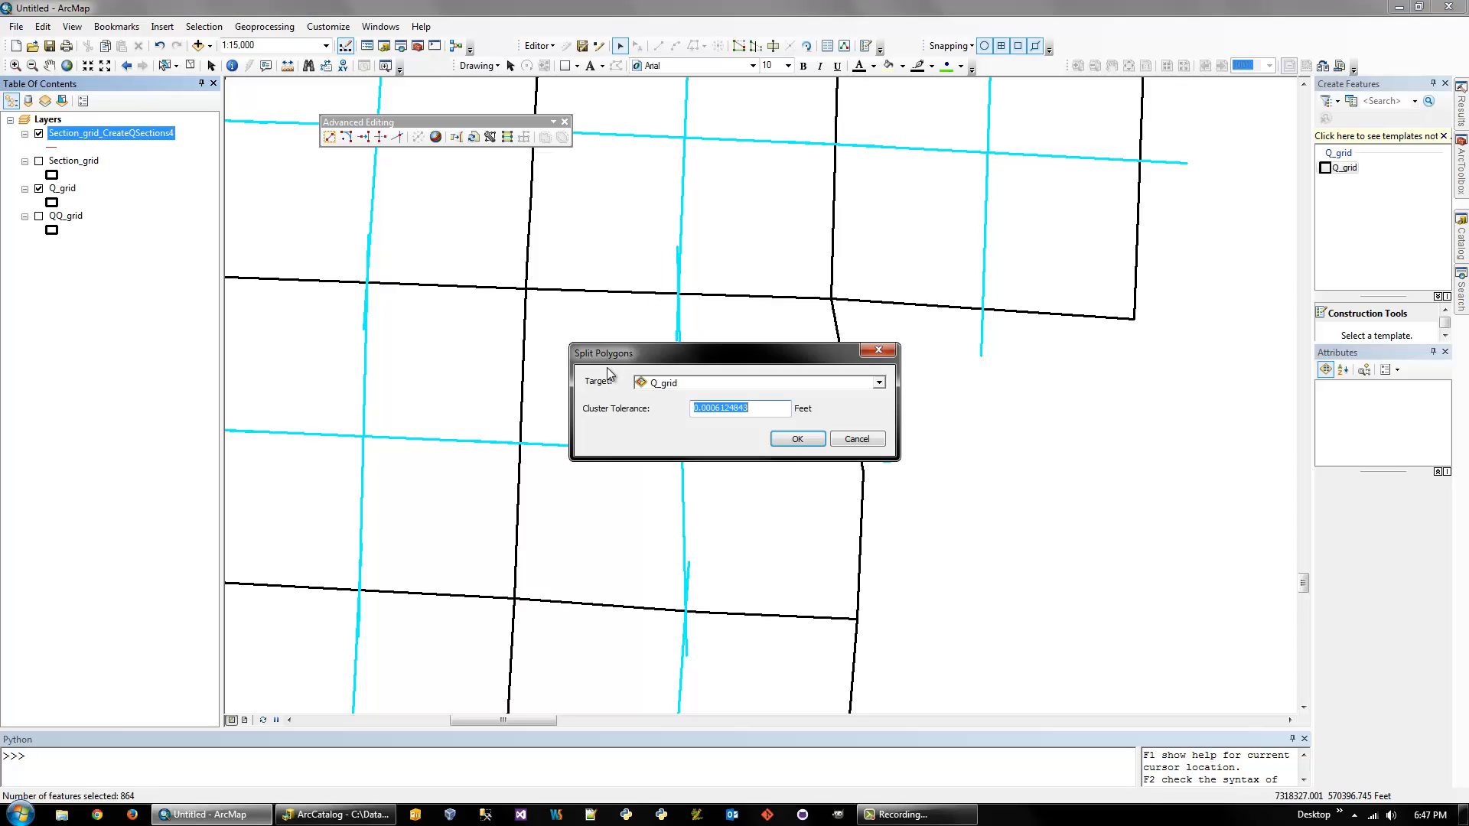
{"action": "mouse_move", "coordinate": [750, 346]}
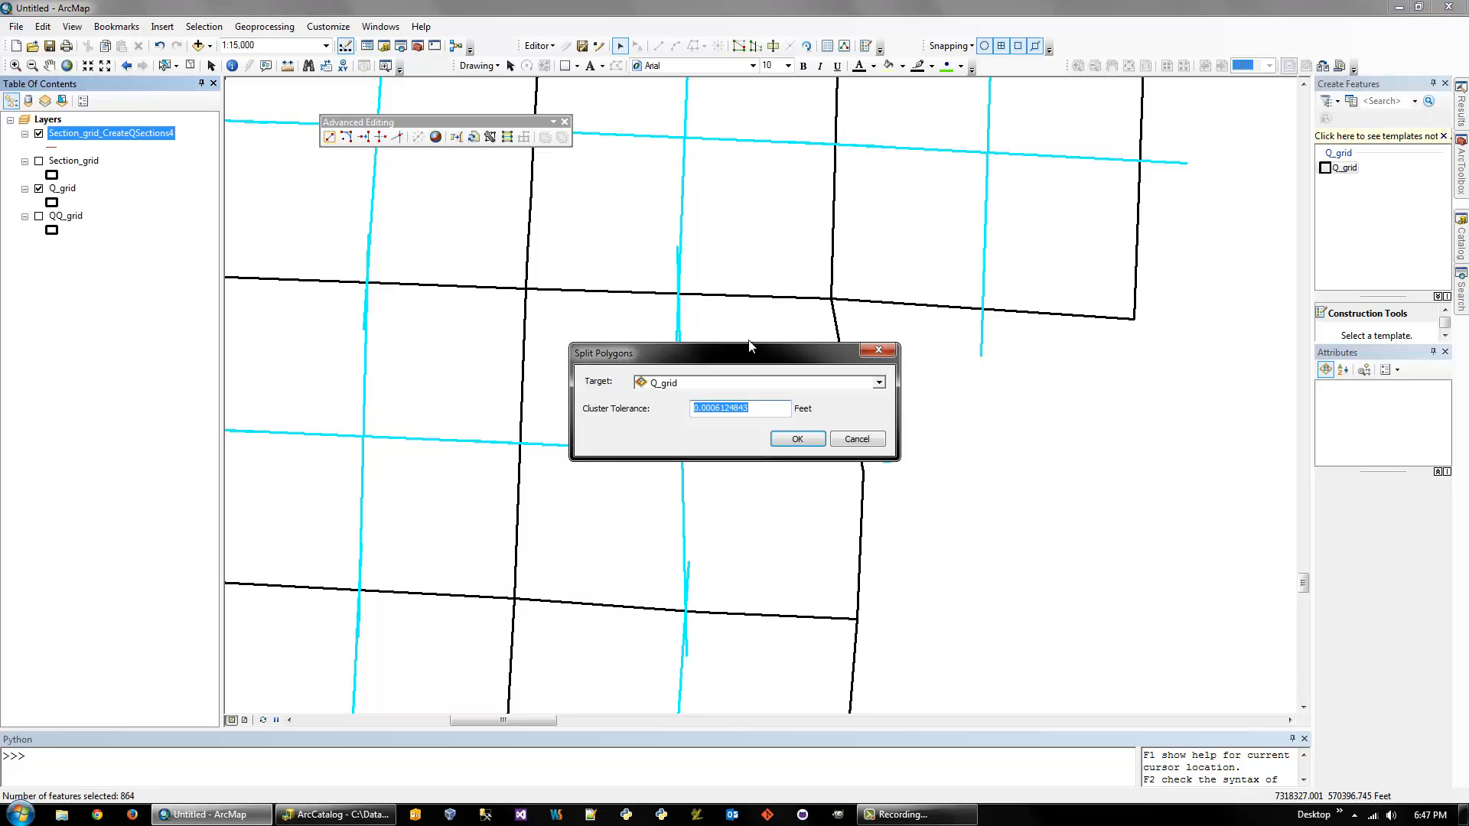
{"action": "left_click", "coordinate": [796, 438]}
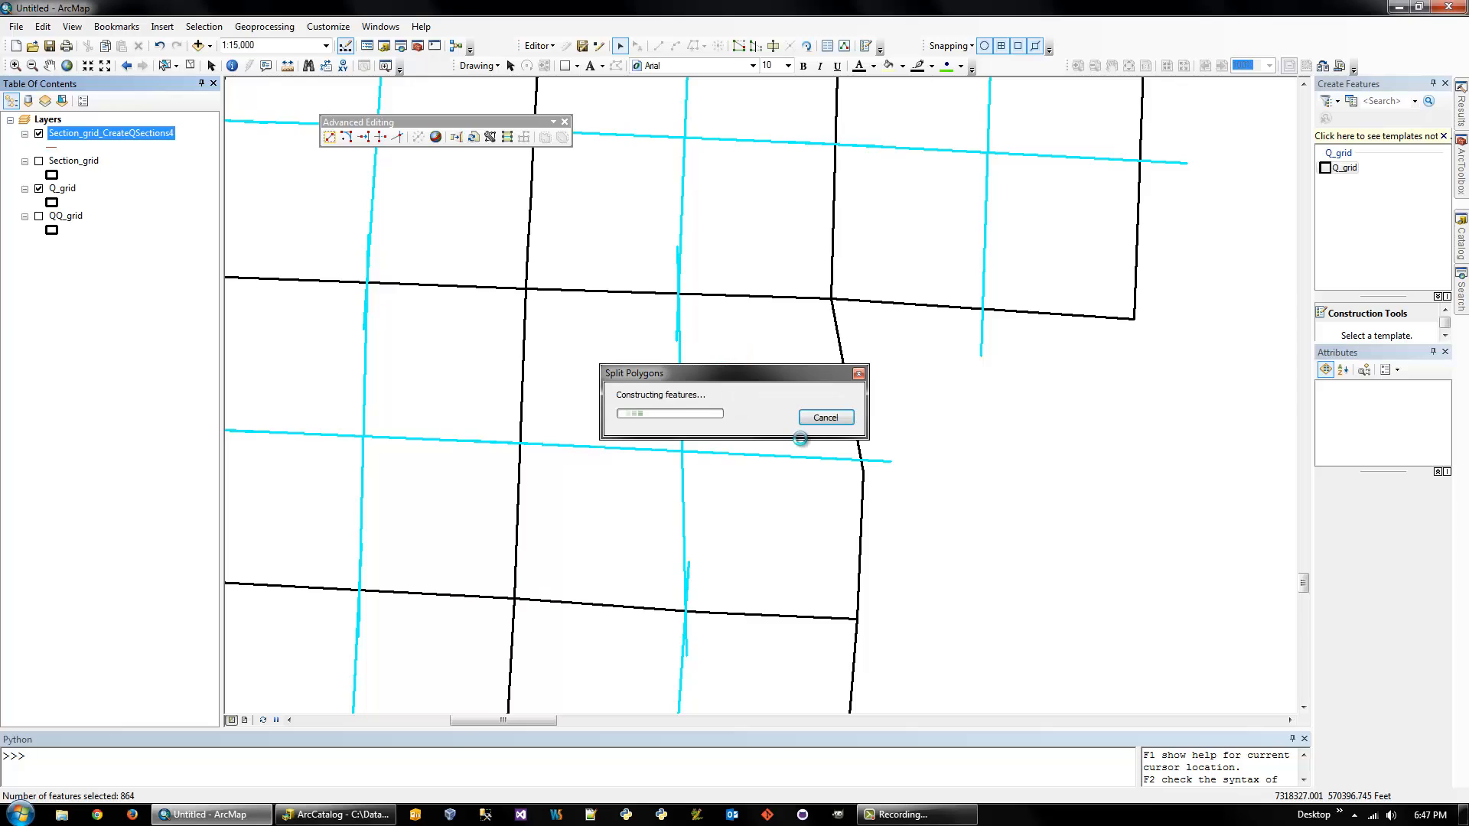
{"action": "mouse_move", "coordinate": [806, 439]}
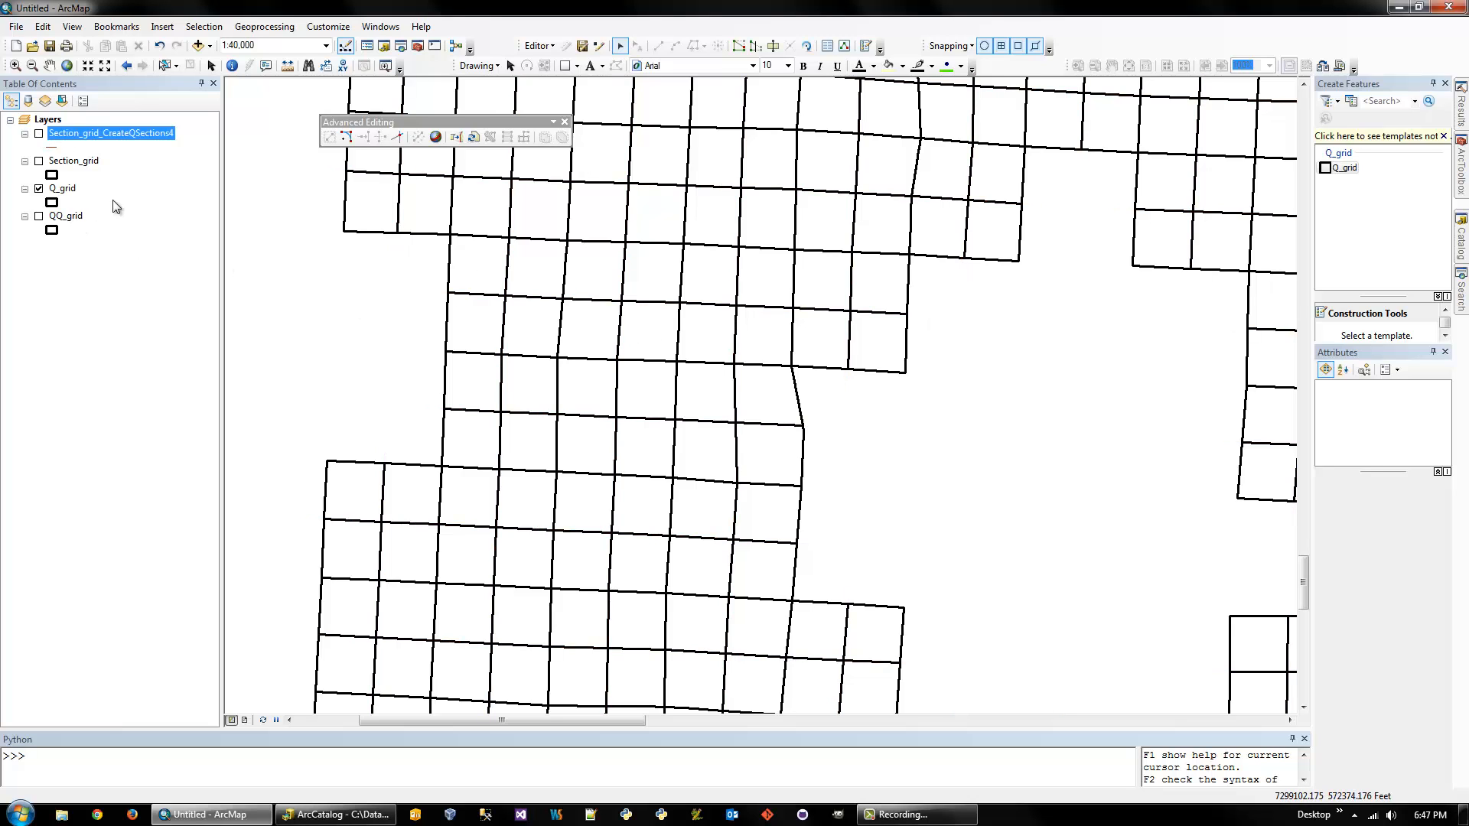
{"action": "mouse_move", "coordinate": [75, 183]}
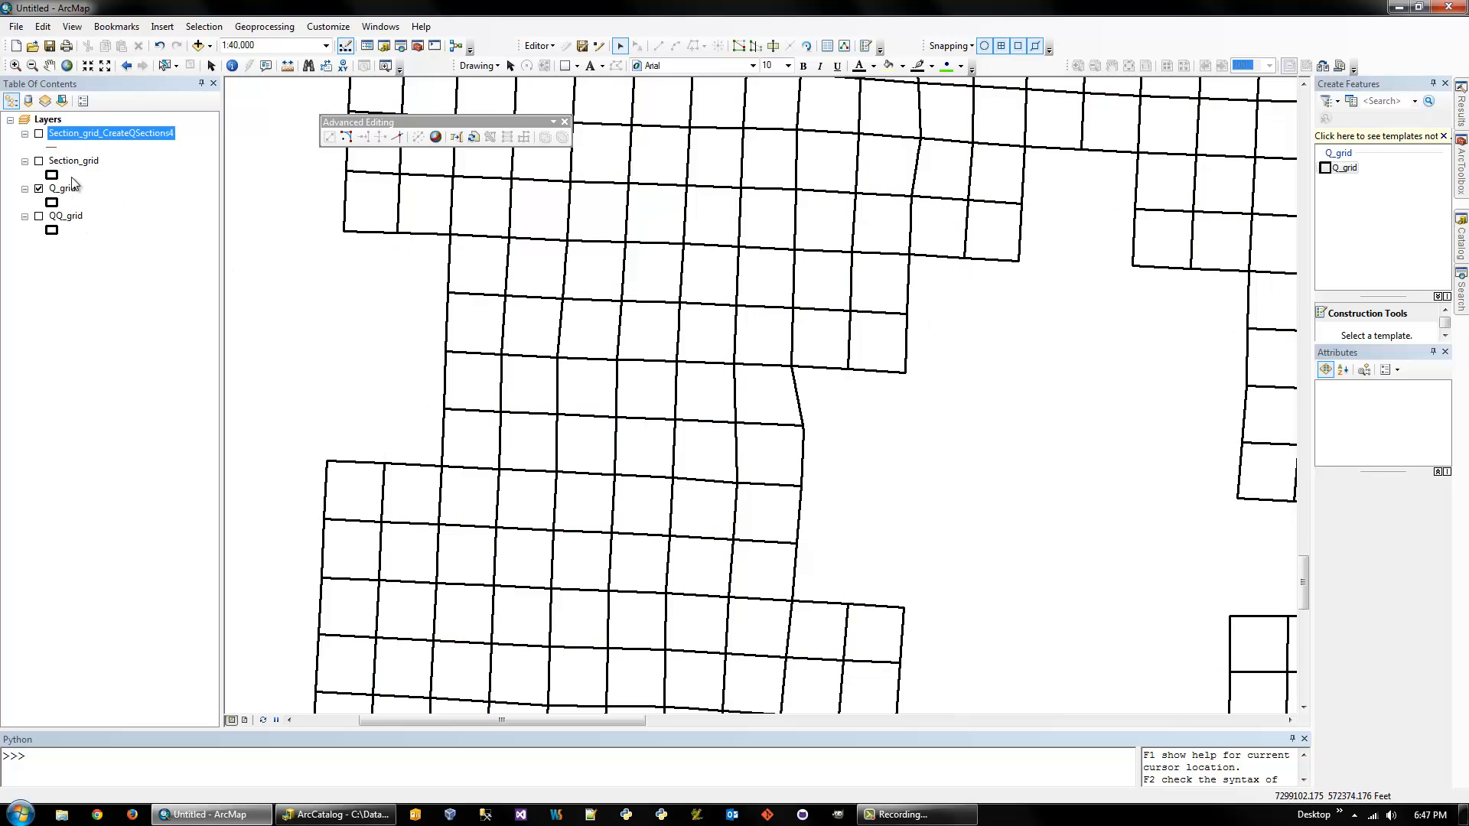
{"action": "mouse_move", "coordinate": [153, 171]}
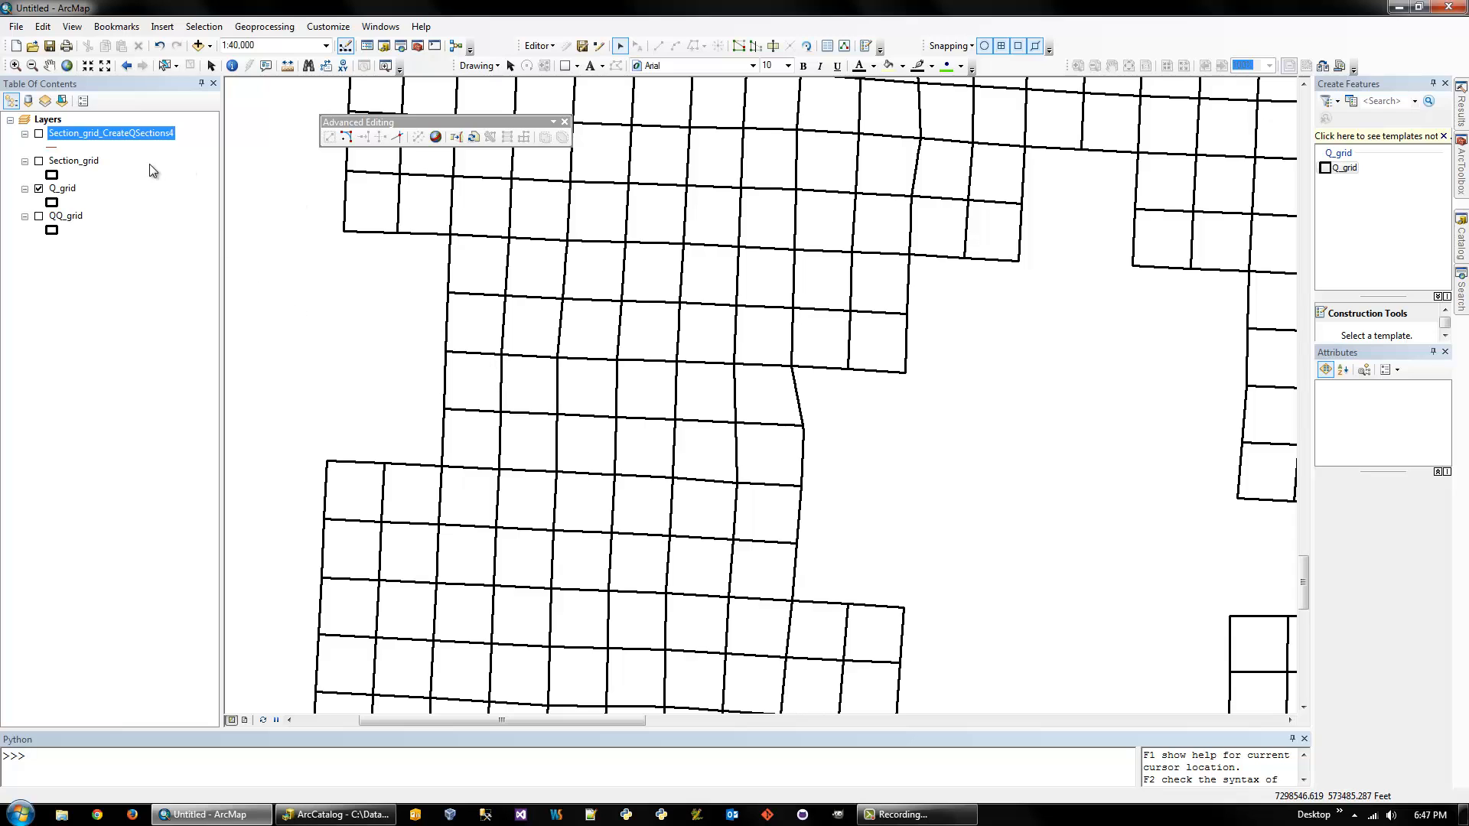
Turn Section_grid back on and give it a red outline symbol
{"action": "left_click", "coordinate": [39, 160]}
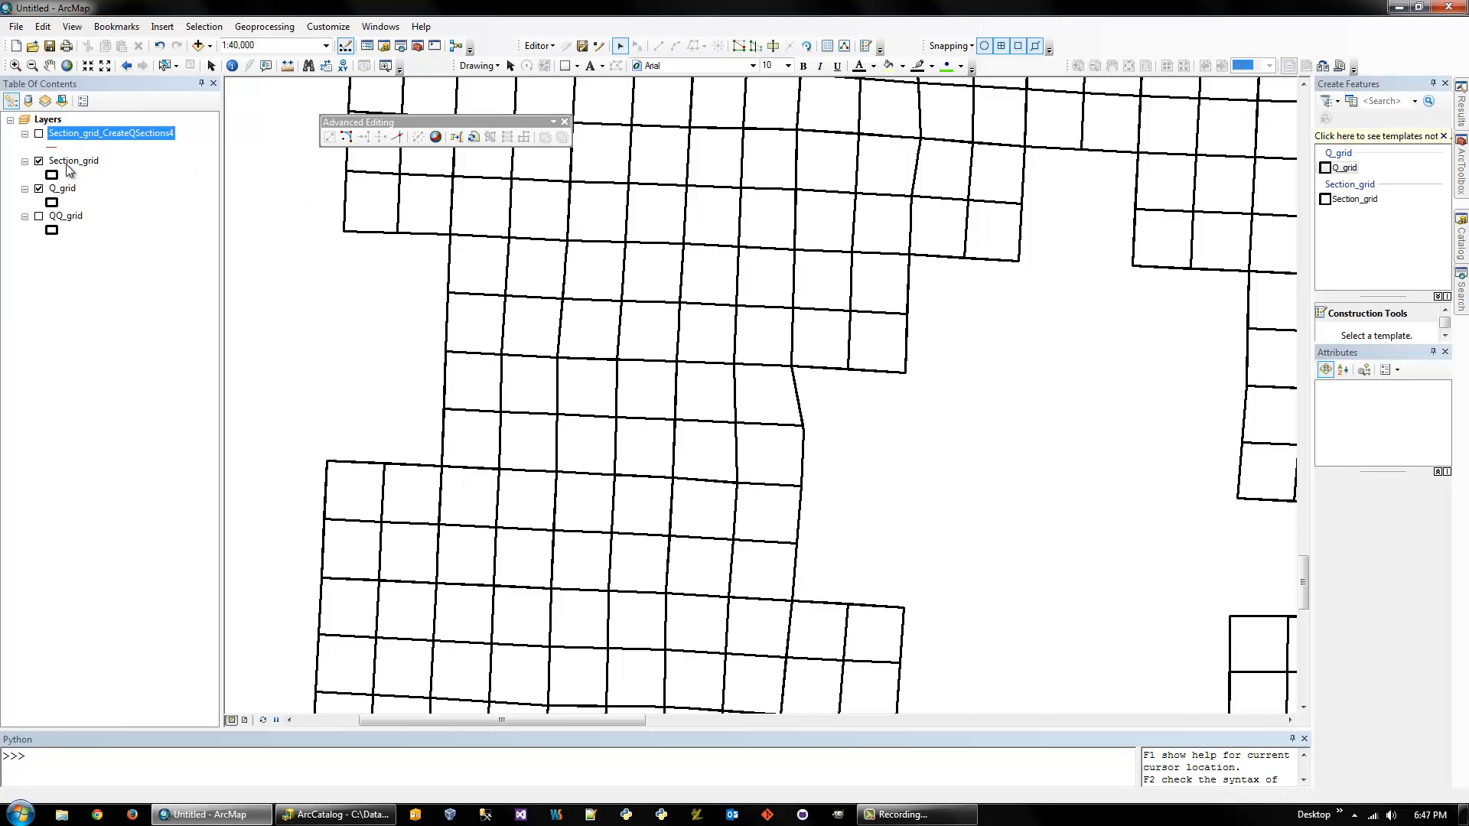
{"action": "left_click", "coordinate": [51, 175]}
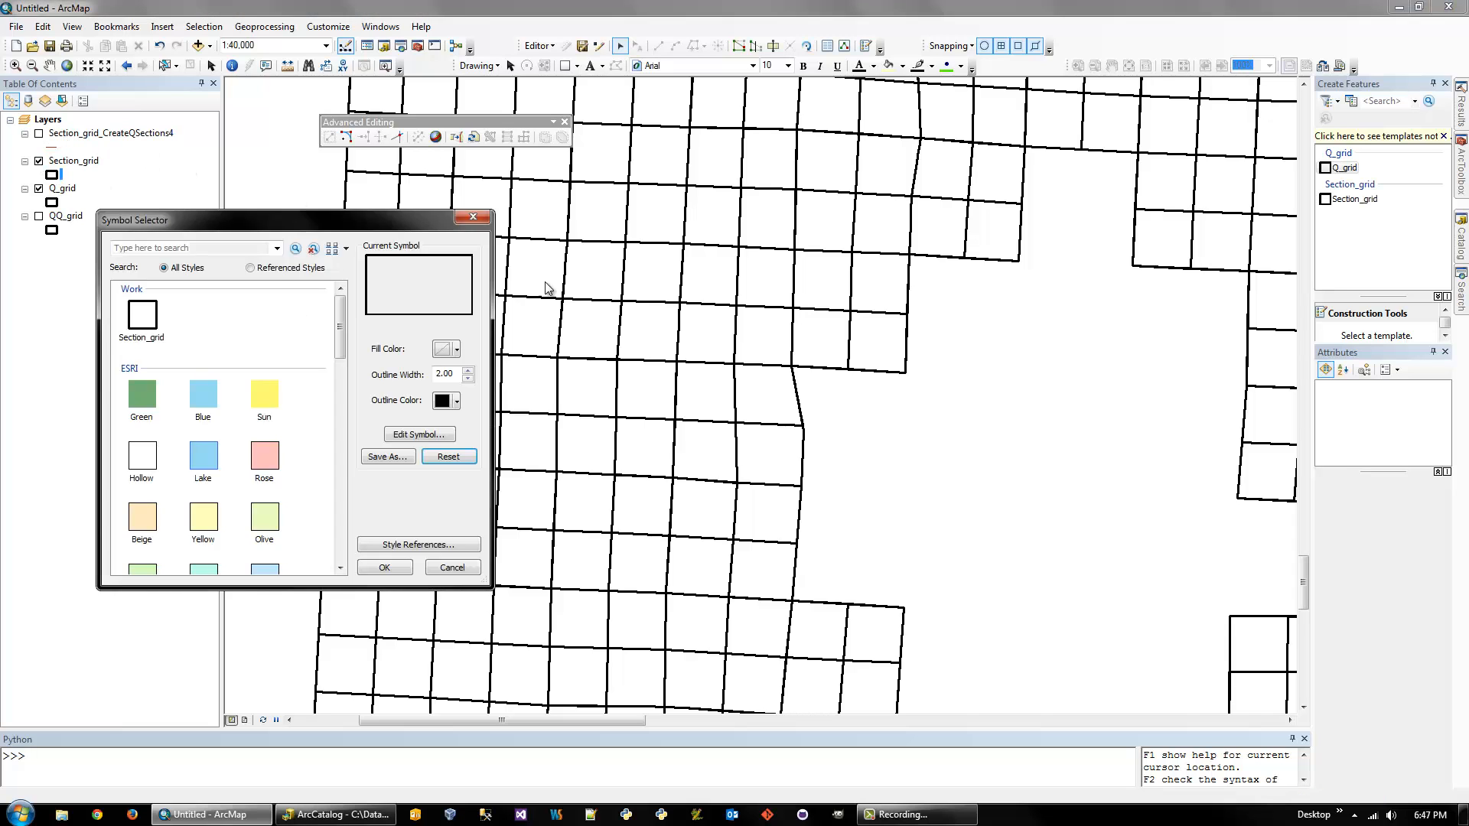
{"action": "left_click", "coordinate": [441, 400]}
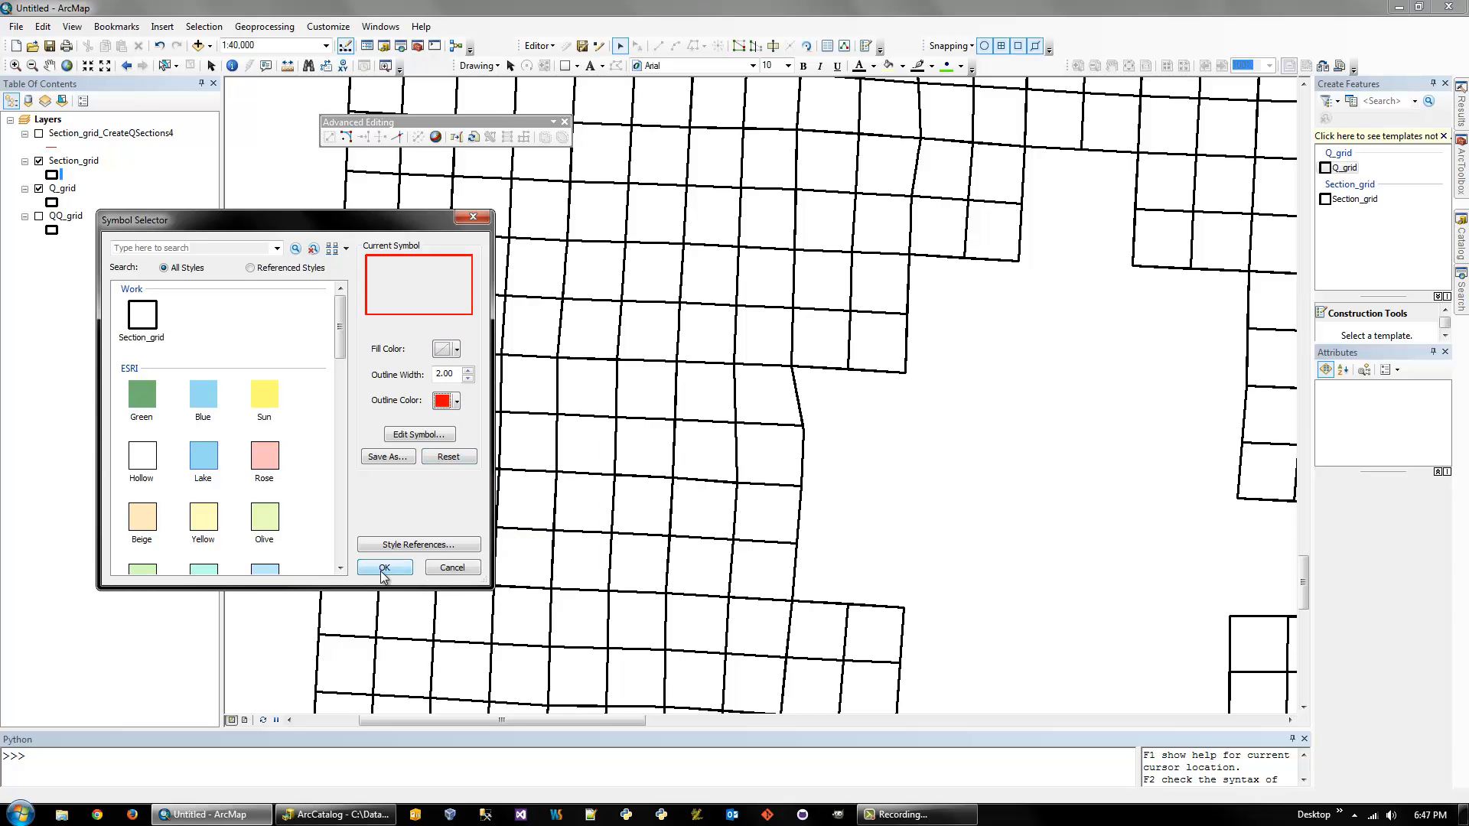
{"action": "left_click", "coordinate": [384, 567]}
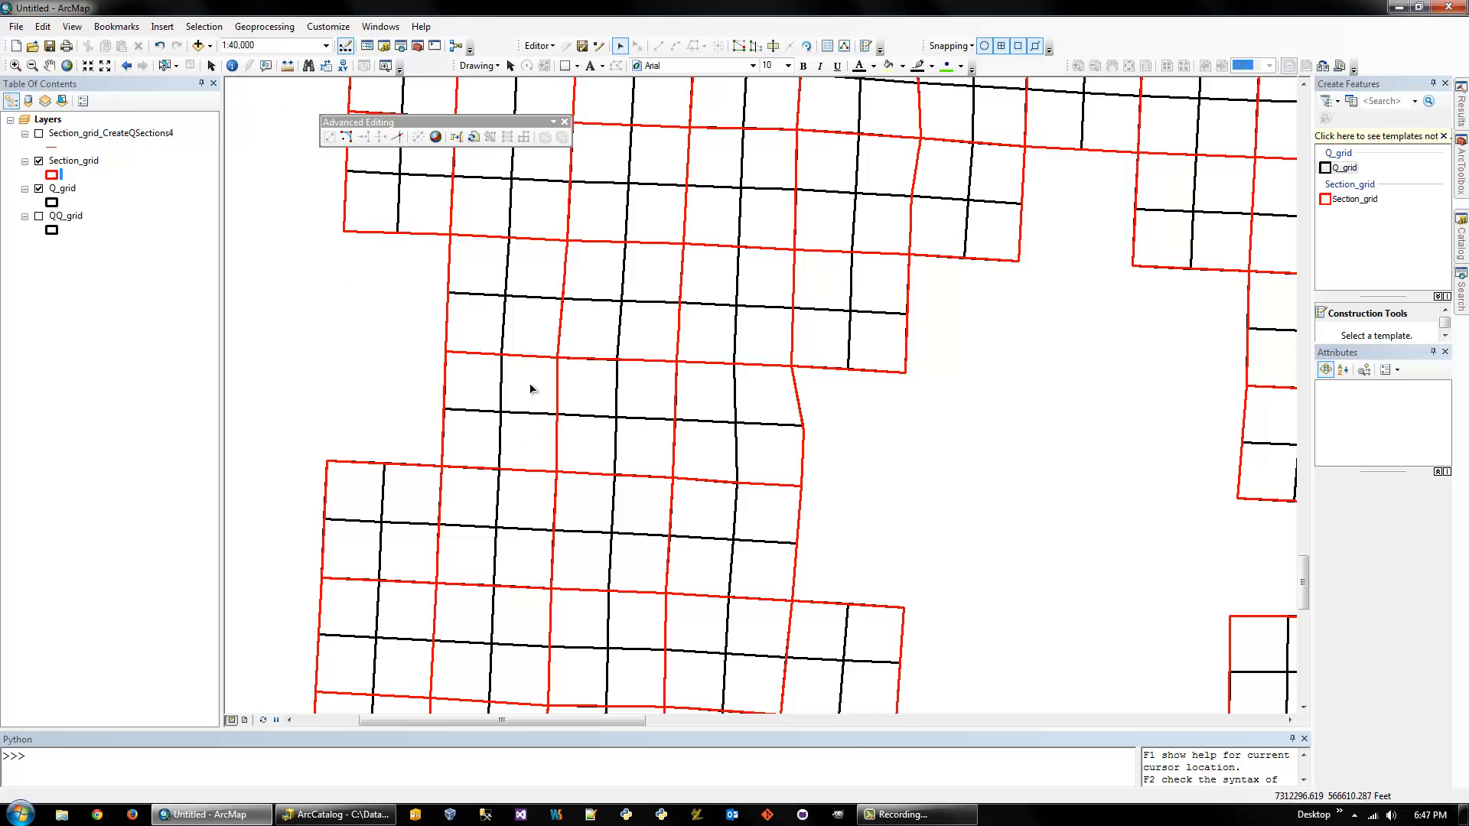
Inspect individual quarter polygons' attributes and show the section boundaries over the quarter grid
{"action": "left_click", "coordinate": [500, 413]}
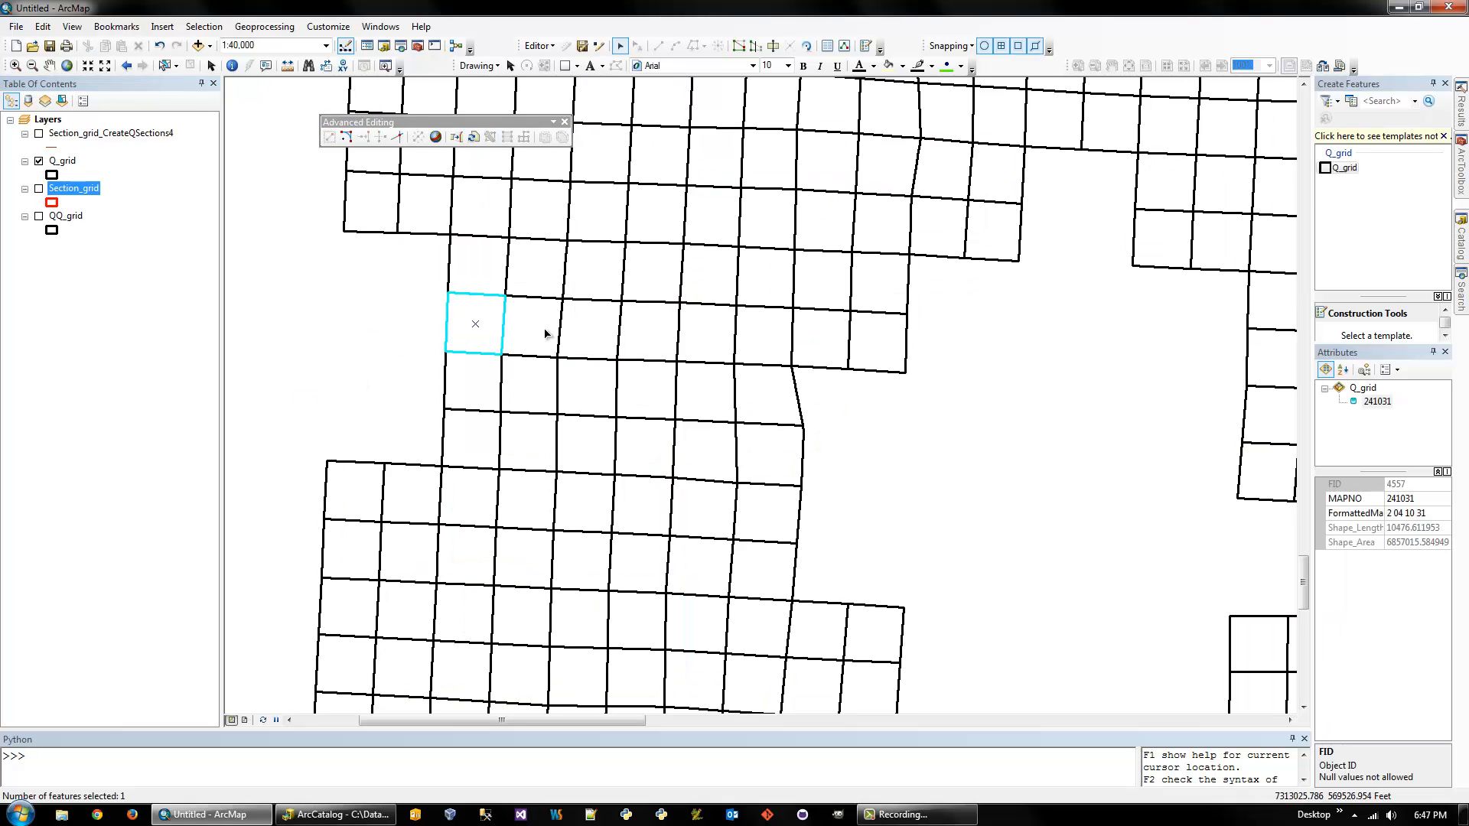
{"action": "left_click", "coordinate": [762, 335]}
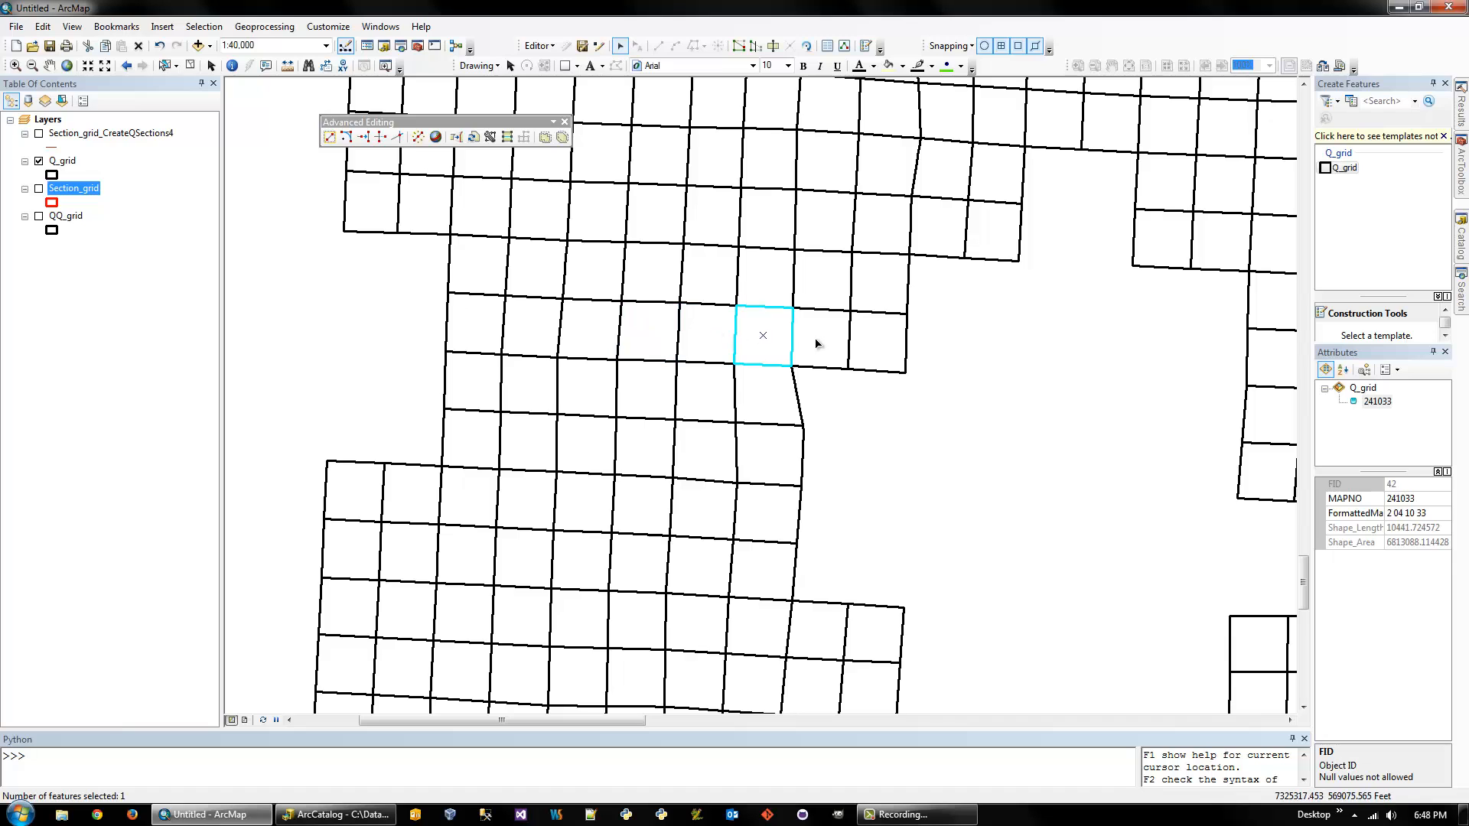
{"action": "left_click", "coordinate": [878, 343]}
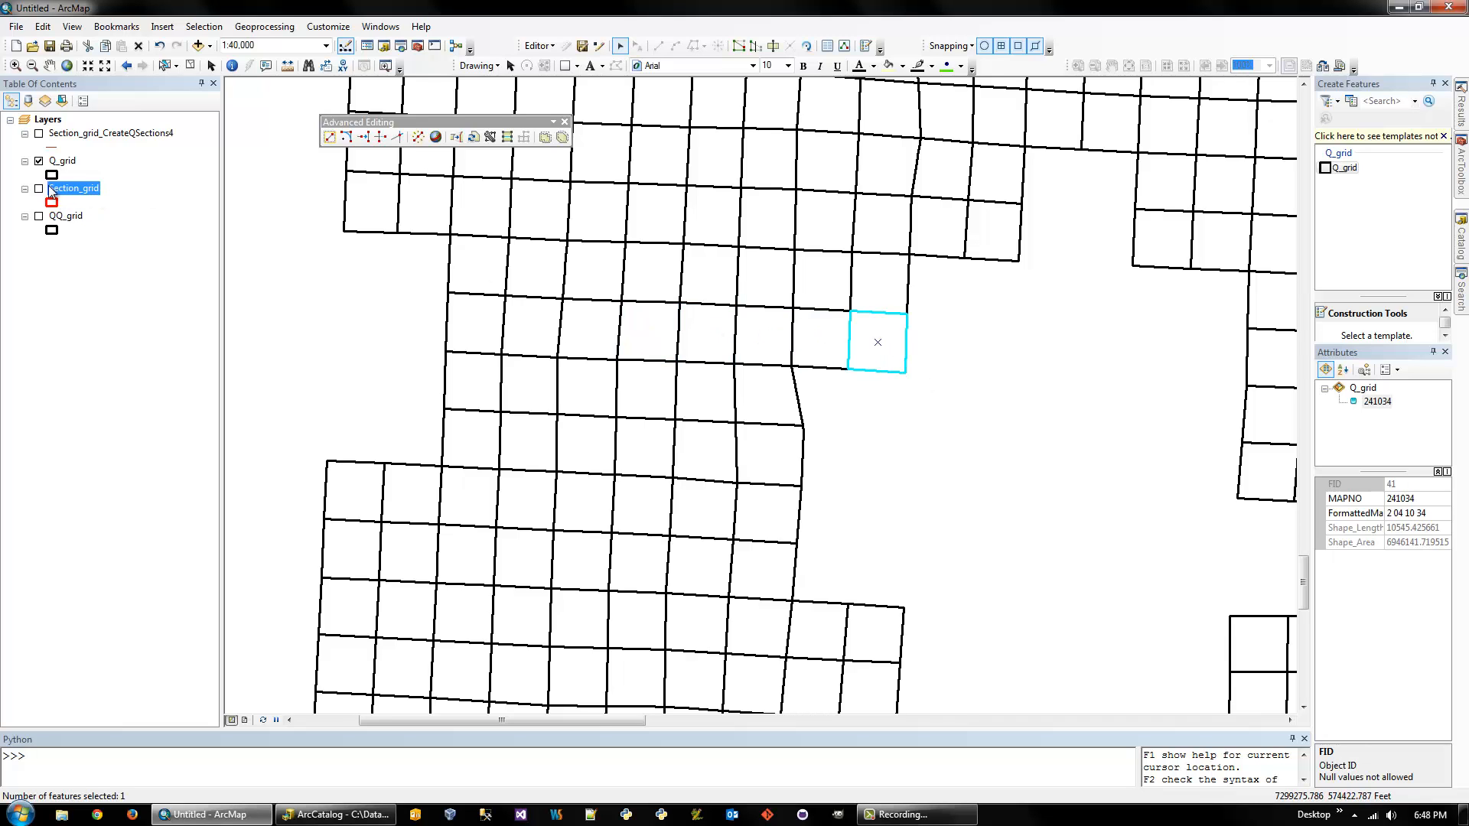
{"action": "left_click", "coordinate": [38, 188]}
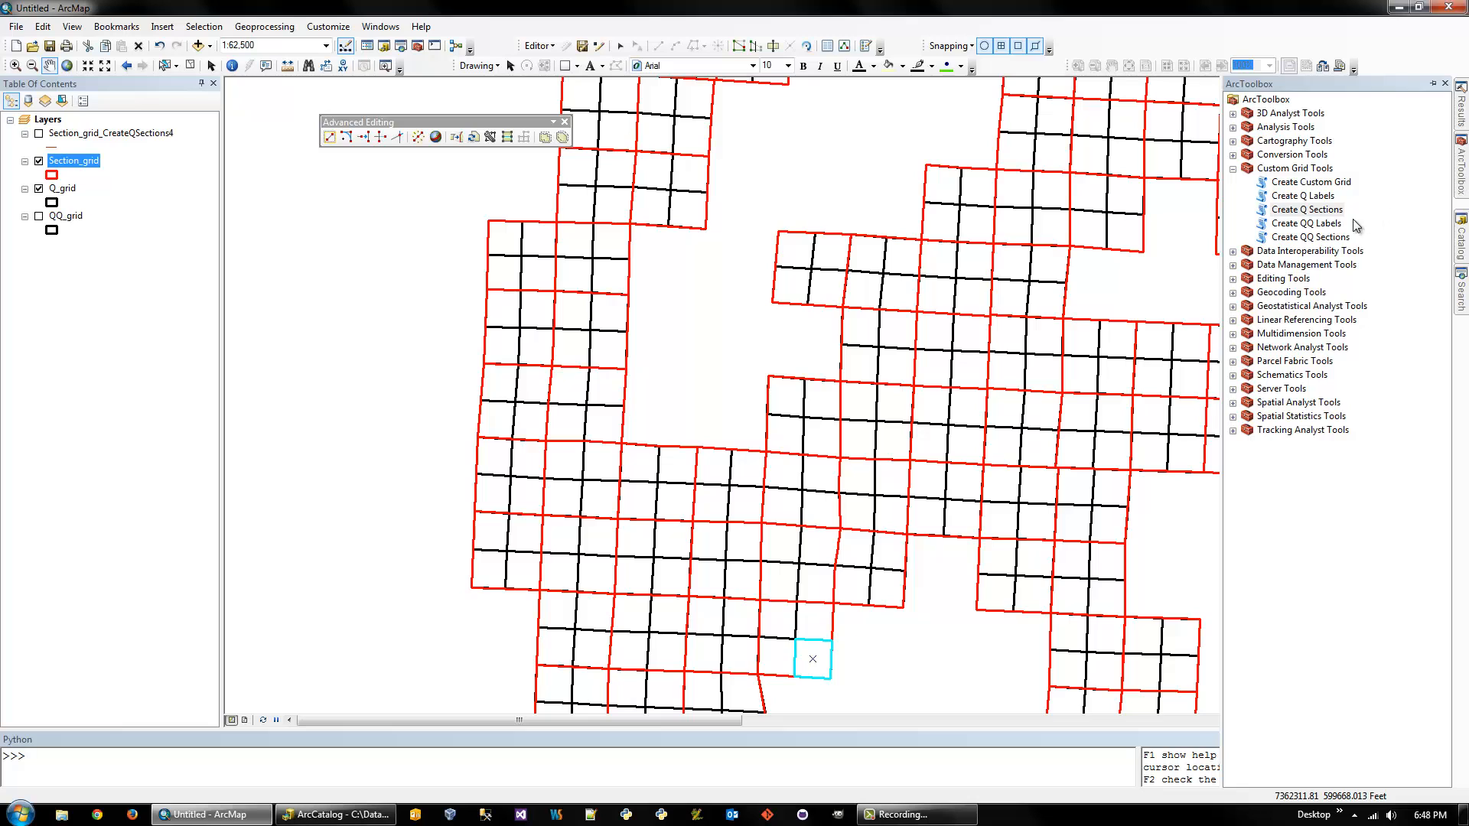
Run Create Q Labels with Section_grid, labels NW, NE, SW, SE, and Q_grid as quarter grid
{"action": "double_click", "coordinate": [1304, 196]}
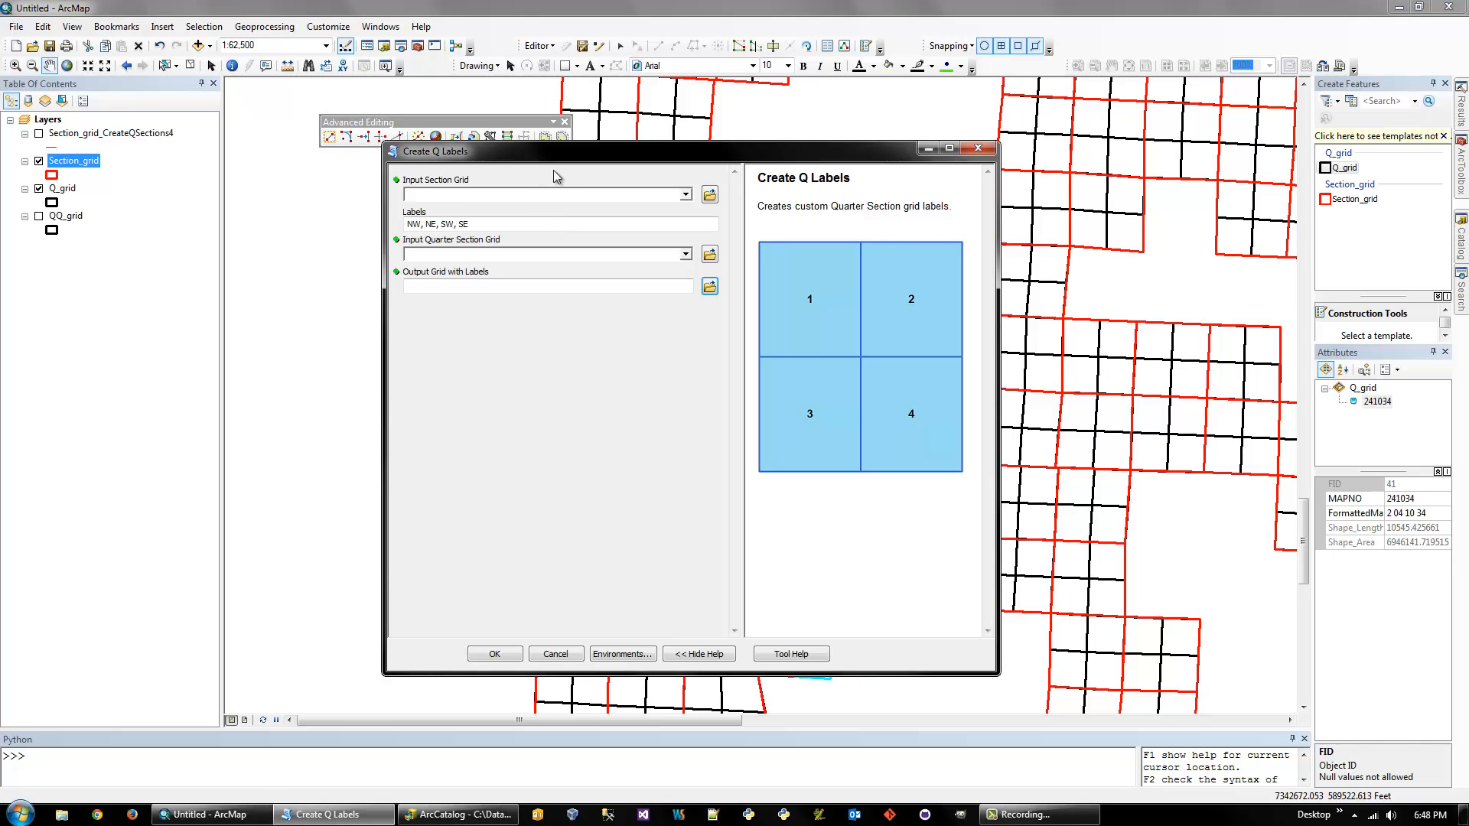
{"action": "mouse_move", "coordinate": [688, 205]}
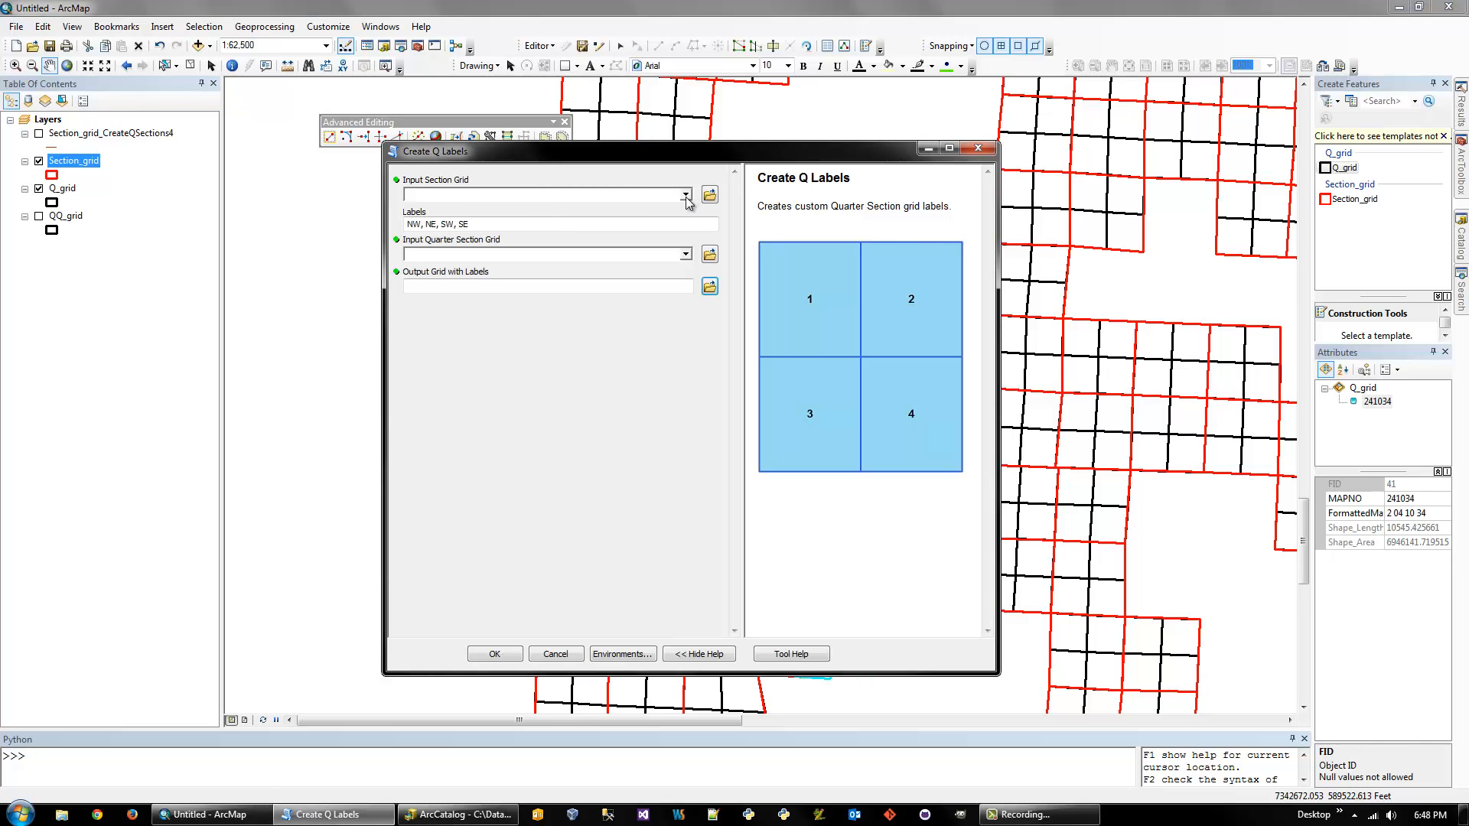
{"action": "left_click", "coordinate": [685, 196]}
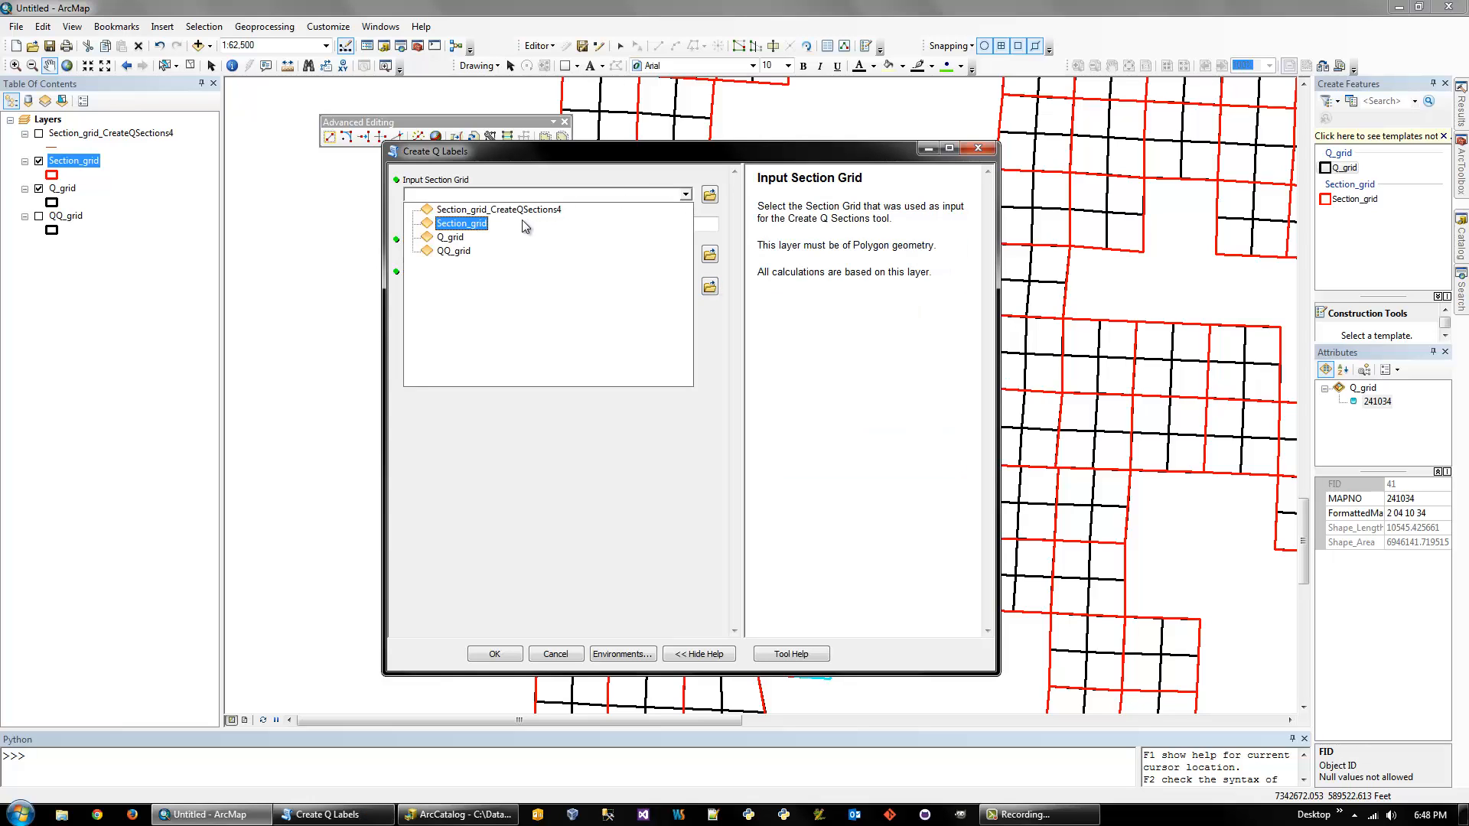
{"action": "left_click", "coordinate": [460, 223]}
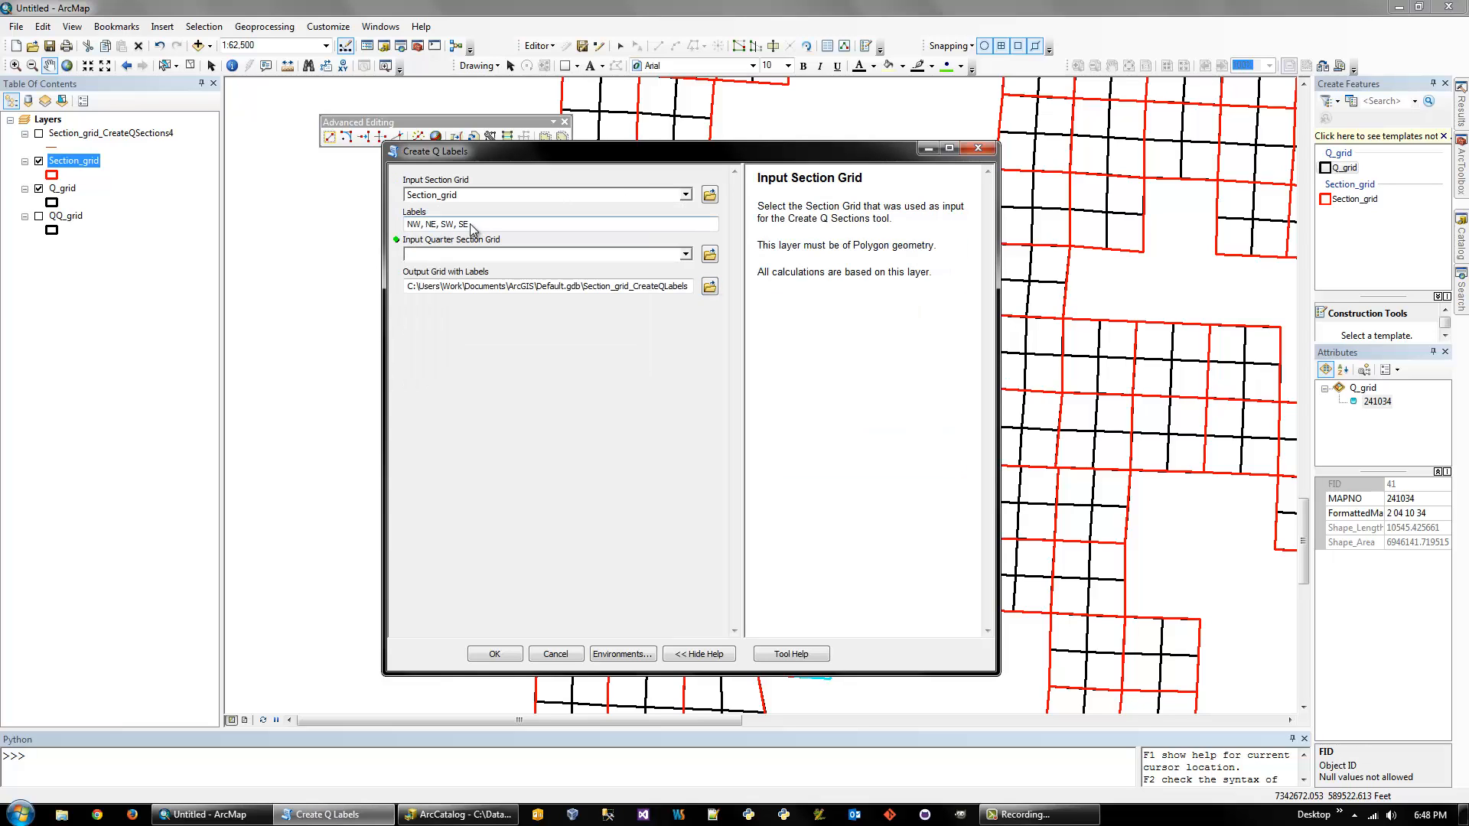
{"action": "left_click", "coordinate": [558, 224]}
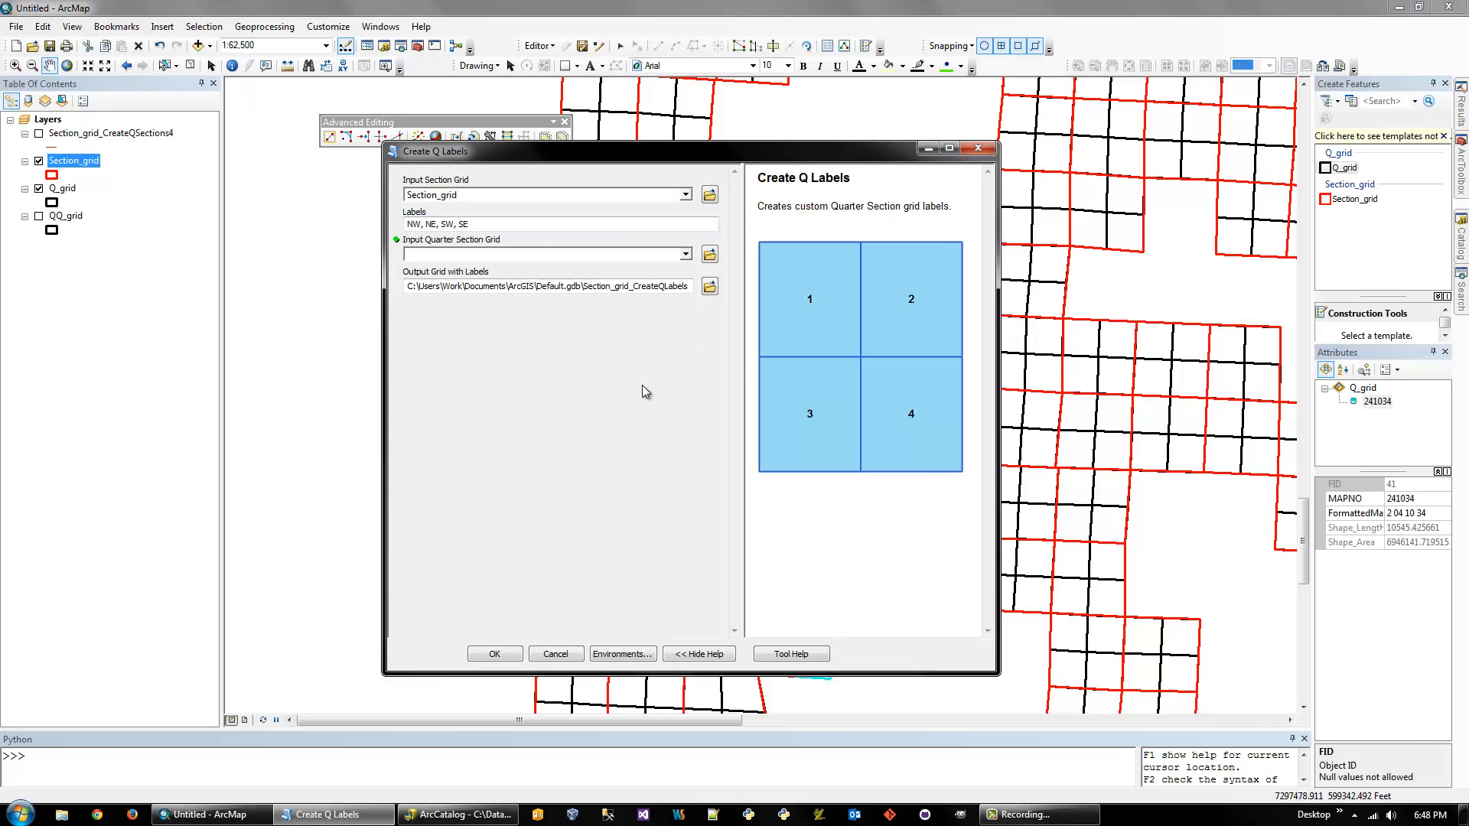
{"action": "mouse_move", "coordinate": [834, 393]}
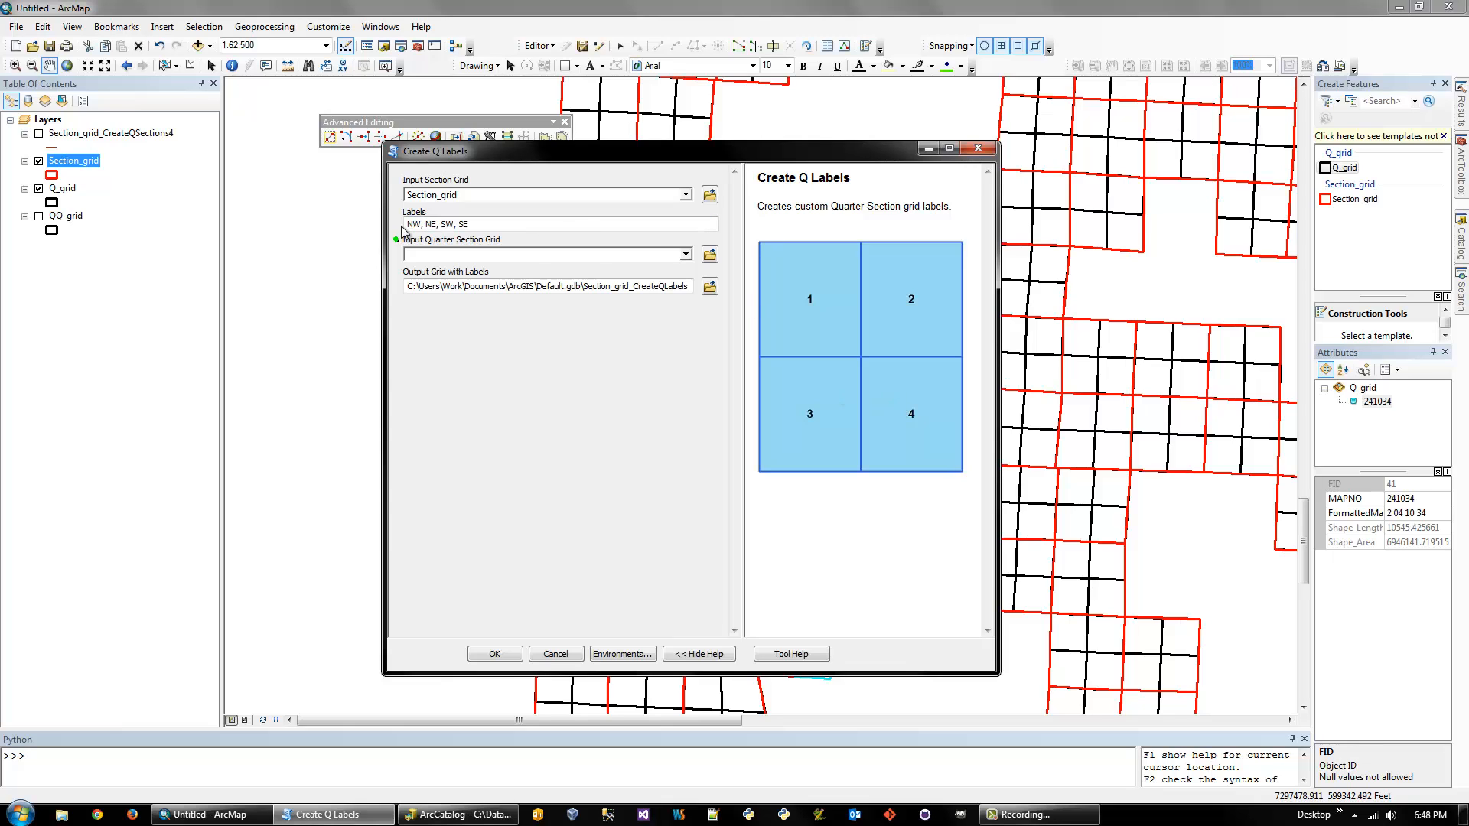
{"action": "mouse_move", "coordinate": [513, 229]}
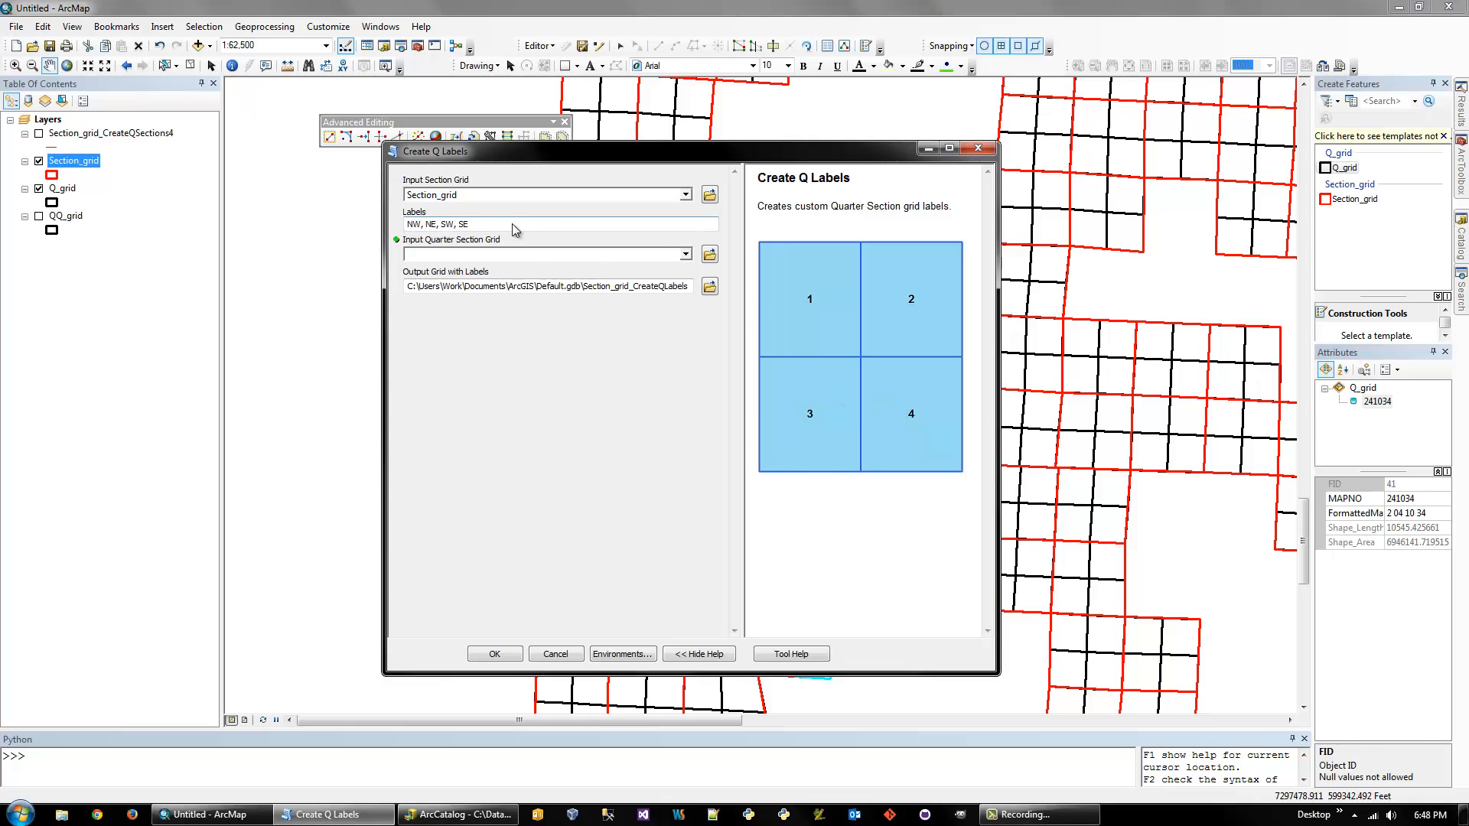
{"action": "left_click", "coordinate": [552, 225]}
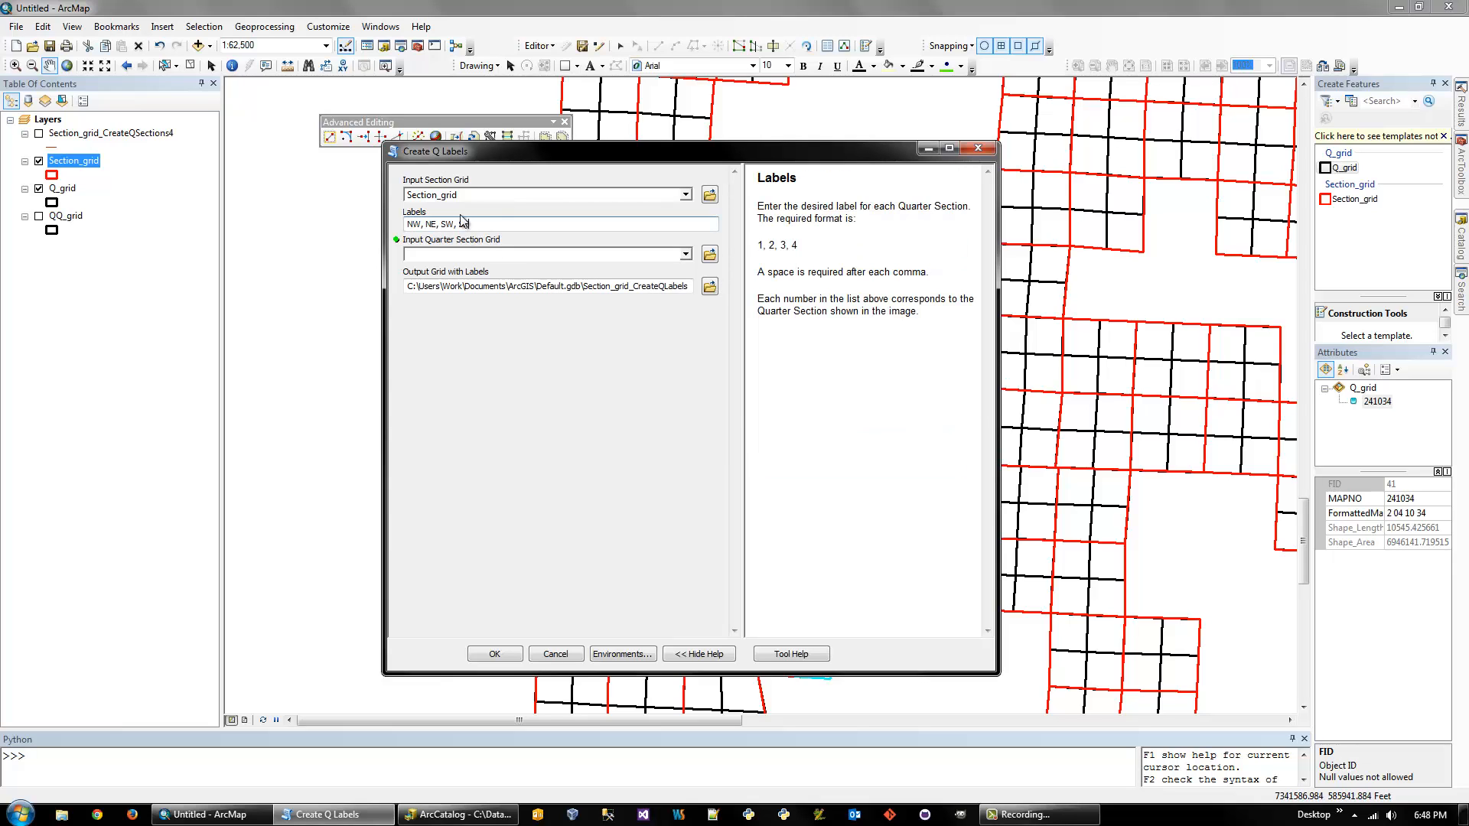
{"action": "type", "text": "SE"}
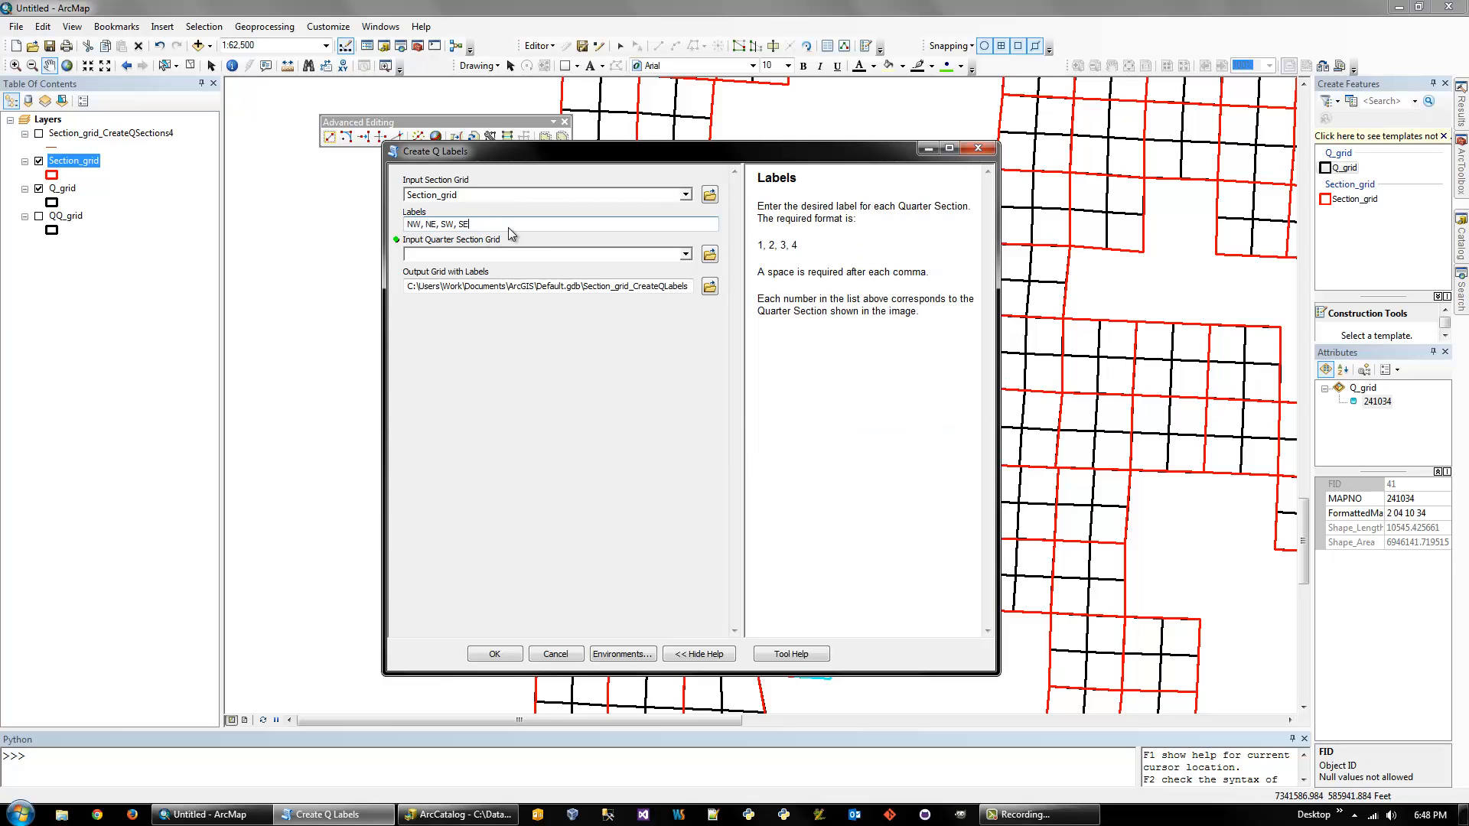
{"action": "mouse_move", "coordinate": [551, 273]}
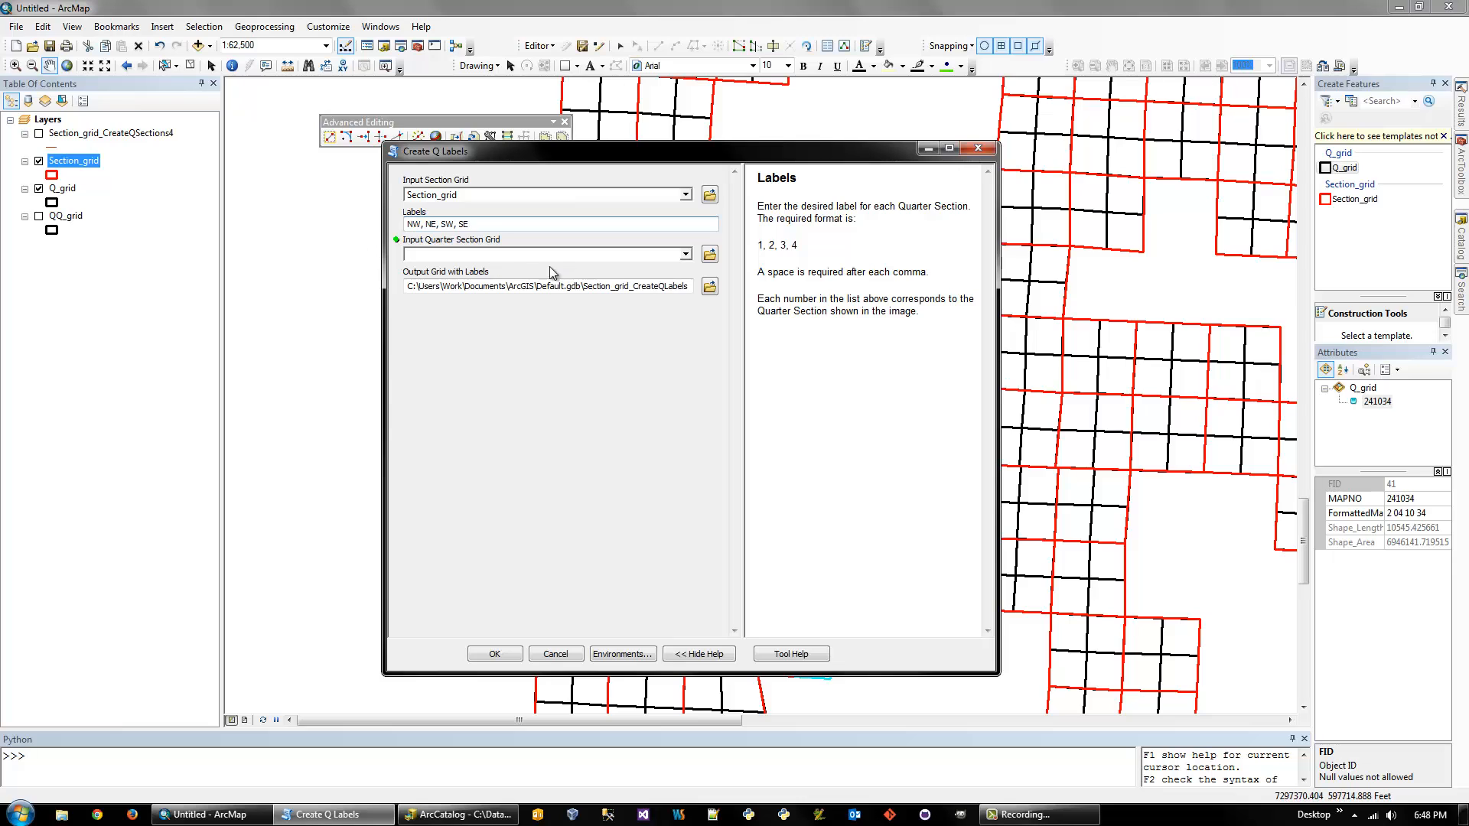
{"action": "mouse_move", "coordinate": [483, 254]}
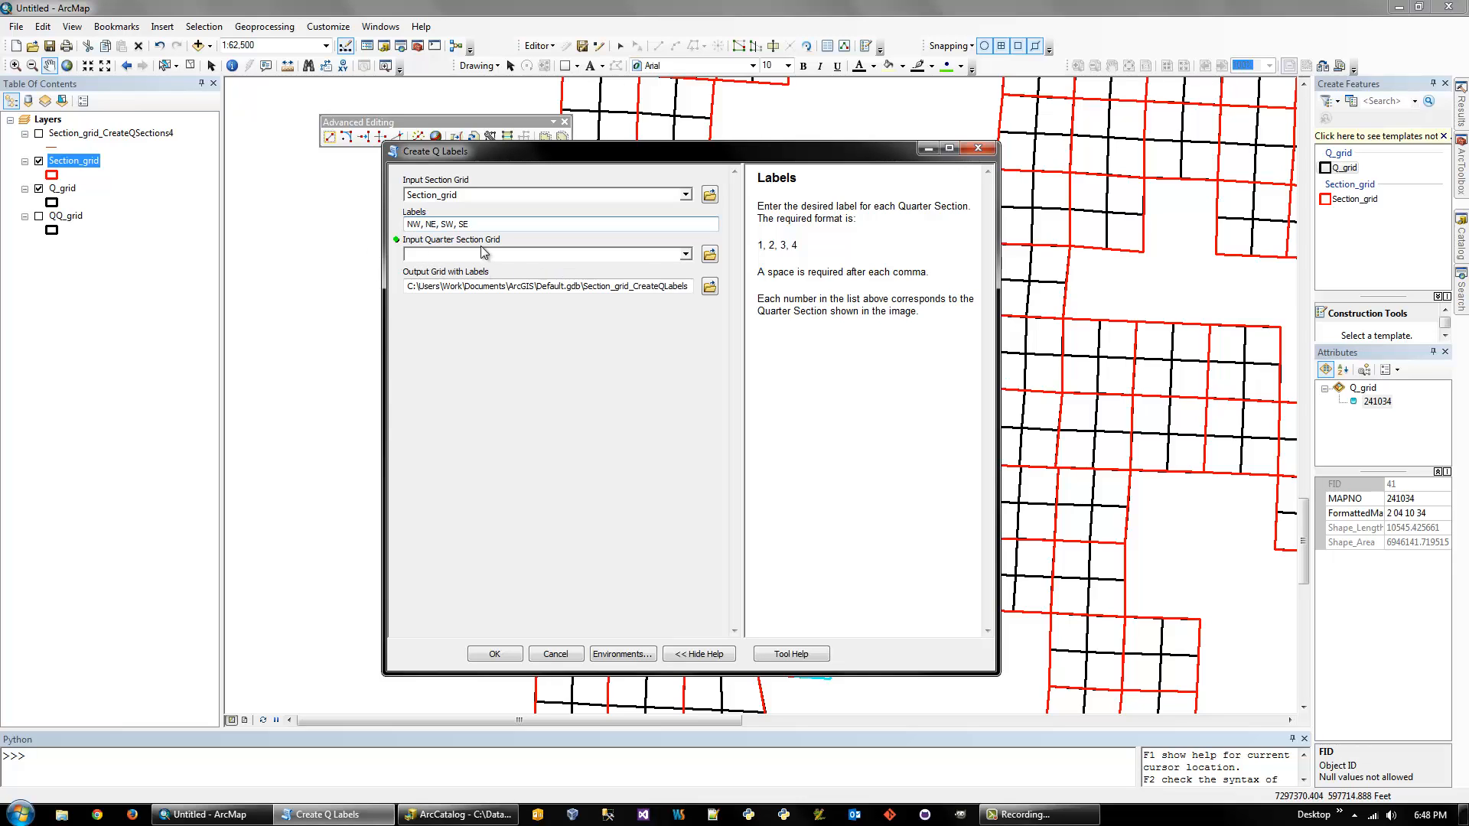
{"action": "left_click", "coordinate": [686, 254]}
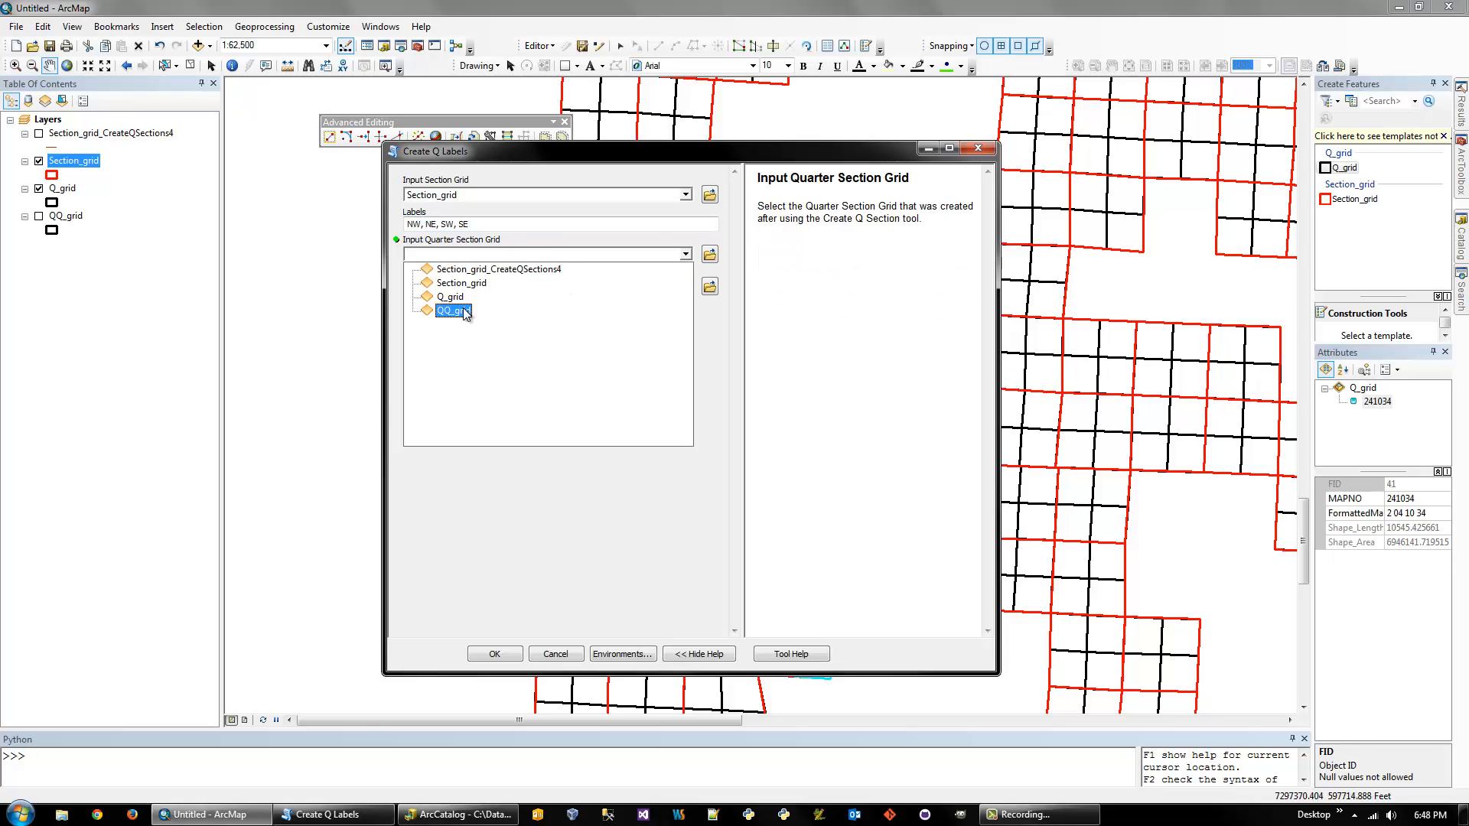
{"action": "left_click", "coordinate": [450, 297]}
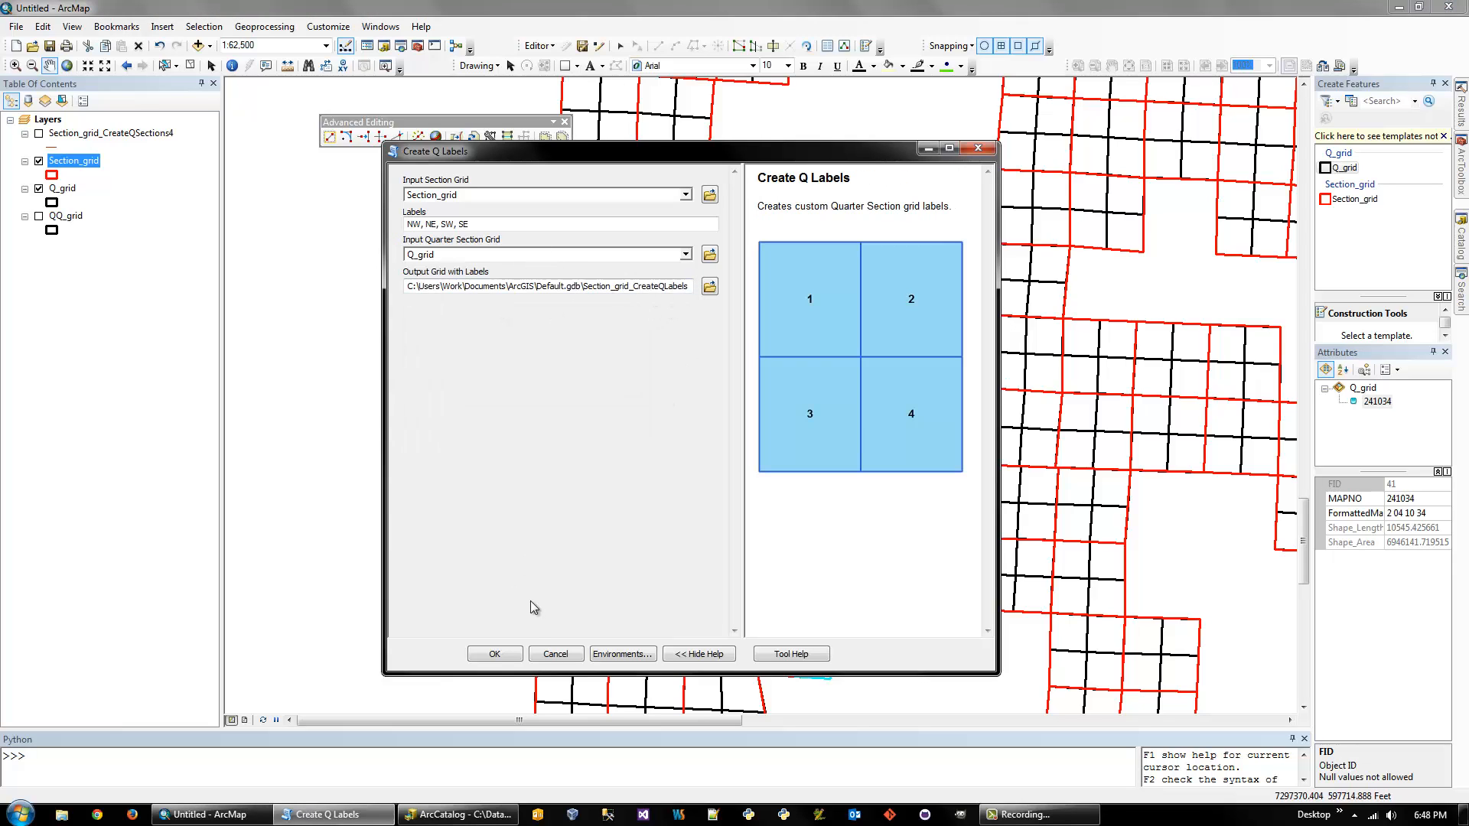
{"action": "left_click", "coordinate": [495, 653]}
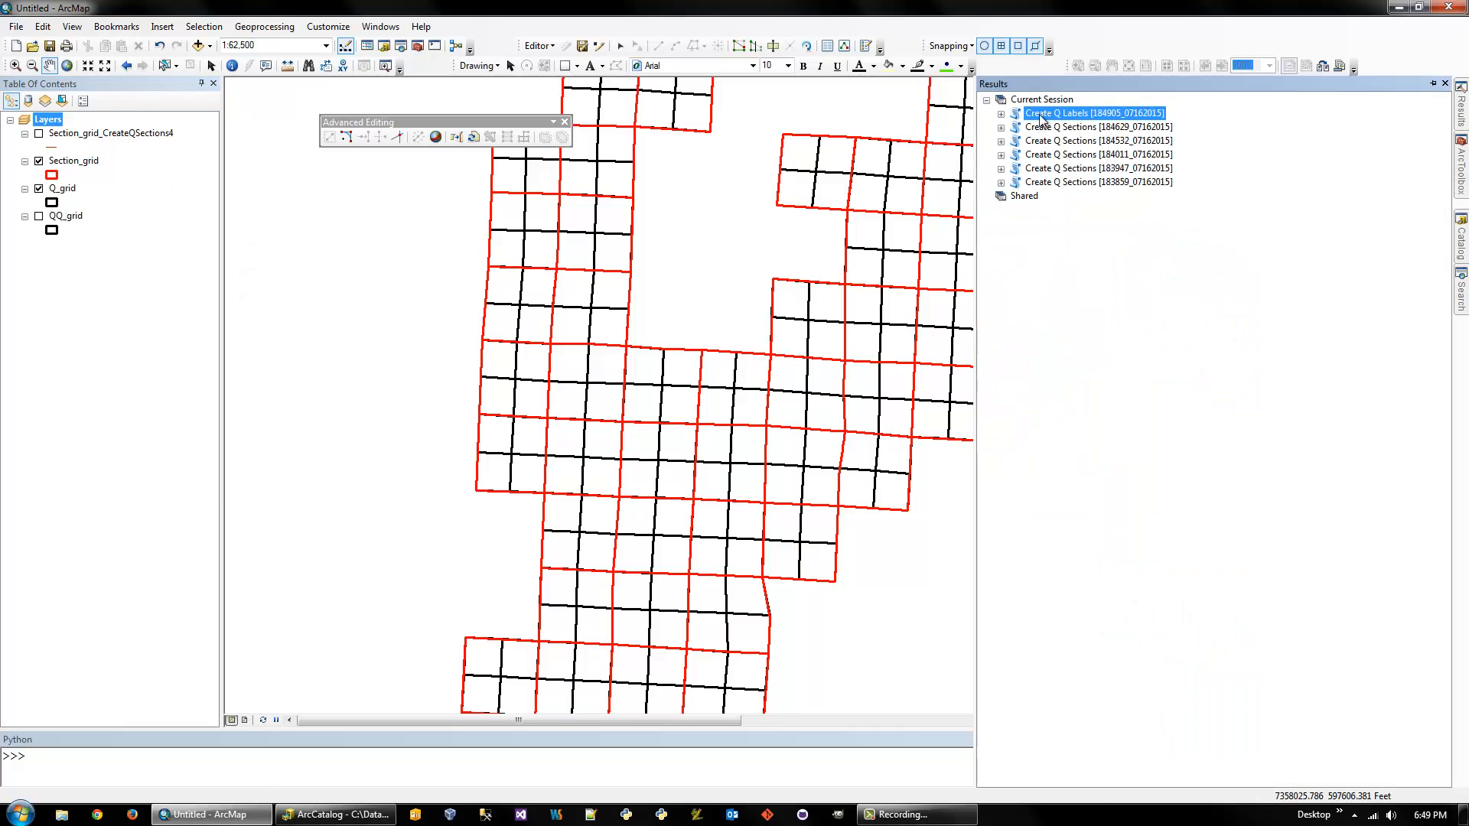
Rerun Create Q Labels from the Results window to add the Section_grid_CreateQLabels layer
{"action": "double_click", "coordinate": [1094, 113]}
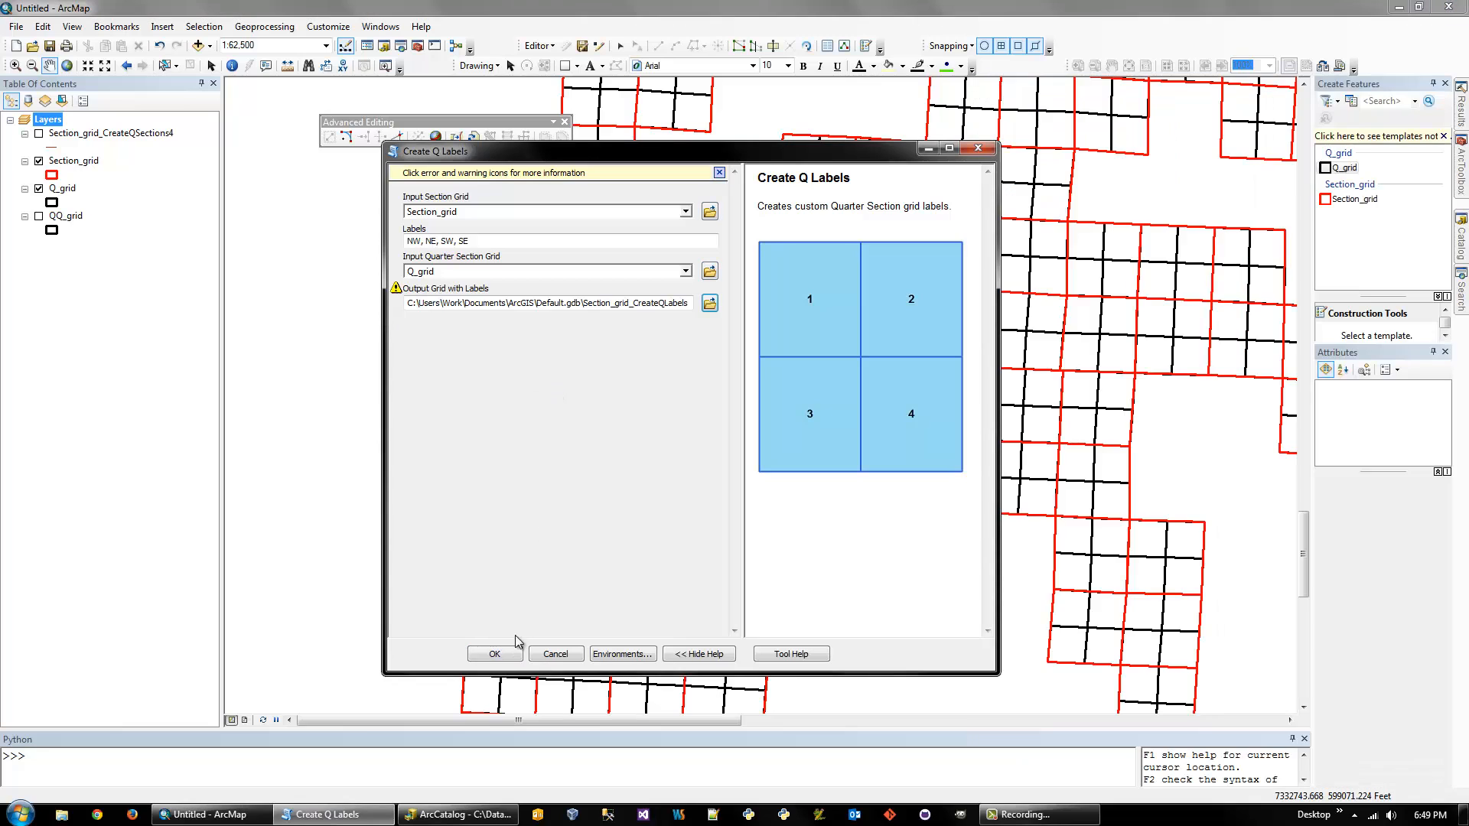
{"action": "left_click", "coordinate": [495, 654]}
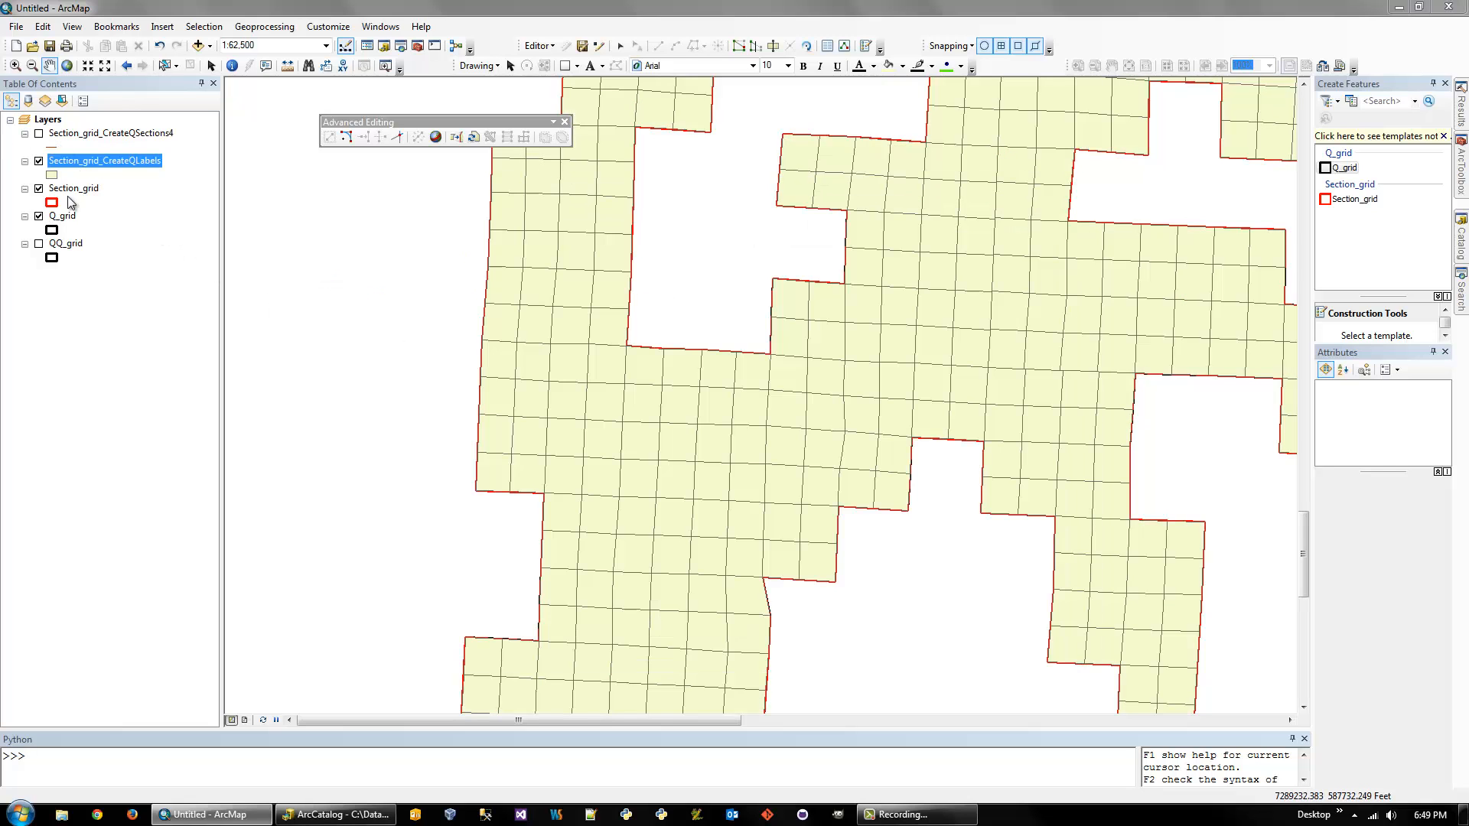
Label the Section_grid_CreateQLabels polygons from the GridLabel field, showing NW, NE, SW, SE
{"action": "right_click", "coordinate": [105, 159]}
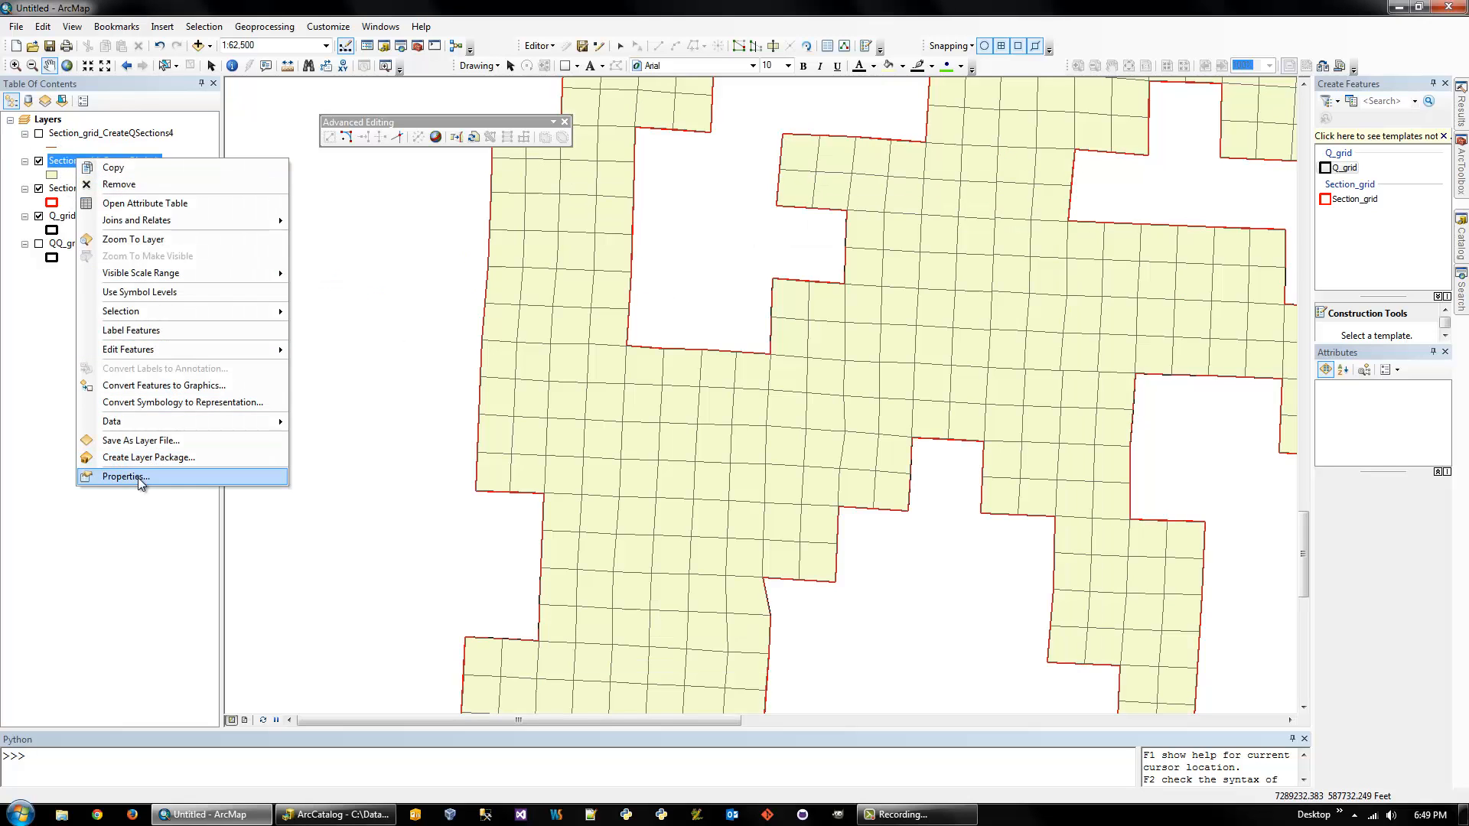
{"action": "left_click", "coordinate": [122, 476]}
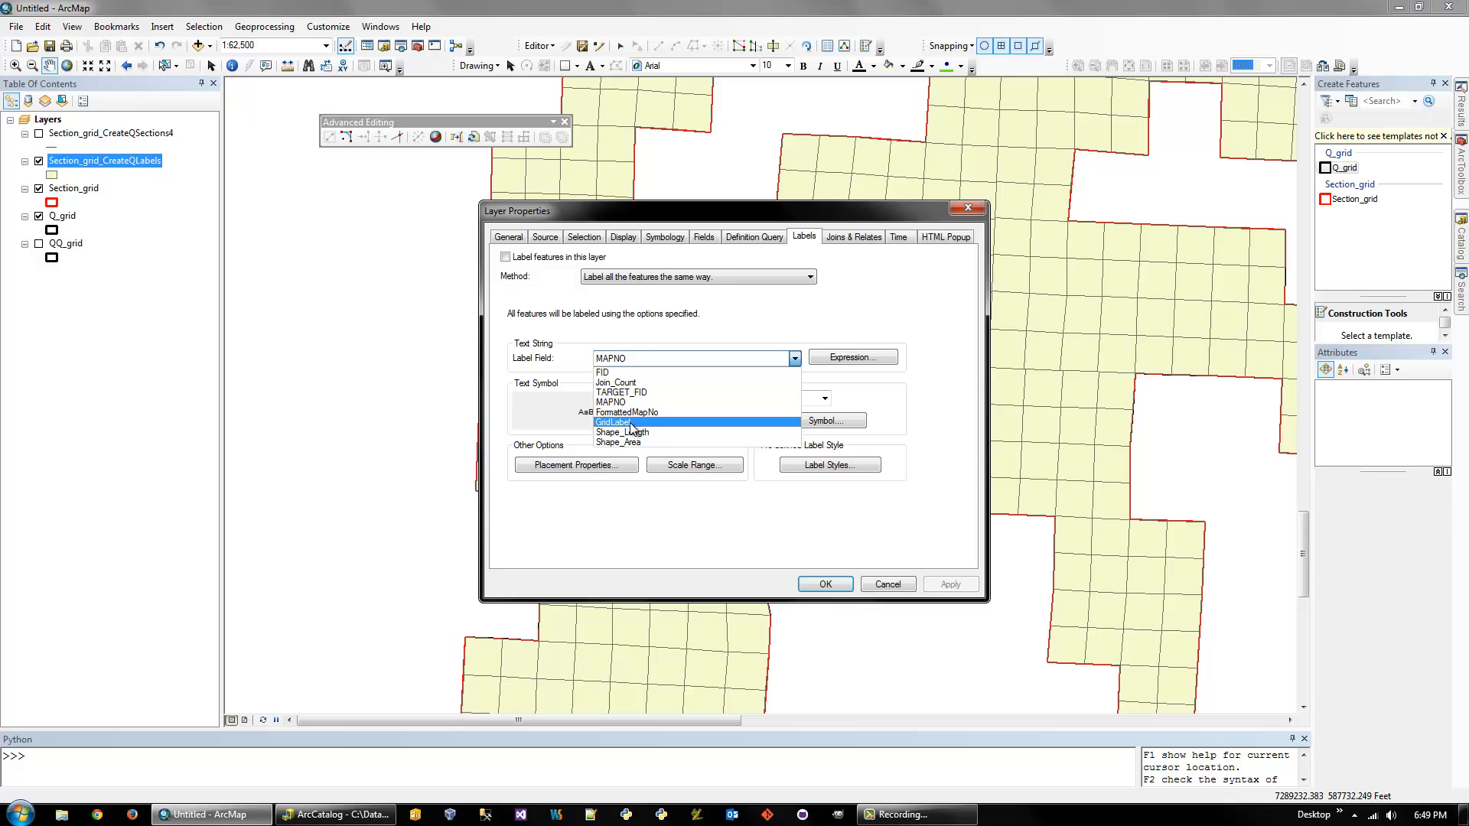
{"action": "left_click", "coordinate": [613, 422]}
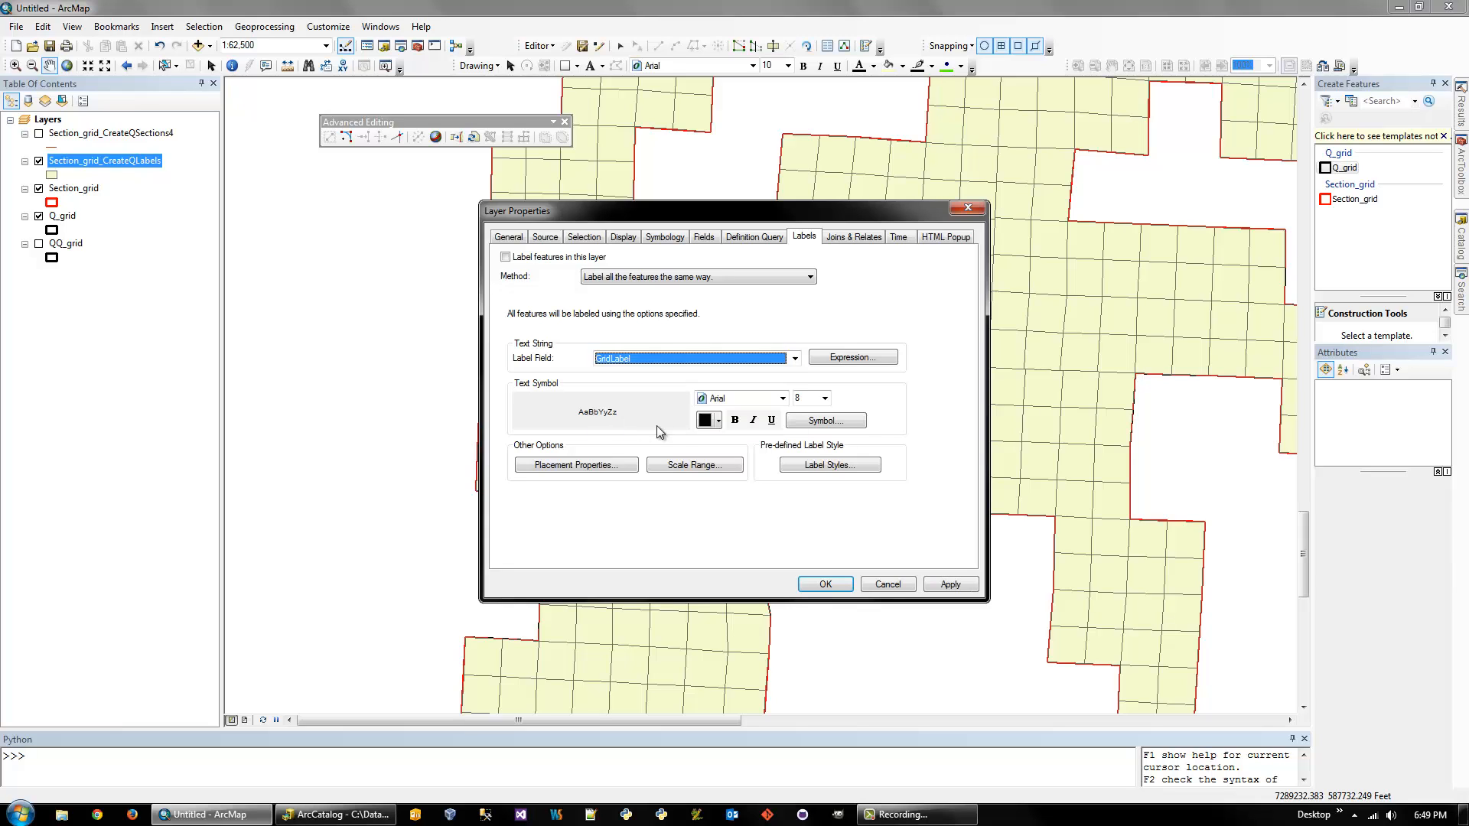
{"action": "left_click", "coordinate": [505, 257]}
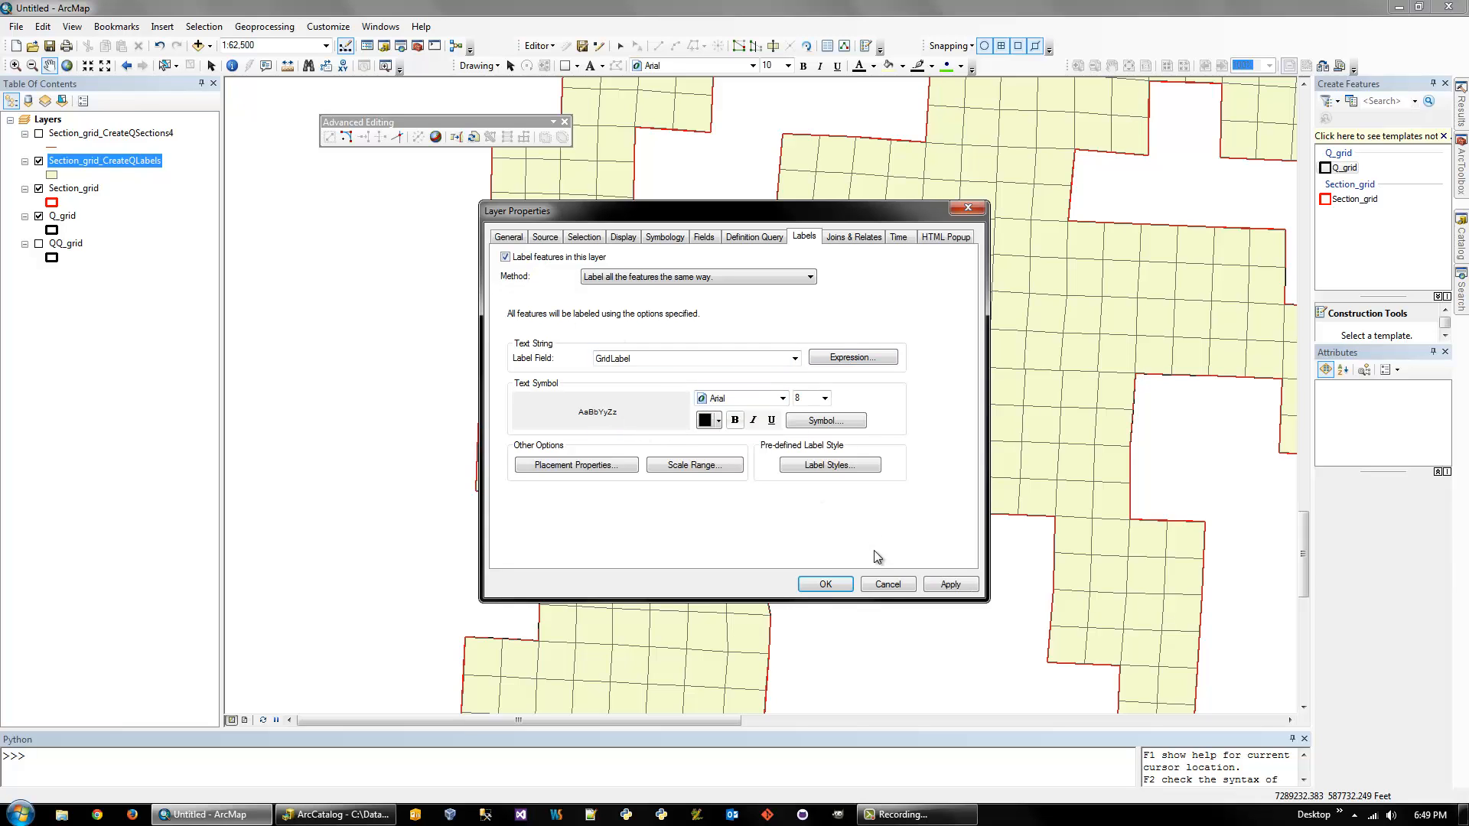
{"action": "left_click", "coordinate": [823, 584]}
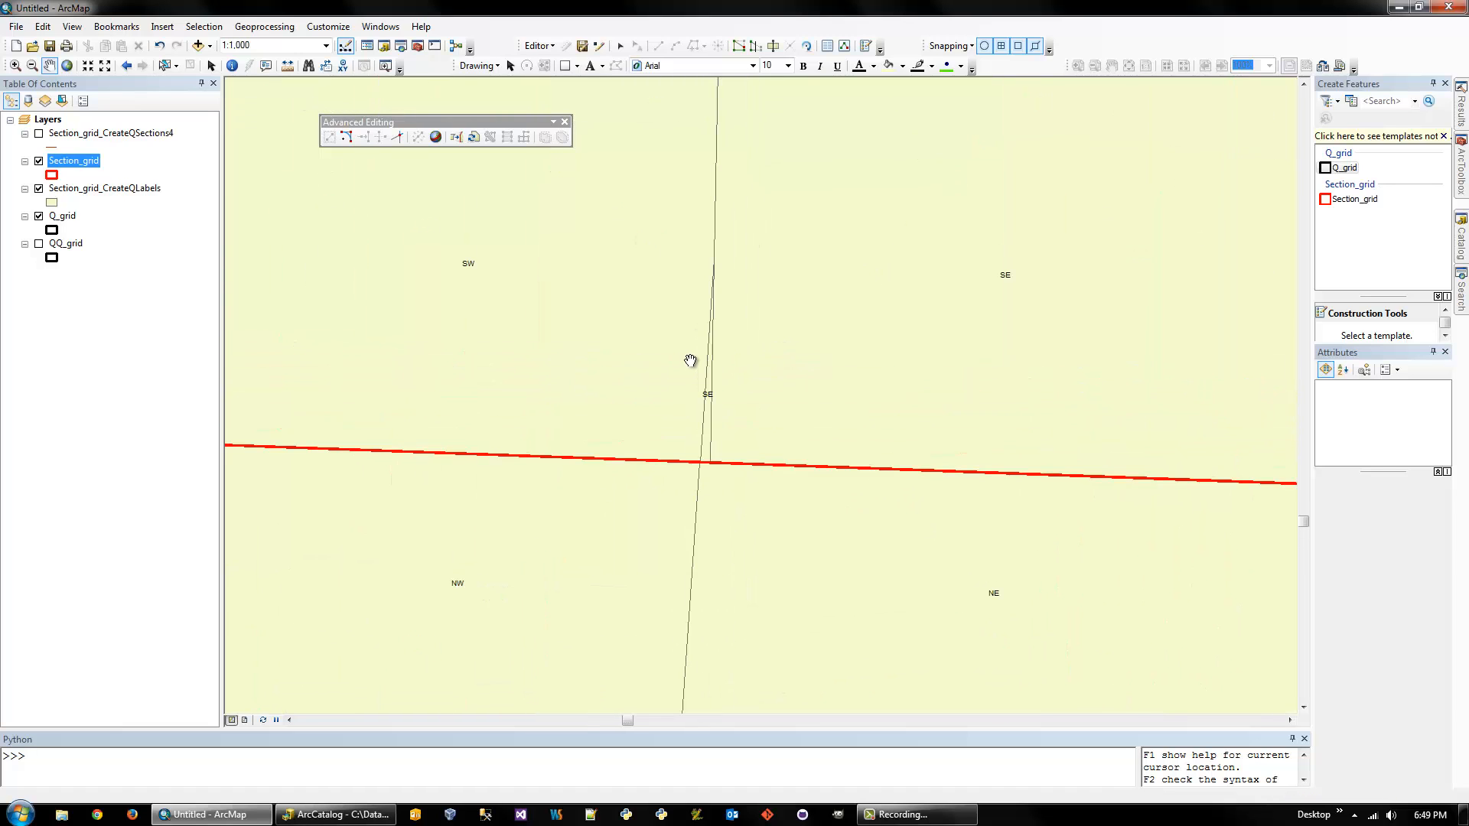
{"action": "mouse_move", "coordinate": [765, 363]}
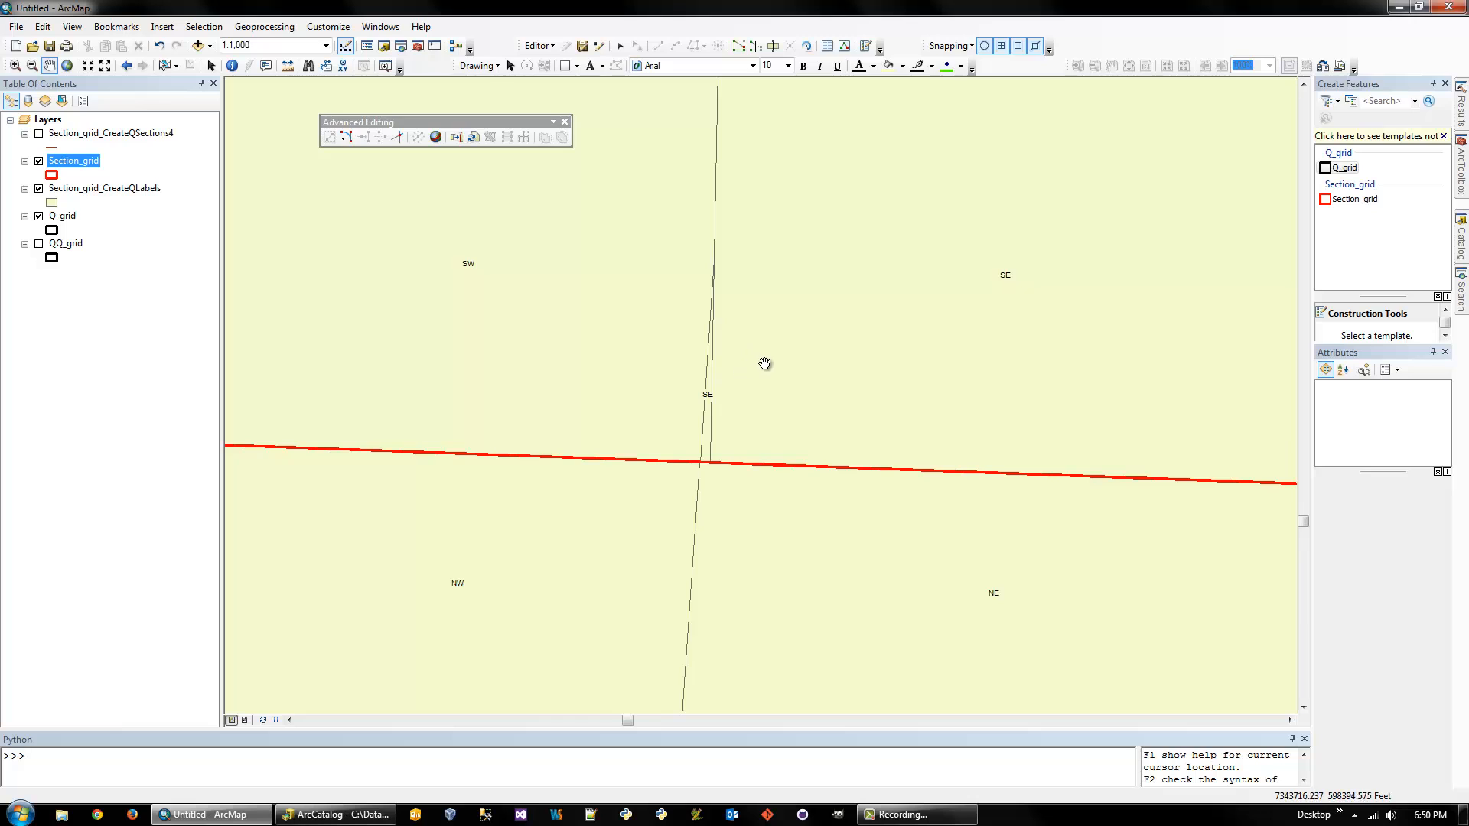
{"action": "mouse_move", "coordinate": [773, 309]}
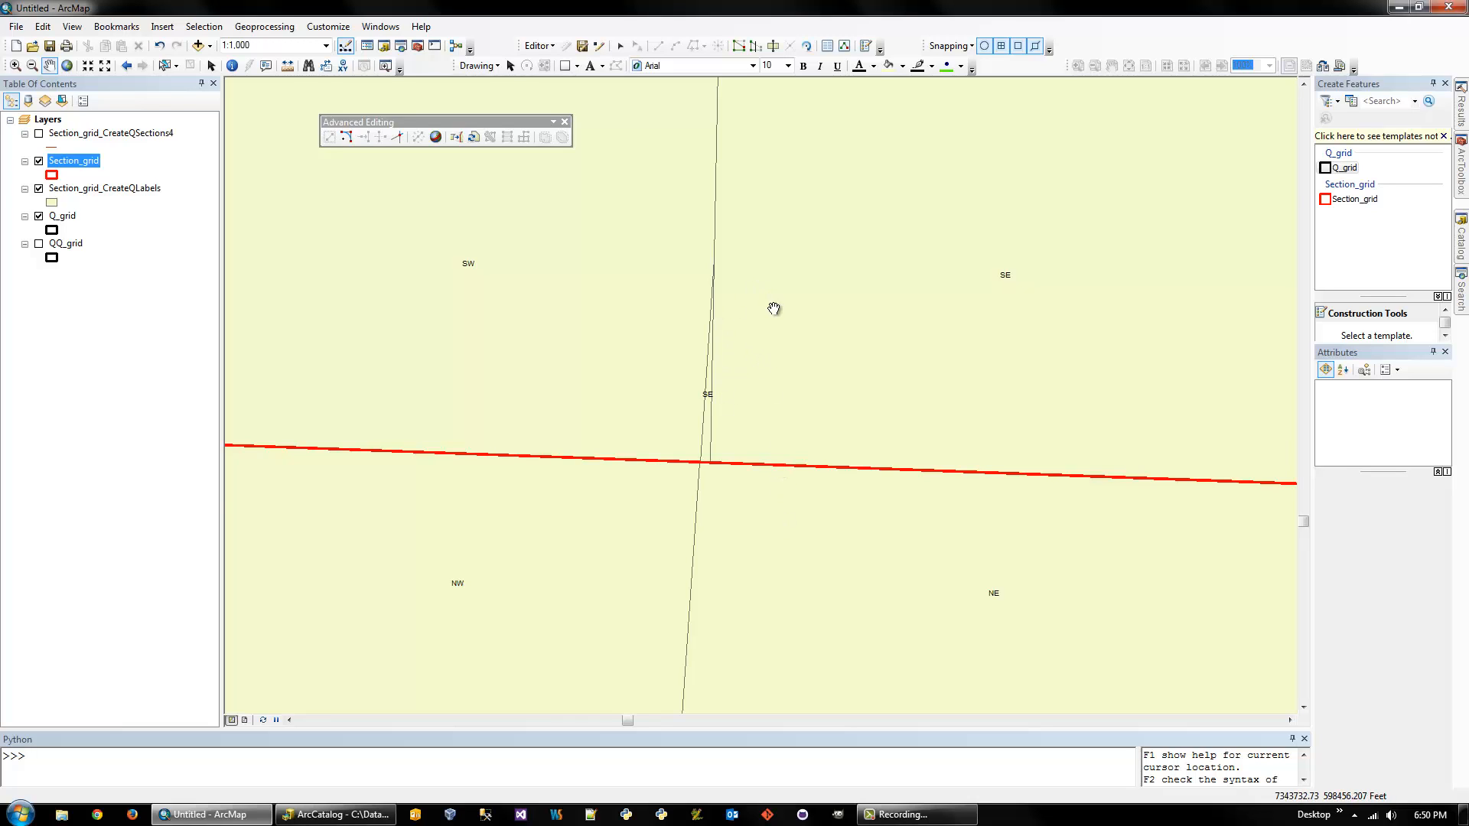
{"action": "mouse_move", "coordinate": [693, 450]}
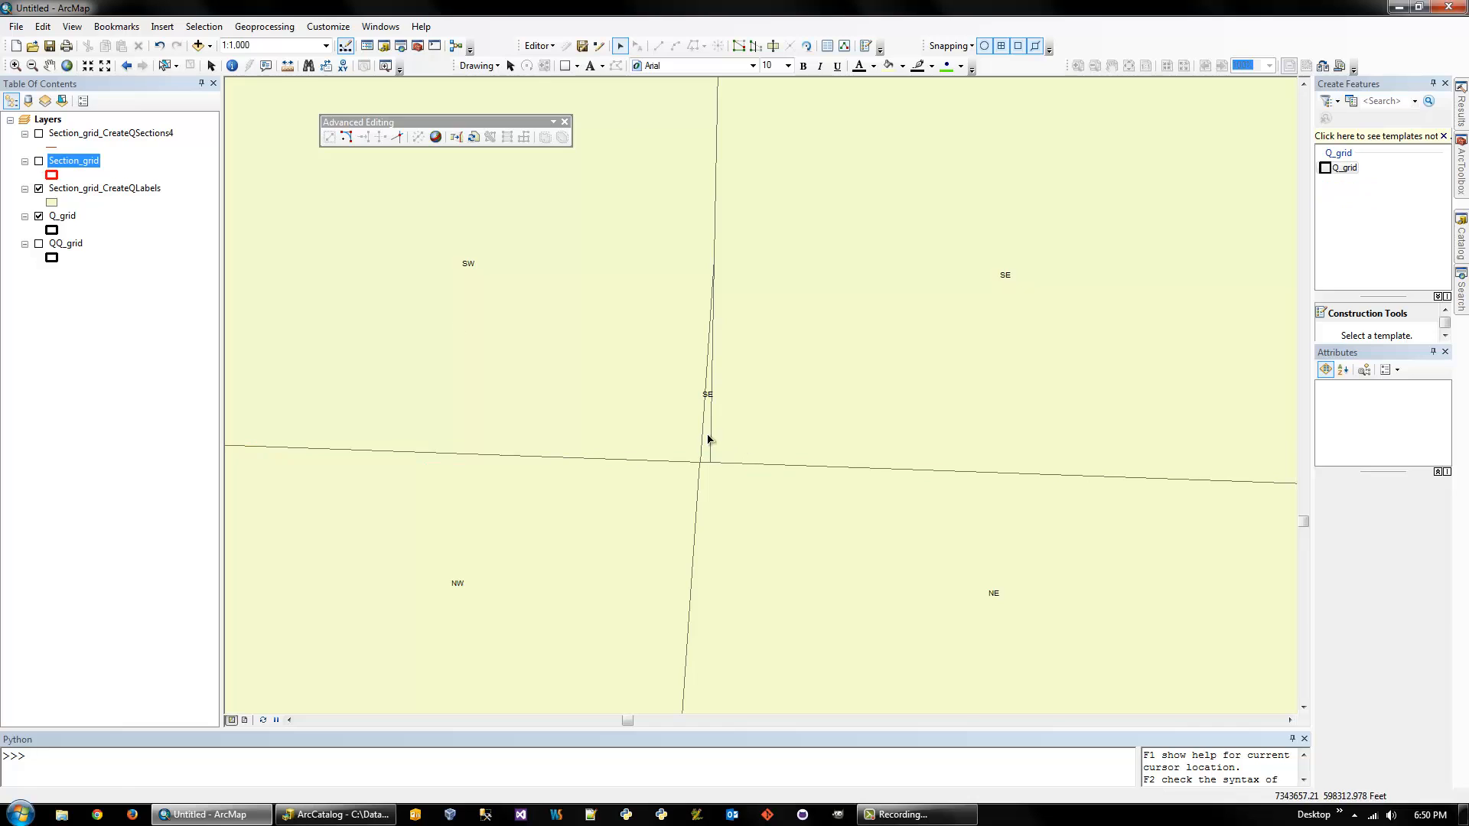
Pan over the map, toggle Section_grid on and off, and hide the labelled quarter layer
{"action": "left_click", "coordinate": [698, 461]}
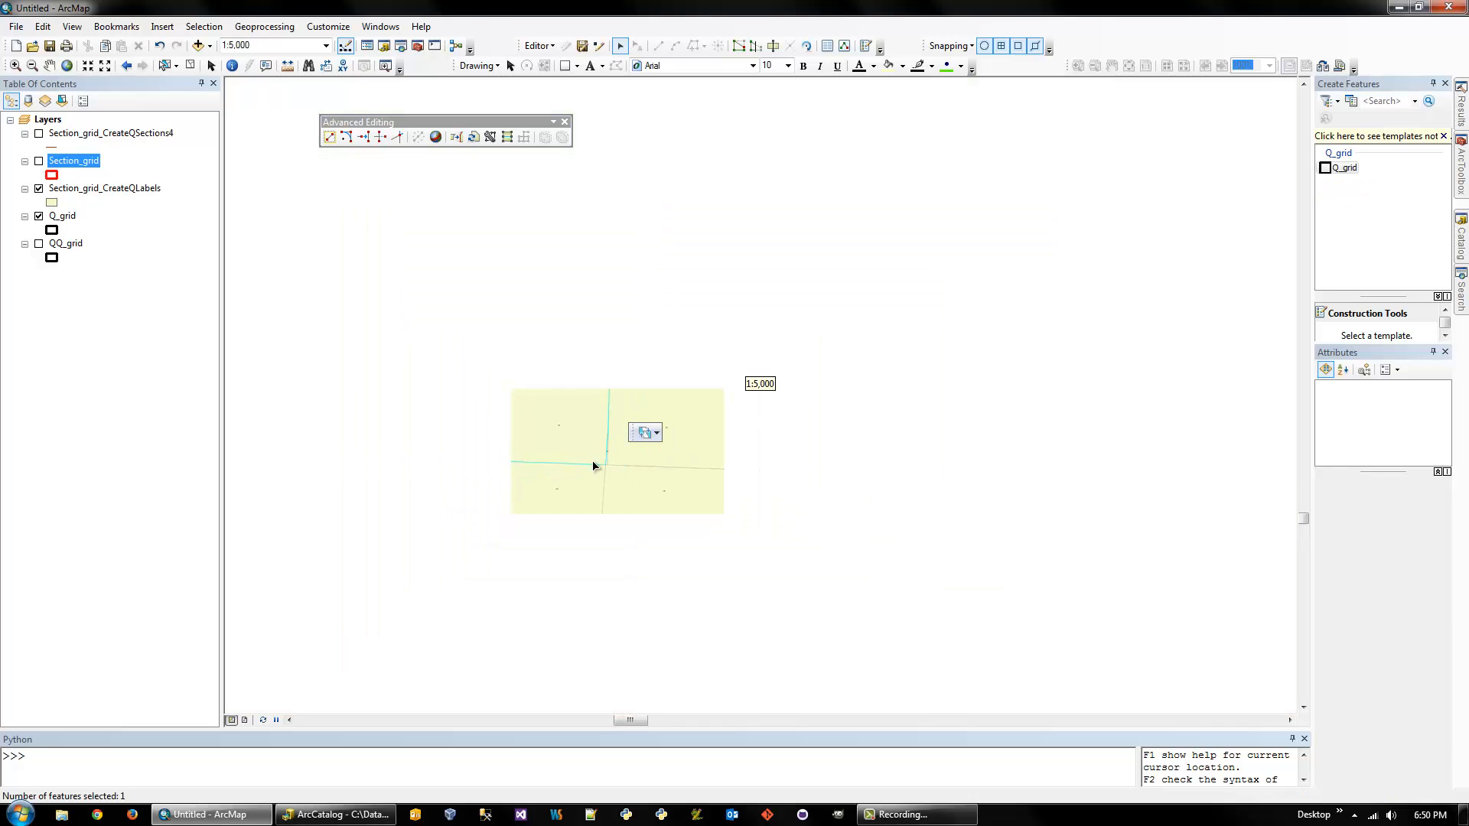
{"action": "scroll", "scroll_direction": "down", "scroll_amount": 3}
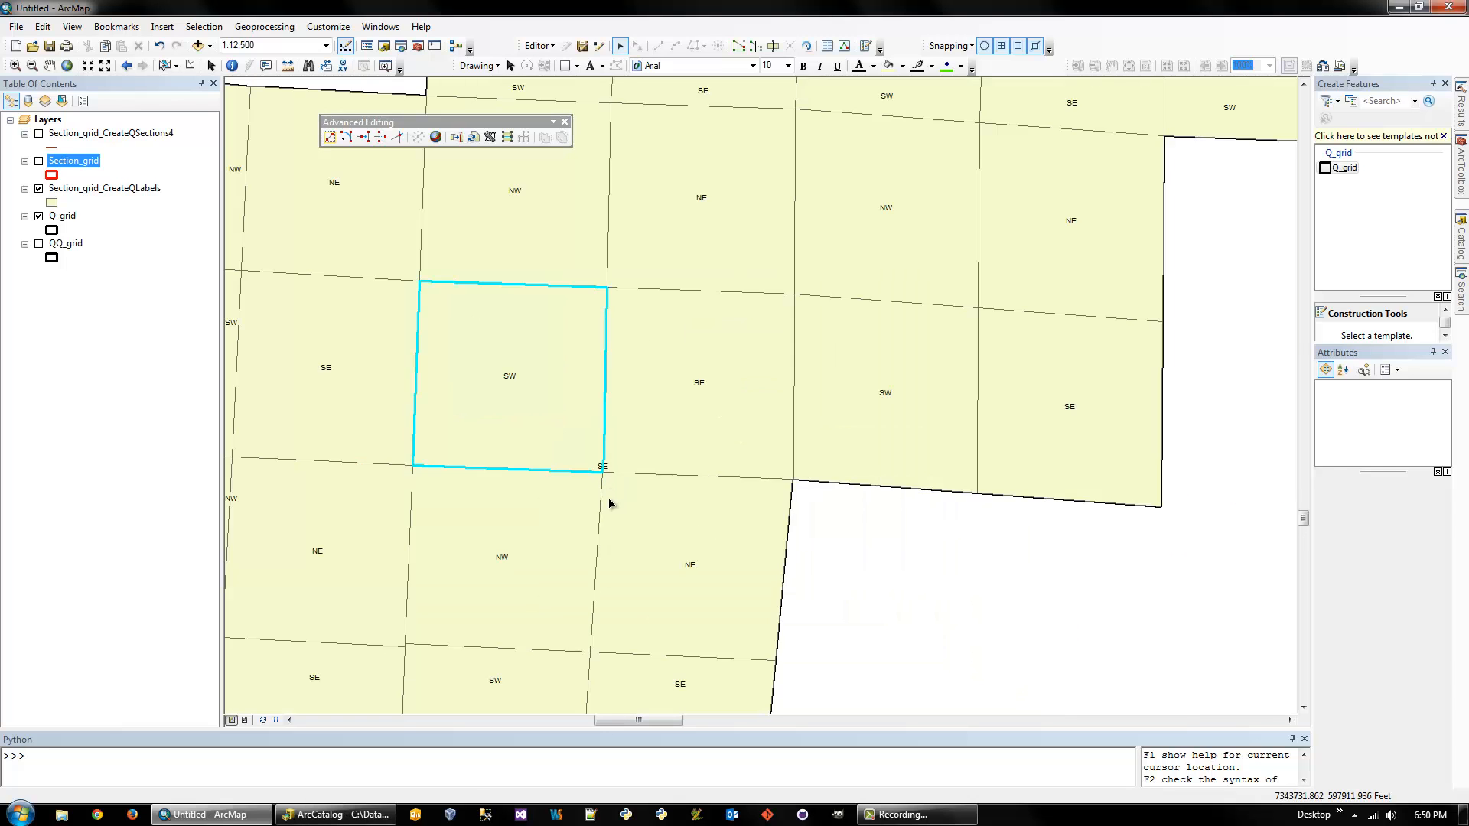
{"action": "left_click", "coordinate": [104, 65]}
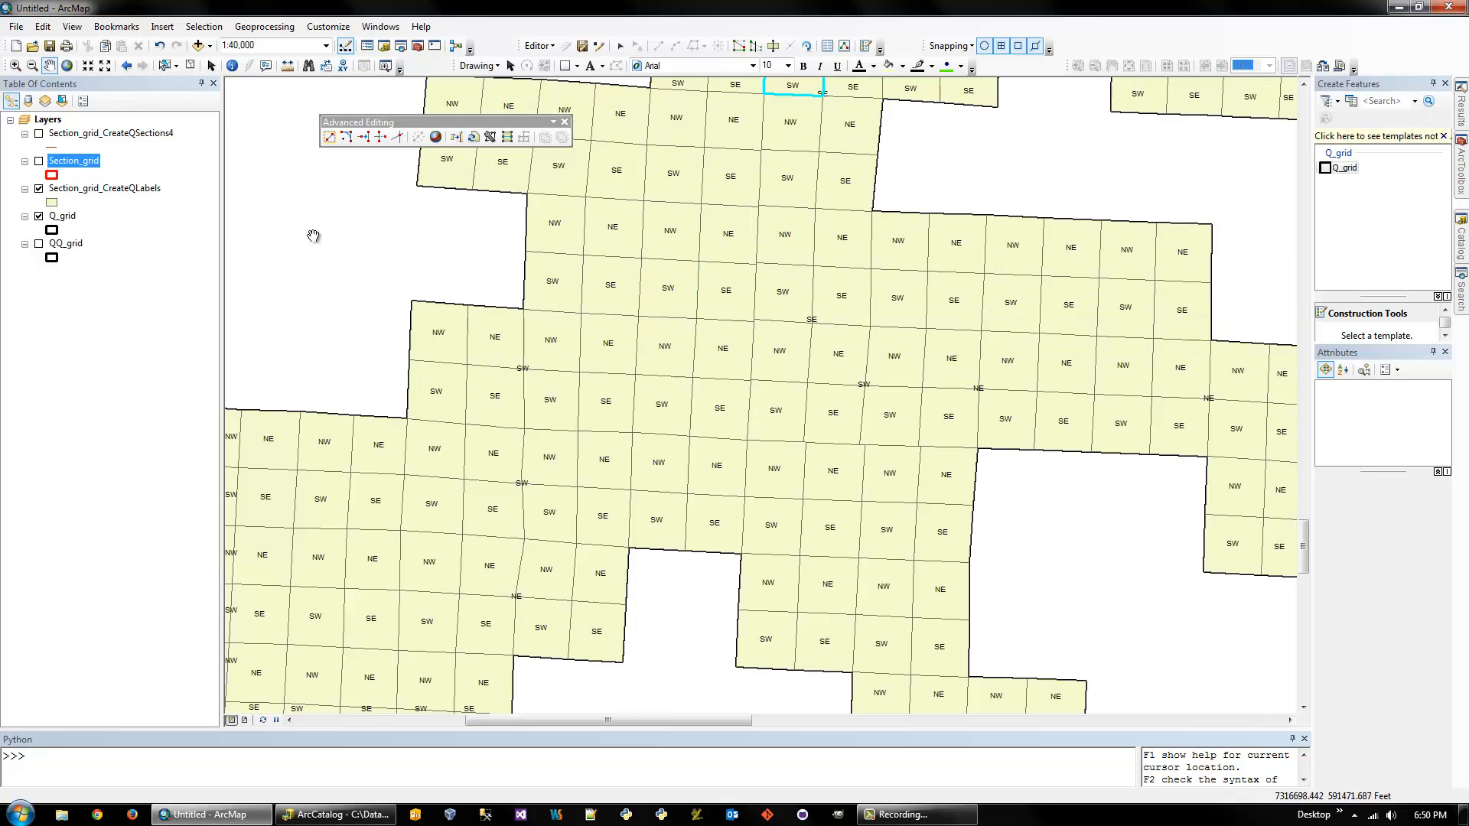
{"action": "left_click", "coordinate": [39, 160]}
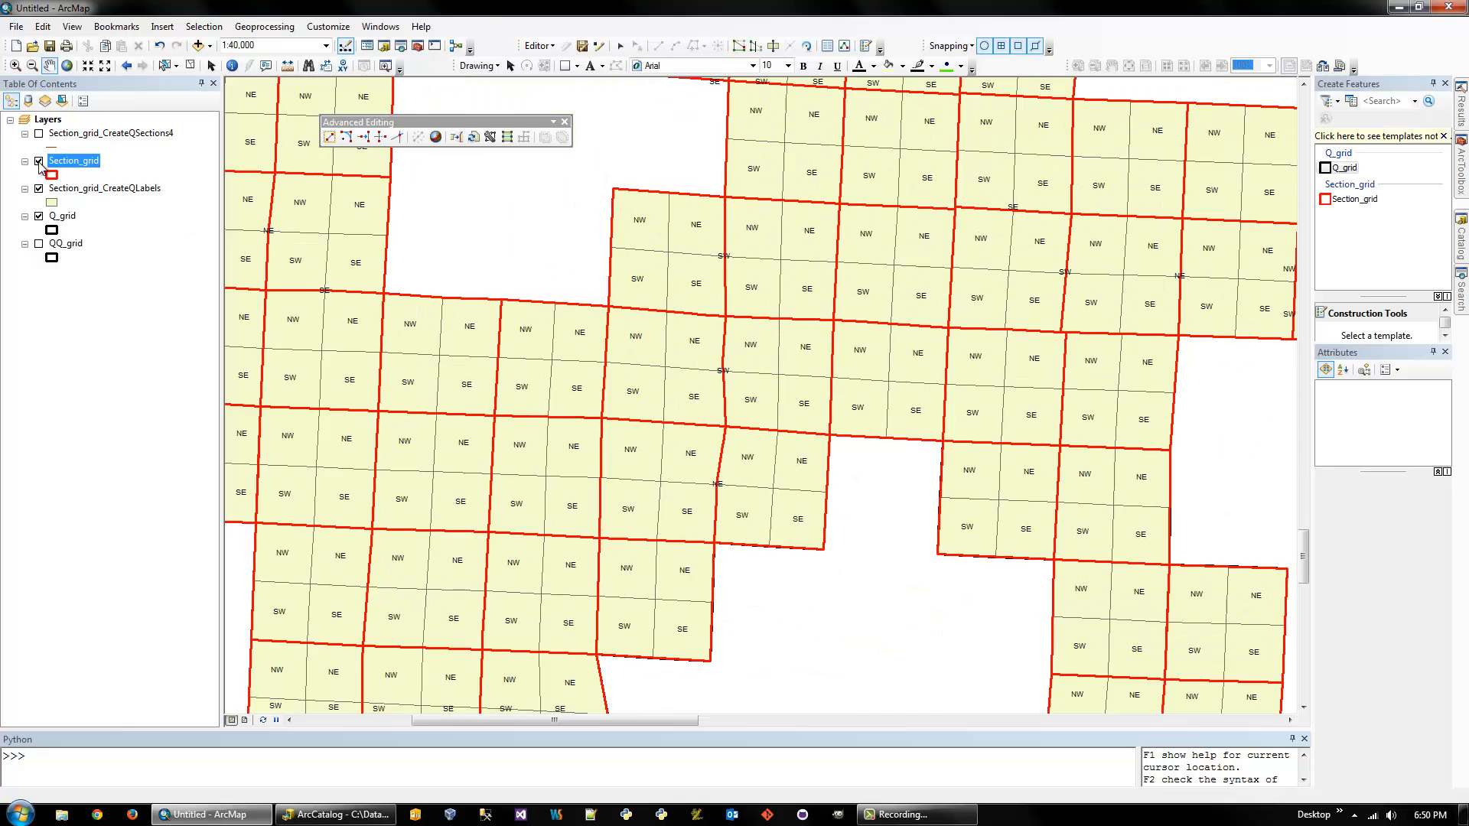
{"action": "left_click", "coordinate": [39, 160]}
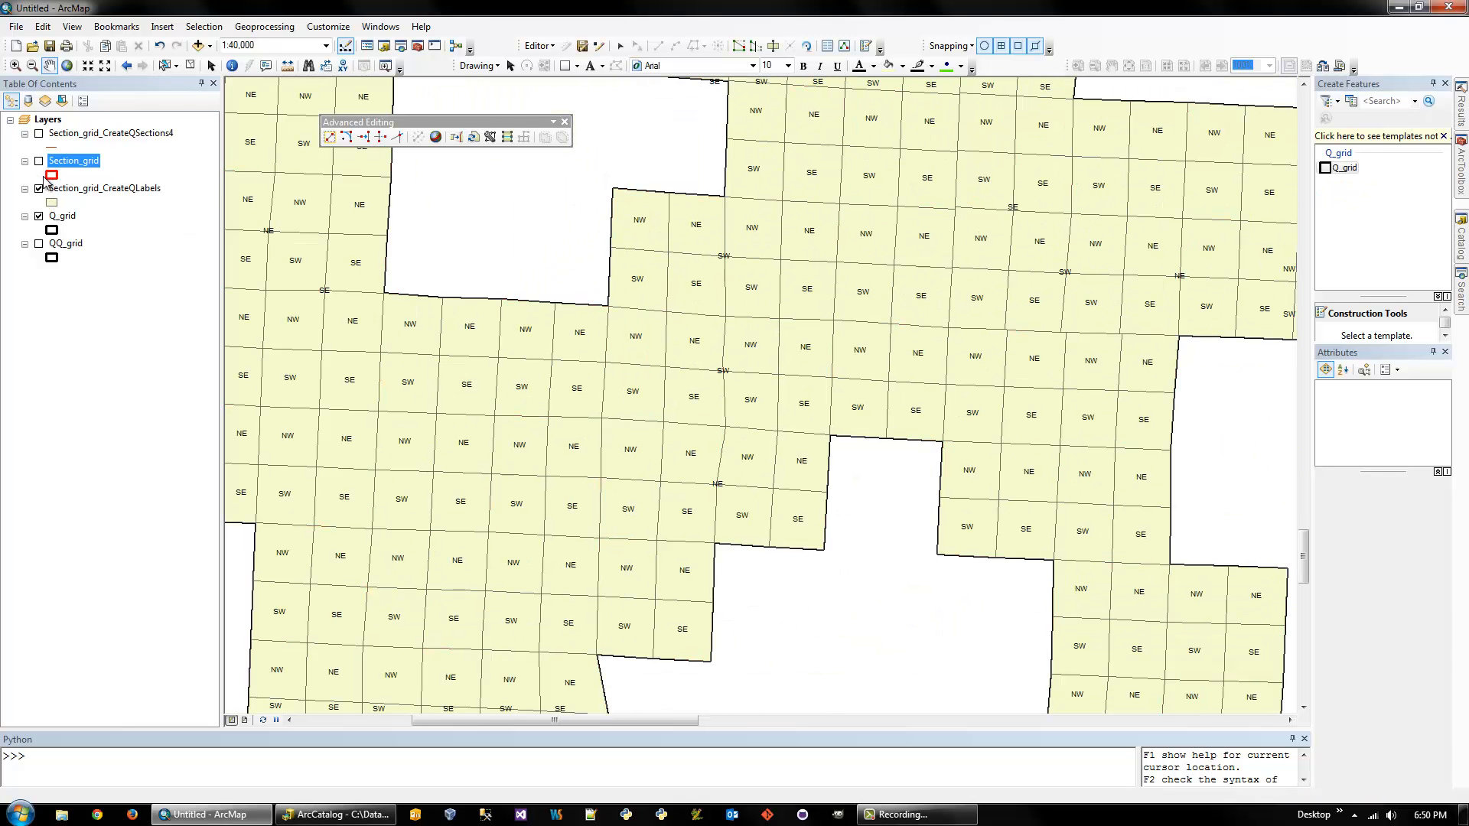
{"action": "left_click", "coordinate": [39, 187]}
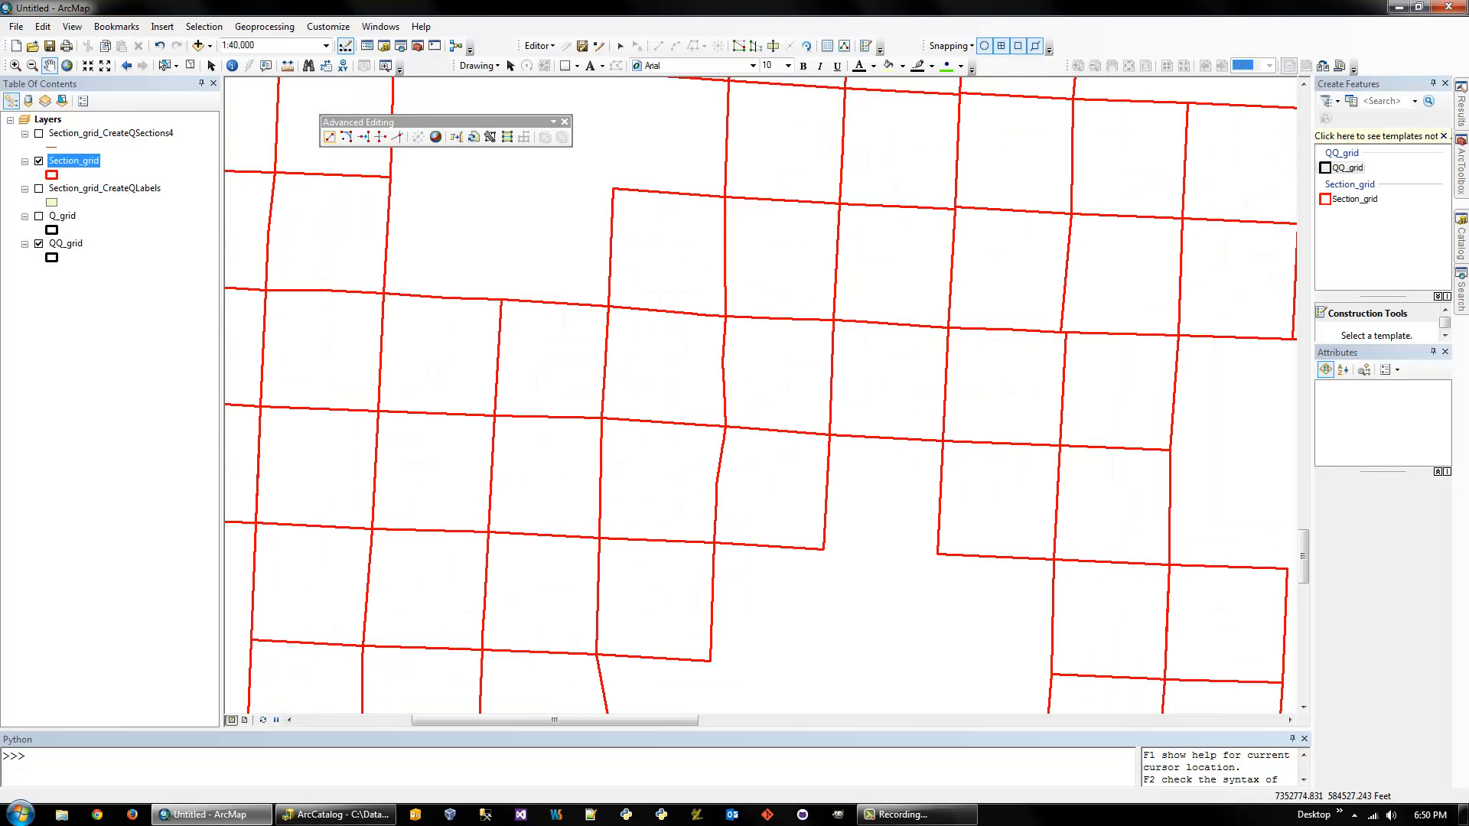
Run Create QQ Sections on Section_grid with an overflow of 500
{"action": "left_click", "coordinate": [1460, 159]}
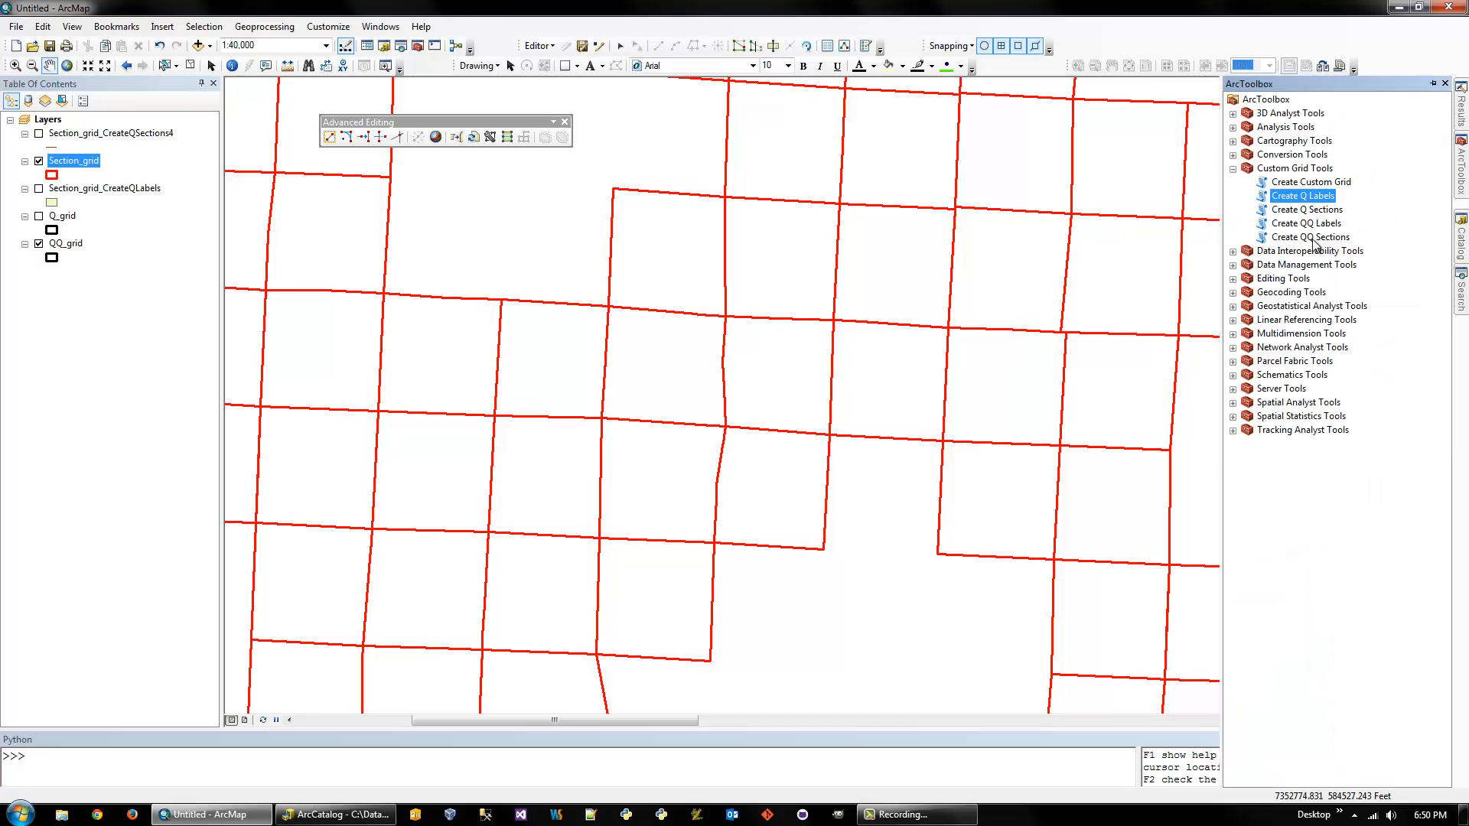
{"action": "double_click", "coordinate": [1311, 237]}
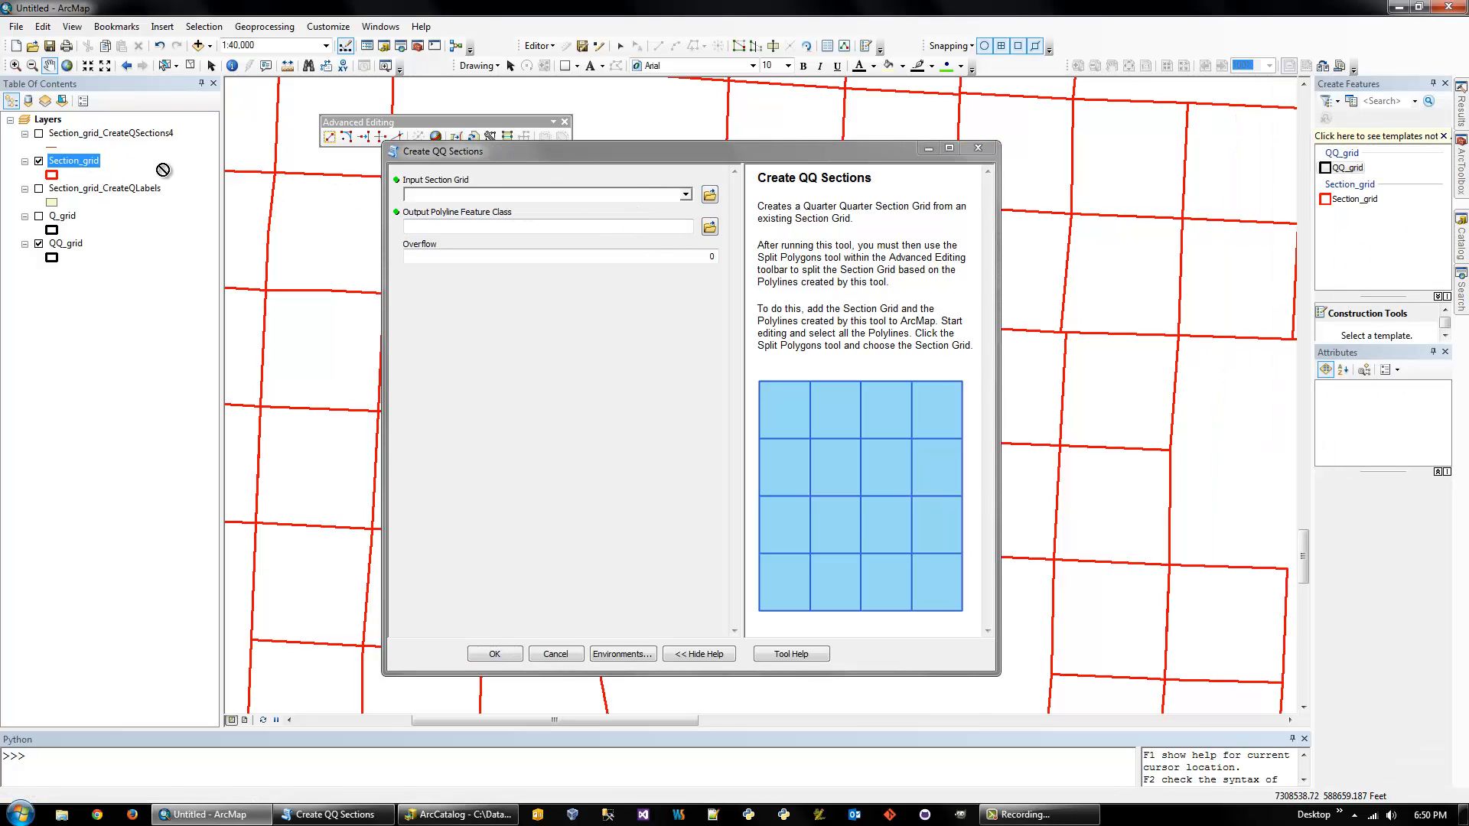
{"action": "left_click", "coordinate": [686, 195]}
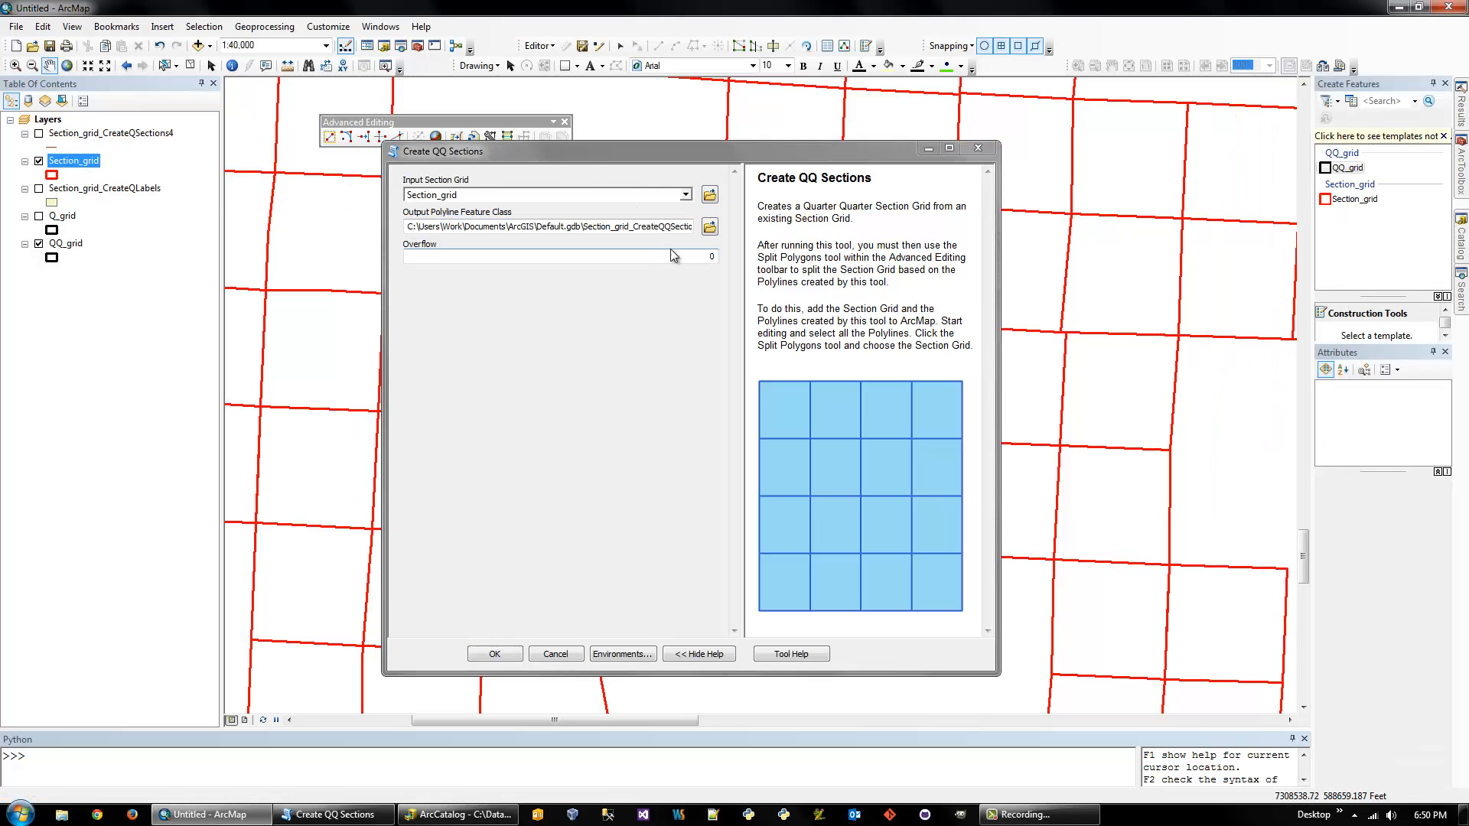
{"action": "left_click", "coordinate": [558, 255]}
{"action": "type", "text": "500"}
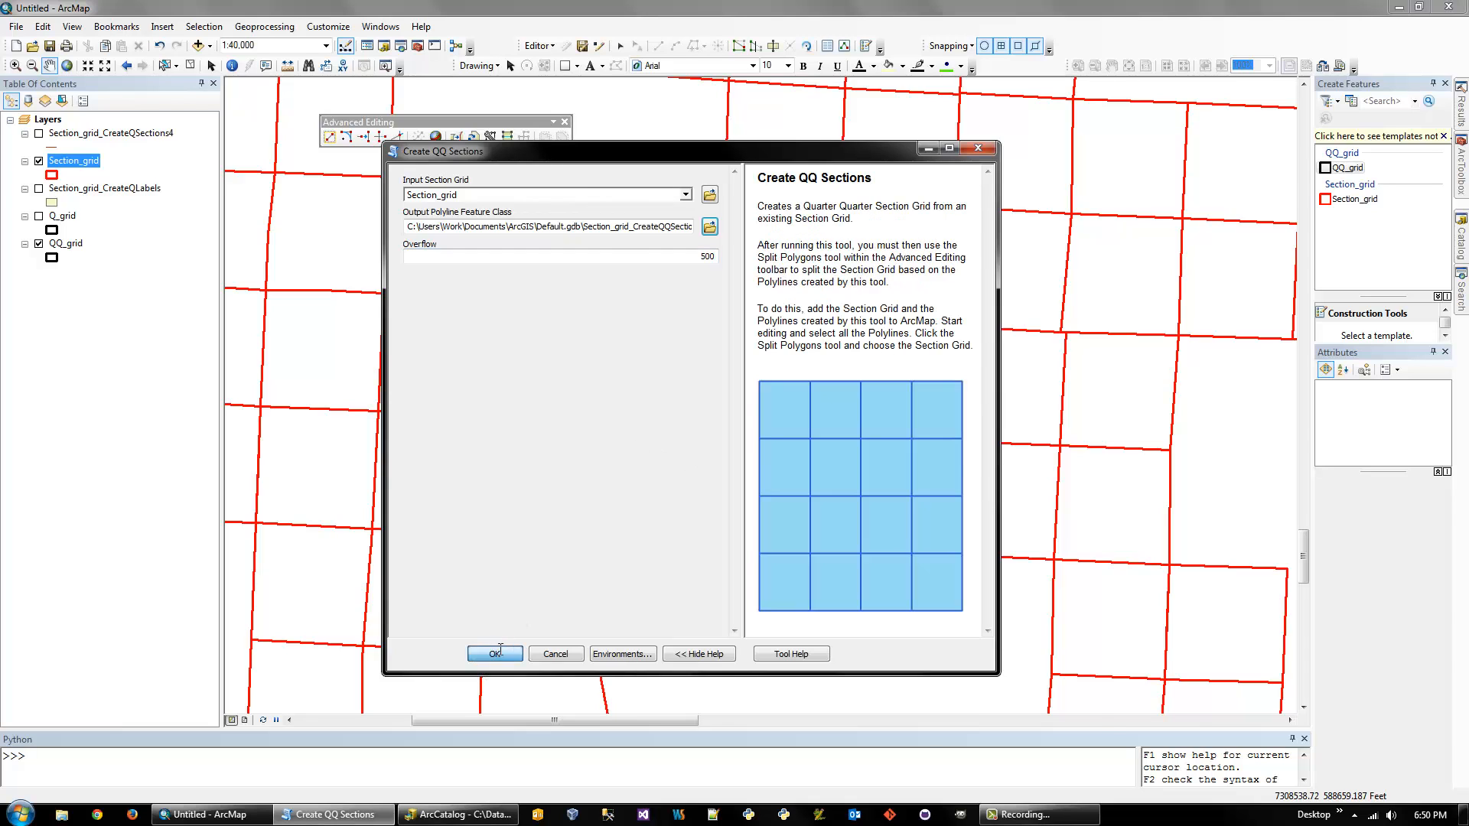
{"action": "left_click", "coordinate": [495, 654]}
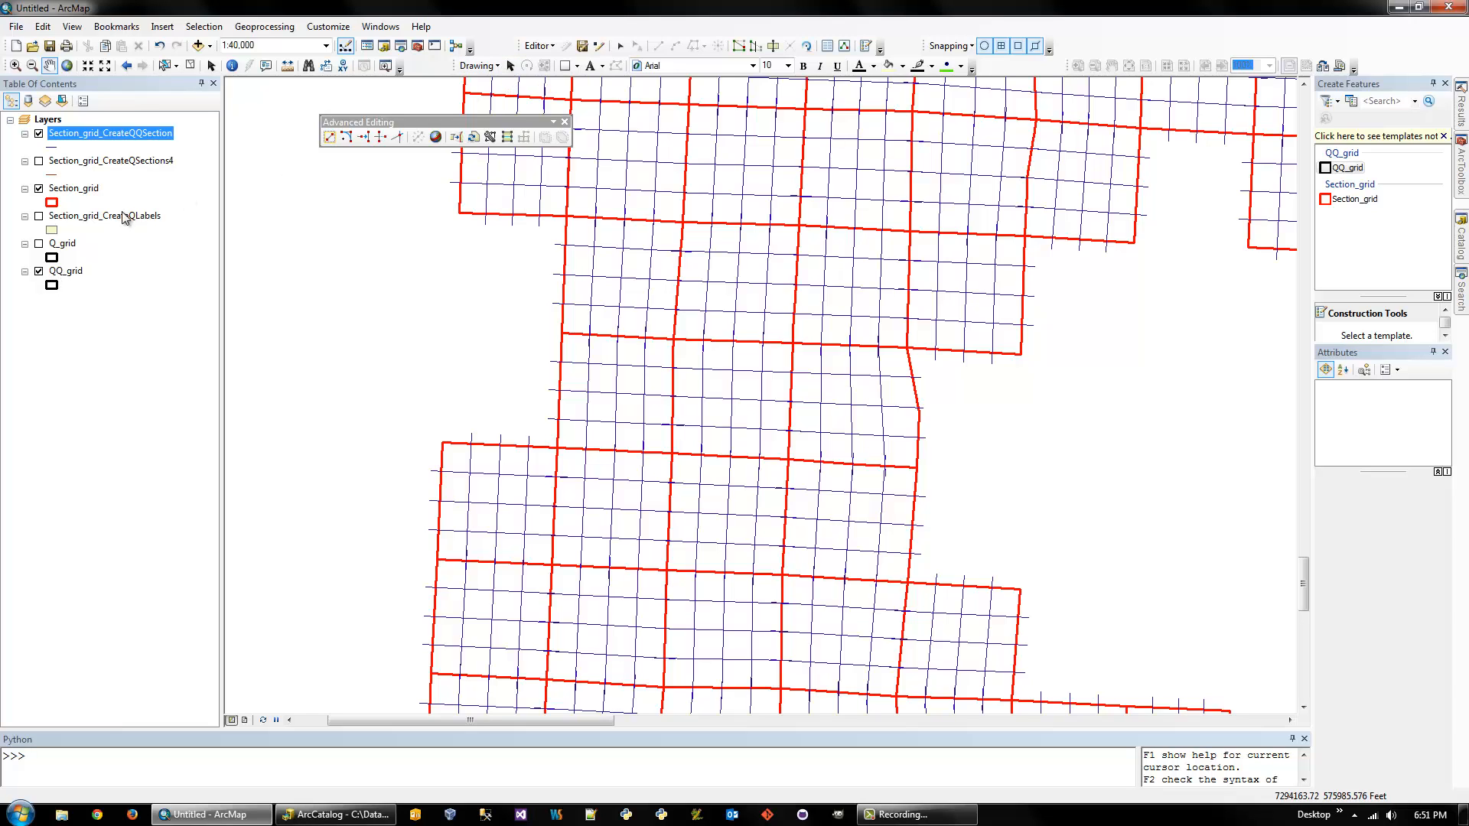
{"action": "mouse_move", "coordinate": [71, 276]}
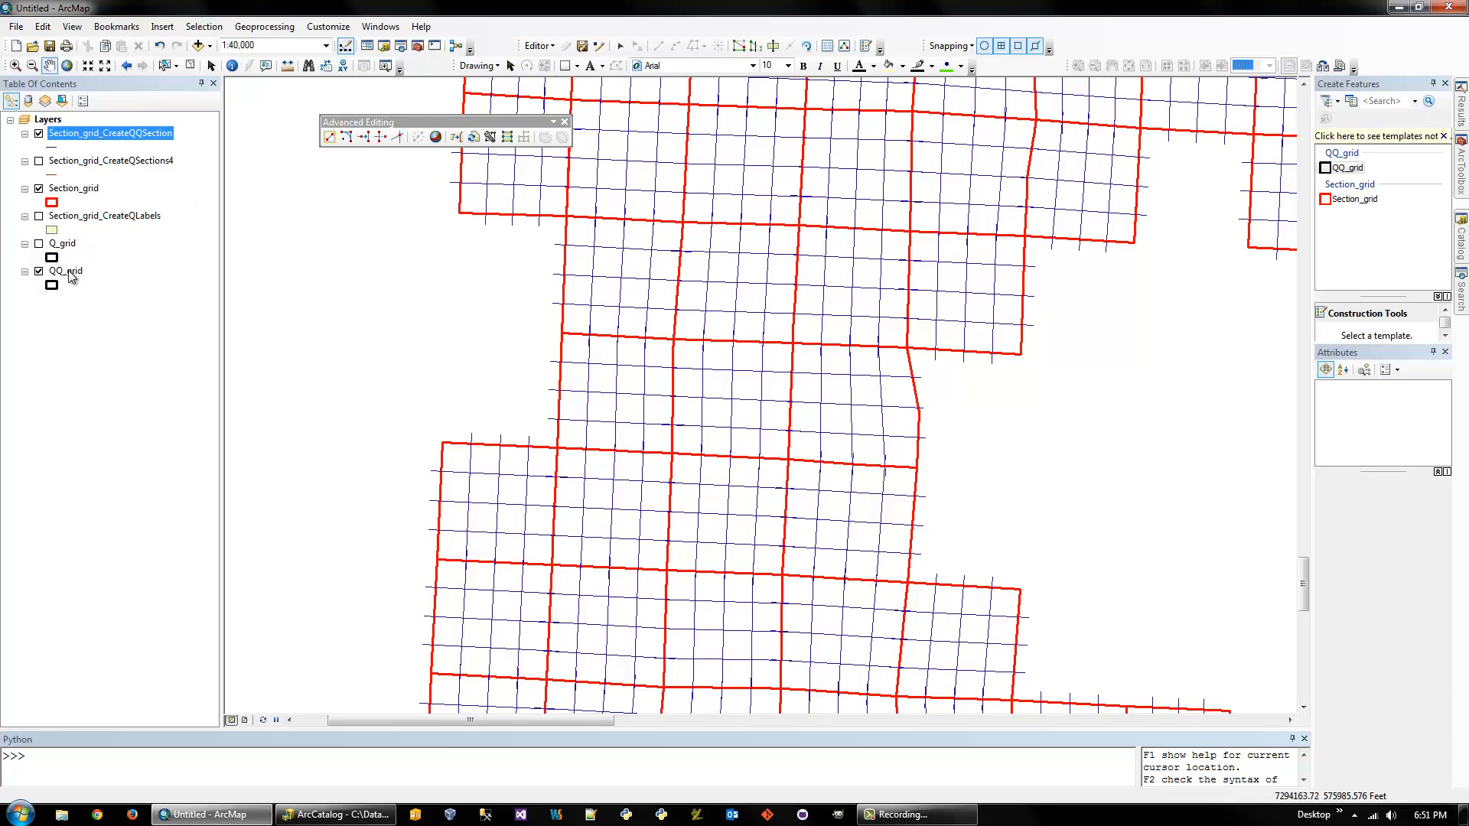
Hide Section_grid and select all 2593 CreateQQSection polylines
{"action": "left_click", "coordinate": [39, 187]}
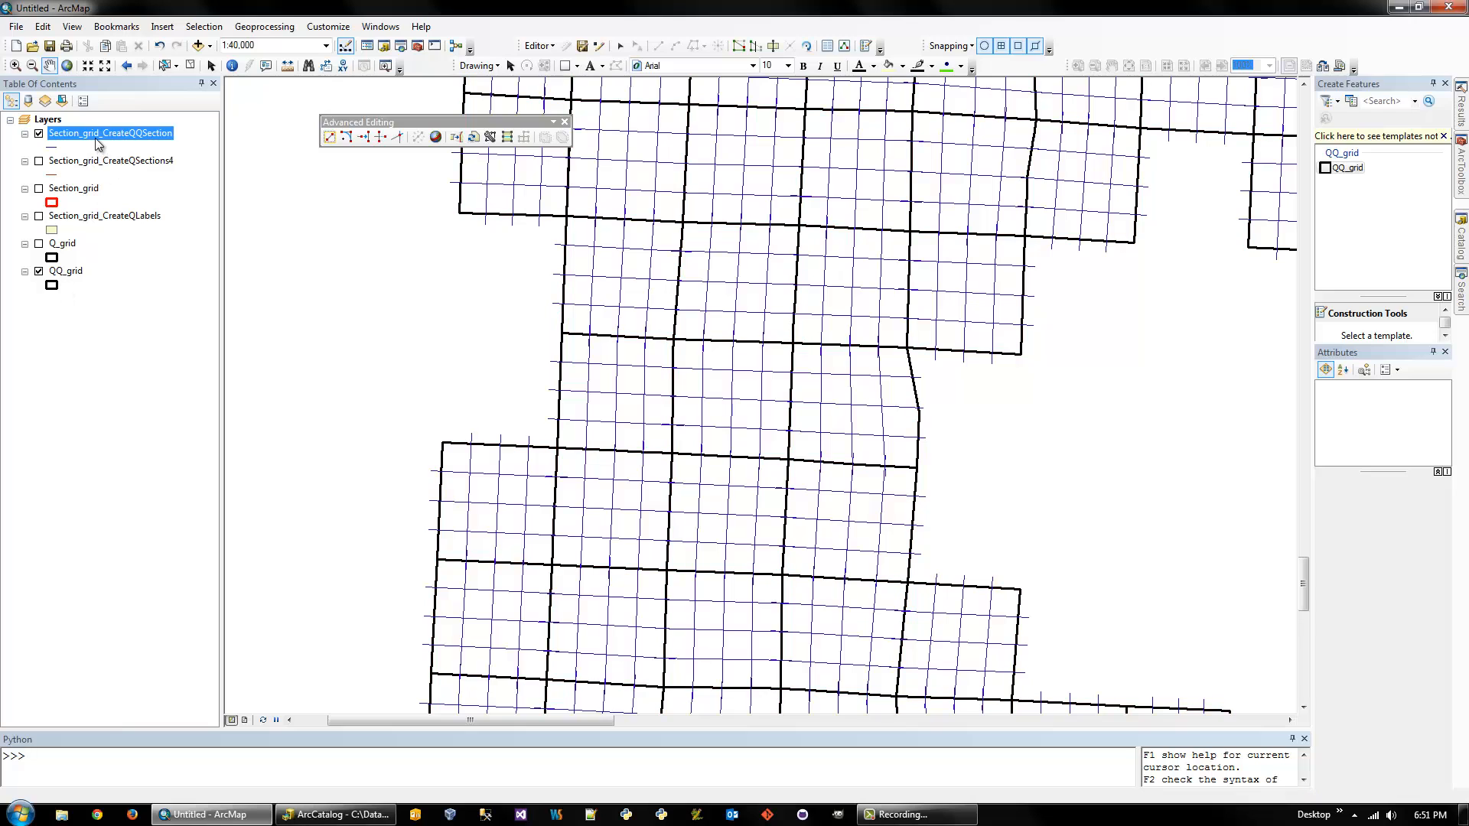
{"action": "right_click", "coordinate": [109, 132]}
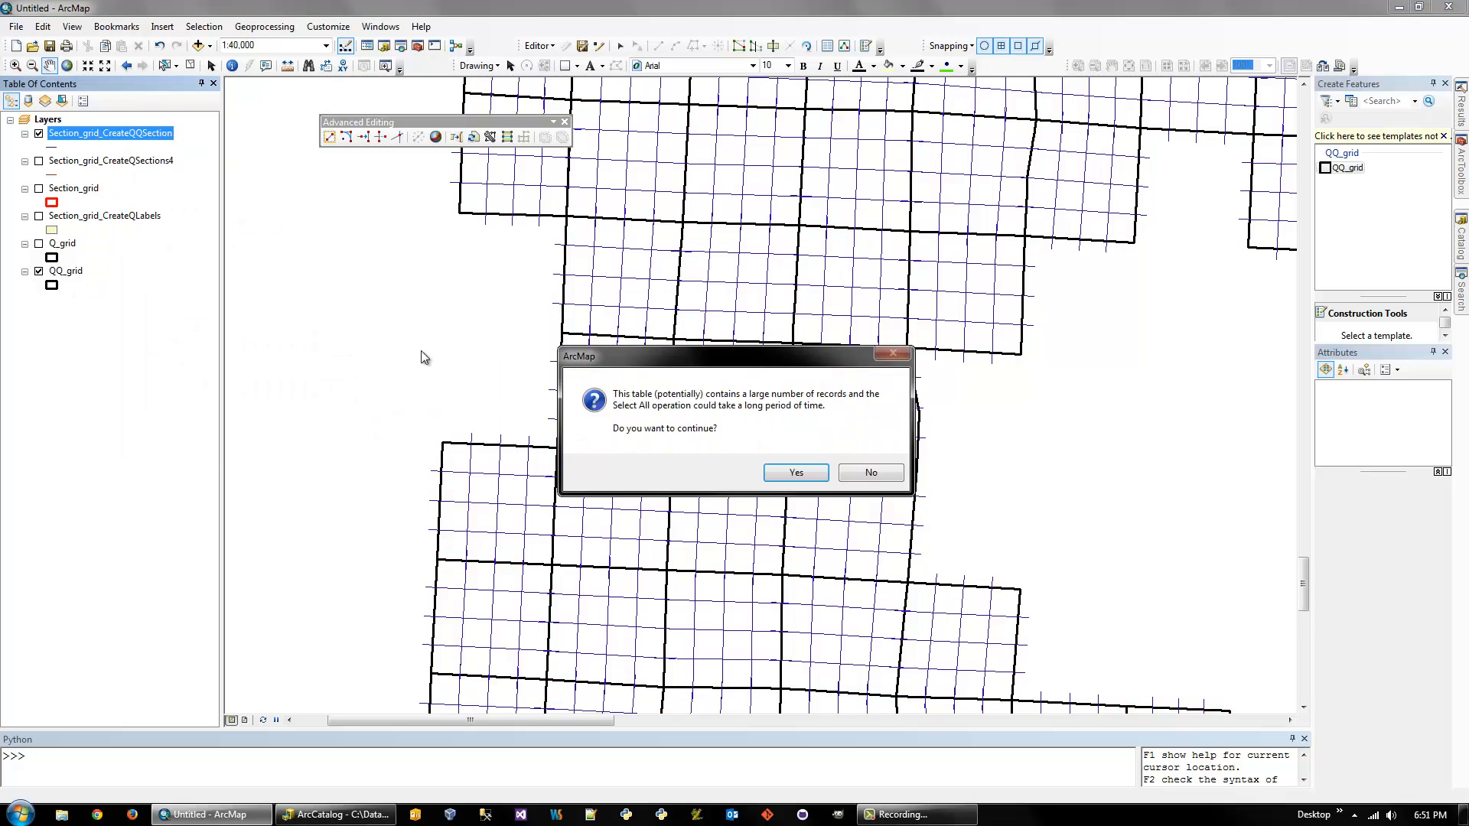
{"action": "left_click", "coordinate": [794, 472]}
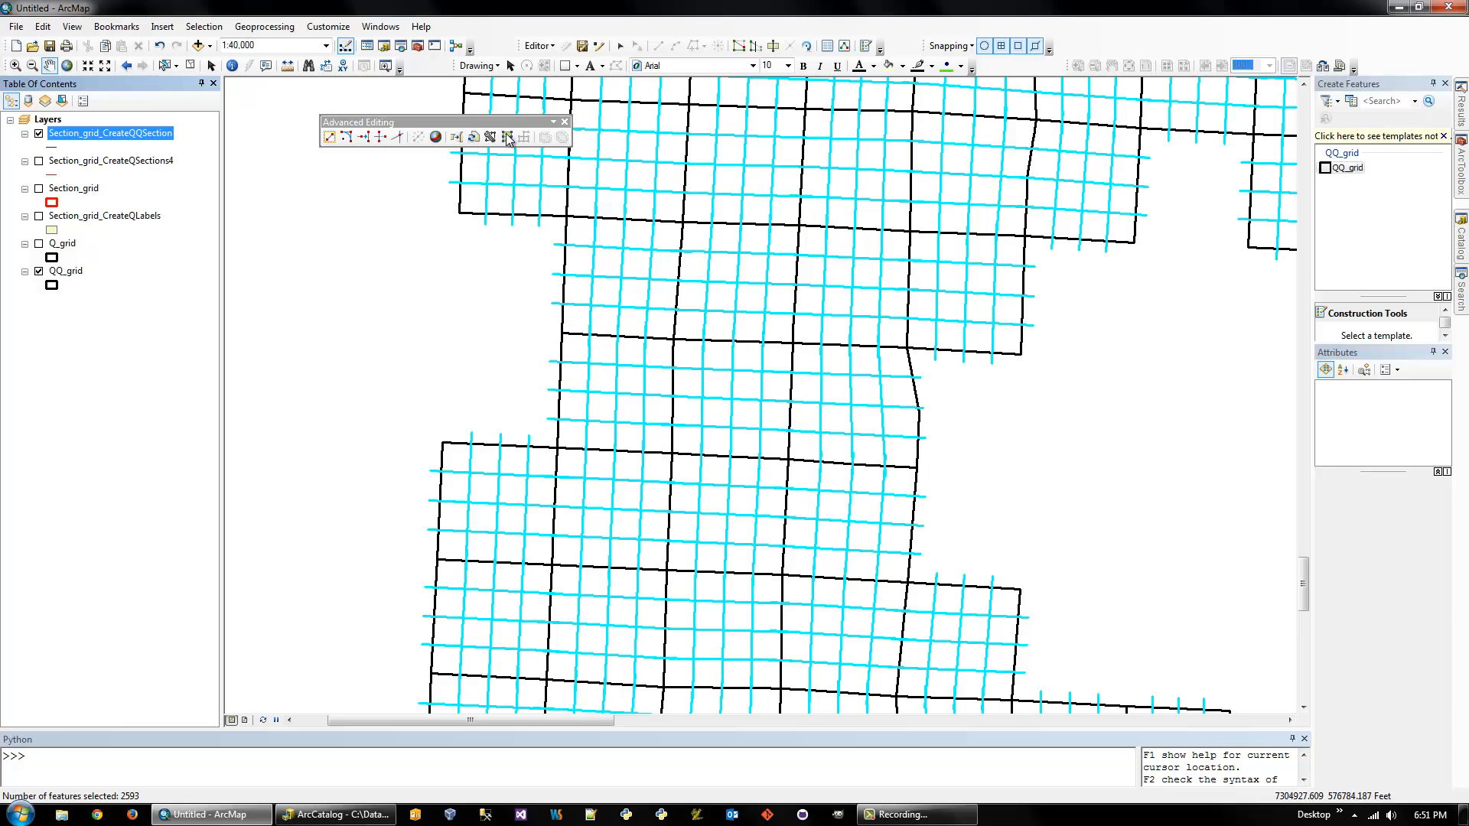
Split the QQ_grid polygons with Split Polygons along the selected quarter-quarter lines
{"action": "left_click", "coordinate": [505, 137]}
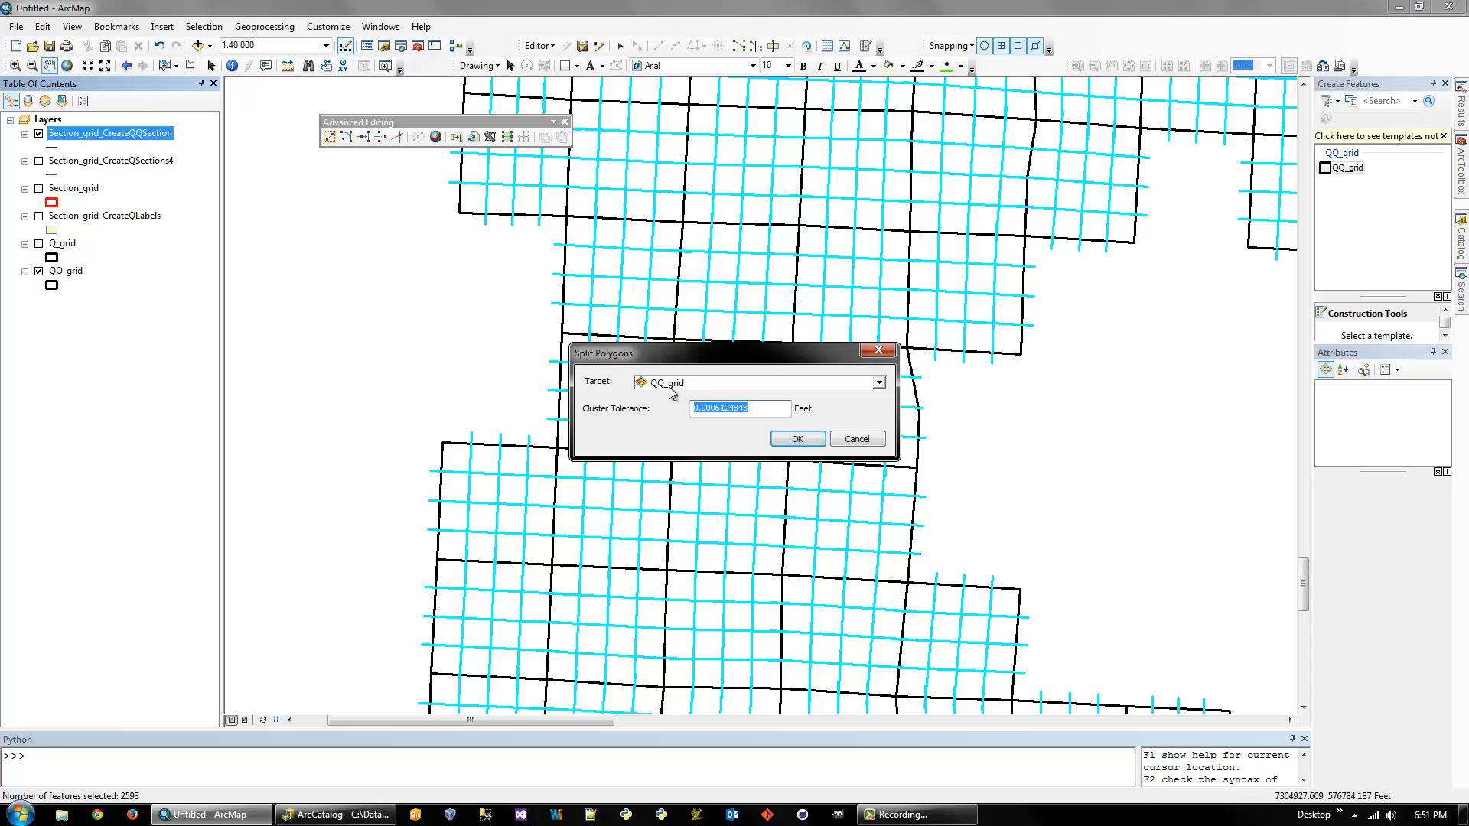
{"action": "left_click", "coordinate": [797, 438]}
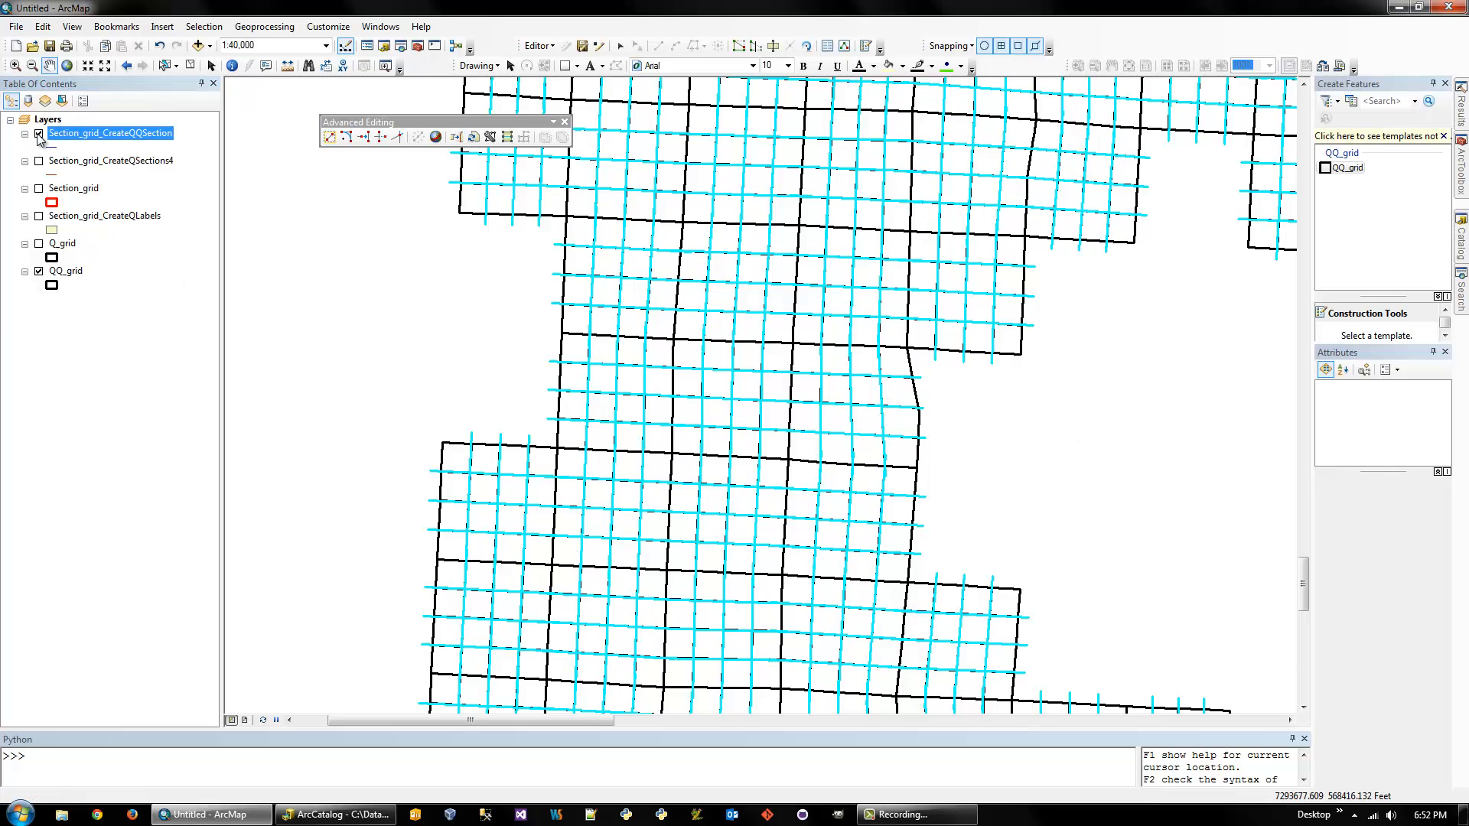
Hide the quarter-quarter line layer, clear the selection, and inspect one QQ_grid square
{"action": "left_click", "coordinate": [39, 270]}
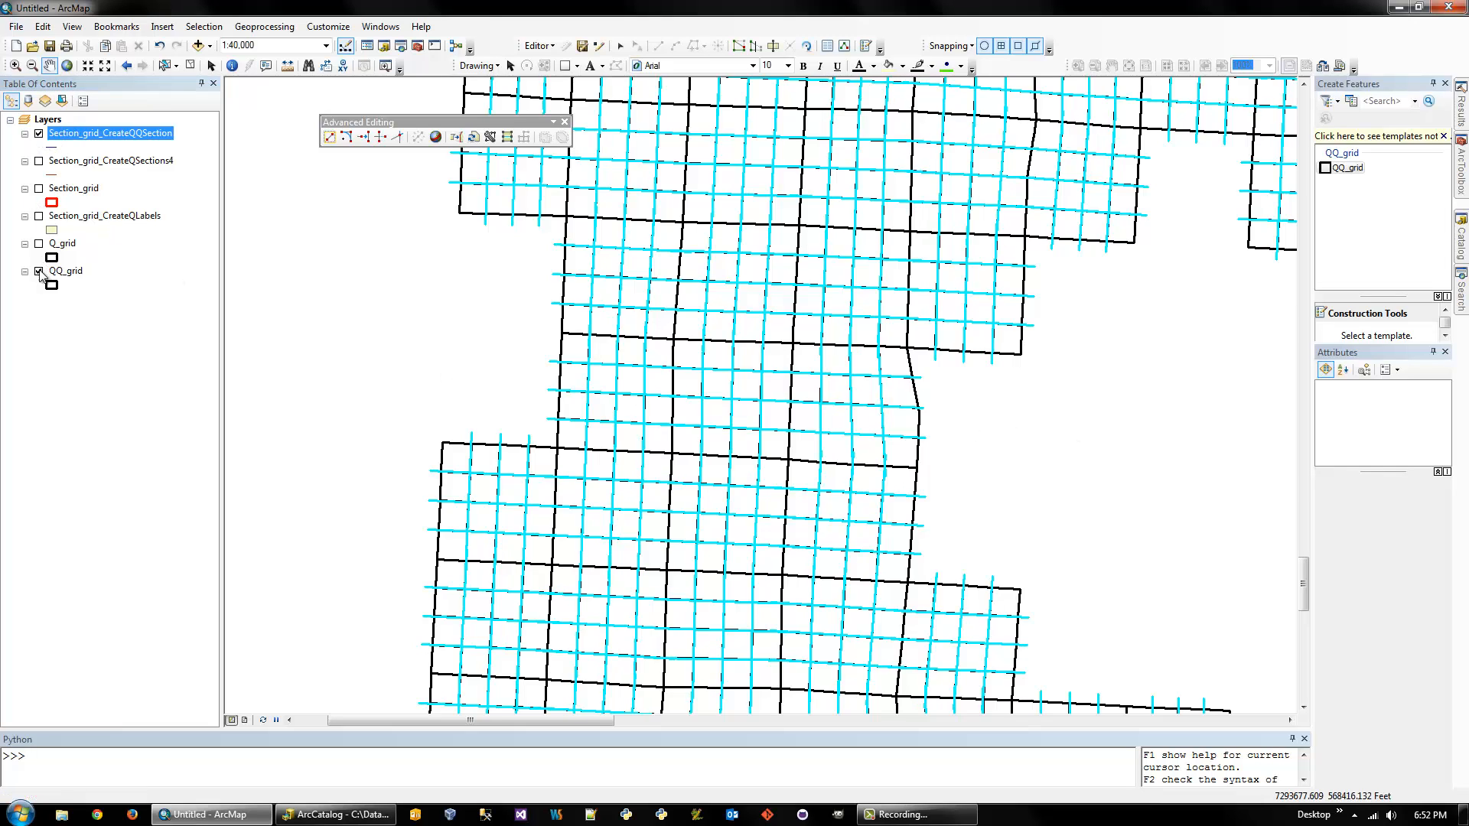
{"action": "left_click", "coordinate": [39, 271]}
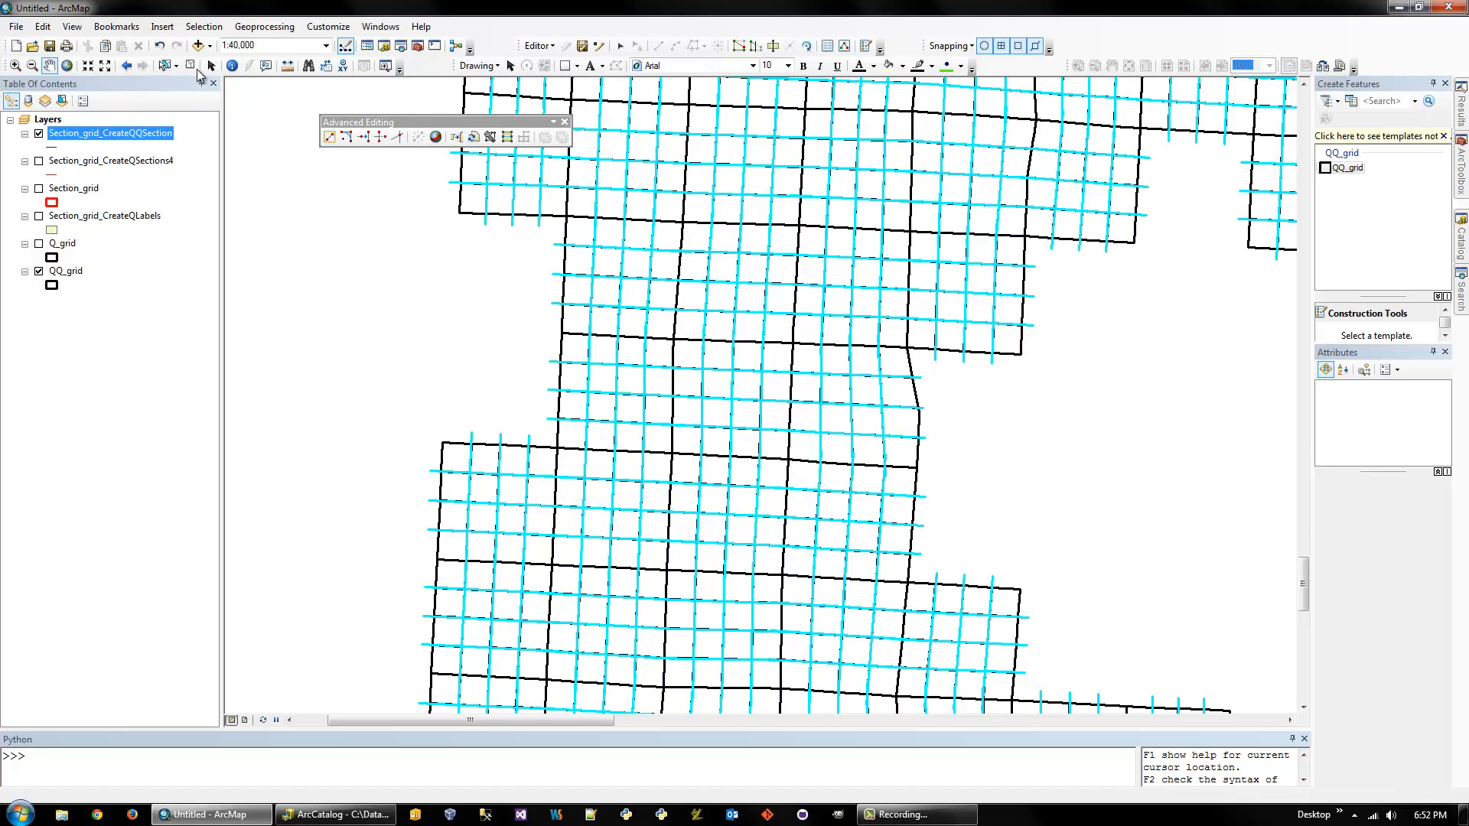
{"action": "left_click", "coordinate": [39, 132]}
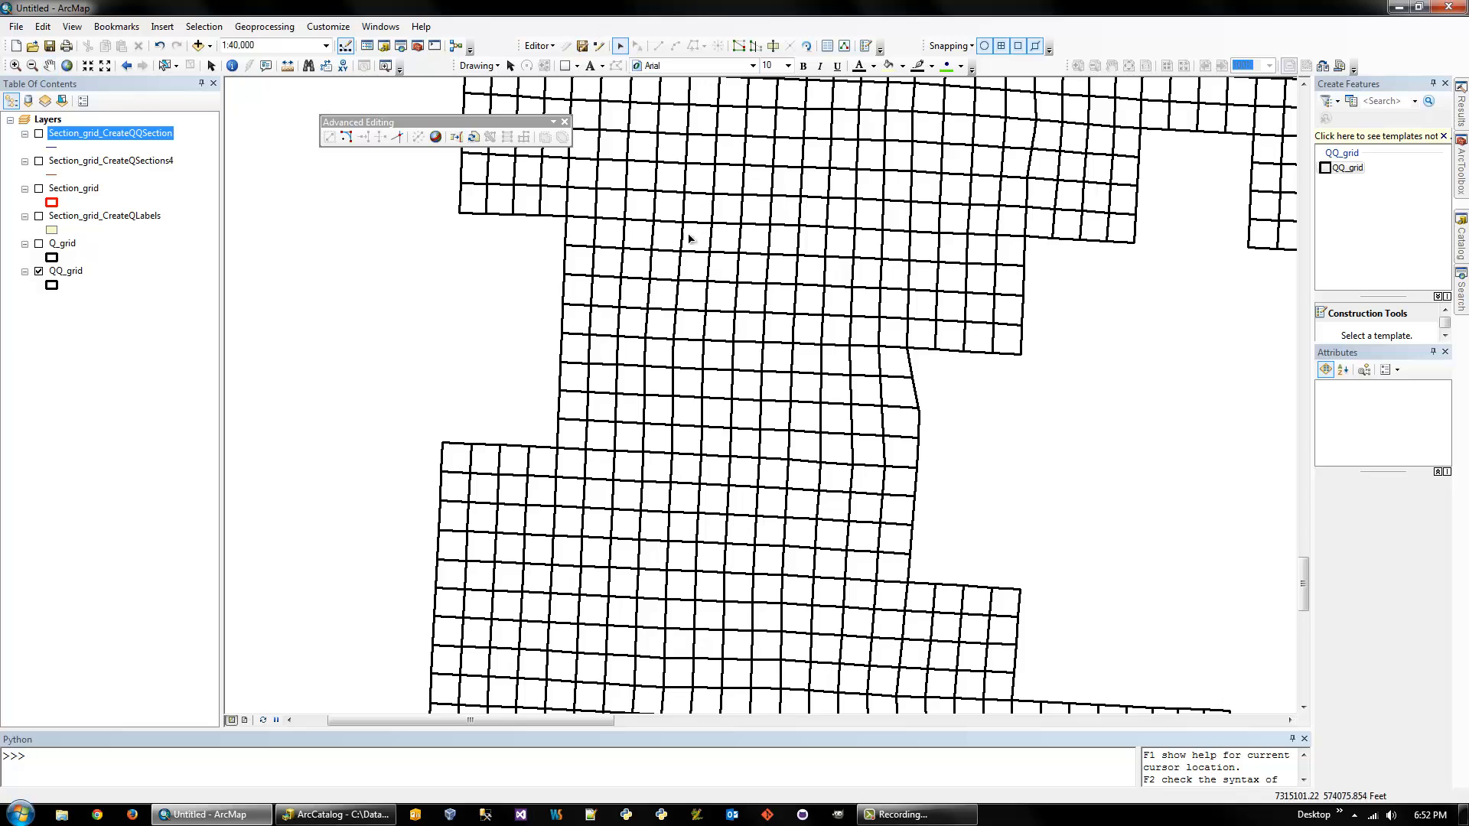
{"action": "left_click", "coordinate": [721, 296]}
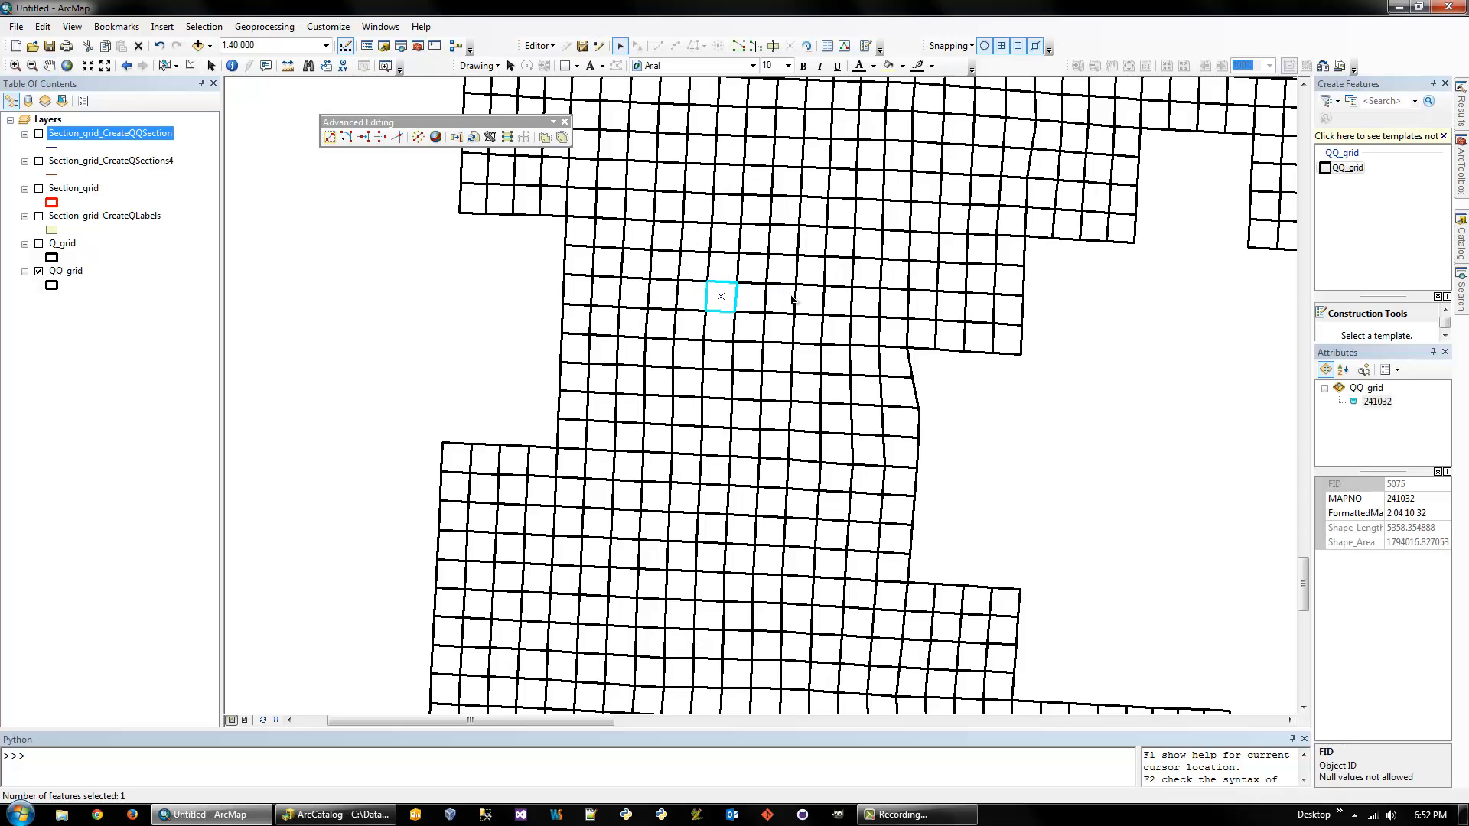
{"action": "left_click", "coordinate": [864, 301]}
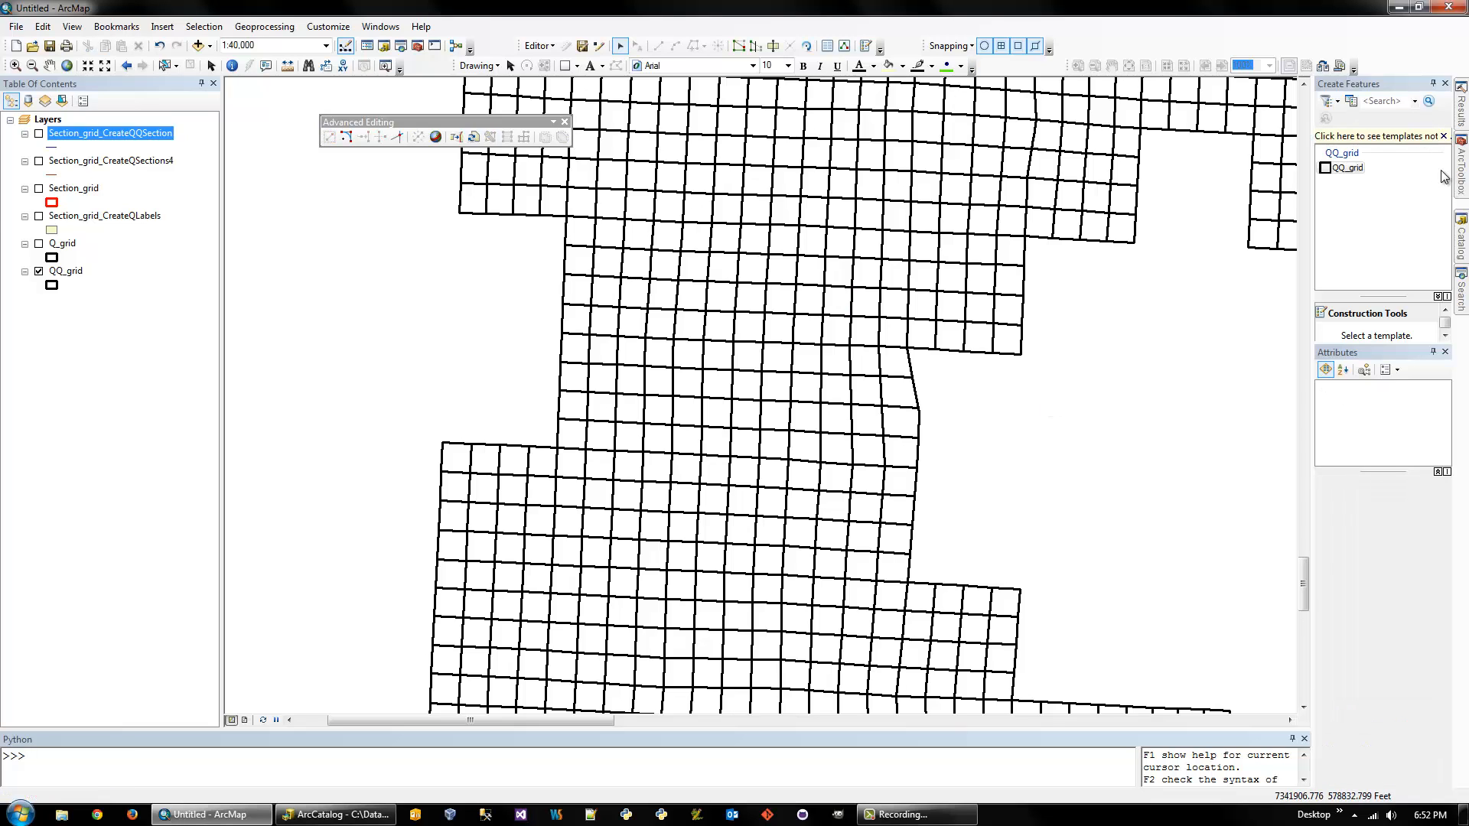
{"action": "left_click", "coordinate": [39, 188]}
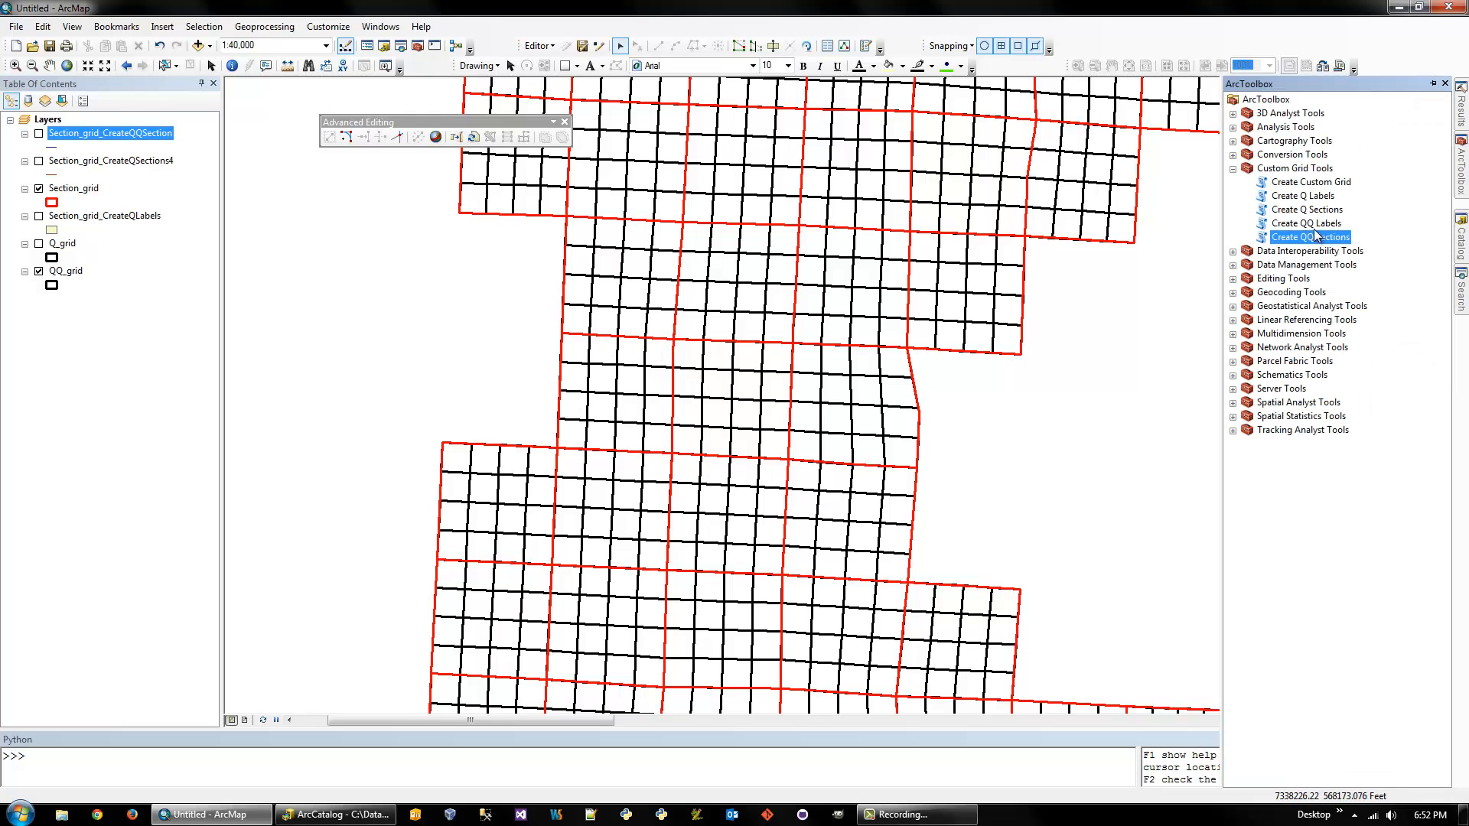
Run Create QQ Labels with Section_grid and QQ_grid as the input grids
{"action": "double_click", "coordinate": [1305, 223]}
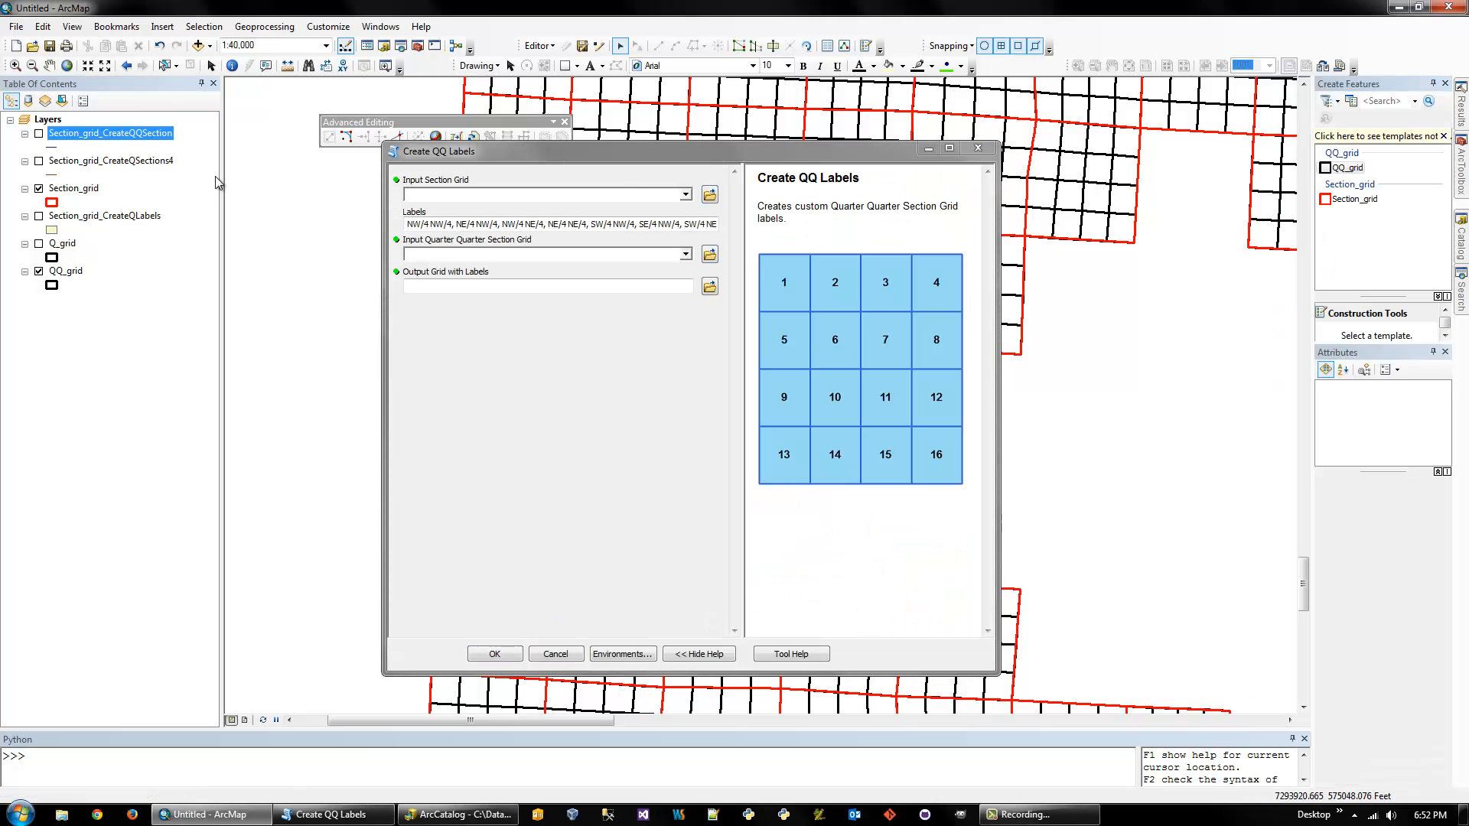
{"action": "left_click", "coordinate": [686, 194]}
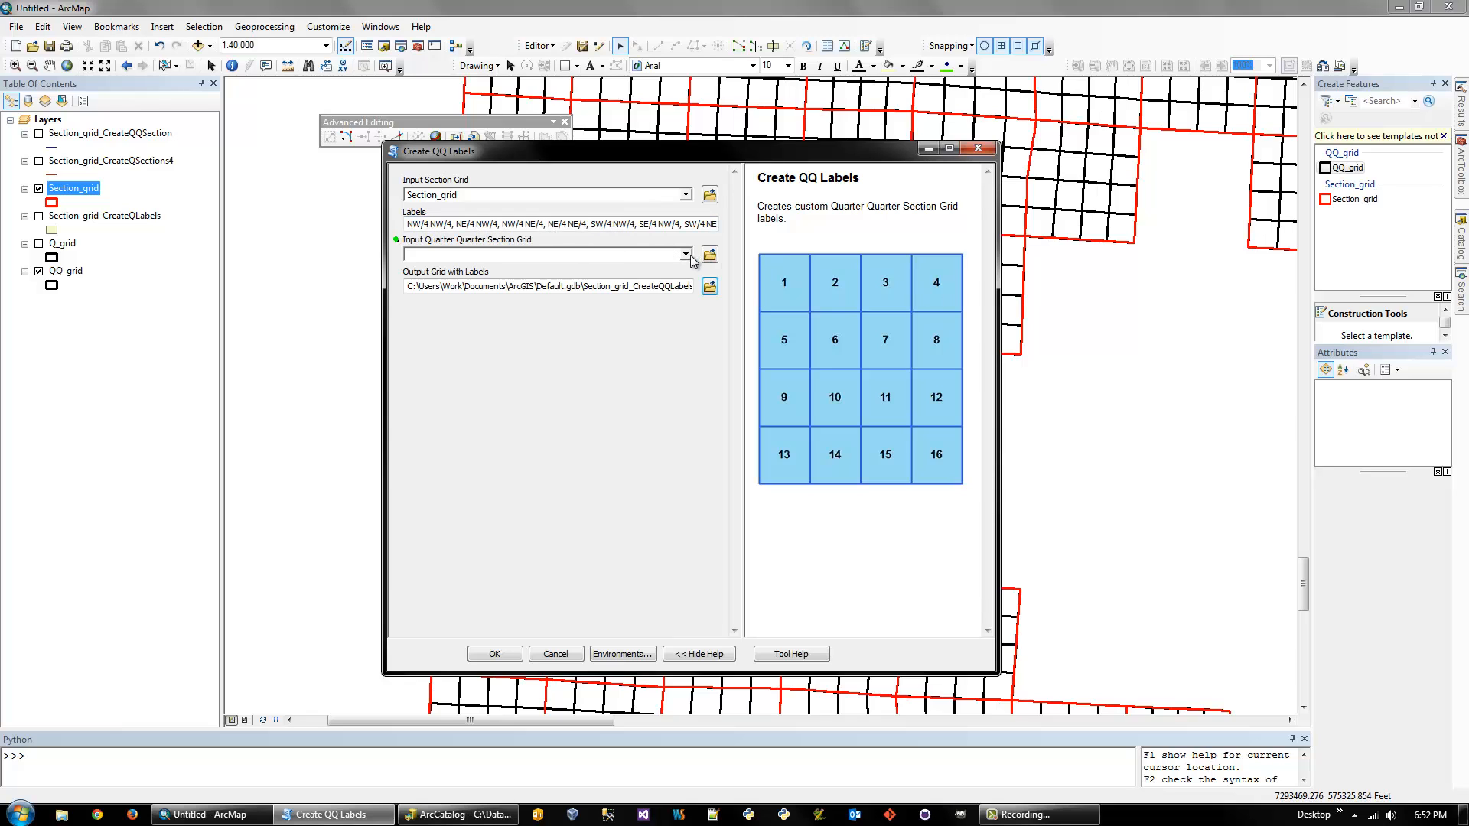
{"action": "left_click", "coordinate": [688, 254]}
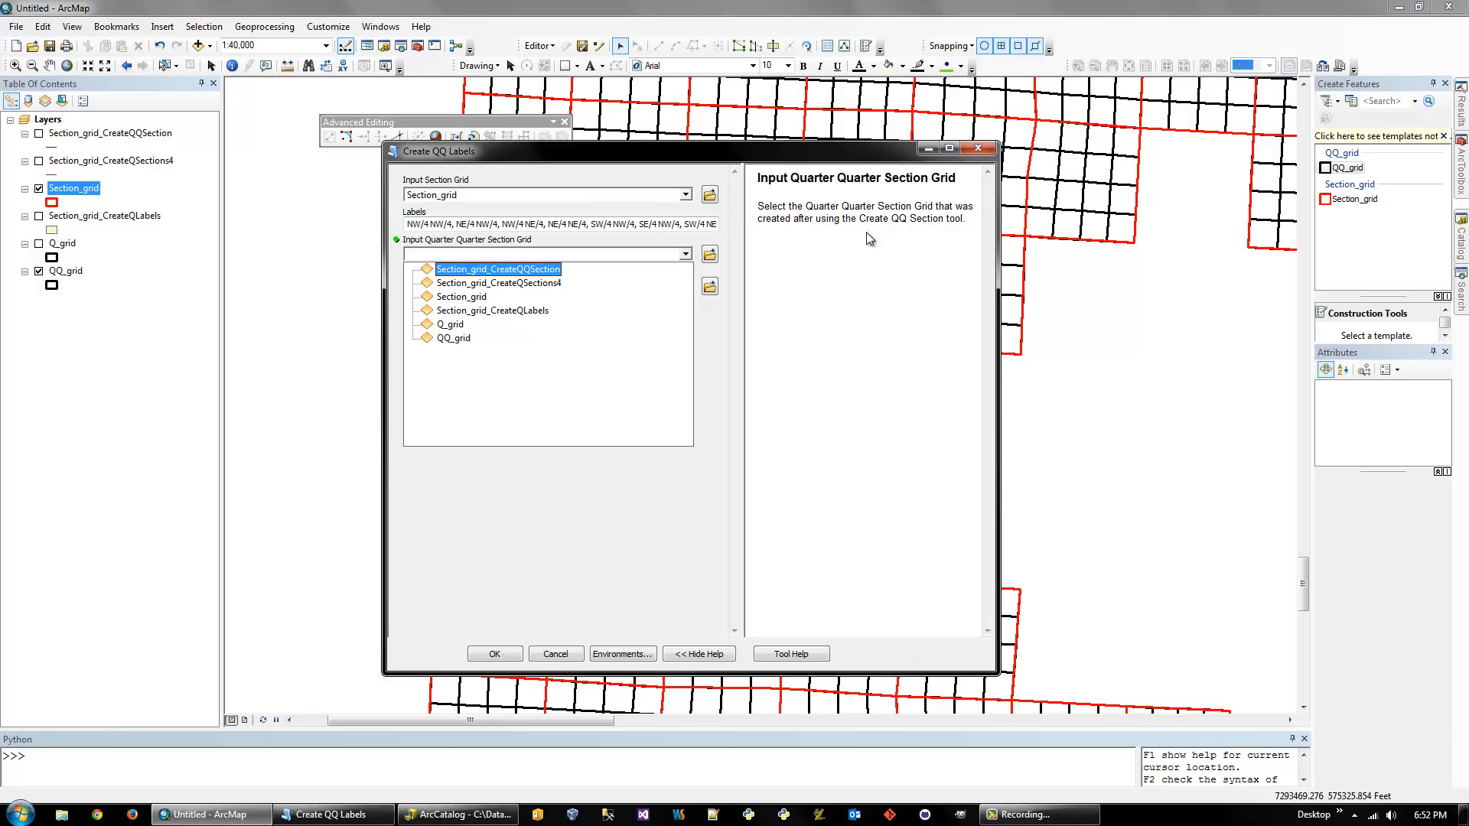
{"action": "left_click", "coordinate": [452, 338]}
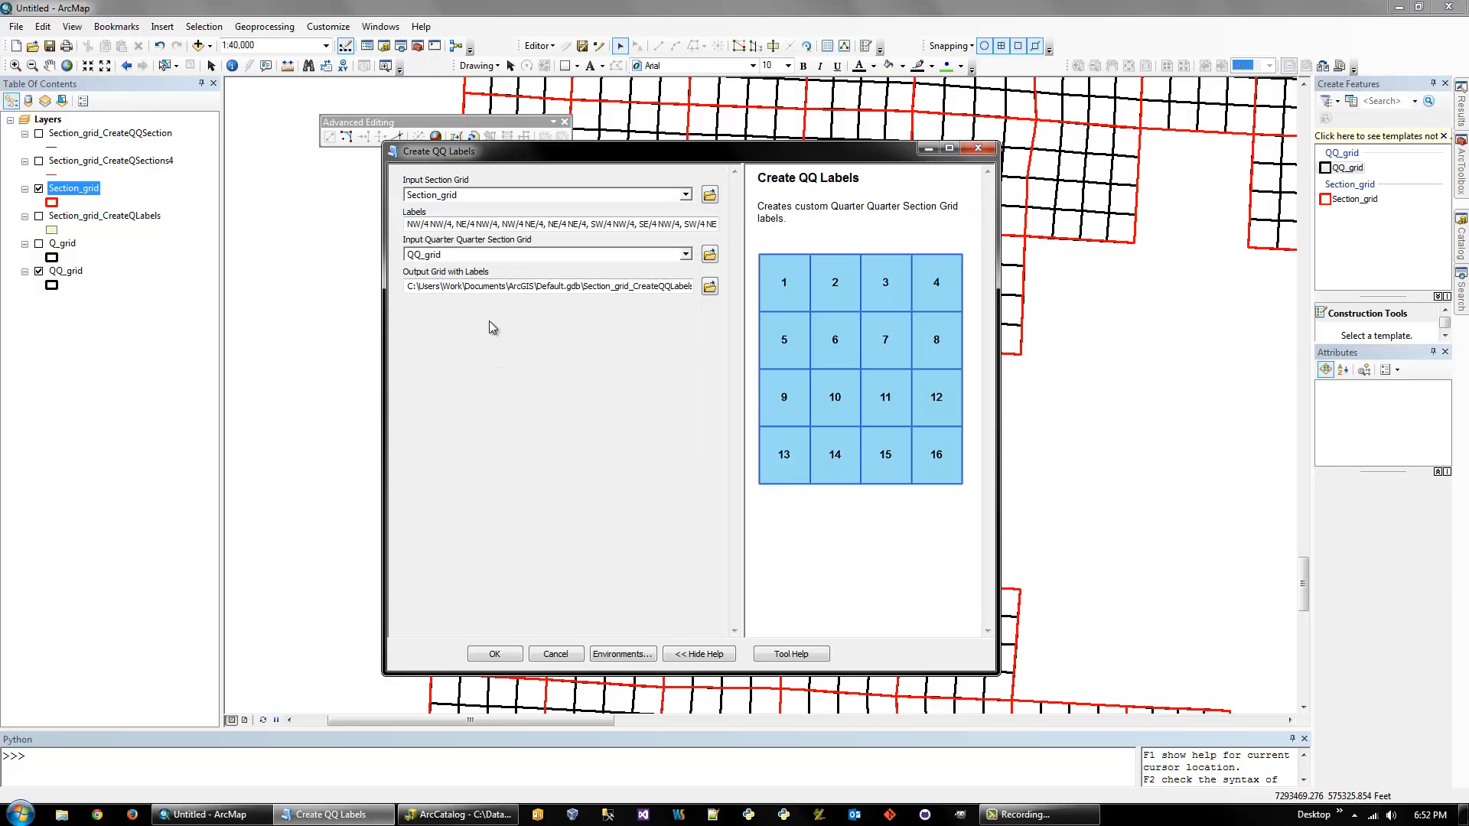
{"action": "left_click", "coordinate": [495, 652]}
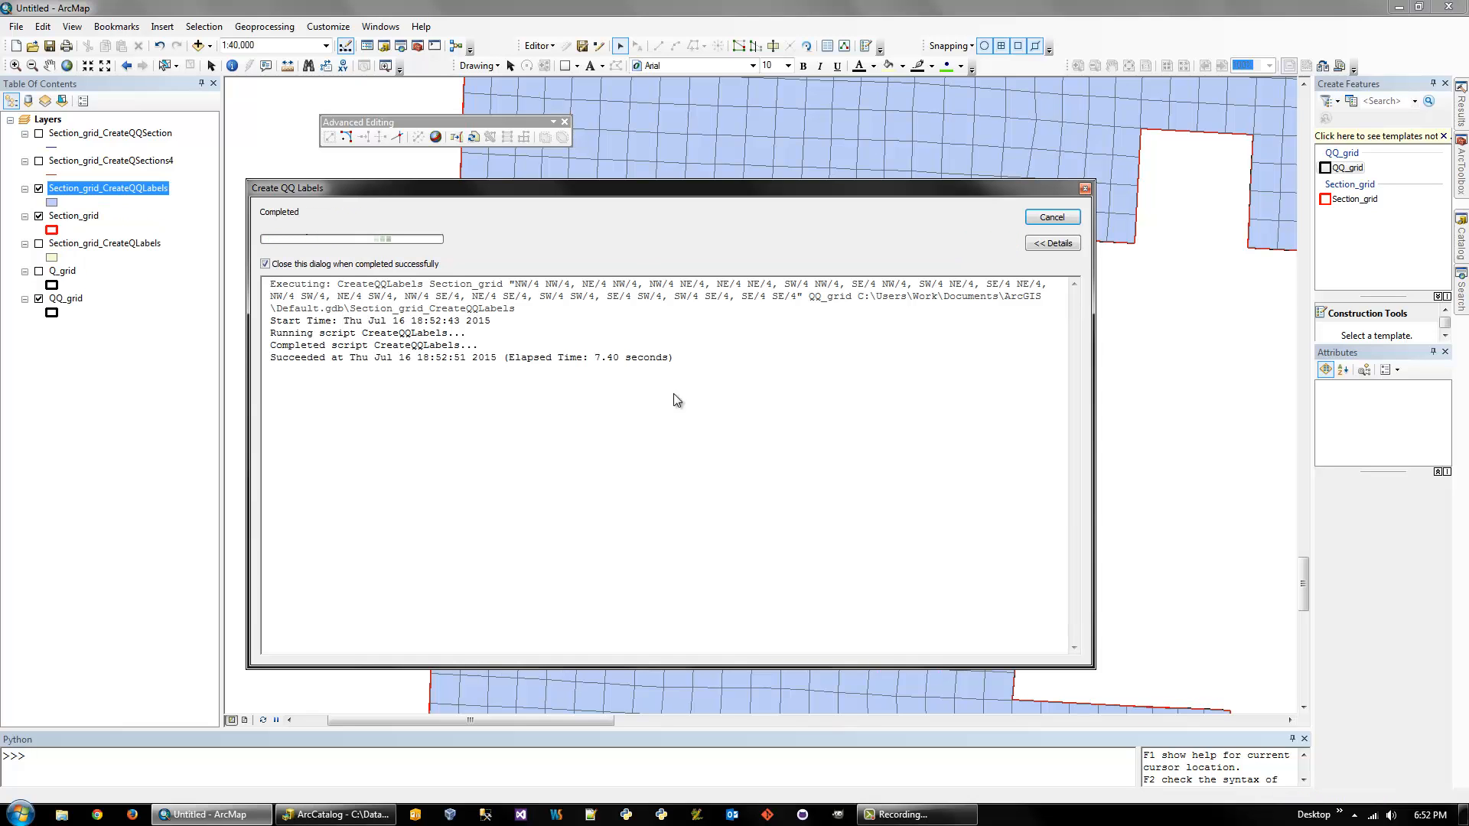
Turn on GridLabel labels for Section_grid_CreateQQLabels, showing values like NW/4 NE/4
{"action": "right_click", "coordinate": [107, 188]}
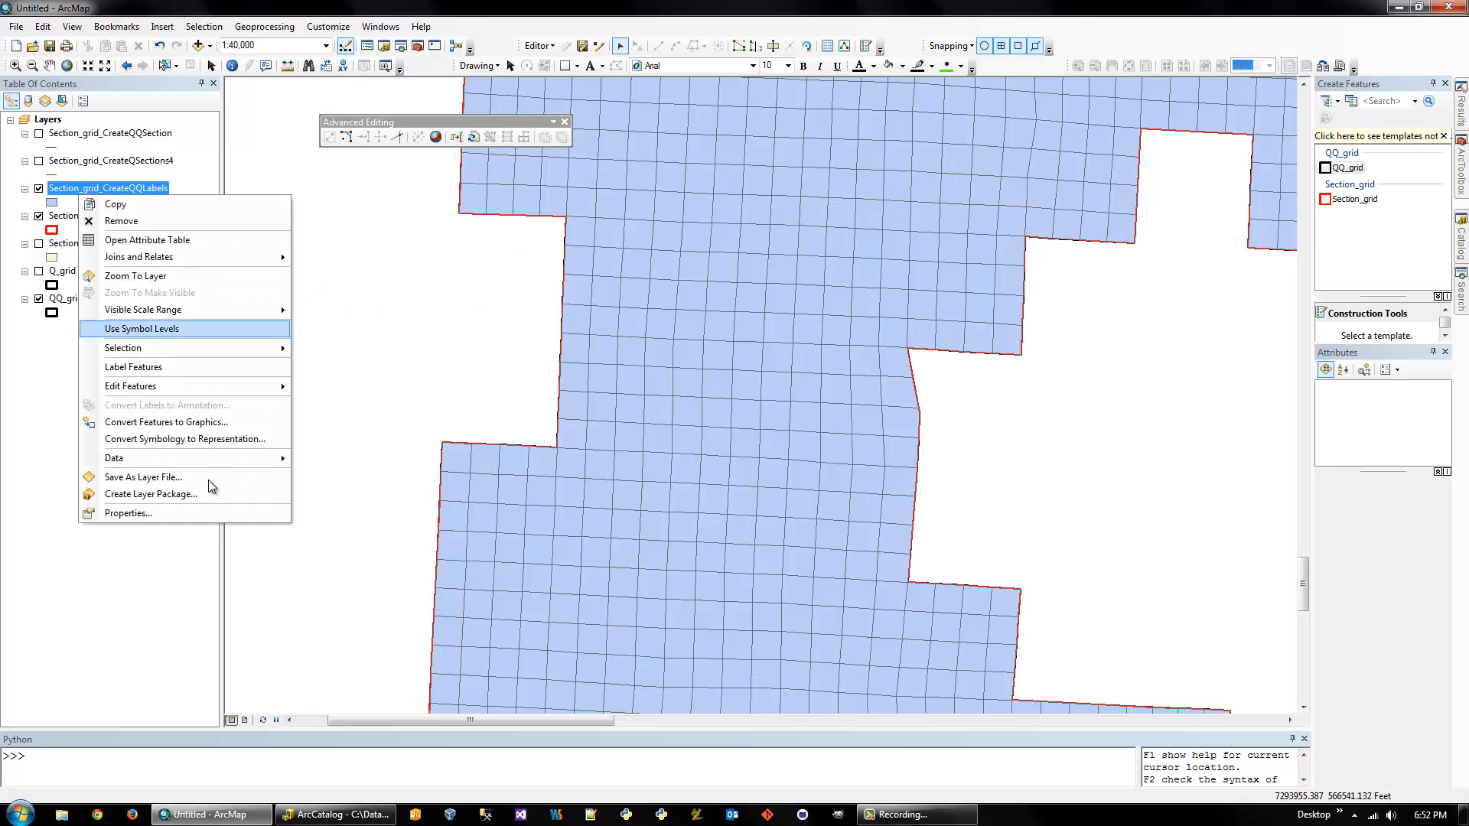
{"action": "left_click", "coordinate": [127, 513]}
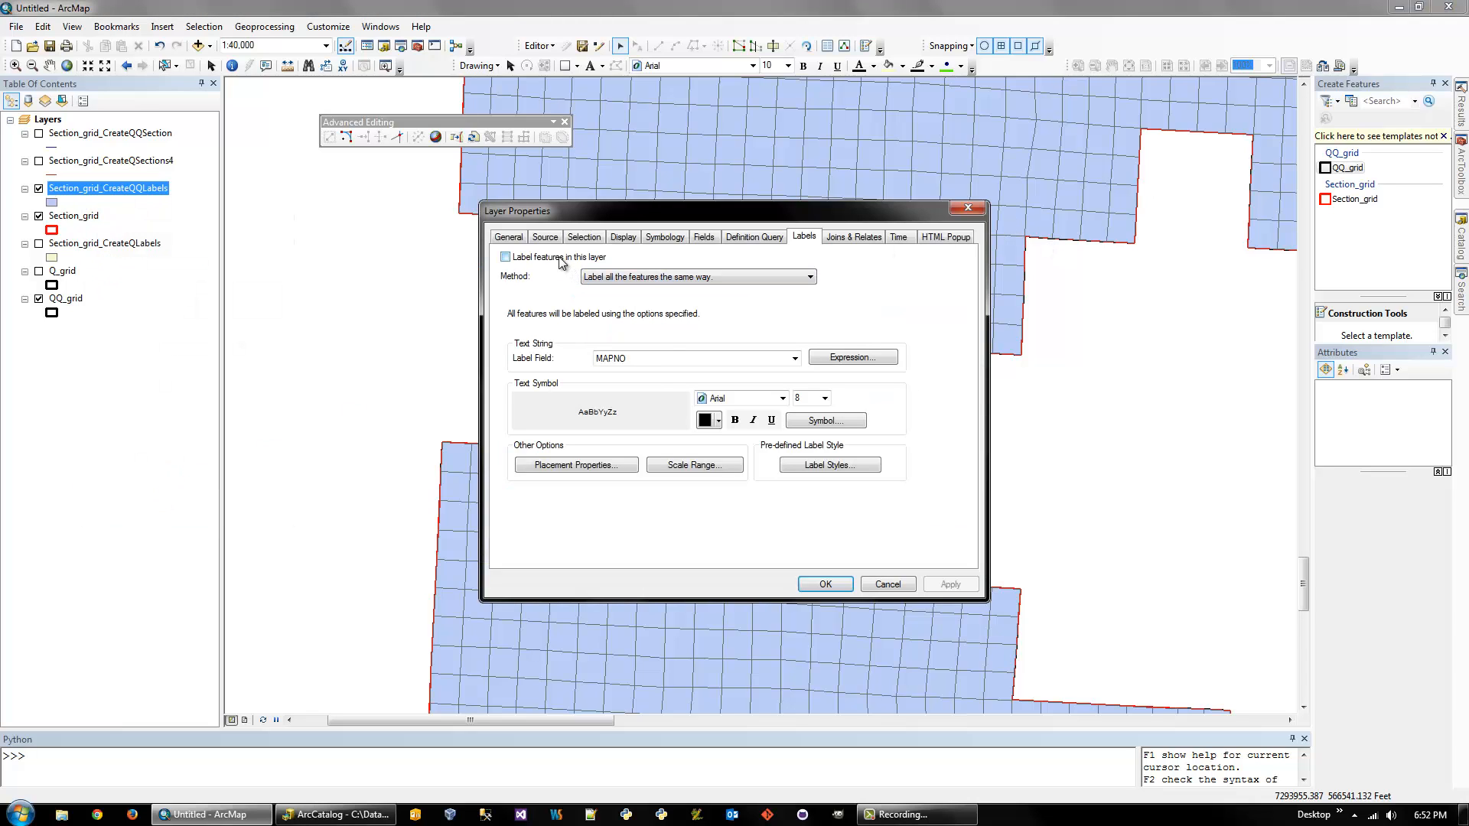
{"action": "left_click", "coordinate": [505, 257]}
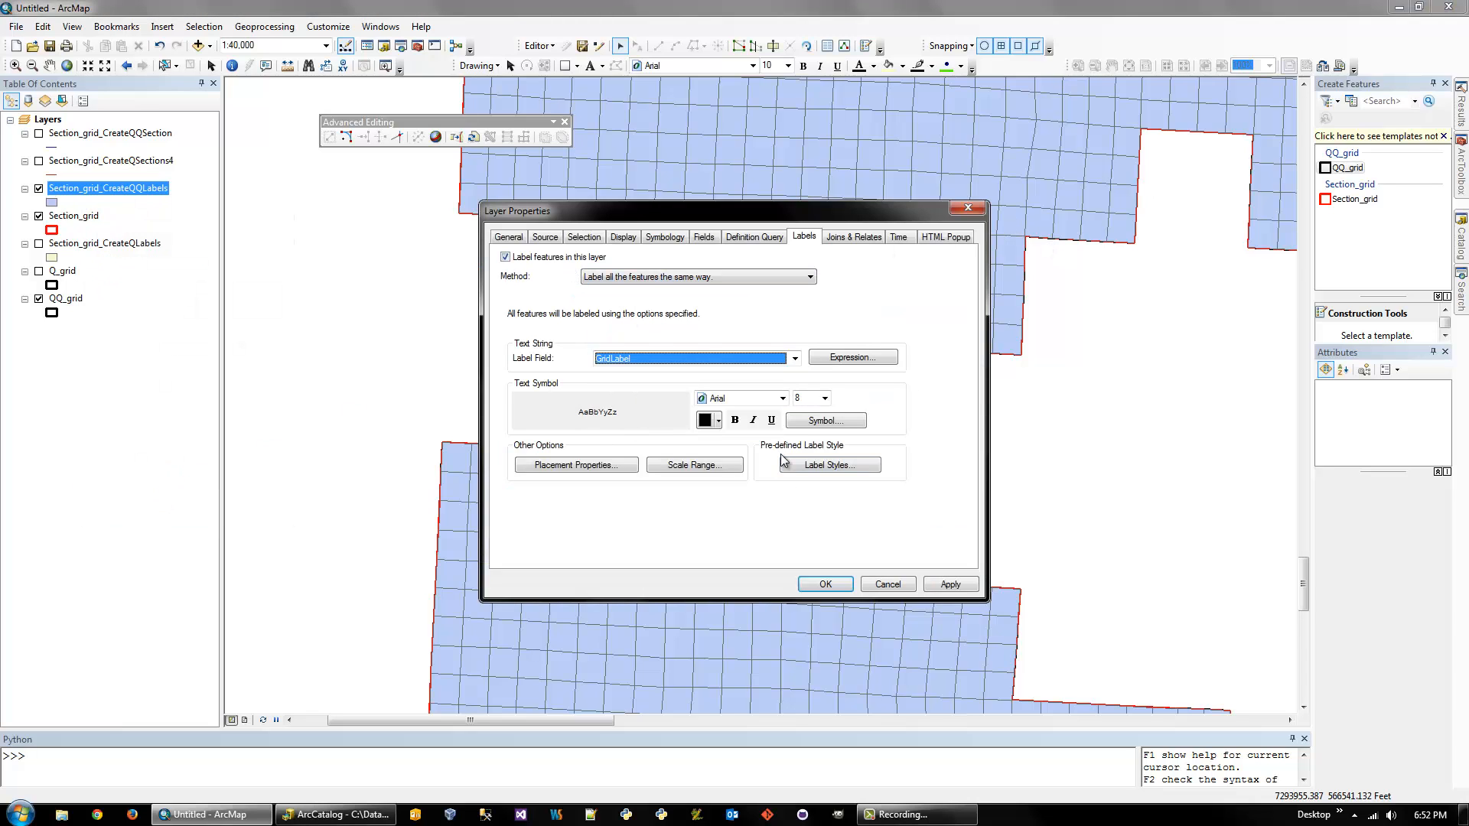
{"action": "left_click", "coordinate": [823, 584]}
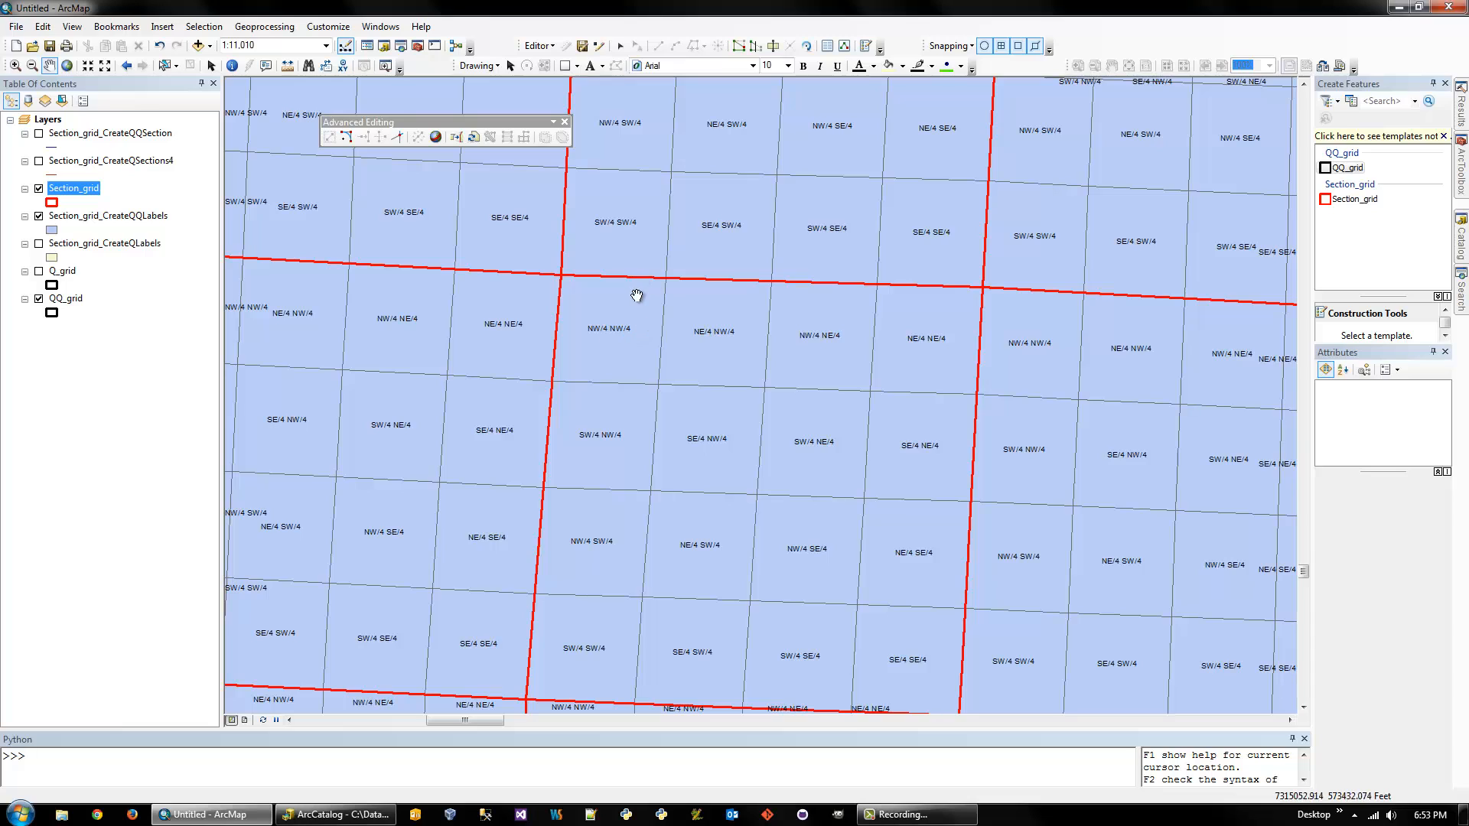
{"action": "mouse_move", "coordinate": [672, 346]}
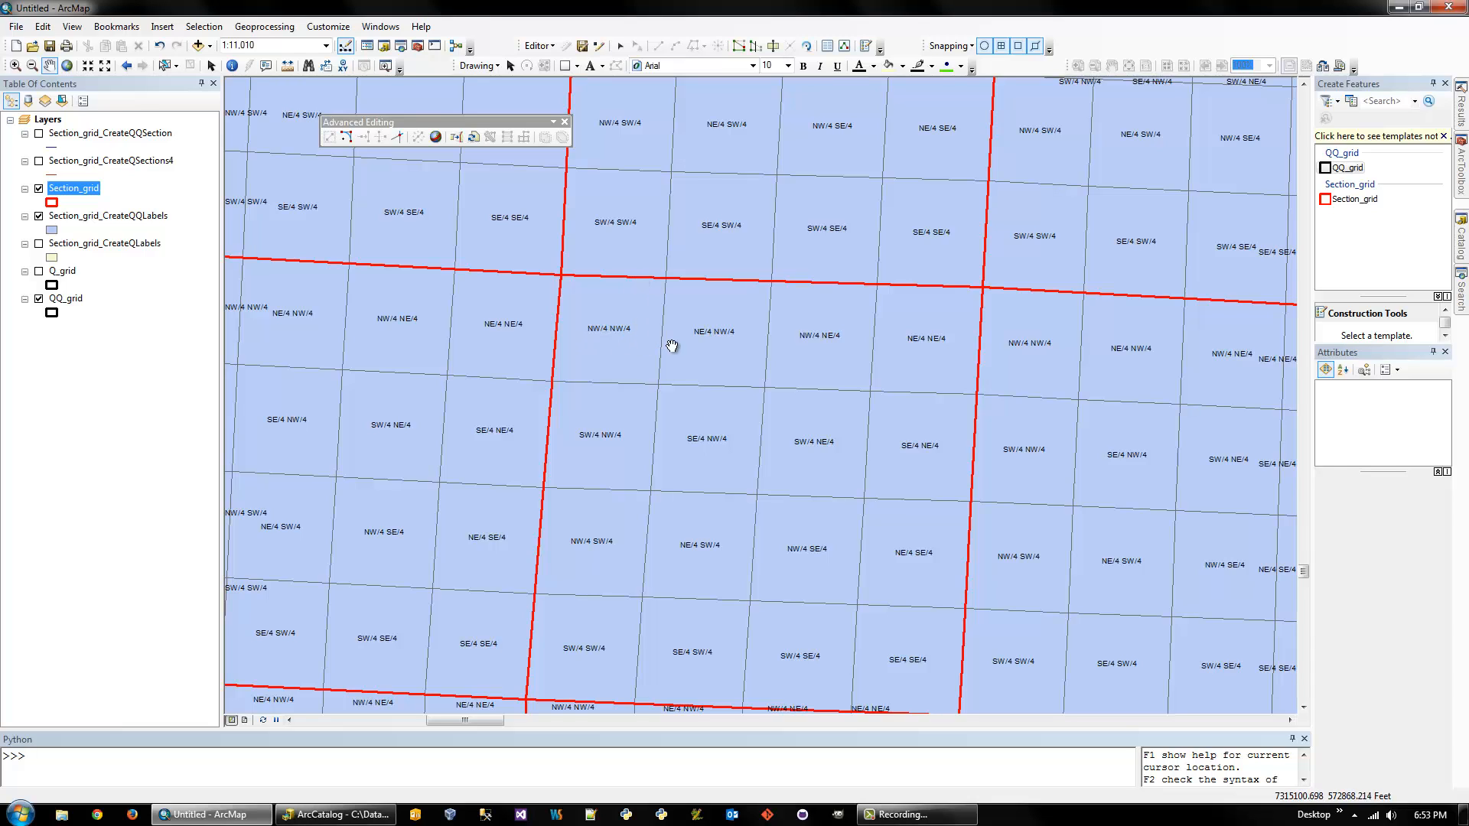
{"action": "mouse_move", "coordinate": [1170, 479]}
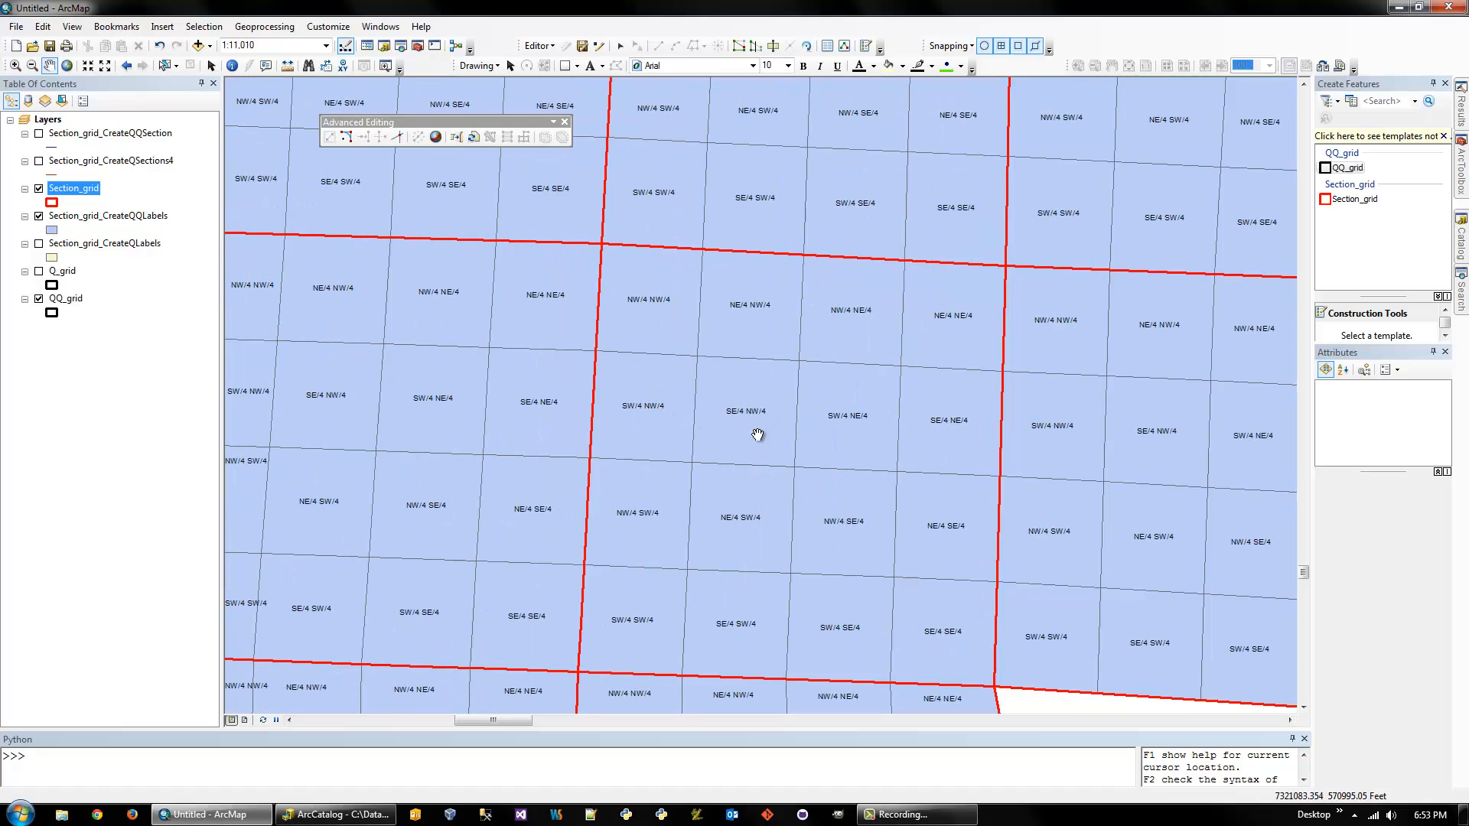
{"action": "scroll", "scroll_direction": "down", "scroll_amount": 3}
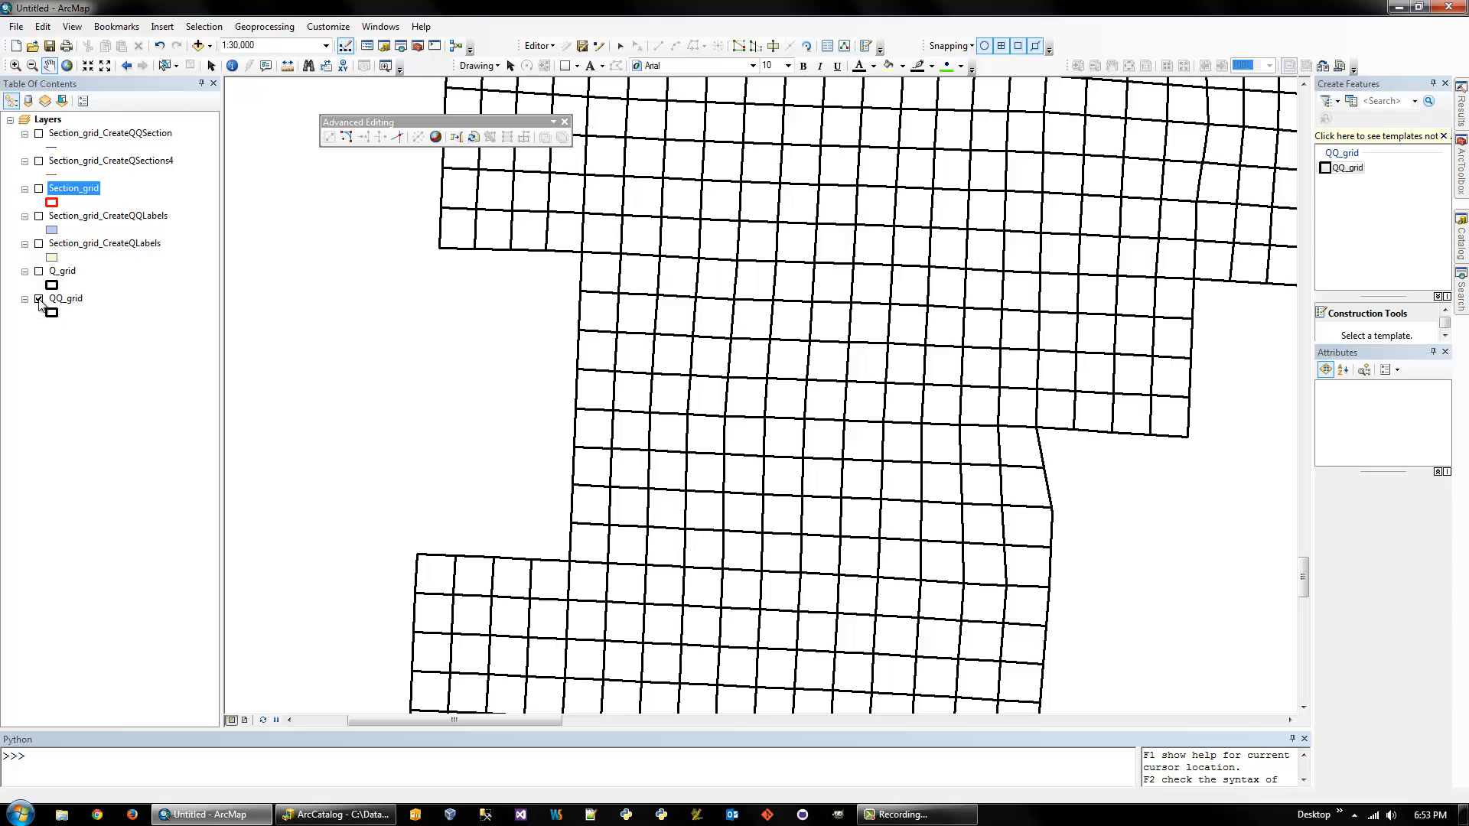
Swap QQ_grid for Section_grid and set Create Custom Grid to Section_grid, 15 and 10 divisions
{"action": "left_click", "coordinate": [38, 298]}
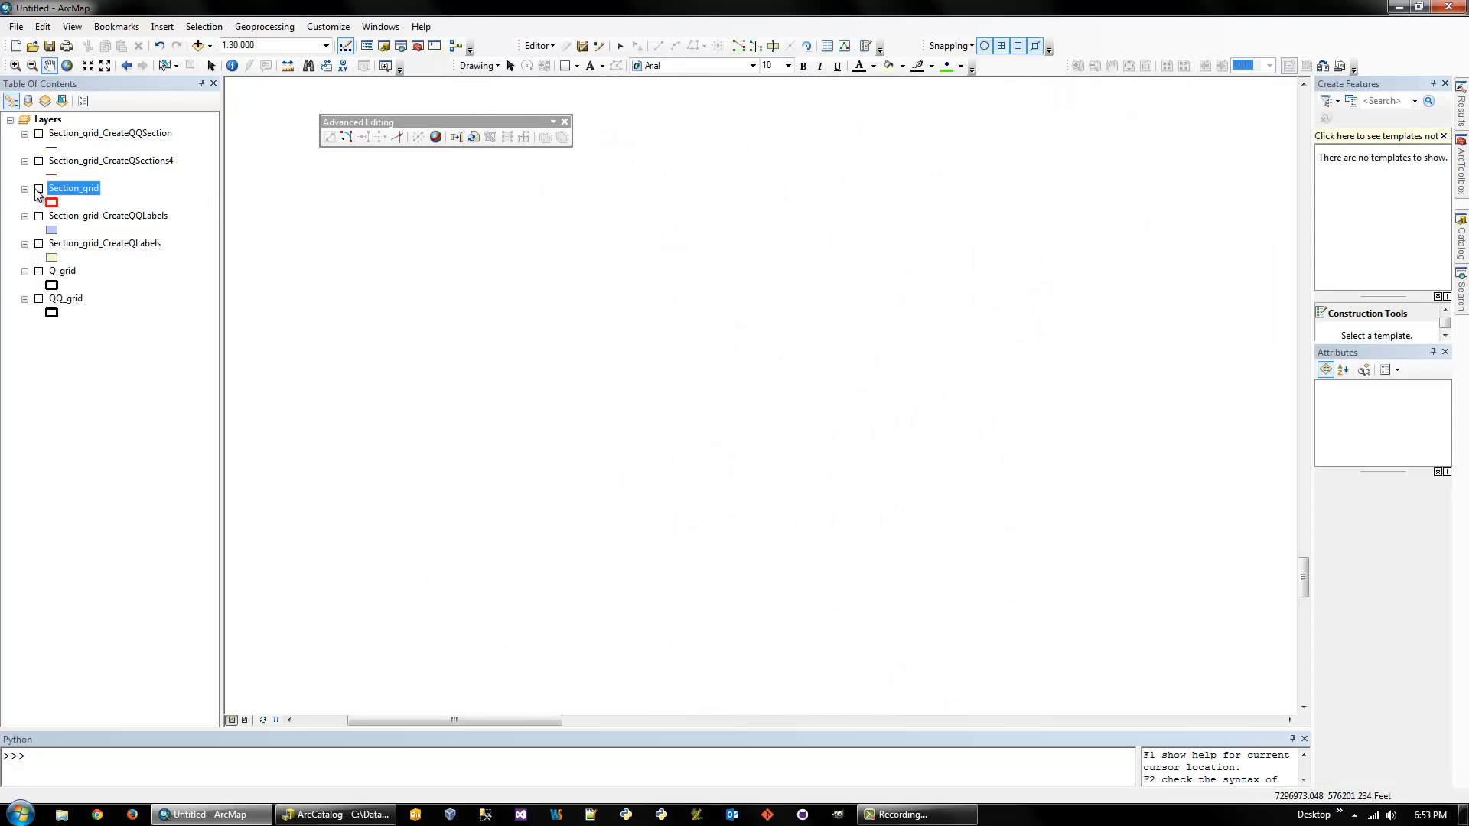
{"action": "left_click", "coordinate": [39, 188]}
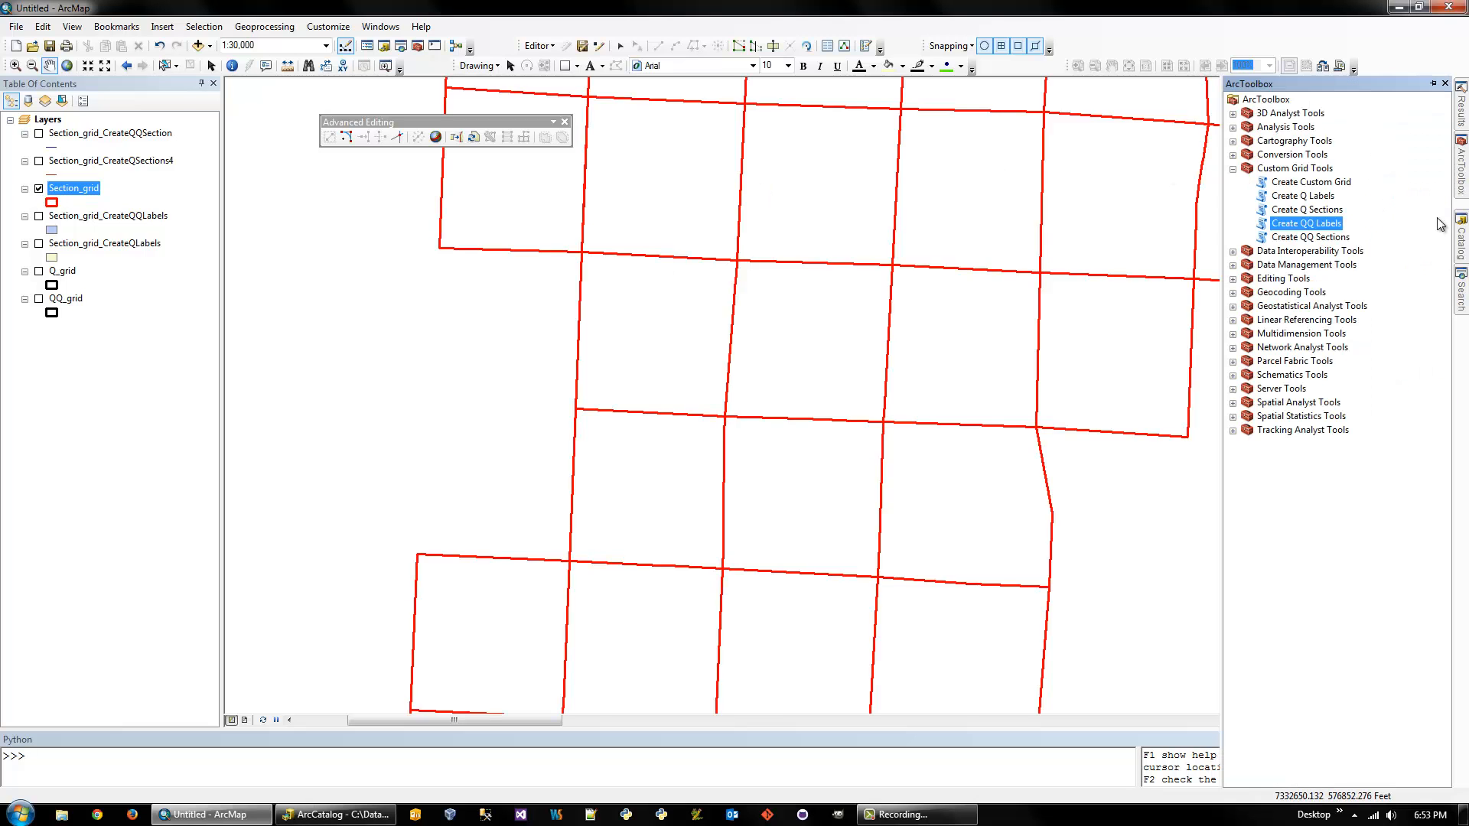
{"action": "double_click", "coordinate": [1311, 182]}
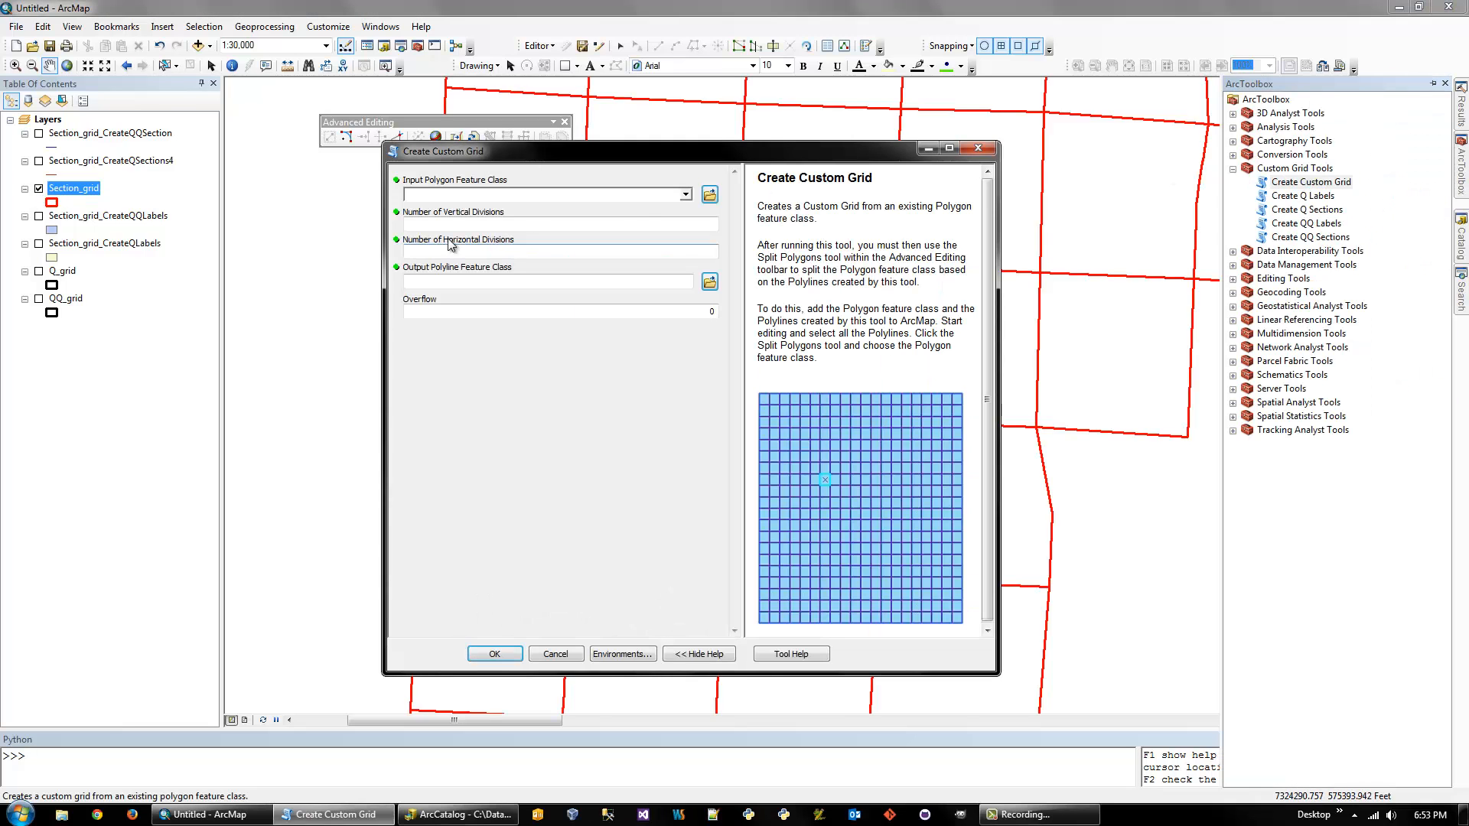
{"action": "left_click", "coordinate": [686, 194]}
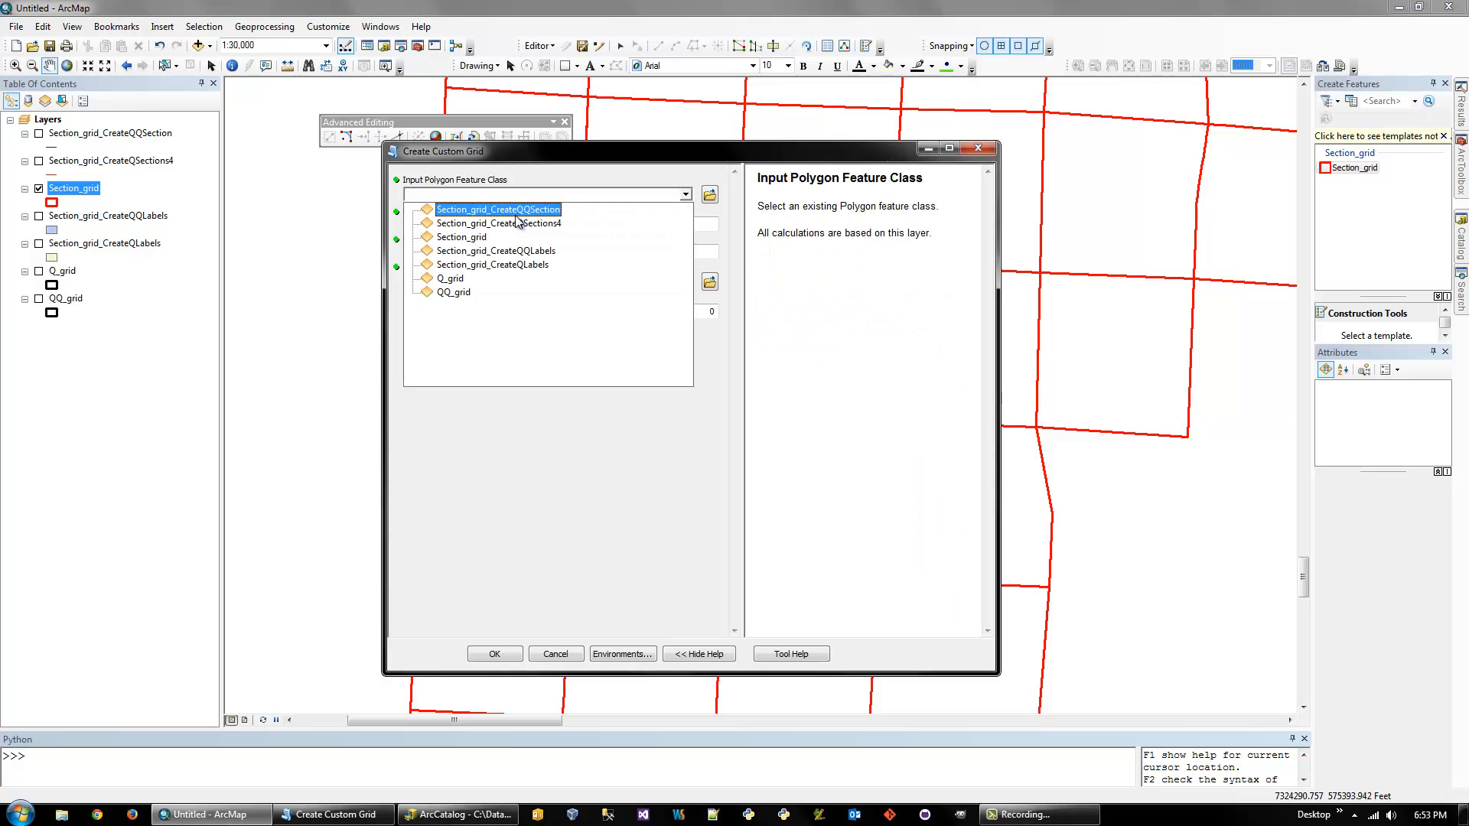
{"action": "left_click", "coordinate": [460, 237]}
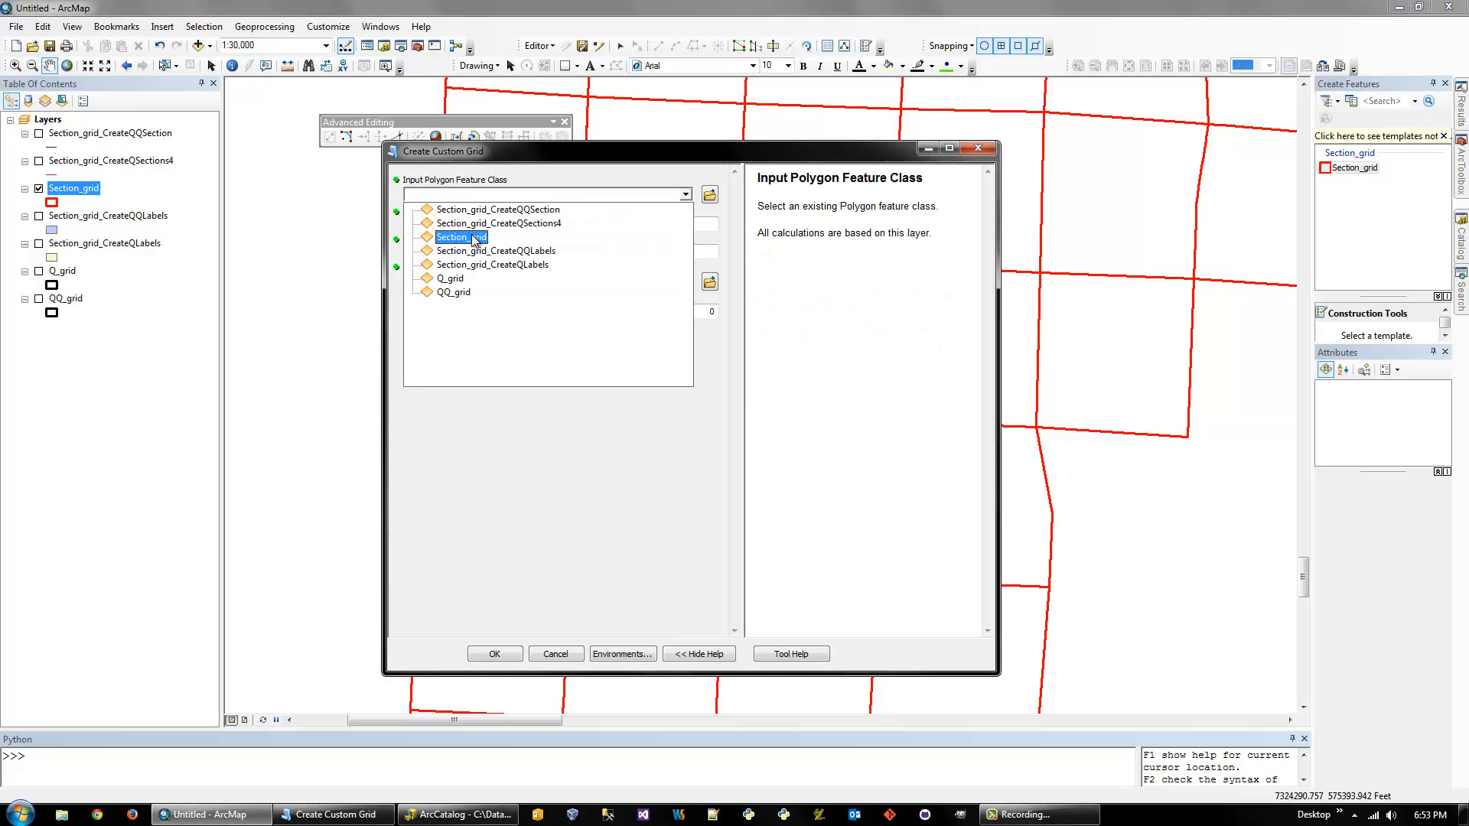
{"action": "mouse_move", "coordinate": [585, 247]}
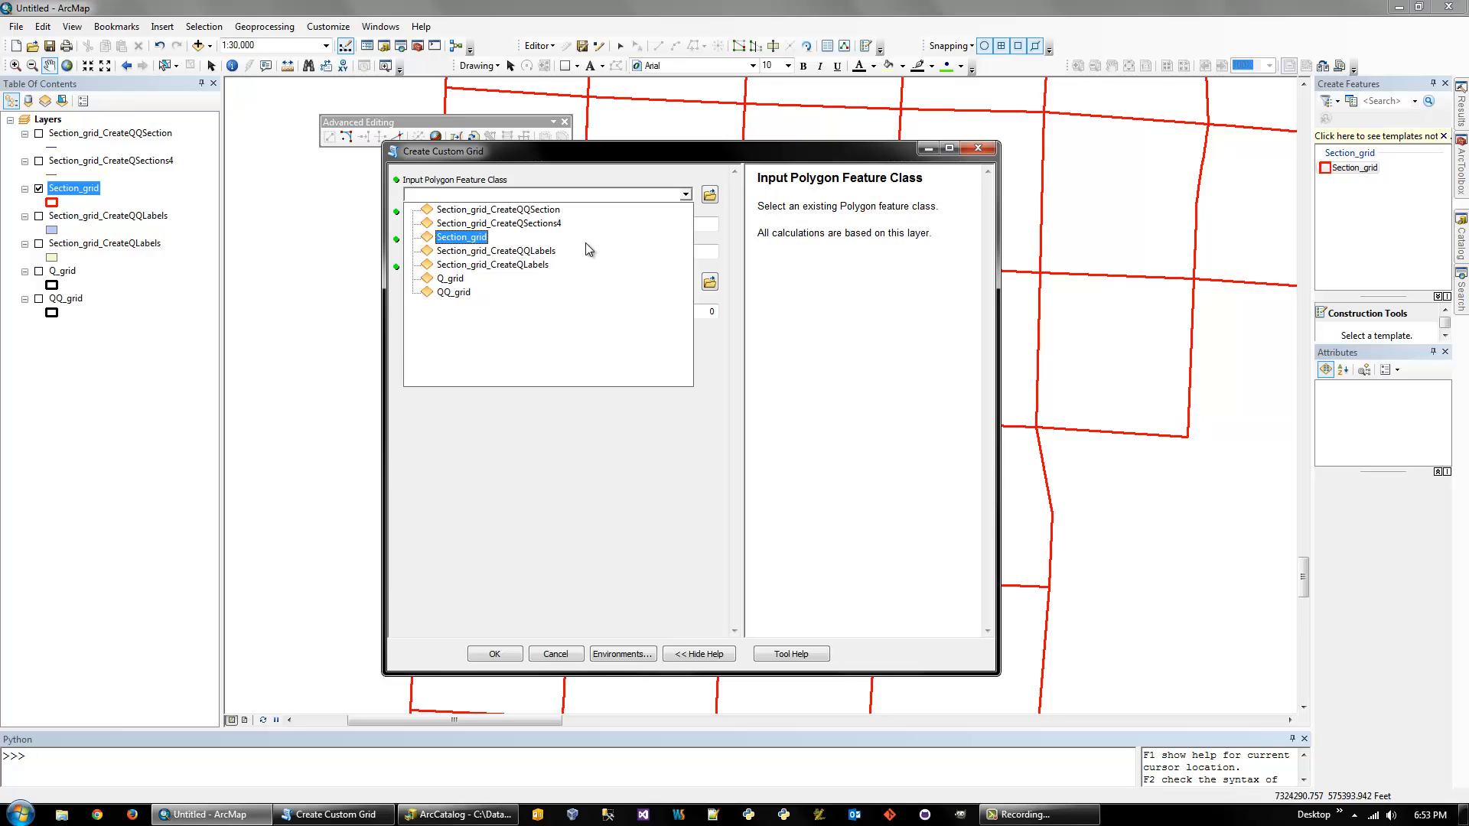
{"action": "left_click", "coordinate": [496, 250]}
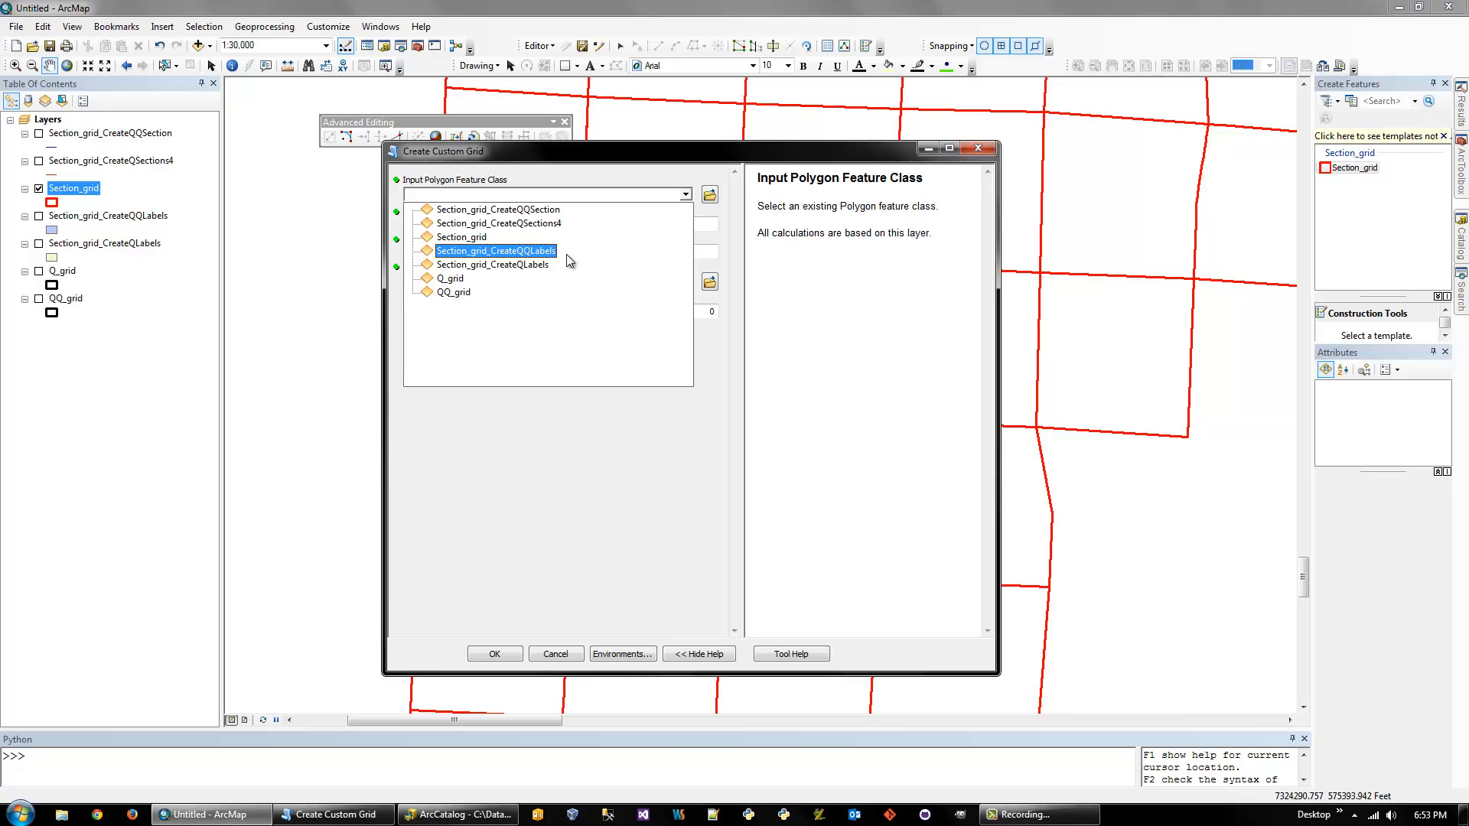
{"action": "left_click", "coordinate": [461, 237]}
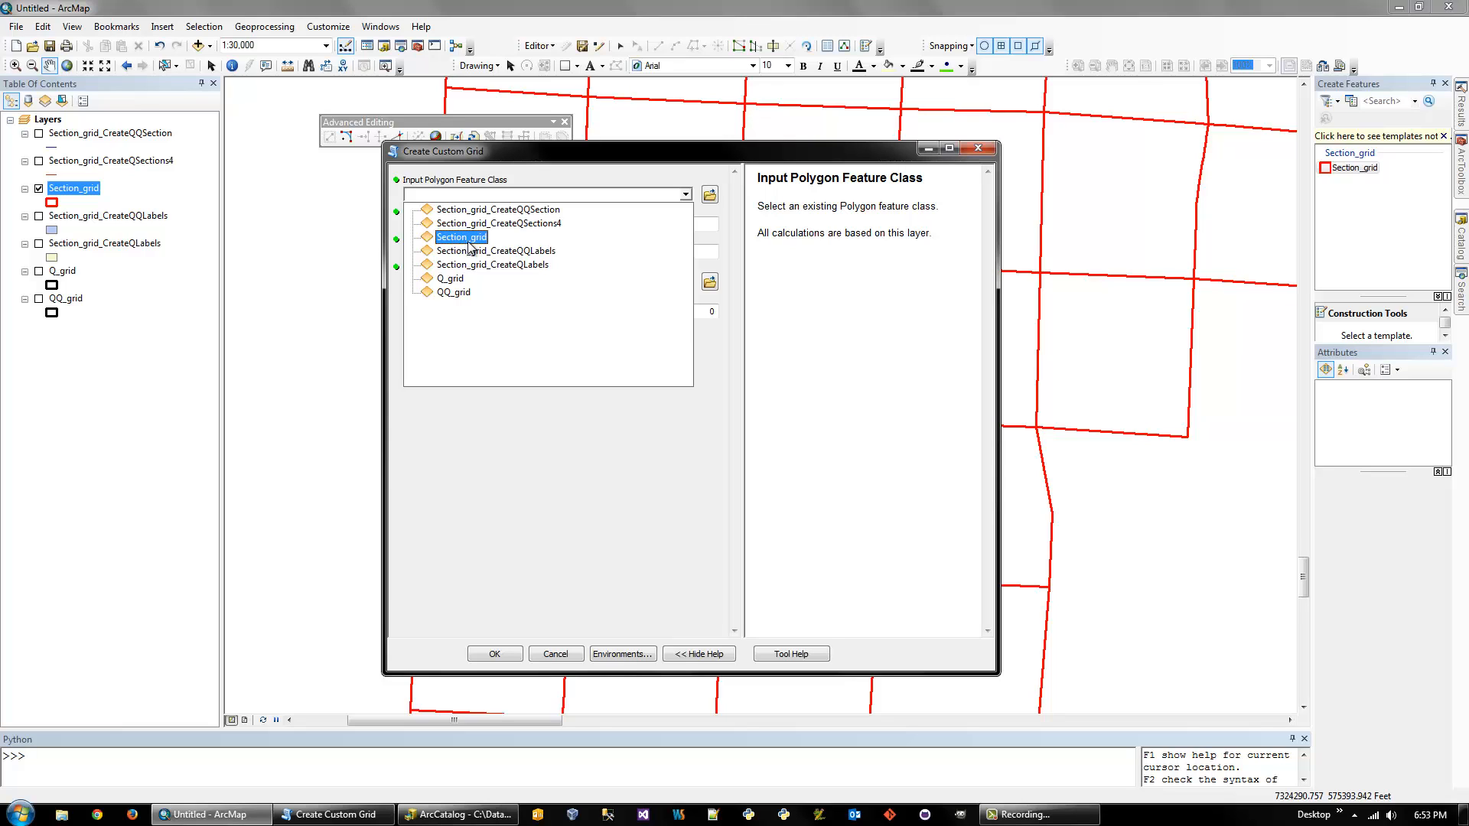
{"action": "left_click", "coordinate": [460, 237]}
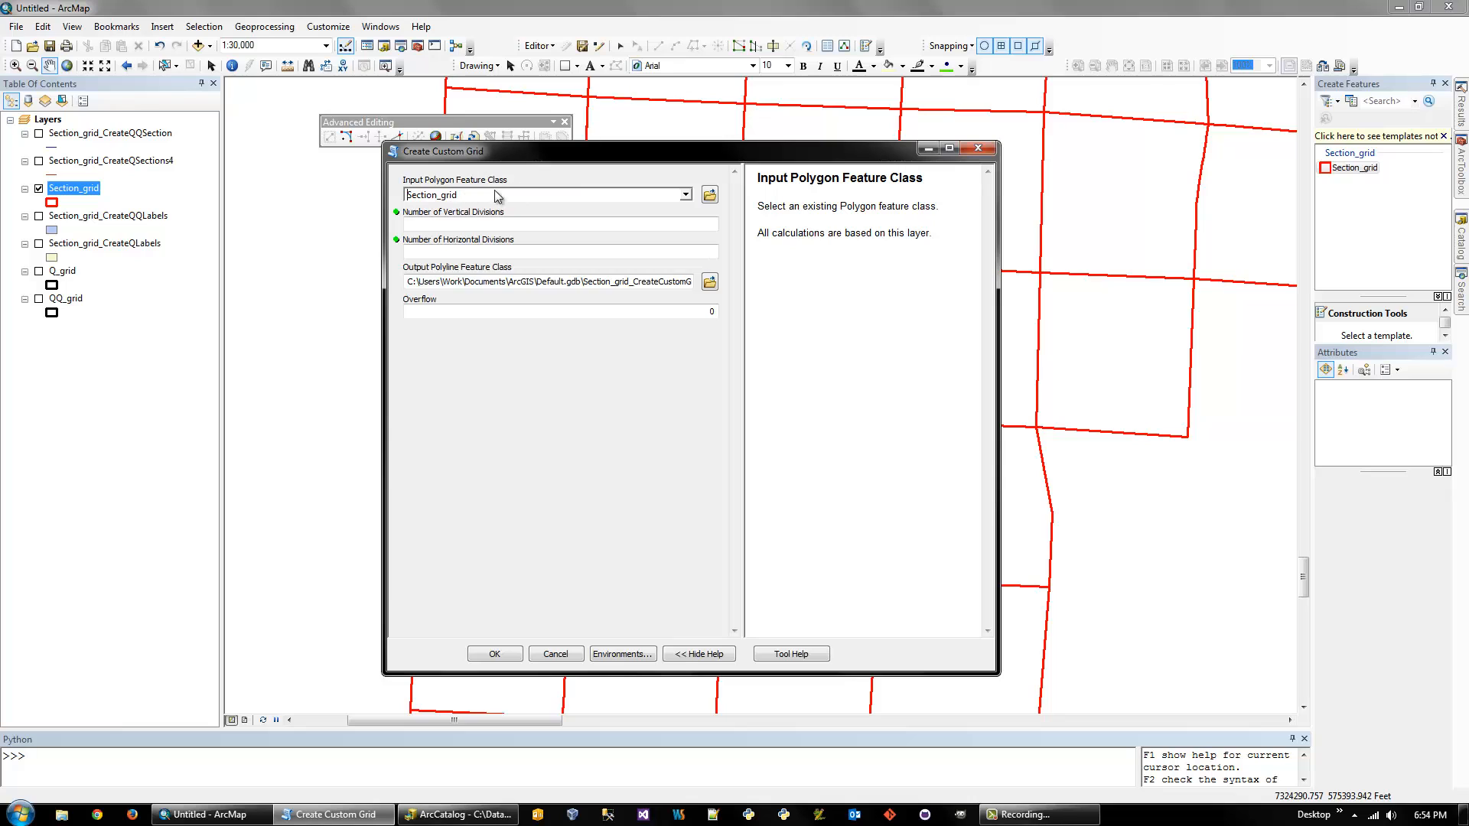
{"action": "mouse_move", "coordinate": [509, 201]}
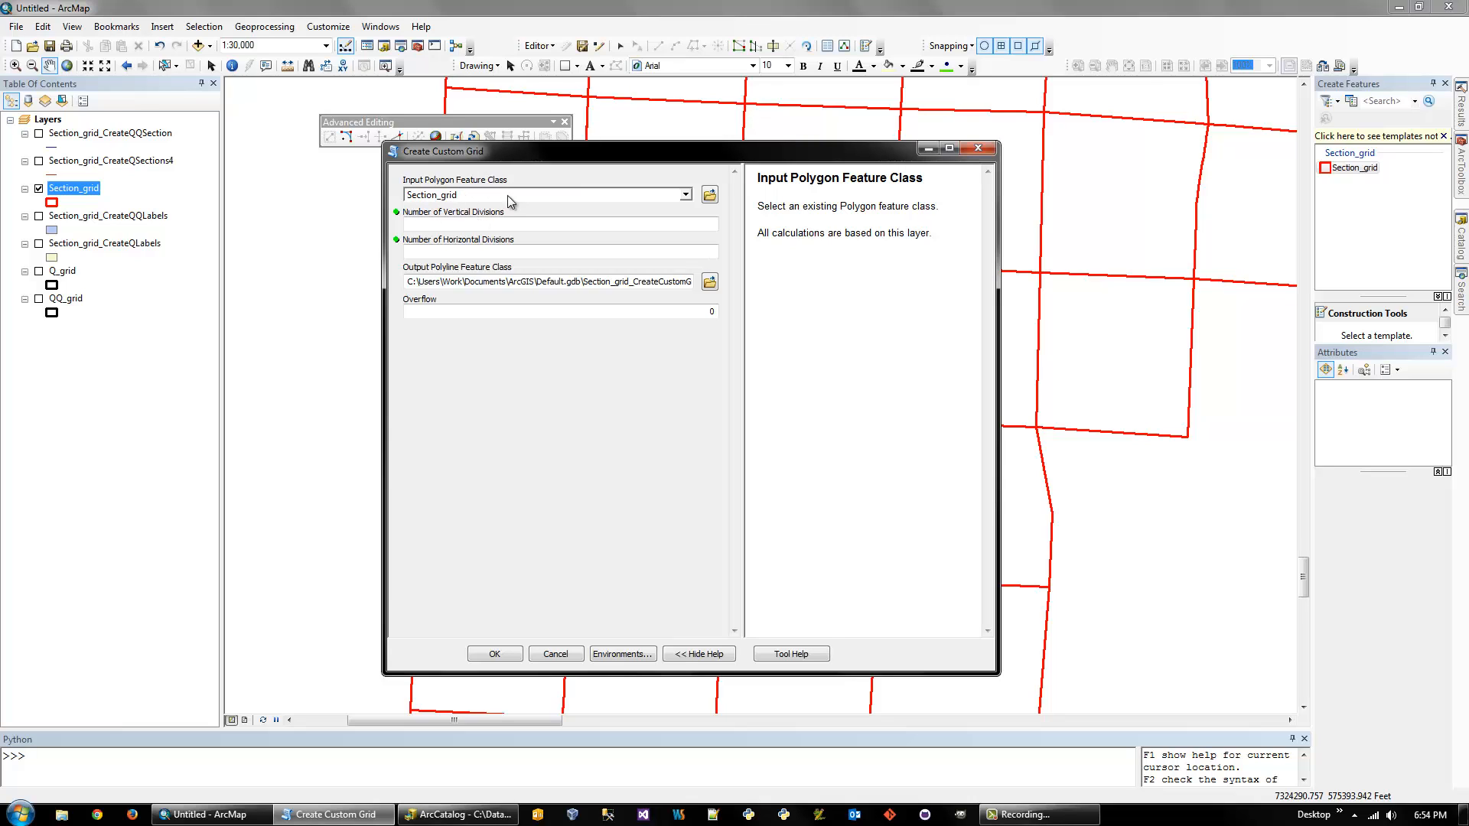
{"action": "mouse_move", "coordinate": [449, 228]}
{"action": "type", "text": "15"}
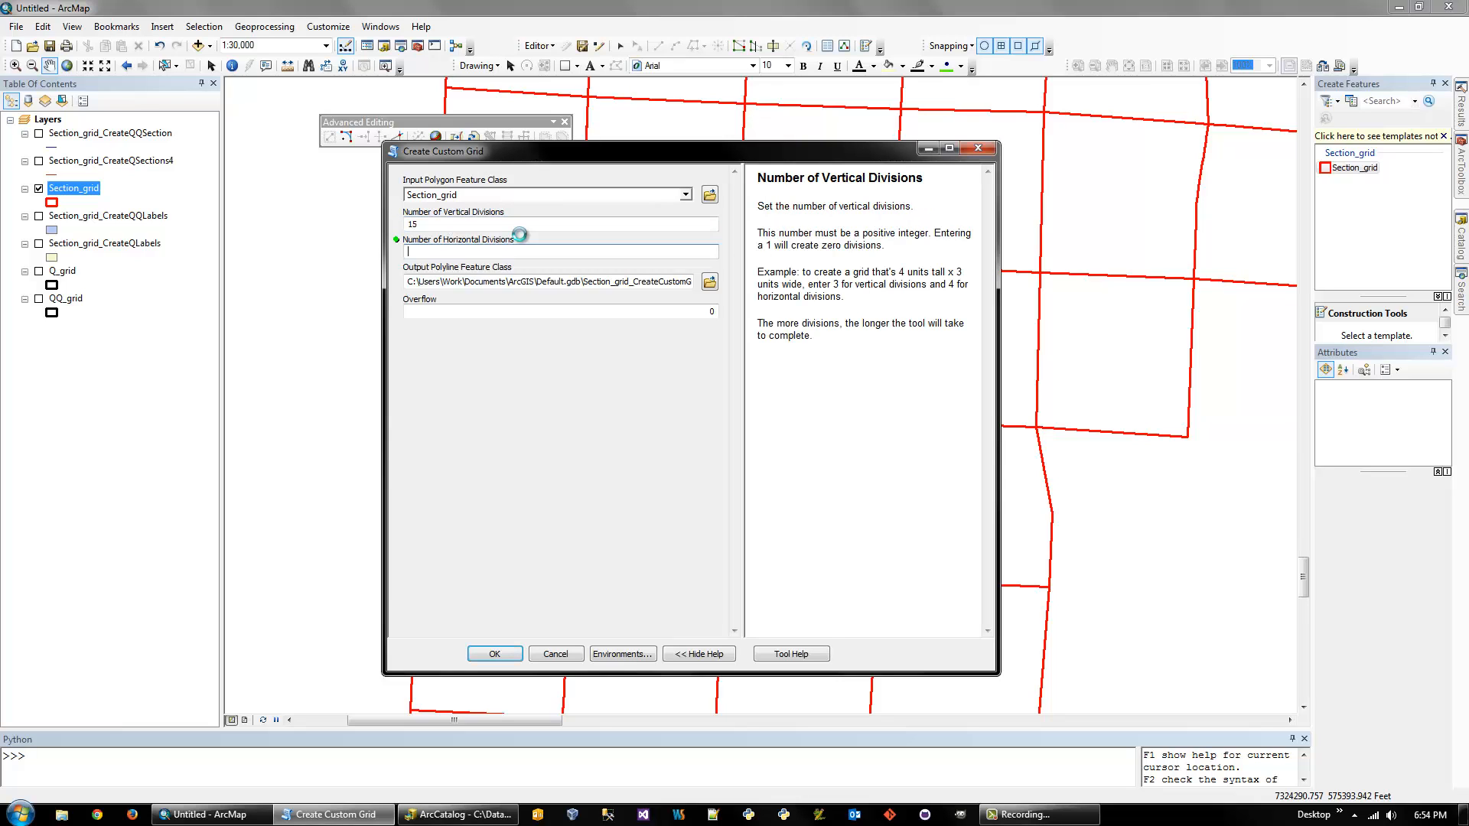
{"action": "type", "text": "10"}
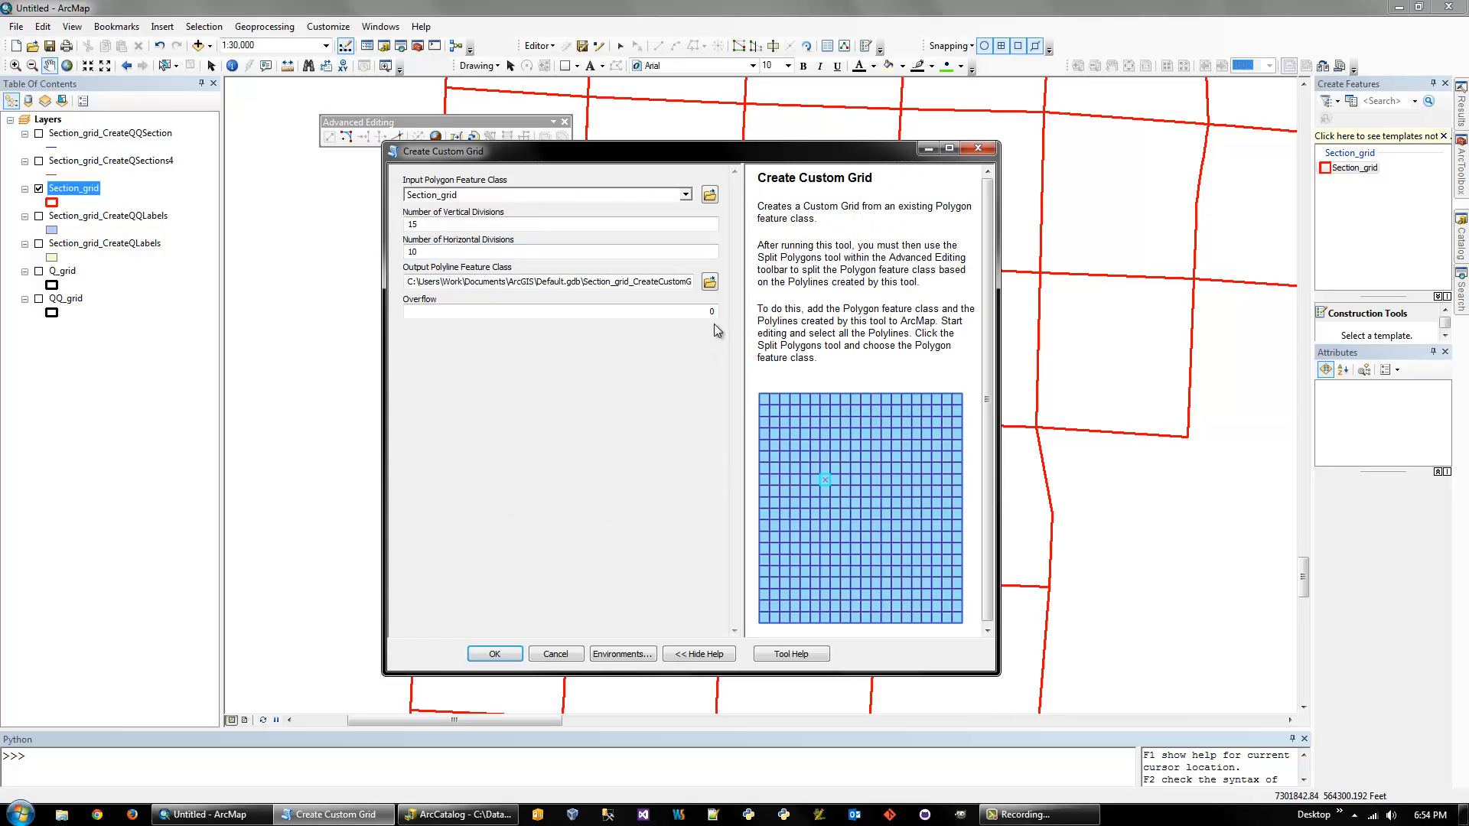
{"action": "mouse_move", "coordinate": [554, 652]}
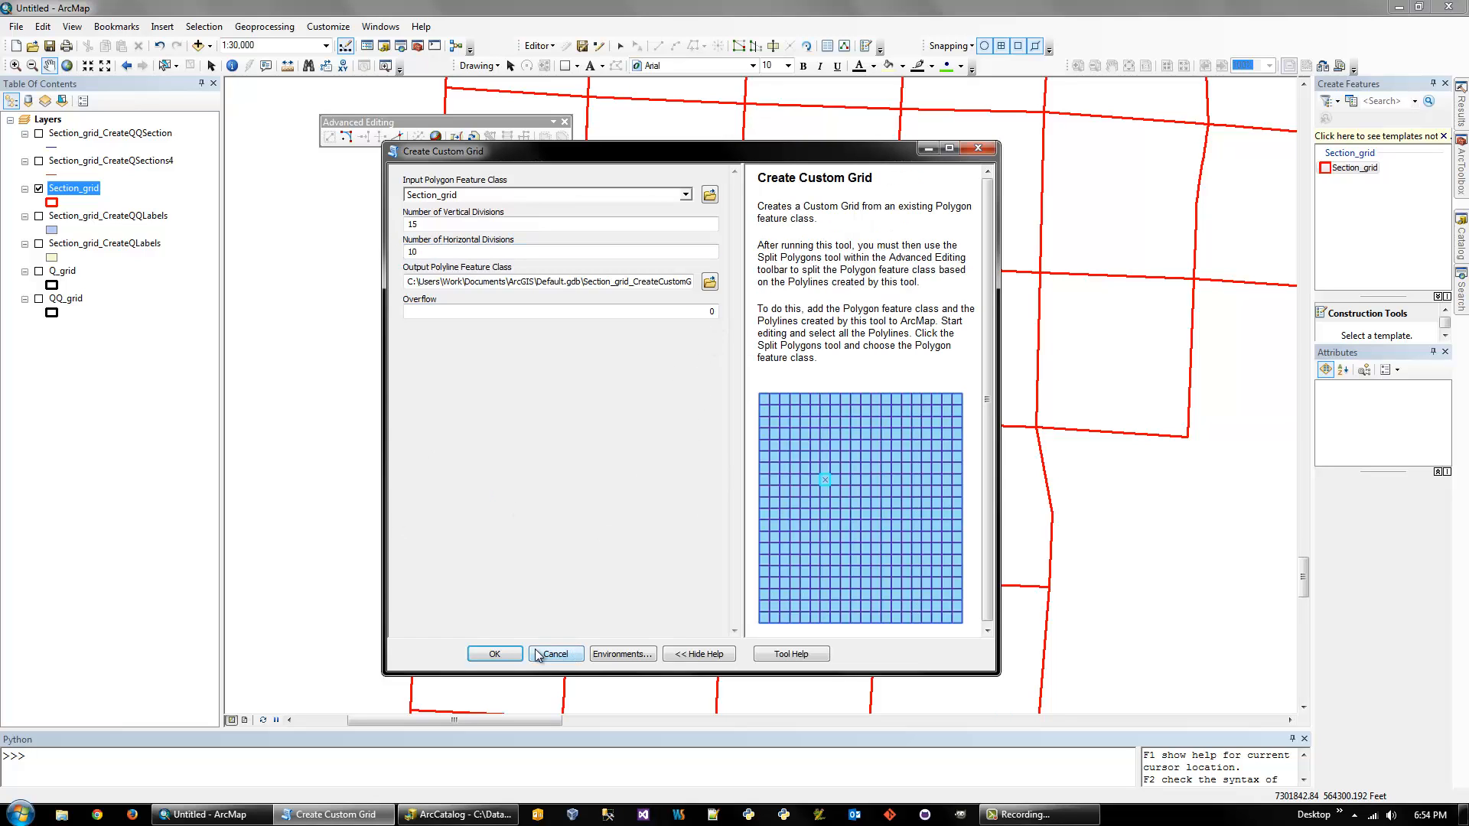
Run Create Custom Grid, adding the Section_grid_CreateCustomGrid layer
{"action": "left_click", "coordinate": [496, 653]}
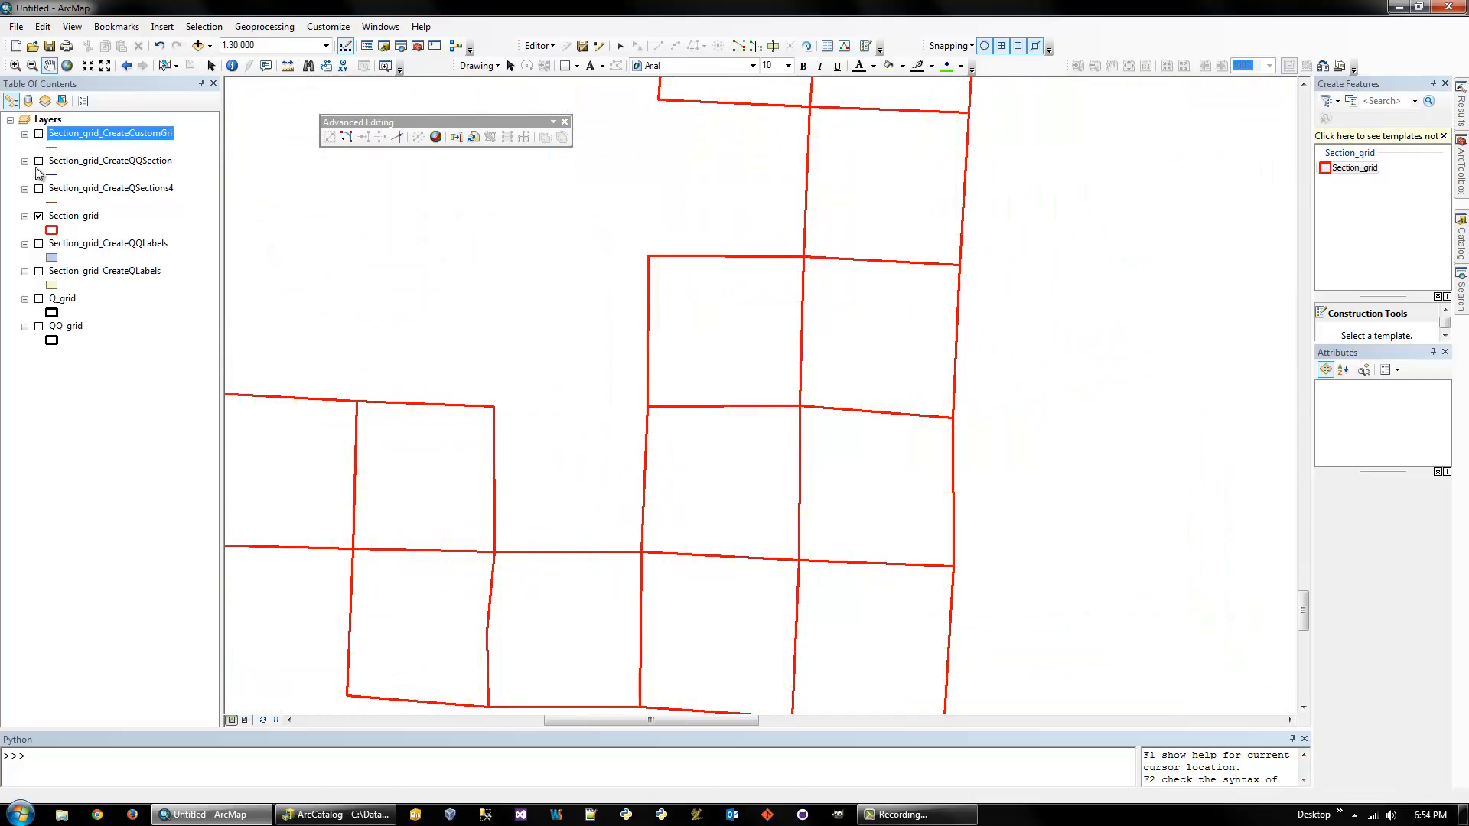
Move Section_grid to the top, Q_grid to the bottom, and show Section_grid_CreateQLabels
{"action": "left_click", "coordinate": [74, 216]}
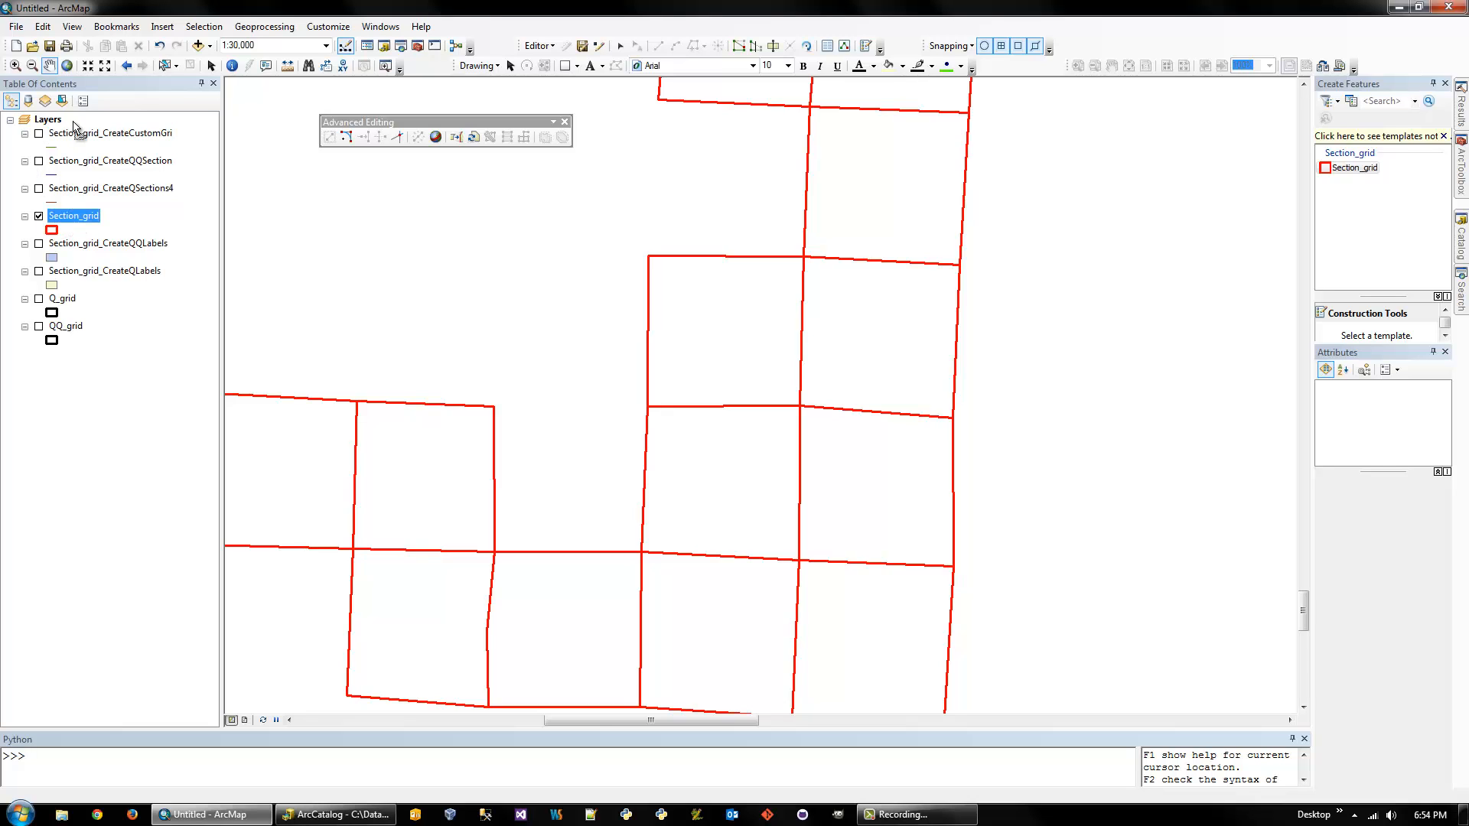
{"action": "left_click_drag", "start_coordinate": [73, 215], "coordinate": [74, 134]}
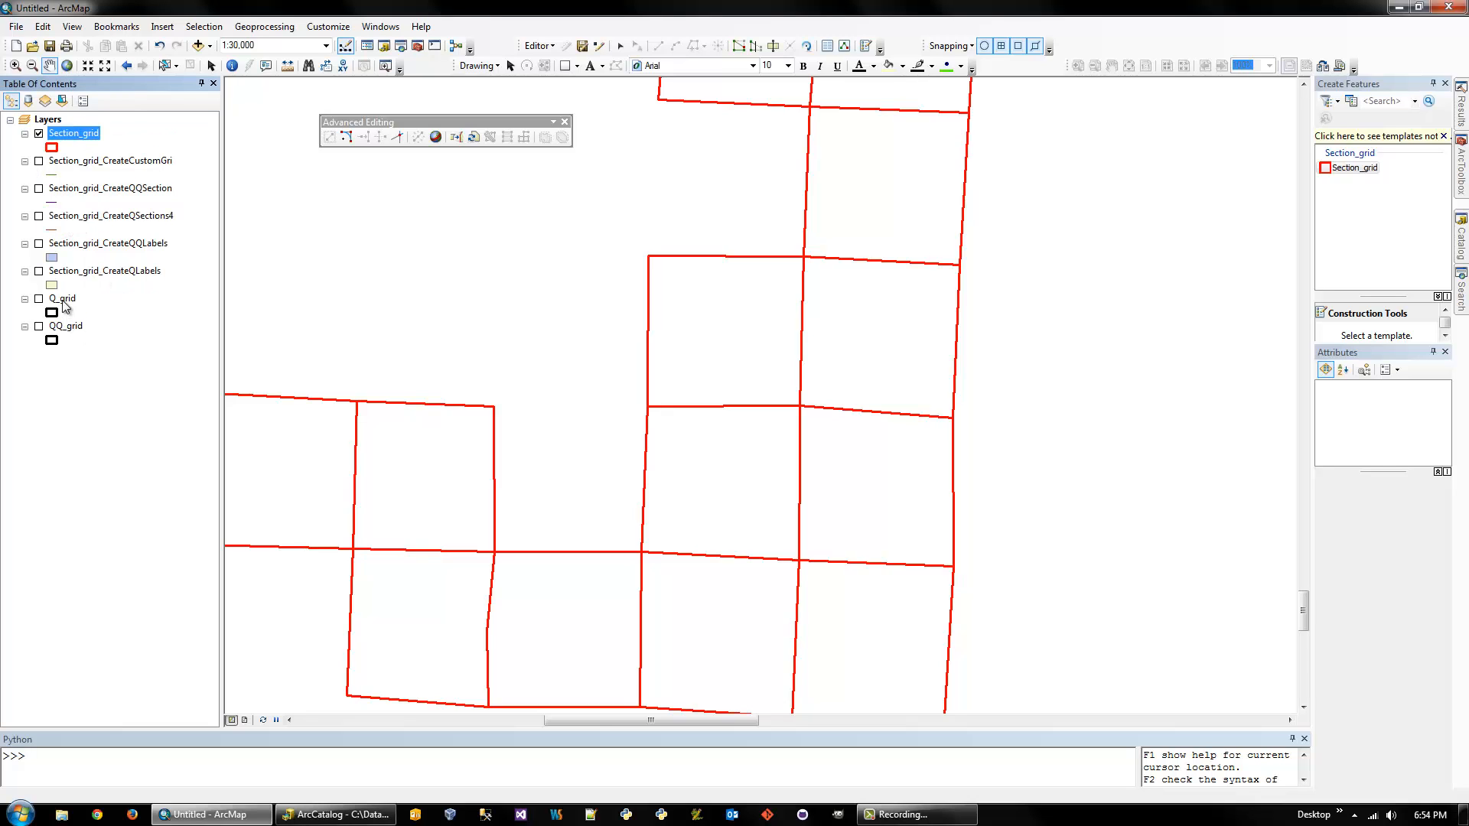
{"action": "left_click", "coordinate": [39, 159]}
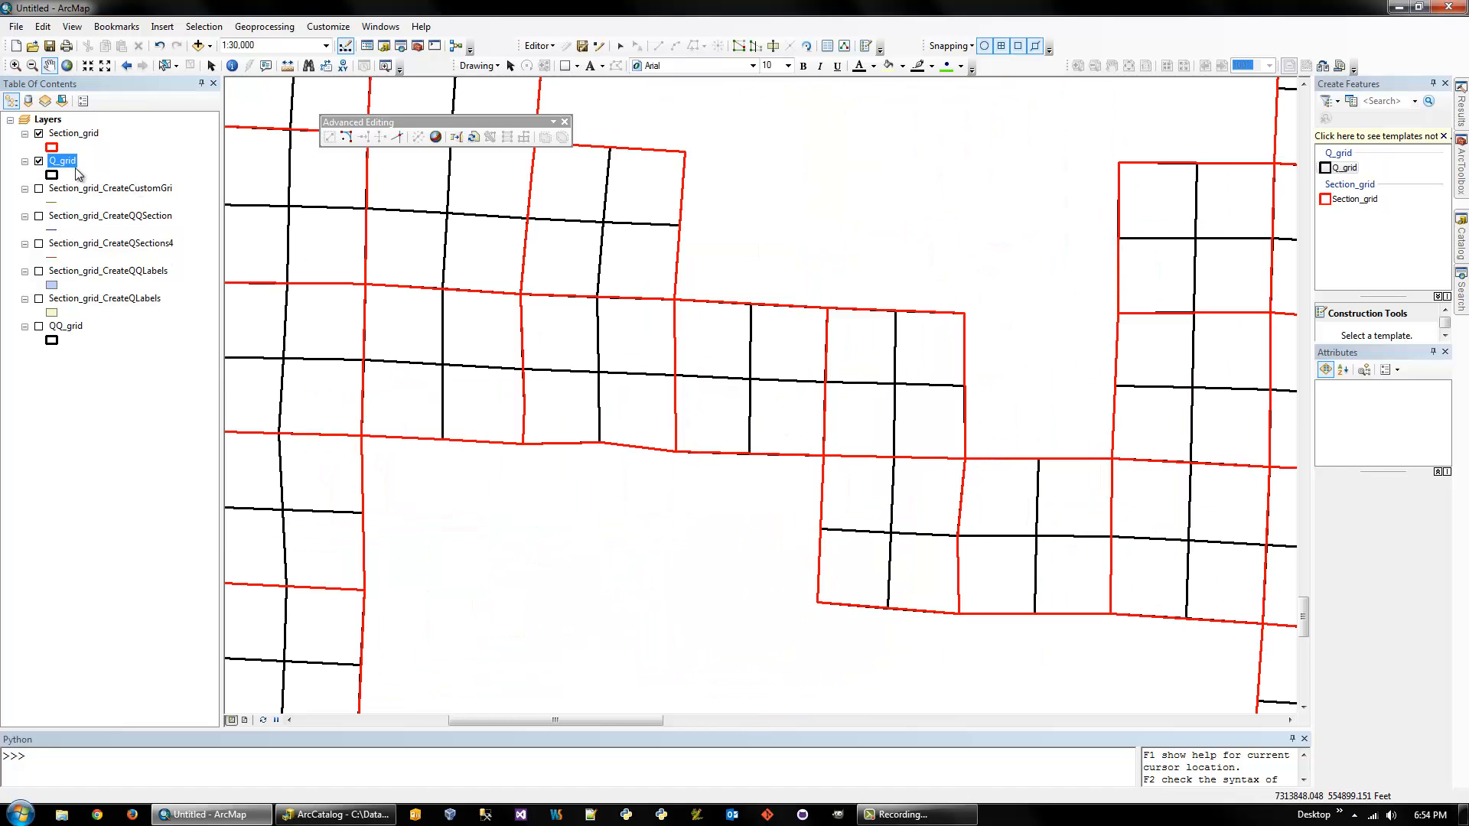
{"action": "left_click_drag", "start_coordinate": [62, 160], "coordinate": [62, 325]}
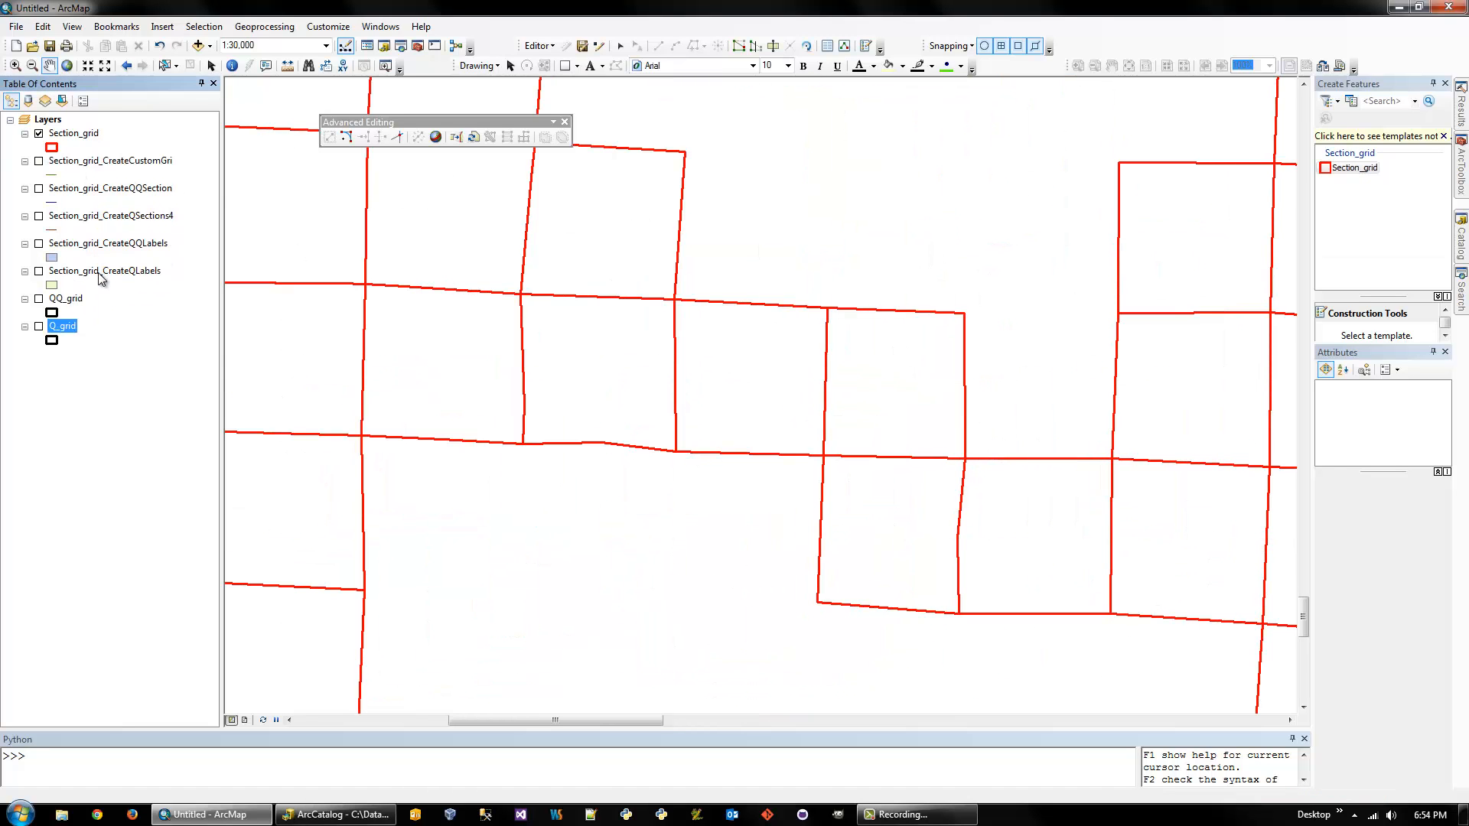
{"action": "left_click", "coordinate": [38, 160]}
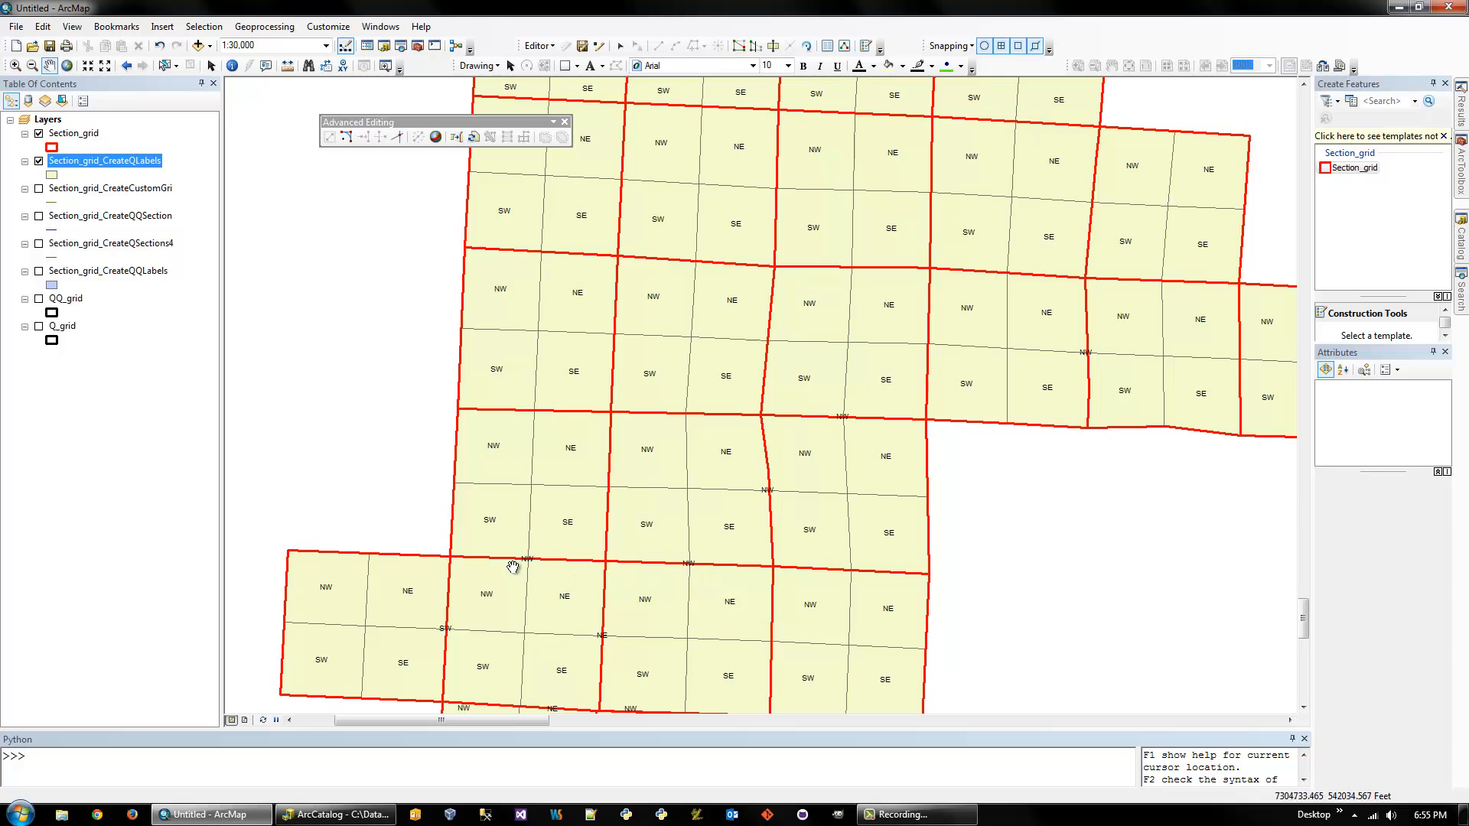
{"action": "mouse_move", "coordinate": [554, 592]}
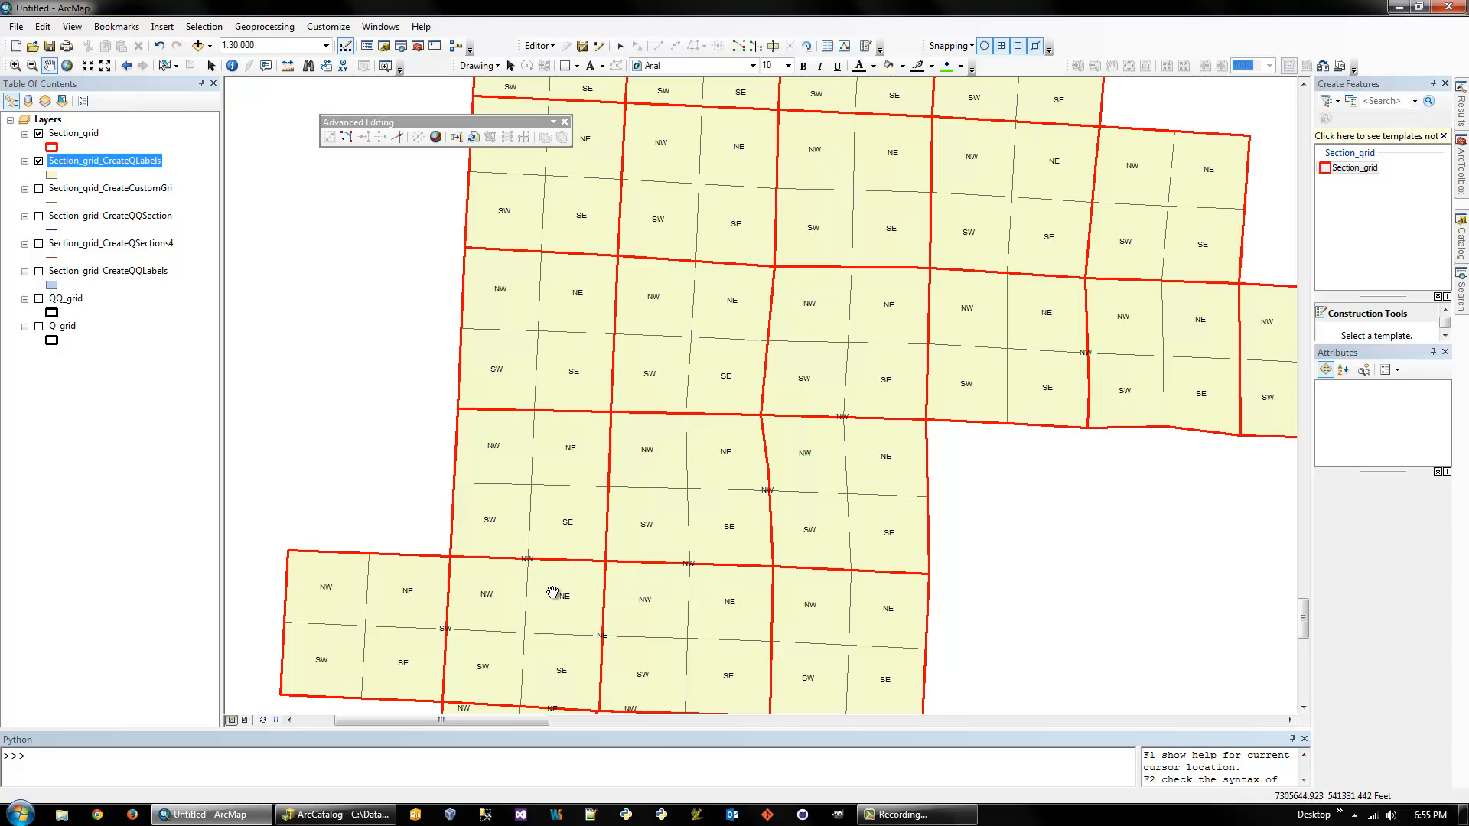